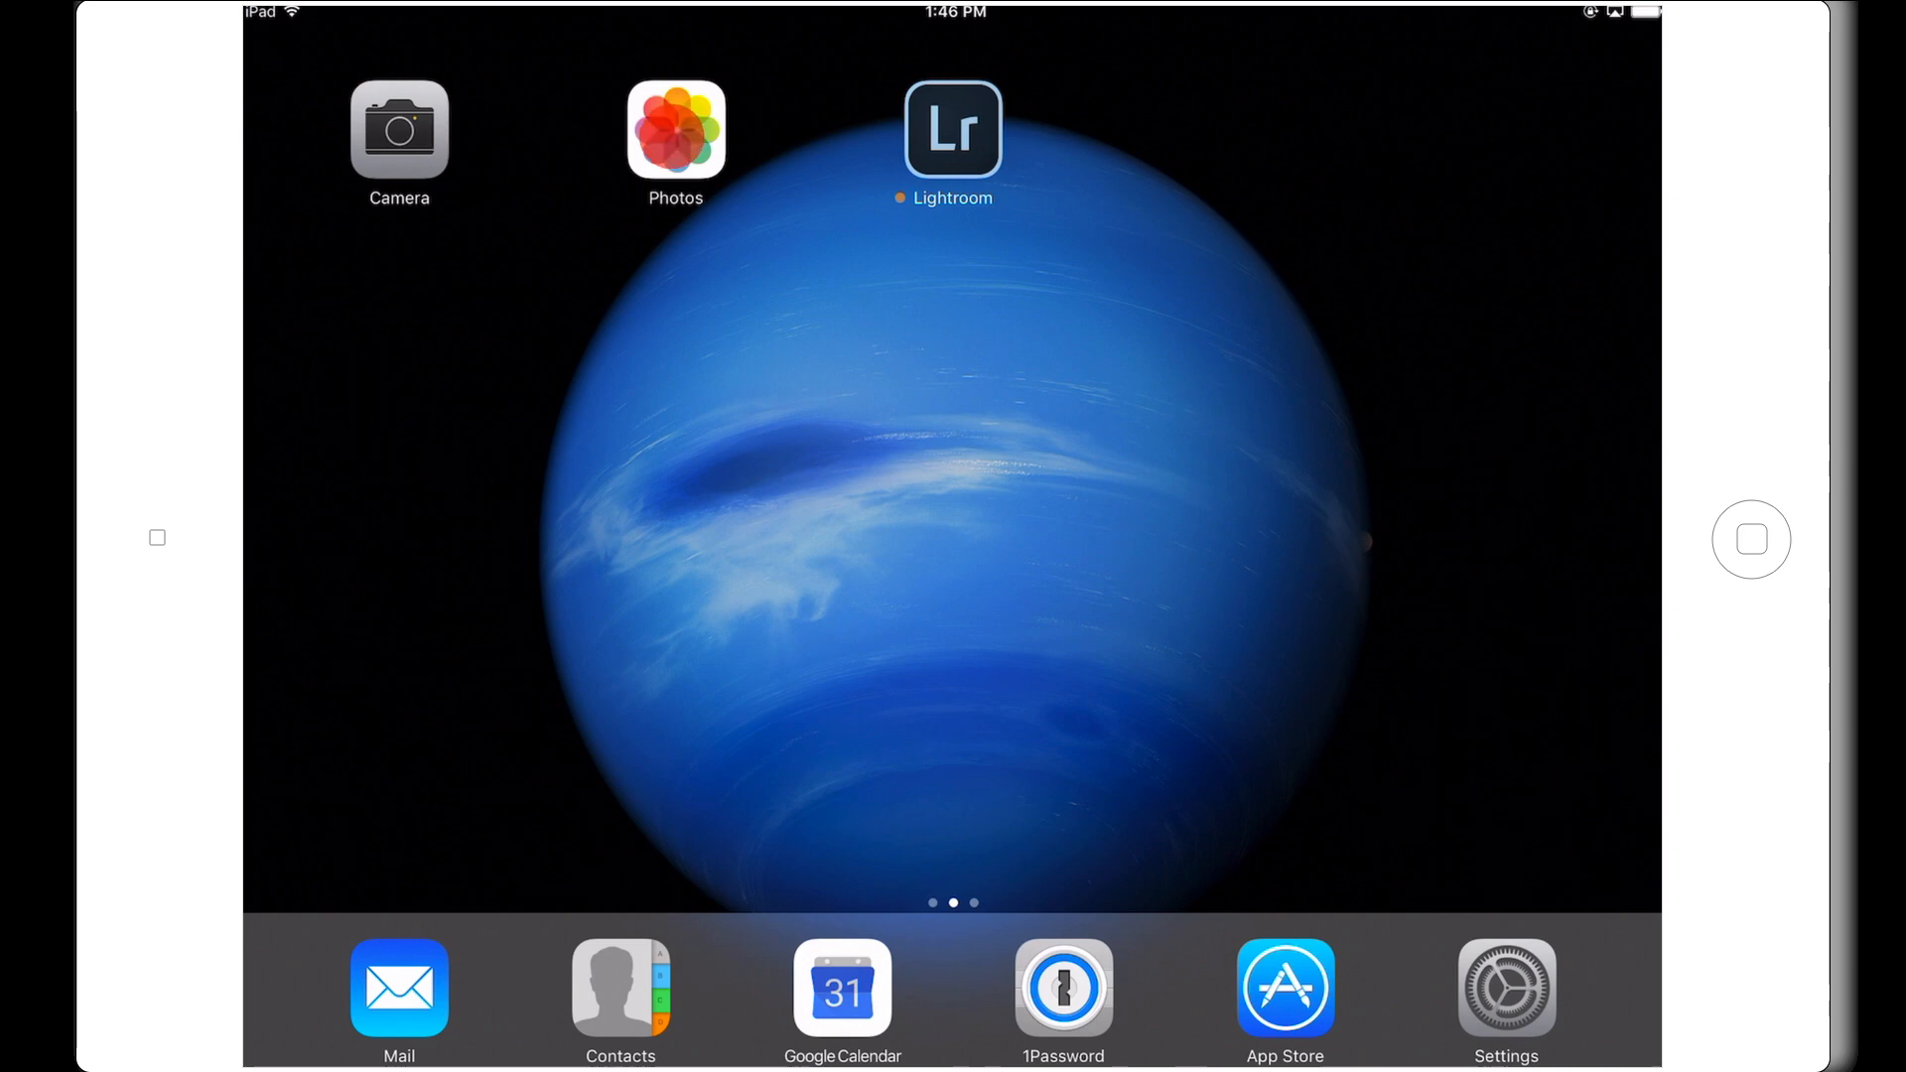
Briefly browse recent pictures in the Photos app, then return to the home screen.
{"action": "left_click", "coordinate": [675, 131]}
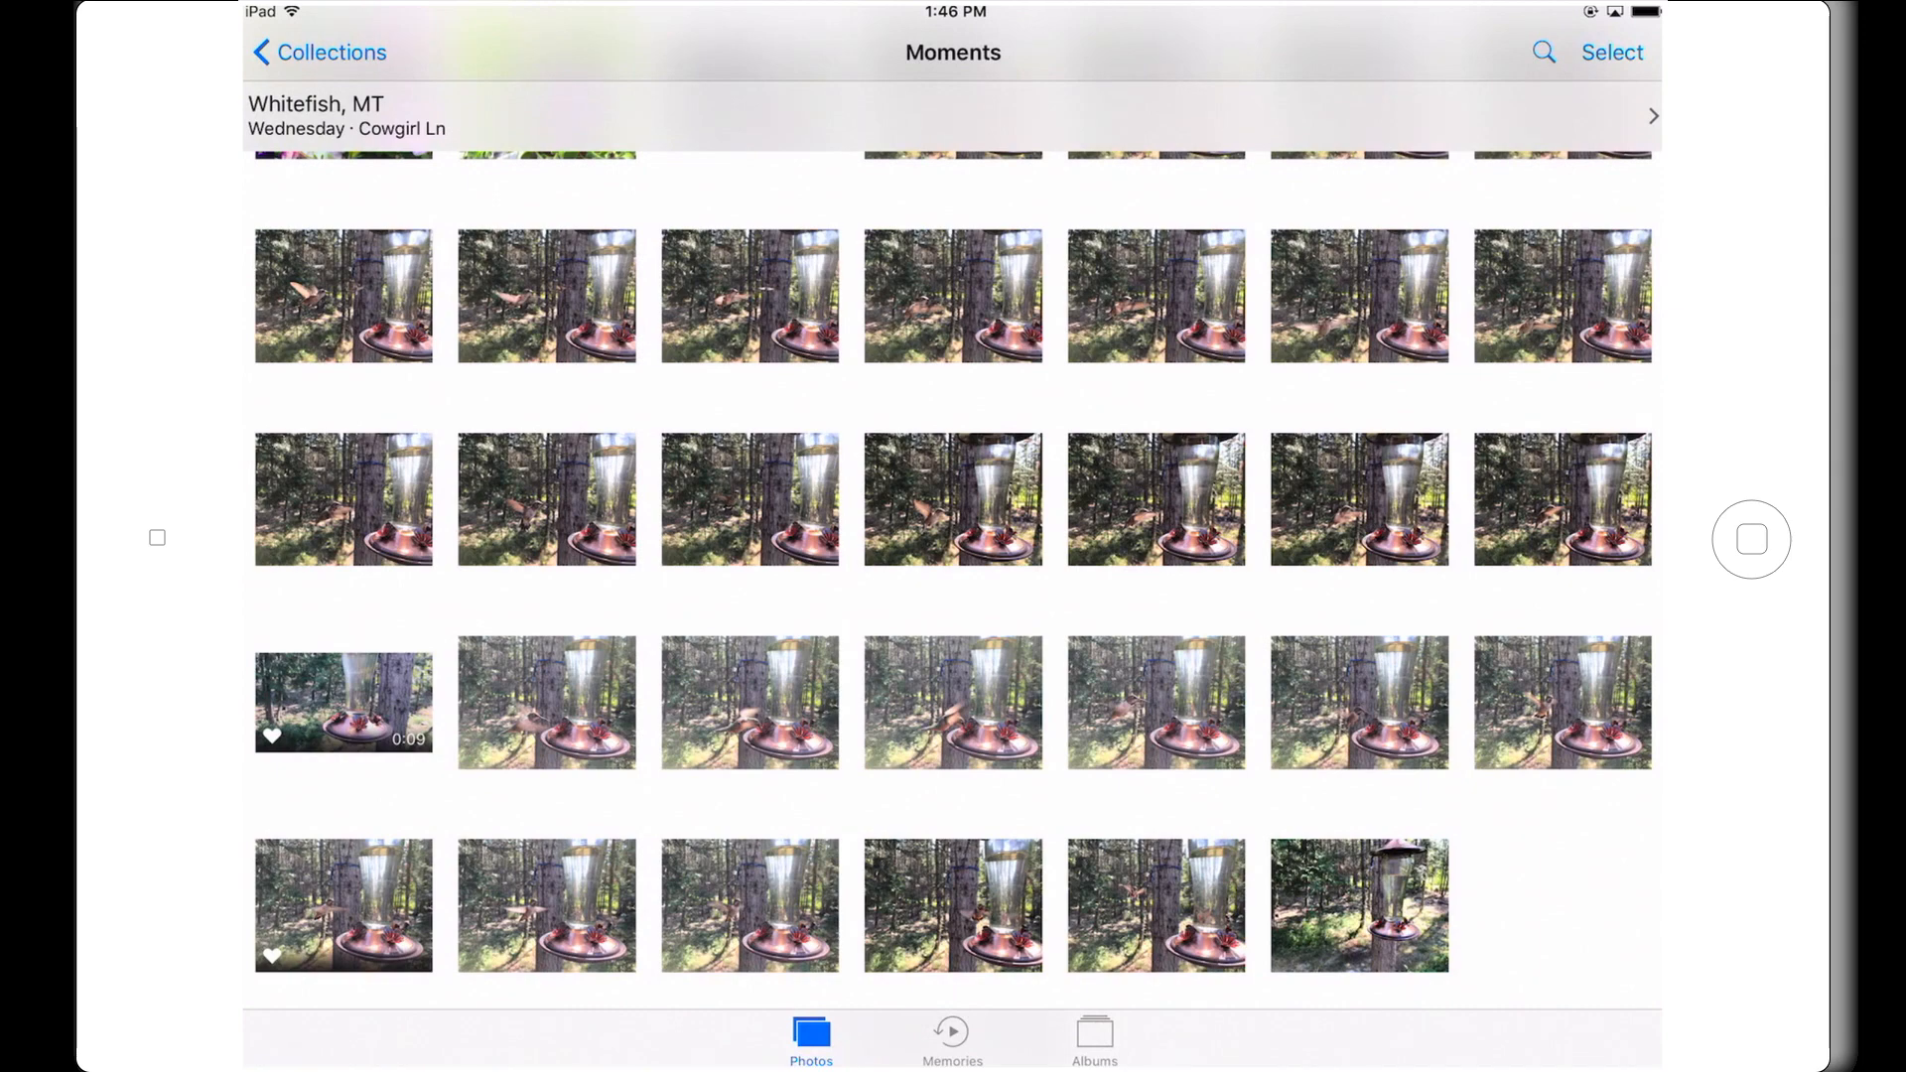
{"action": "scroll", "scroll_direction": "up", "scroll_amount": 3}
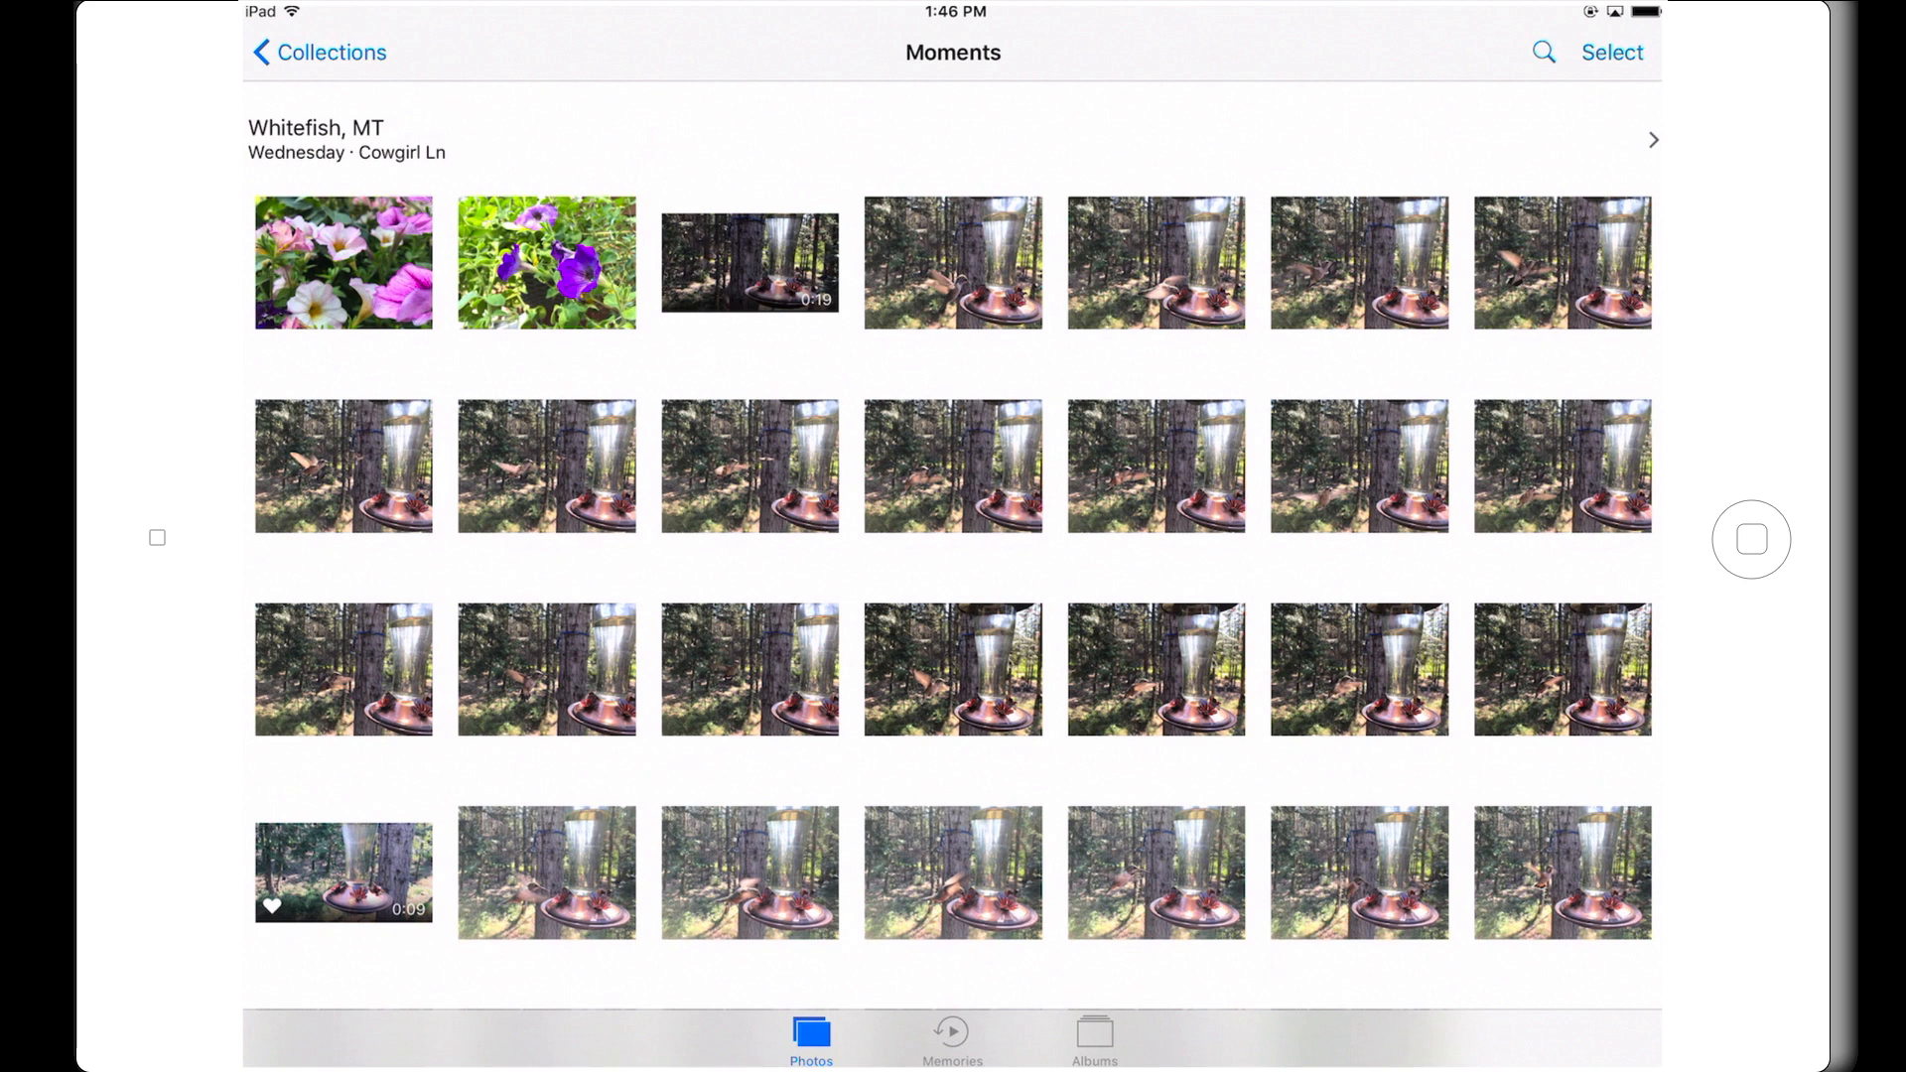
{"action": "key", "text": "home"}
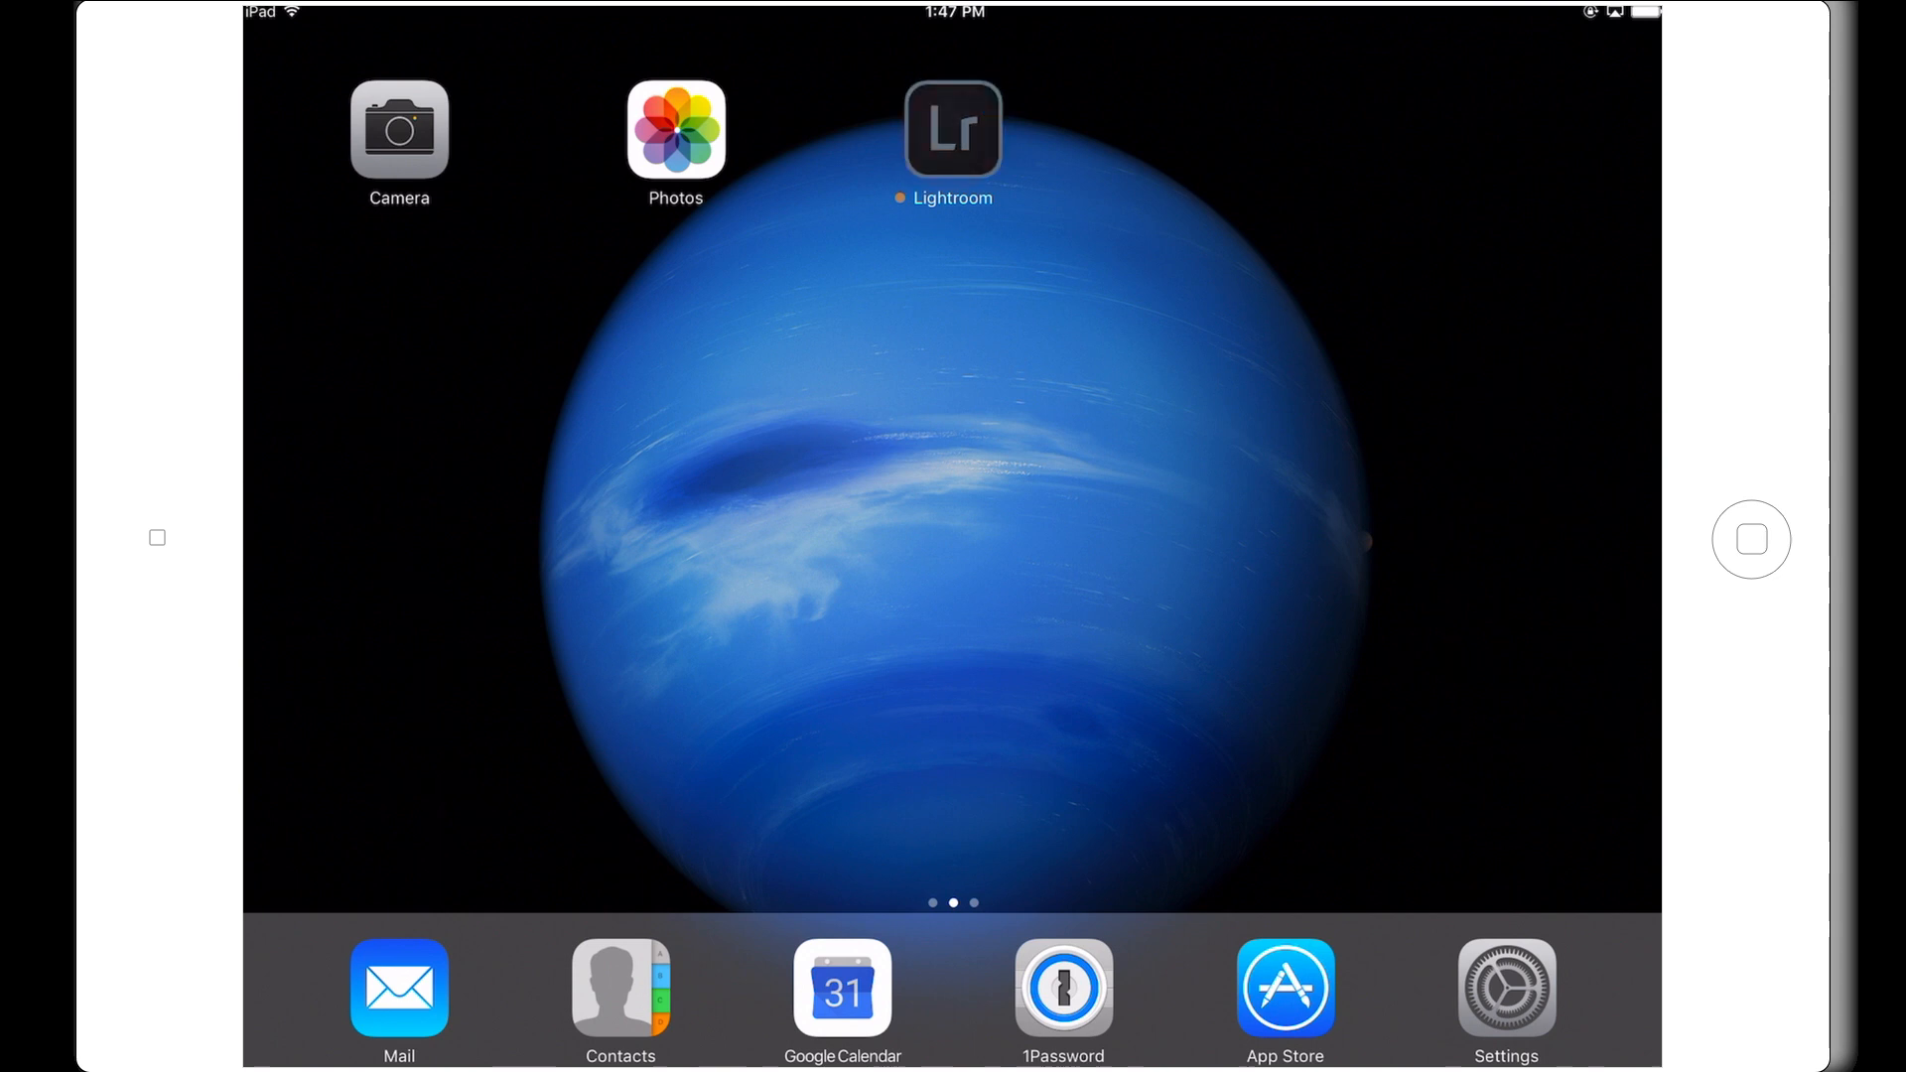
Launch Lightroom, browse the 826-image Lightroom Photos album and return to the collections overview.
{"action": "left_click", "coordinate": [950, 131]}
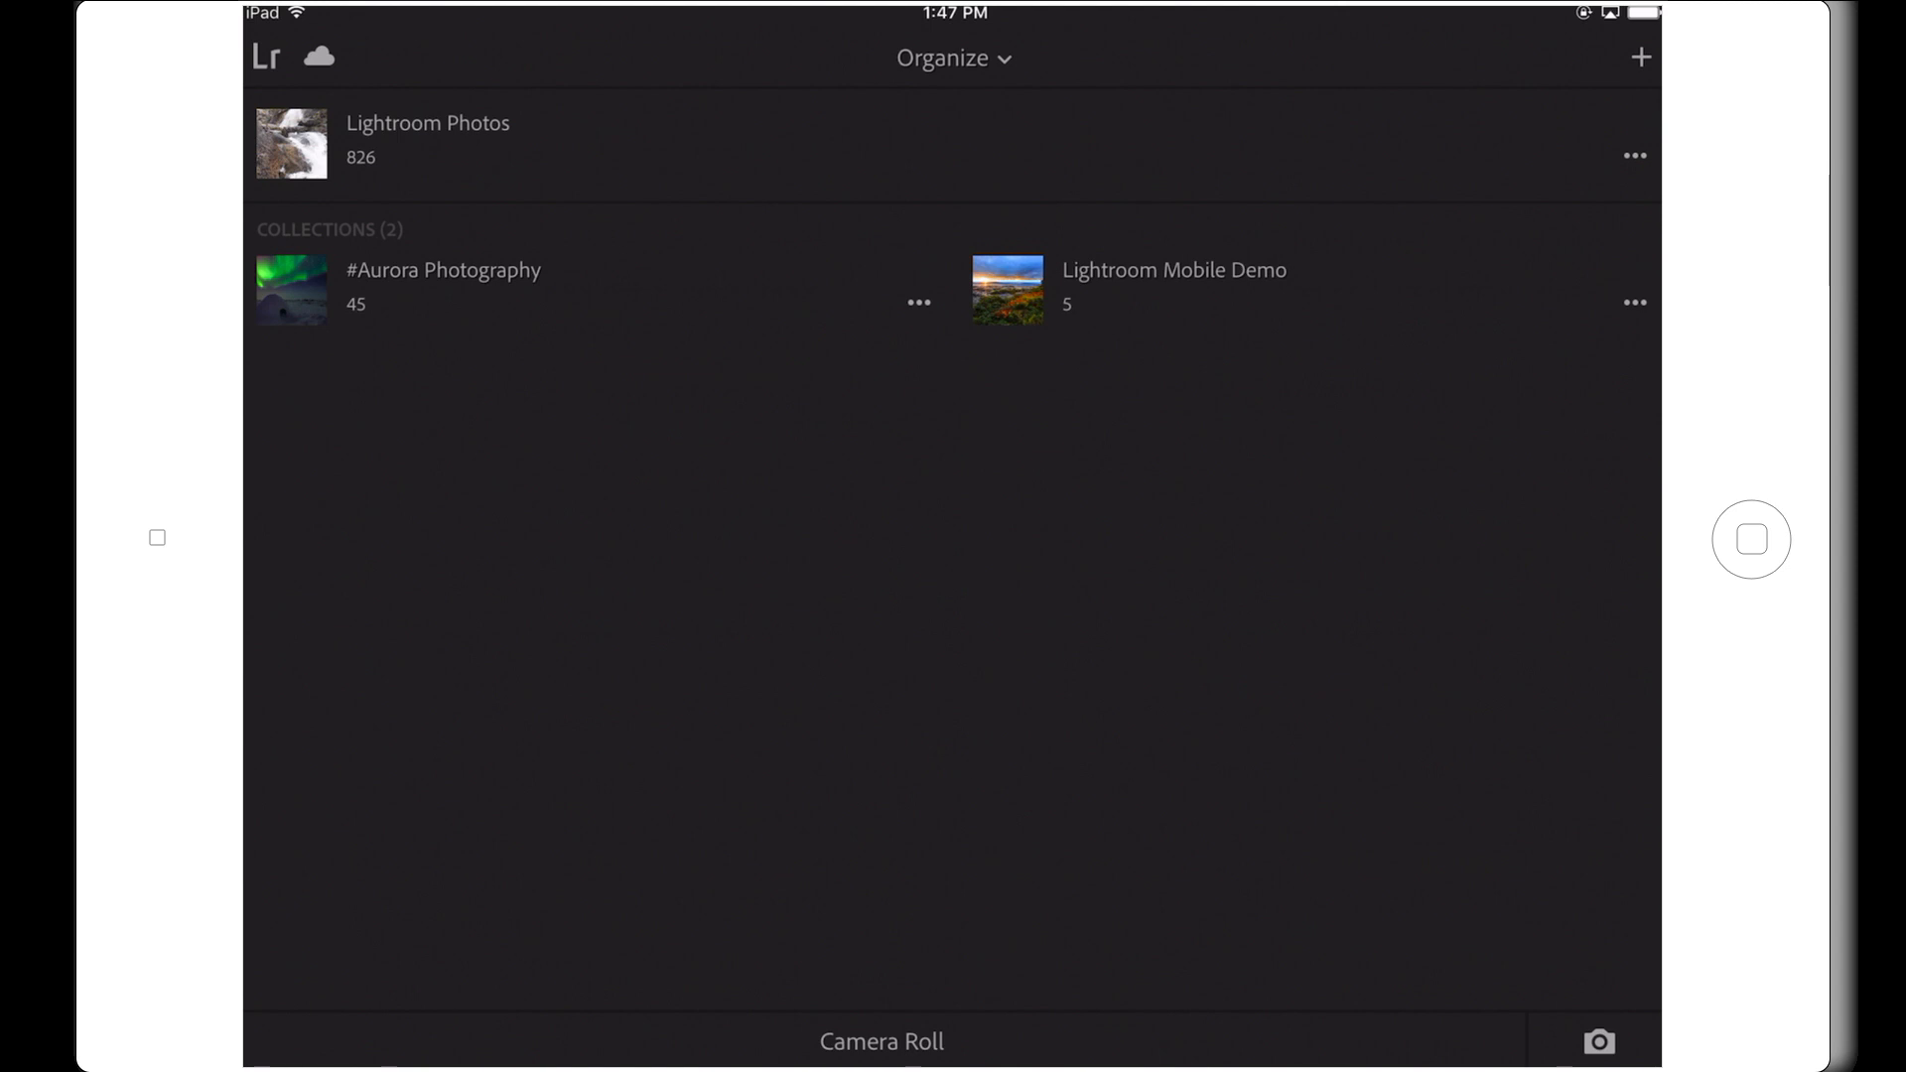
{"action": "left_click", "coordinate": [395, 141]}
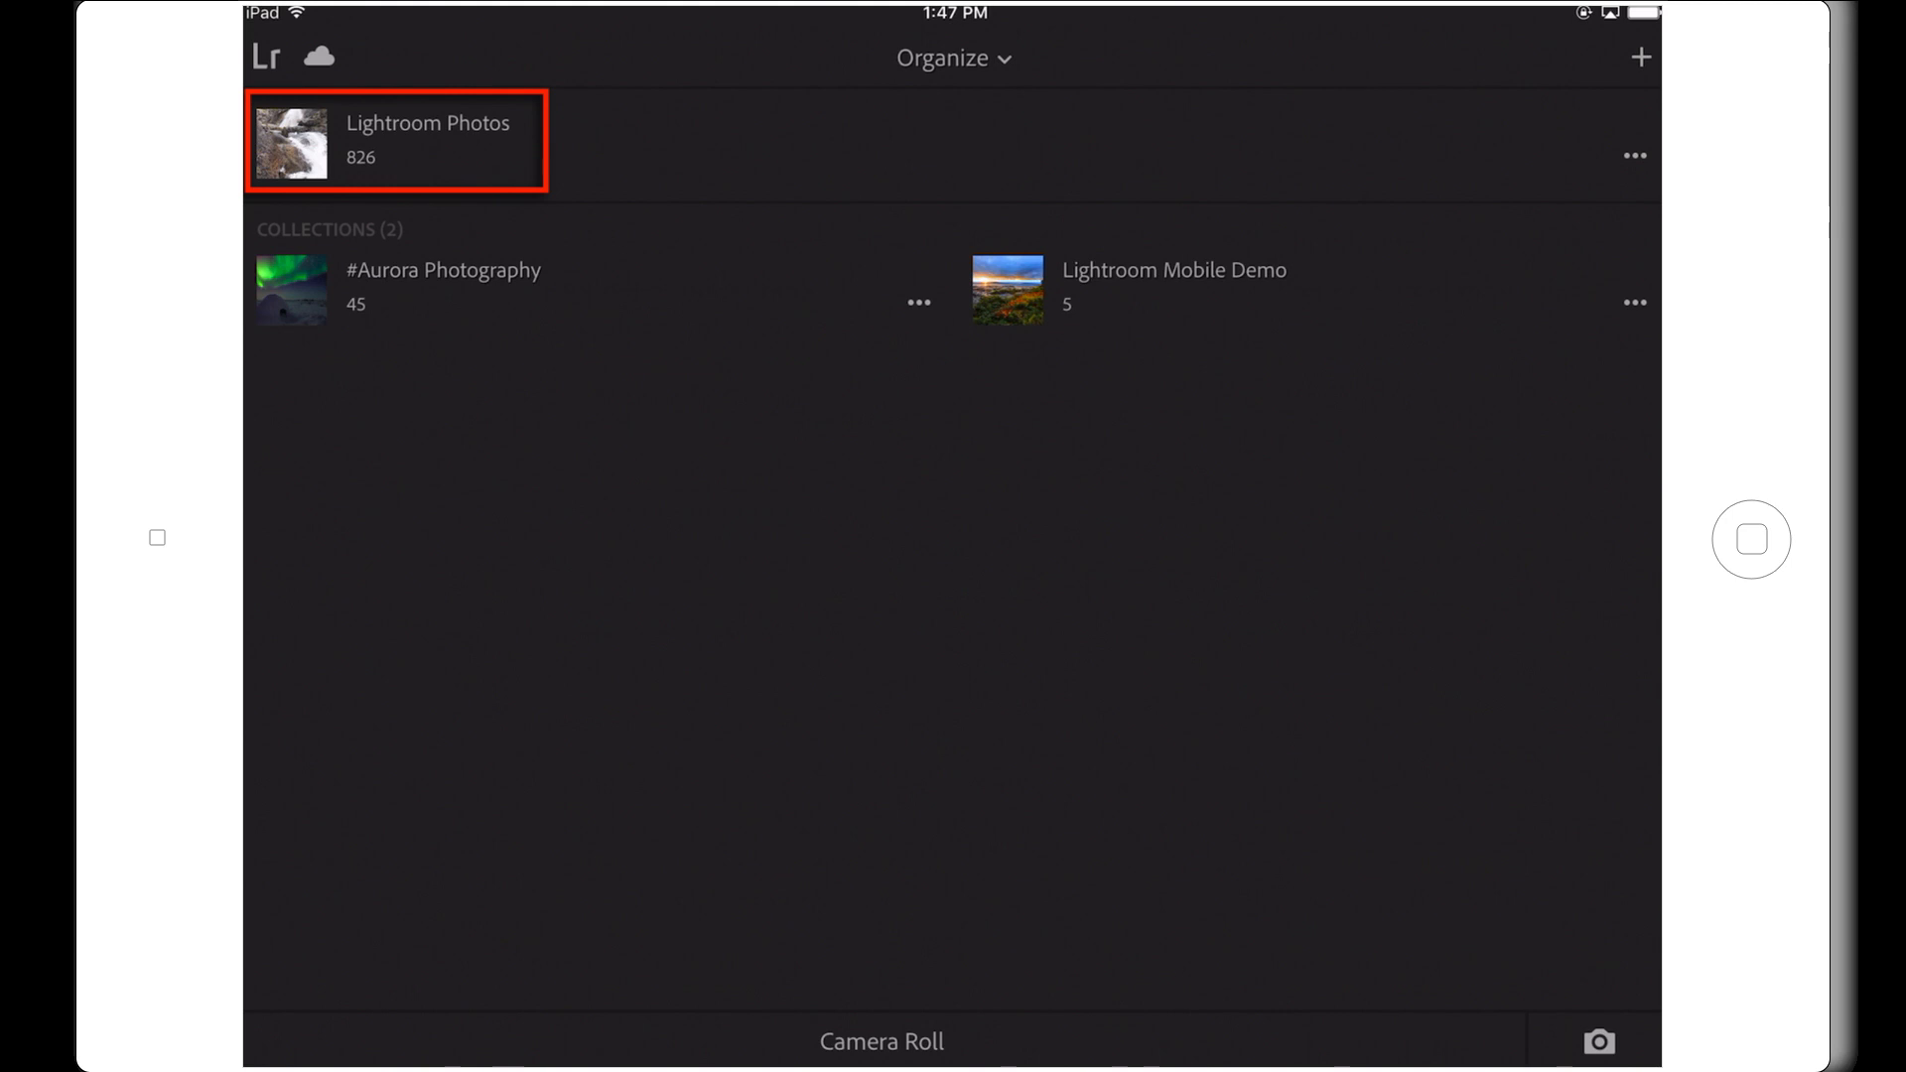
{"action": "left_click", "coordinate": [396, 139]}
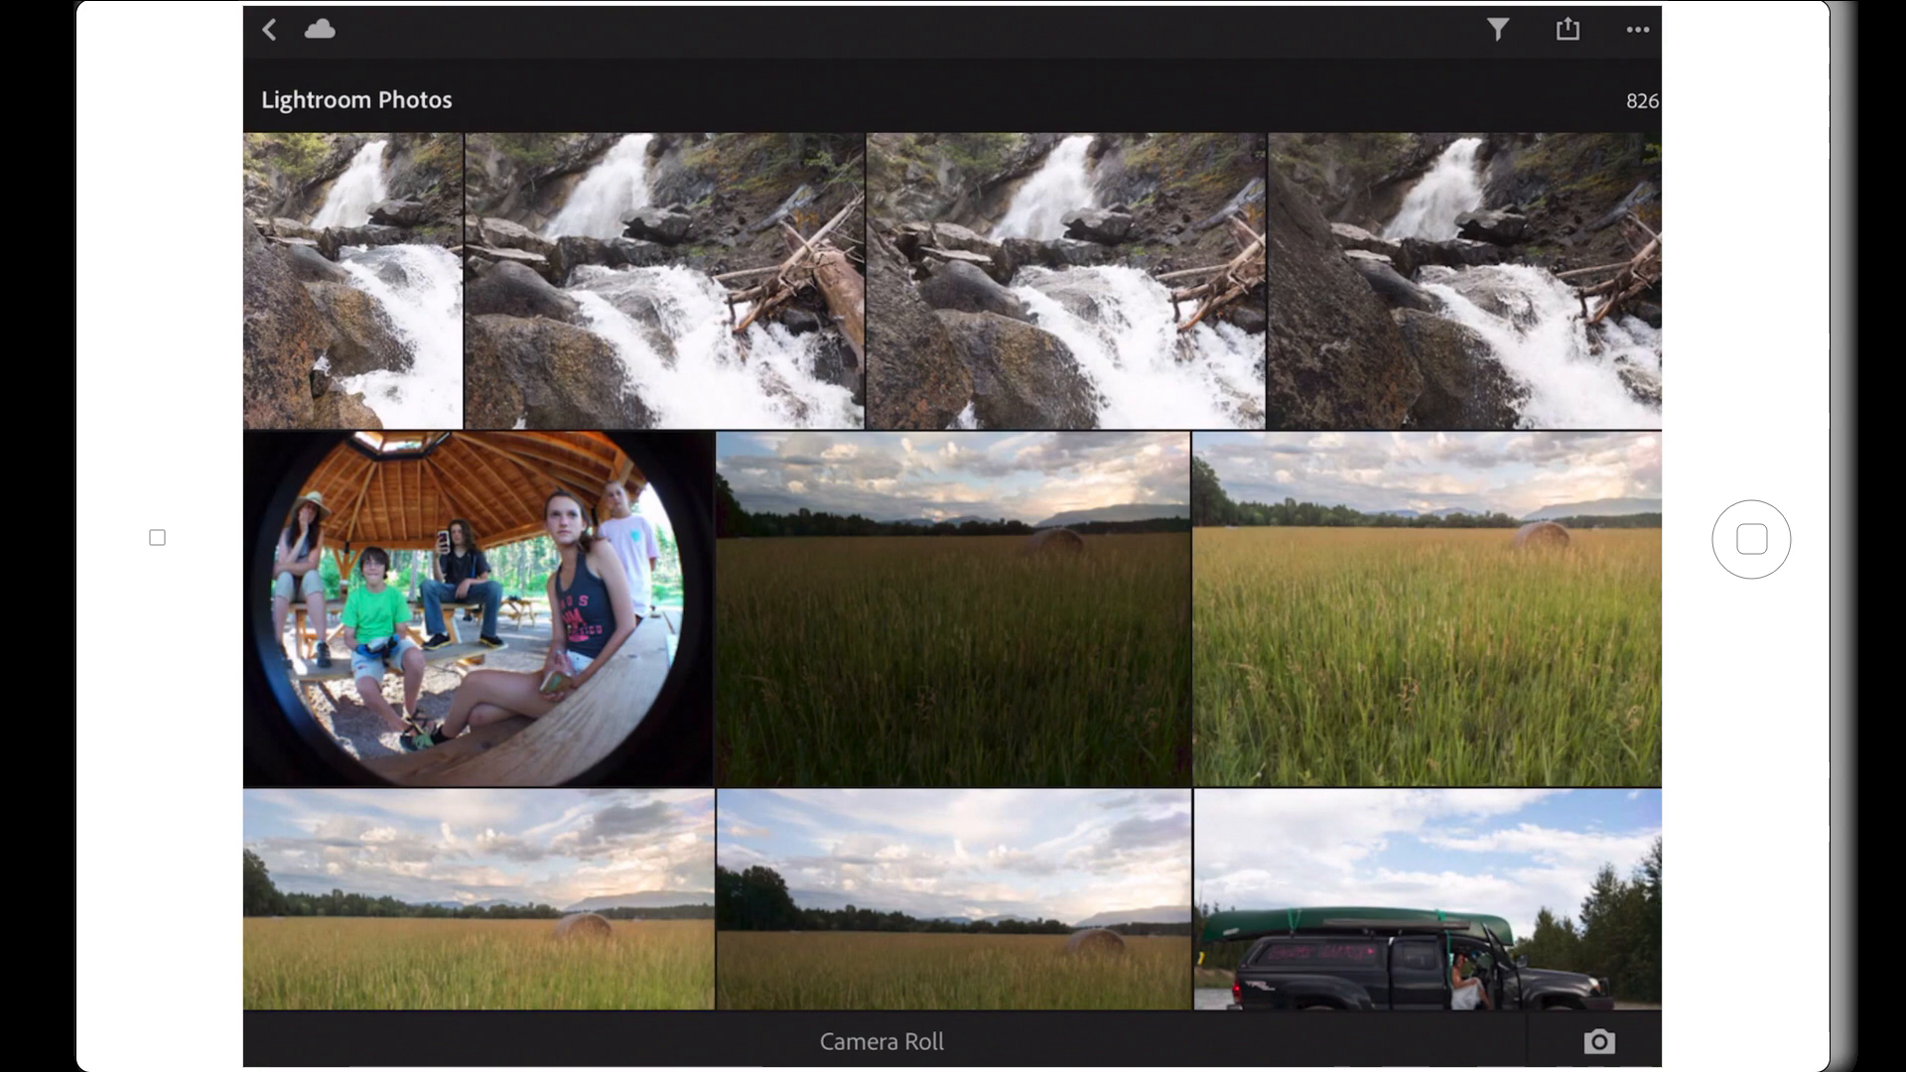
{"action": "scroll", "scroll_direction": "down", "scroll_amount": 3}
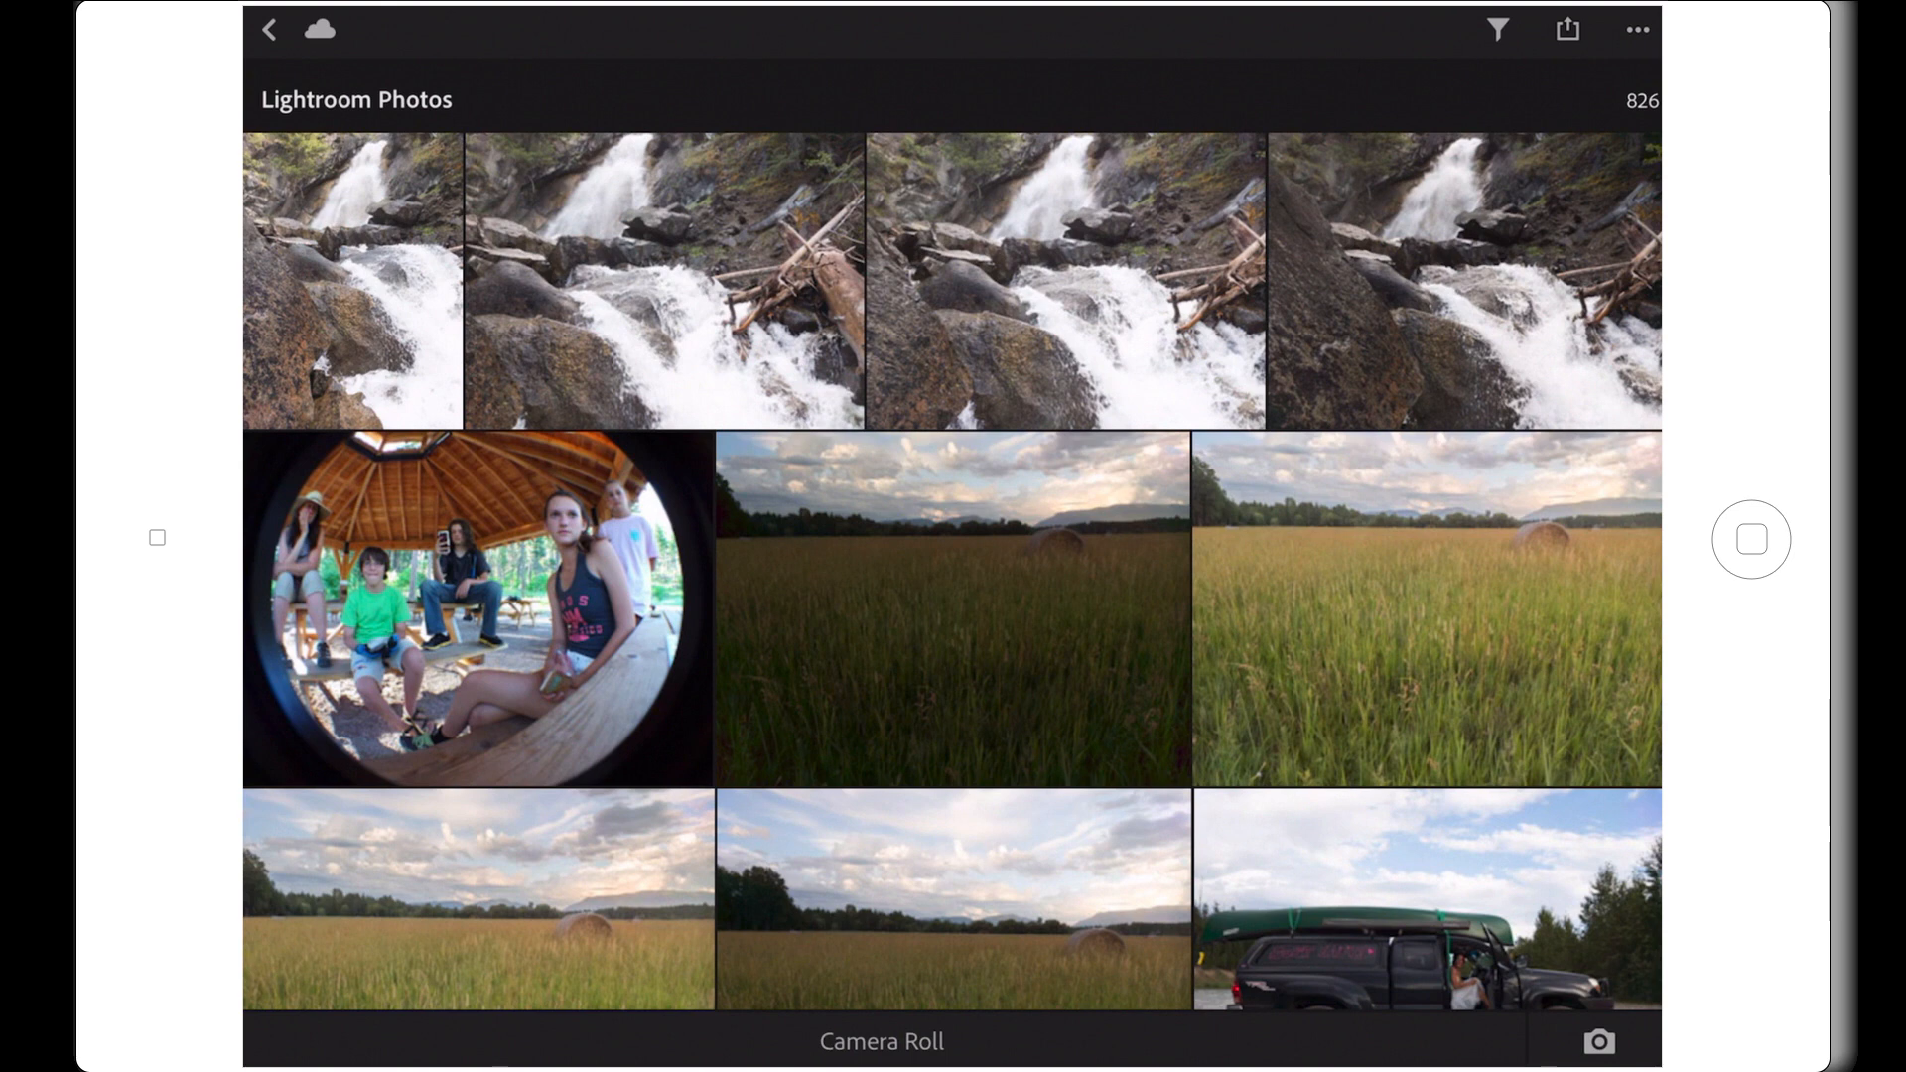
{"action": "left_click", "coordinate": [268, 30]}
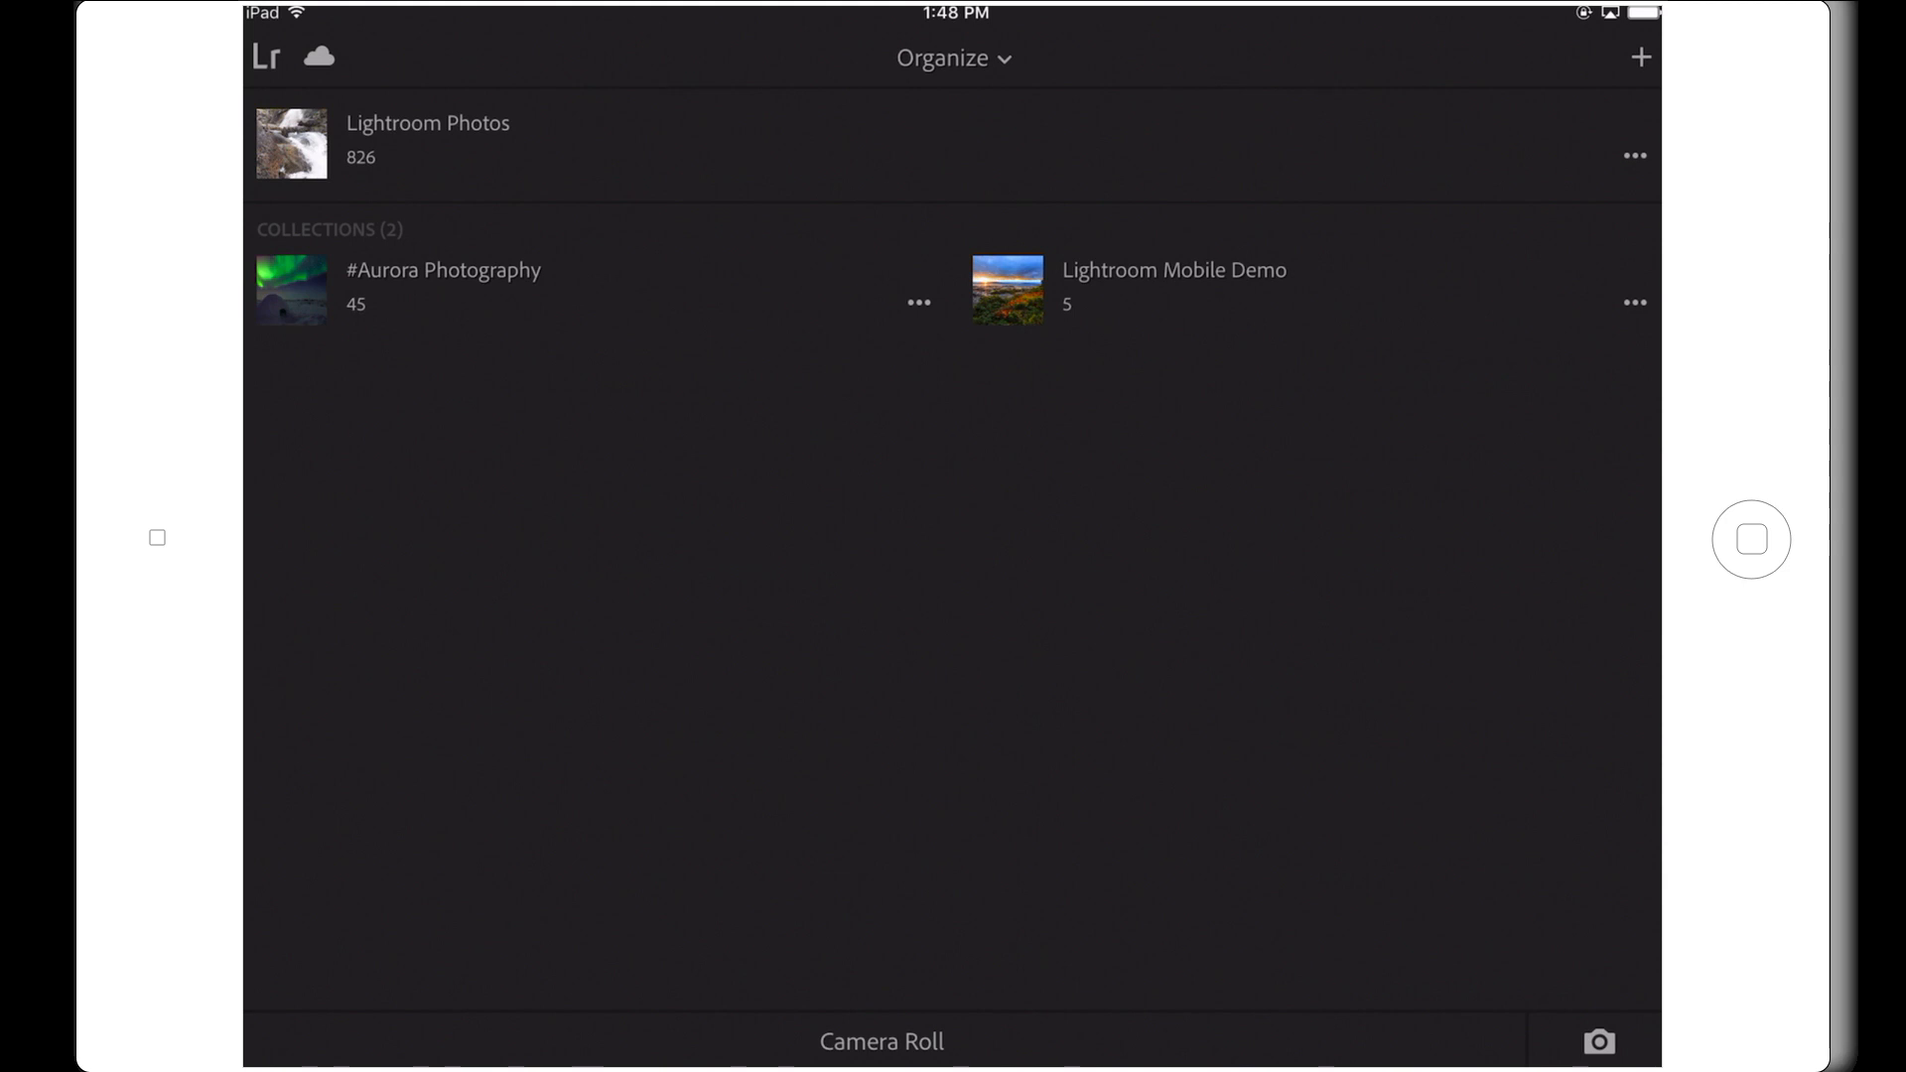
Open the device Camera Roll inside Lightroom and close it again.
{"action": "left_click", "coordinate": [880, 1042]}
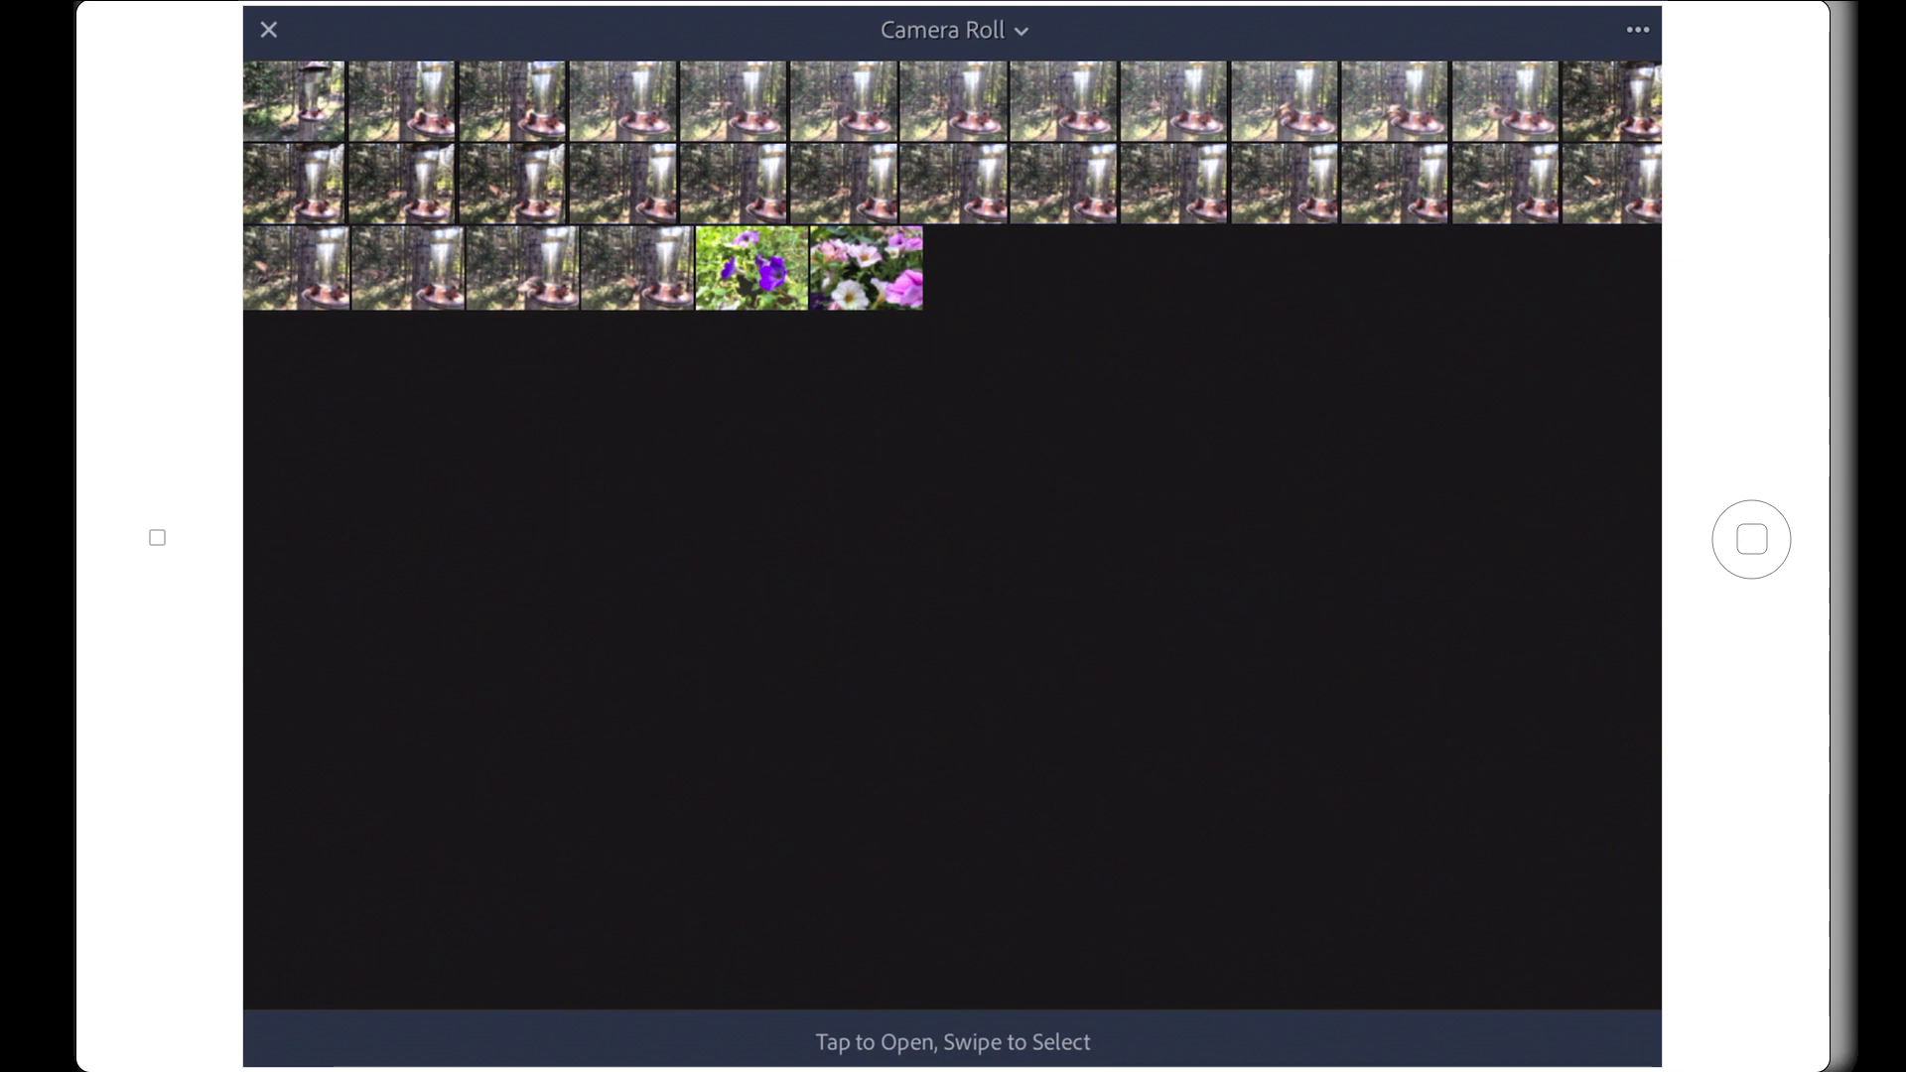
{"action": "left_click", "coordinate": [268, 30]}
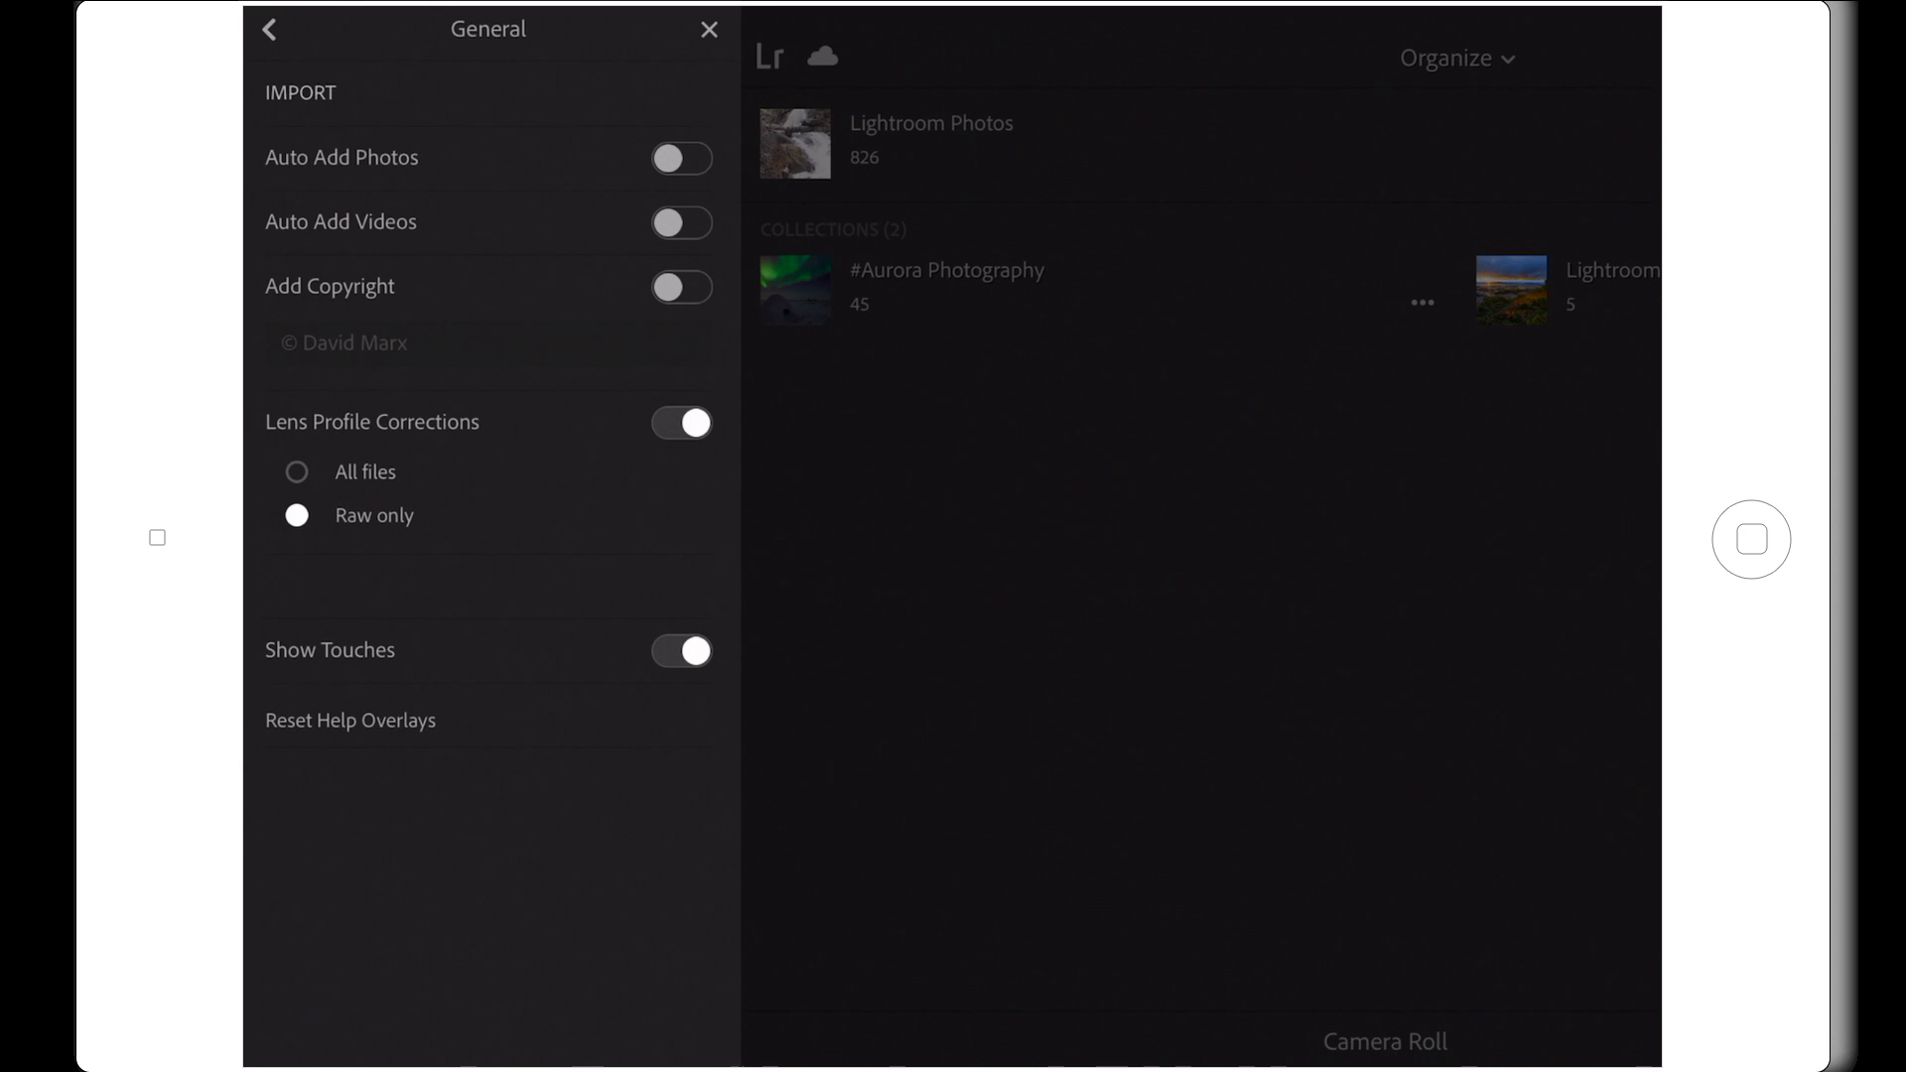
Leave Auto Add Photos off and switch on adding a copyright notice to imports.
{"action": "left_click", "coordinate": [681, 159]}
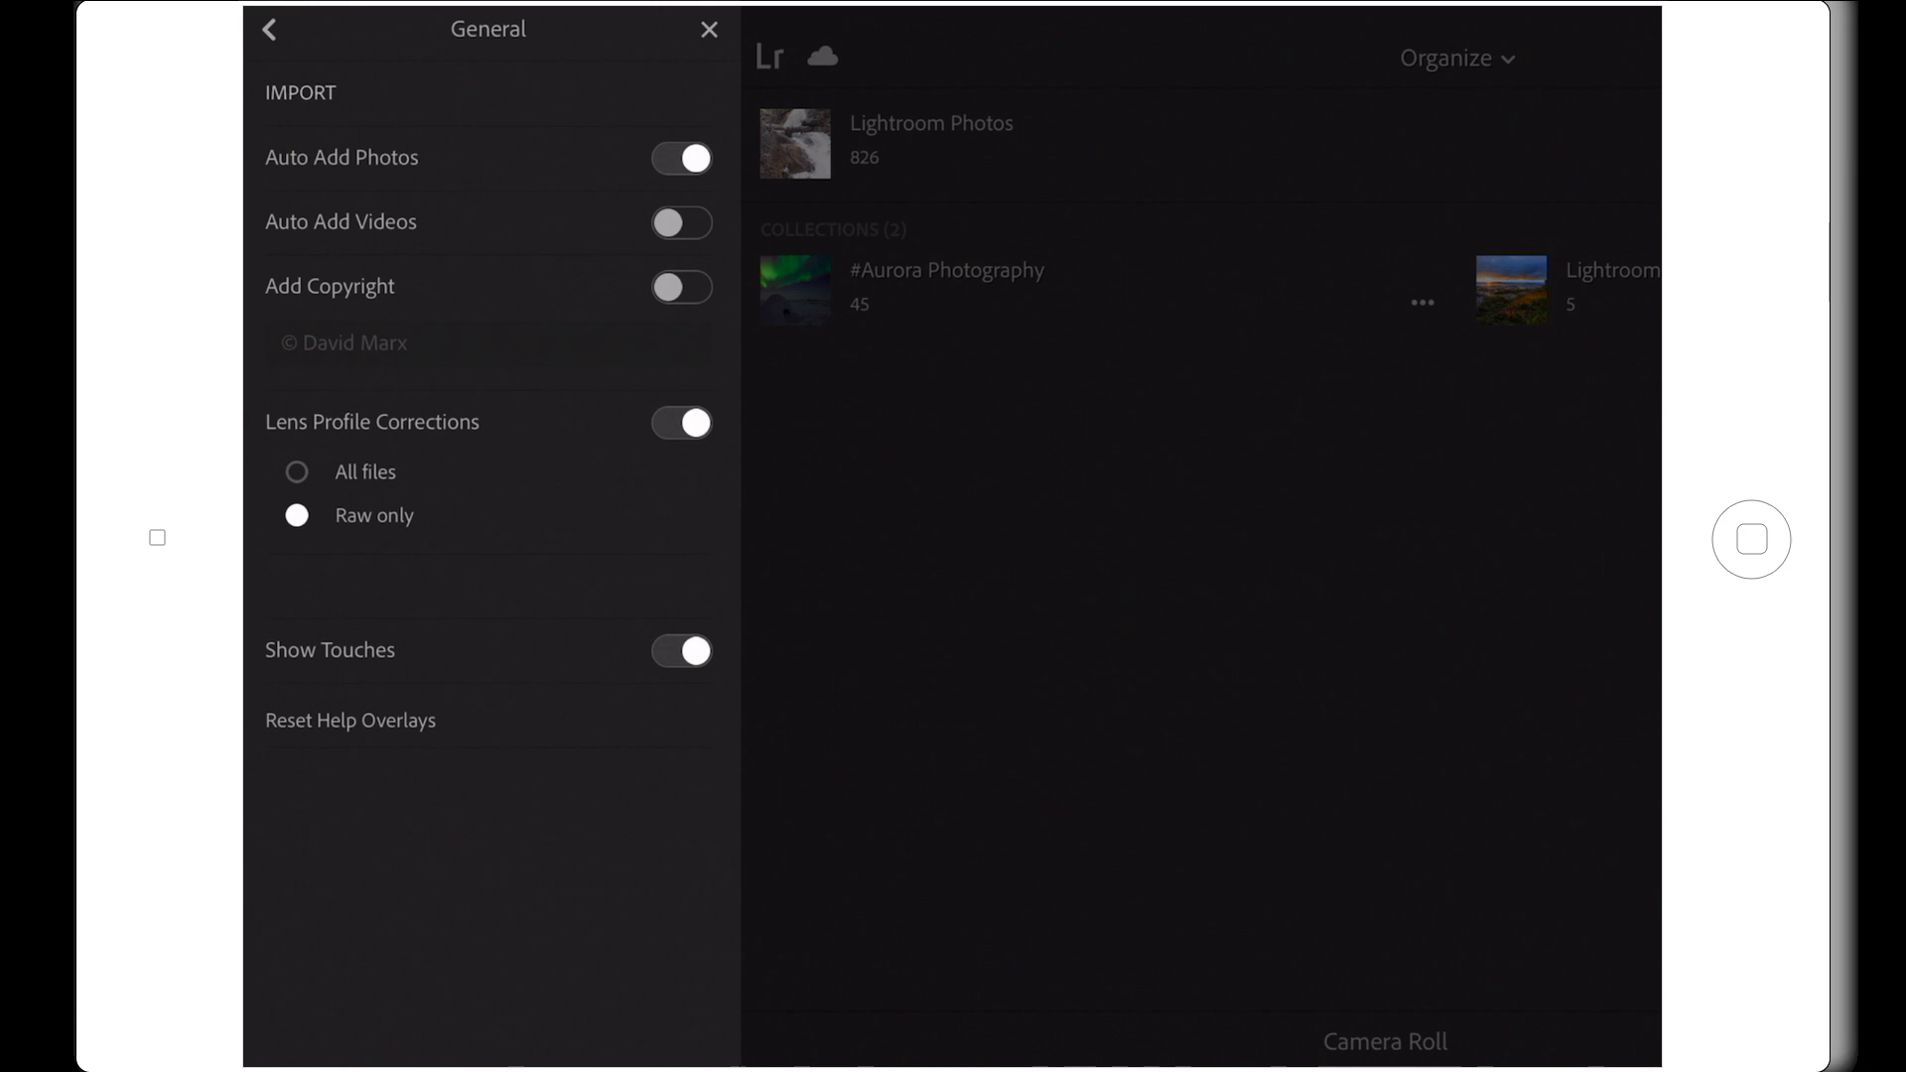
{"action": "left_click", "coordinate": [680, 158]}
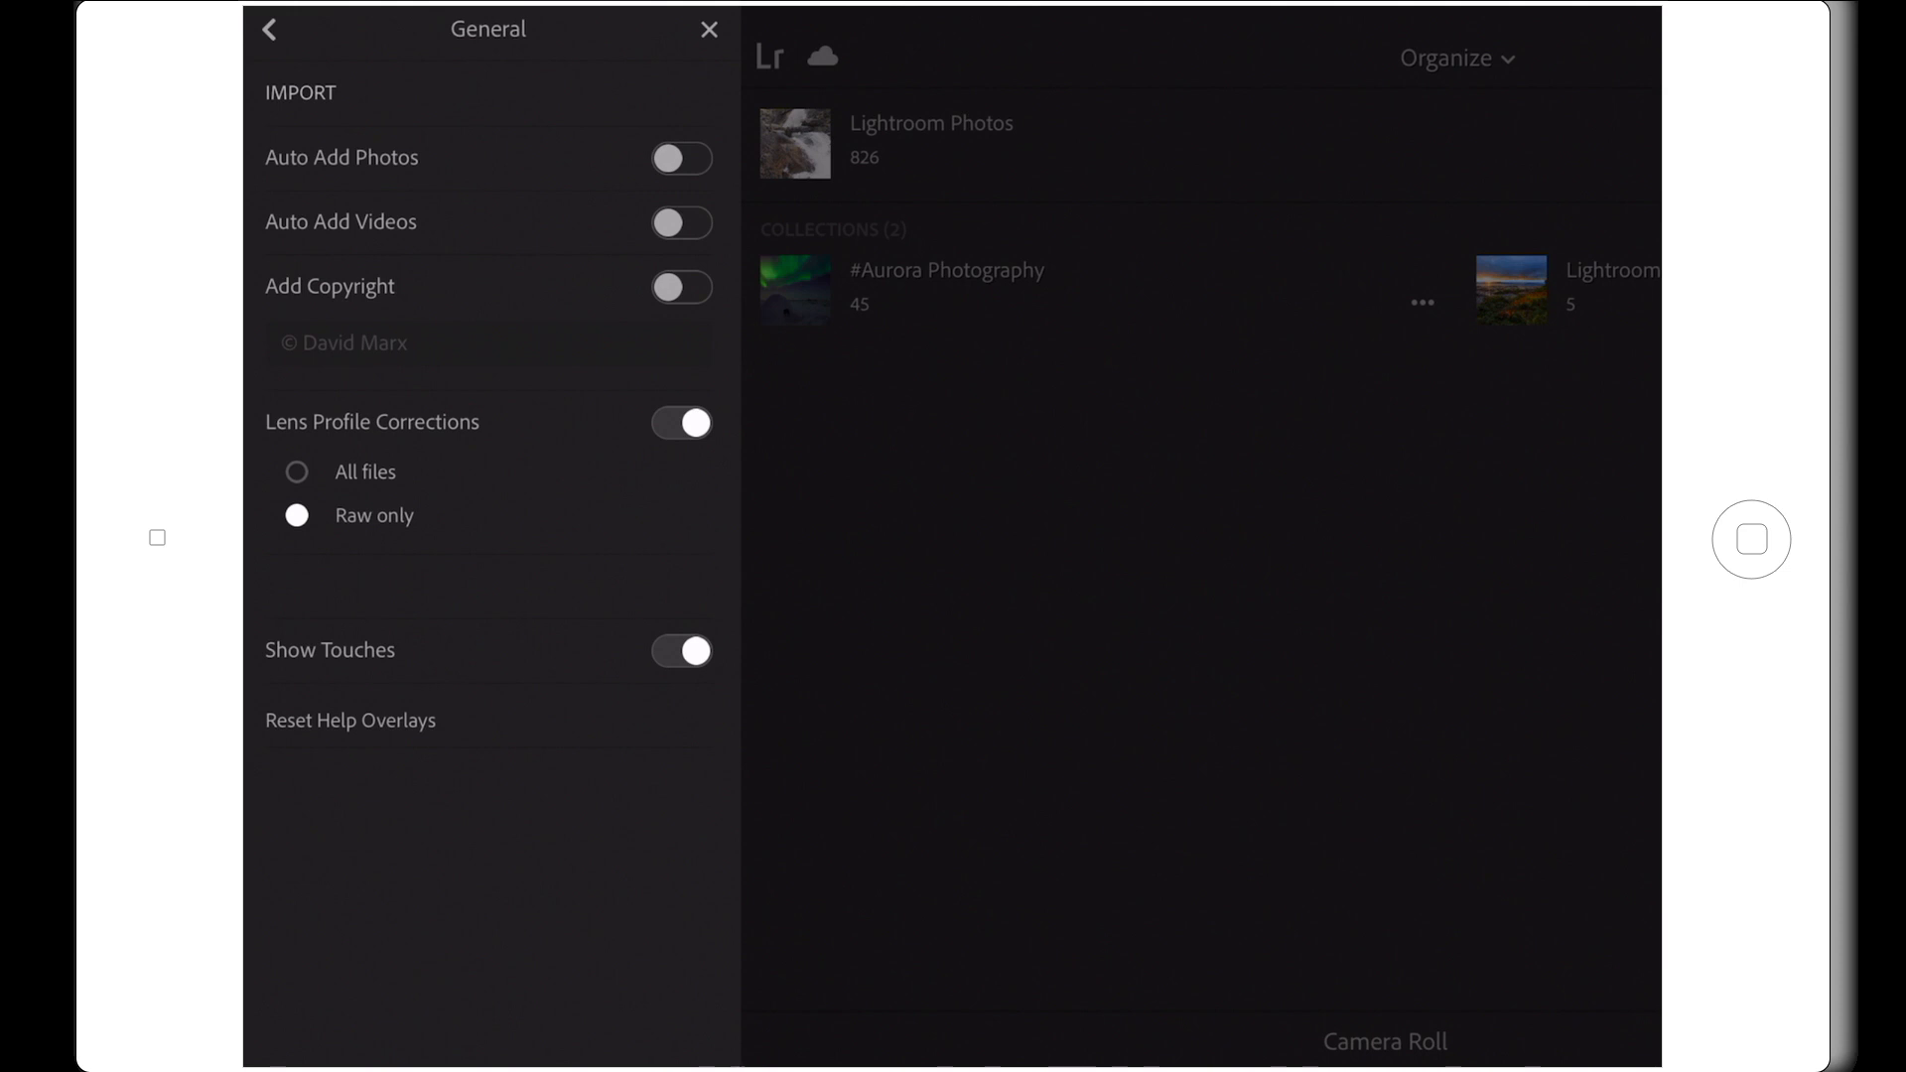
{"action": "left_click", "coordinate": [681, 286]}
{"action": "type", "text": " 2017"}
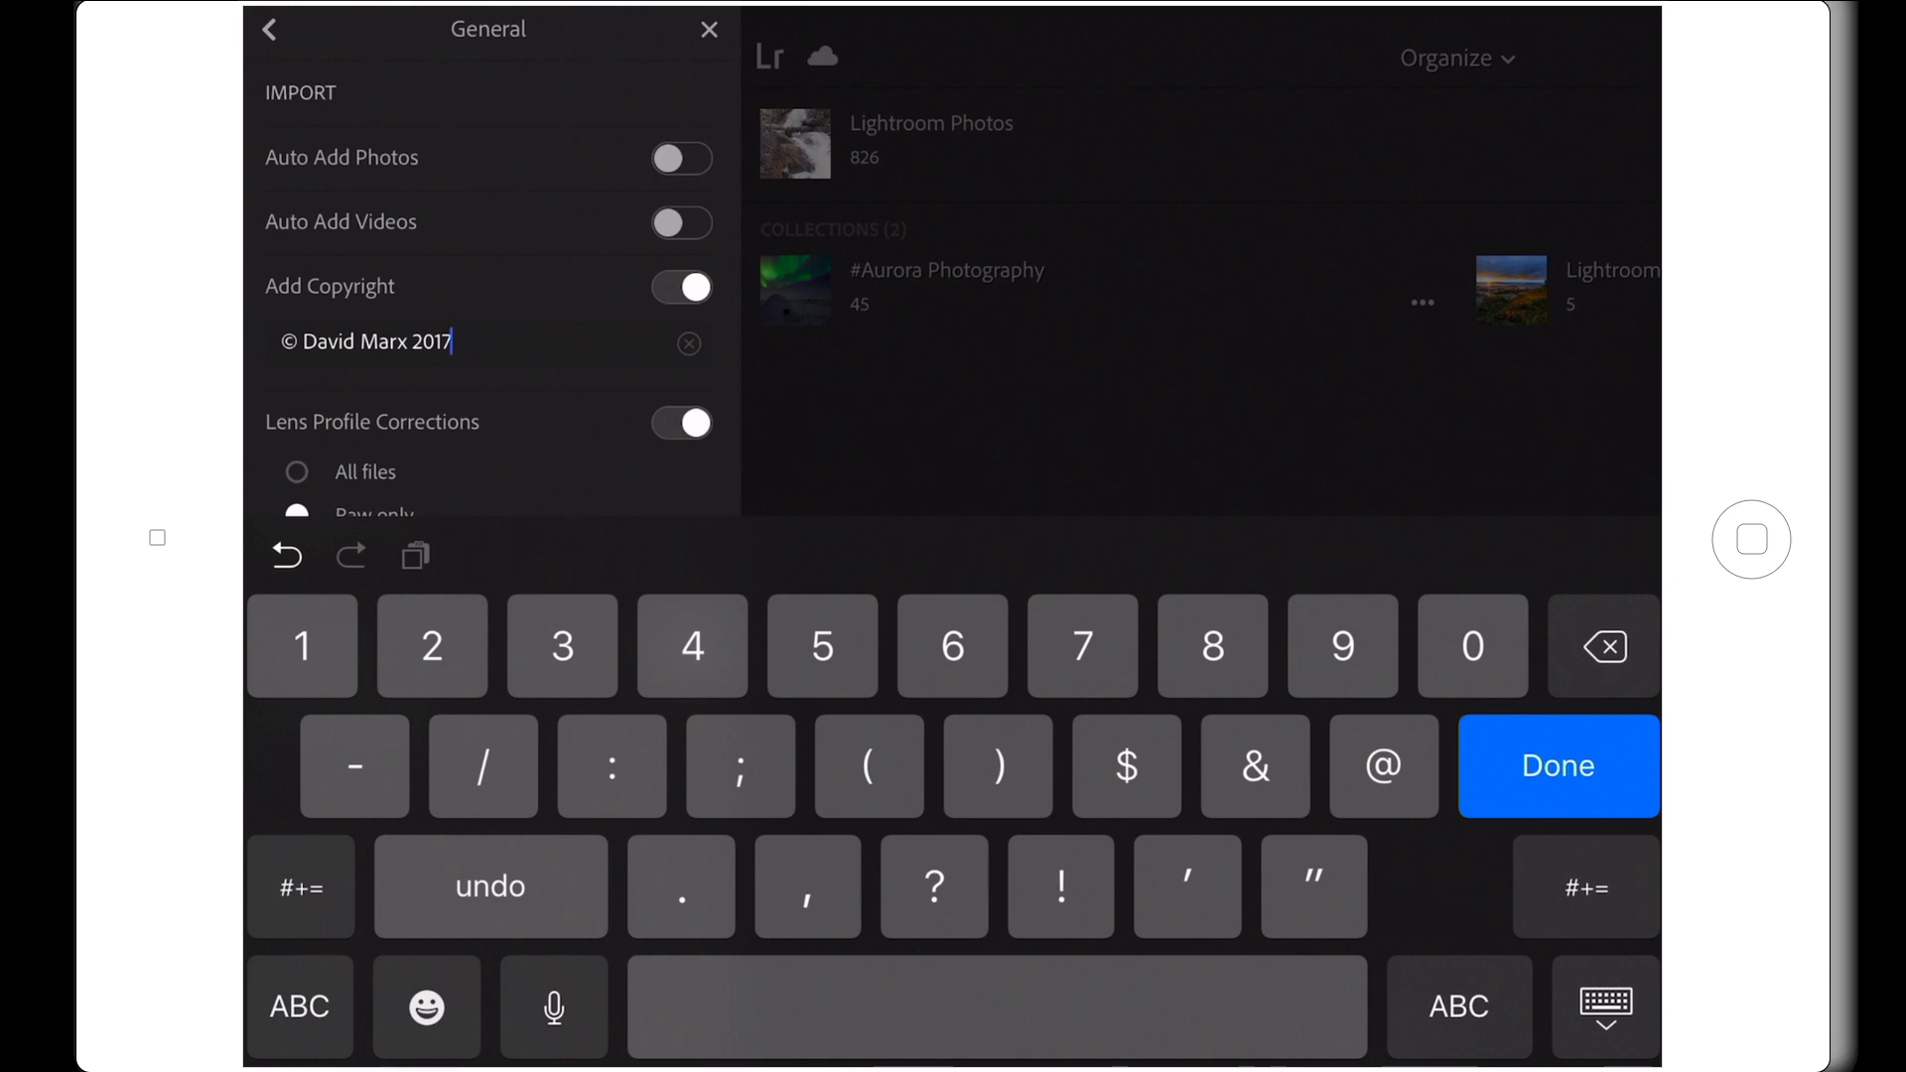
Finish the copyright notice without the year and apply lens profile corrections to all files.
{"action": "left_click", "coordinate": [298, 1006]}
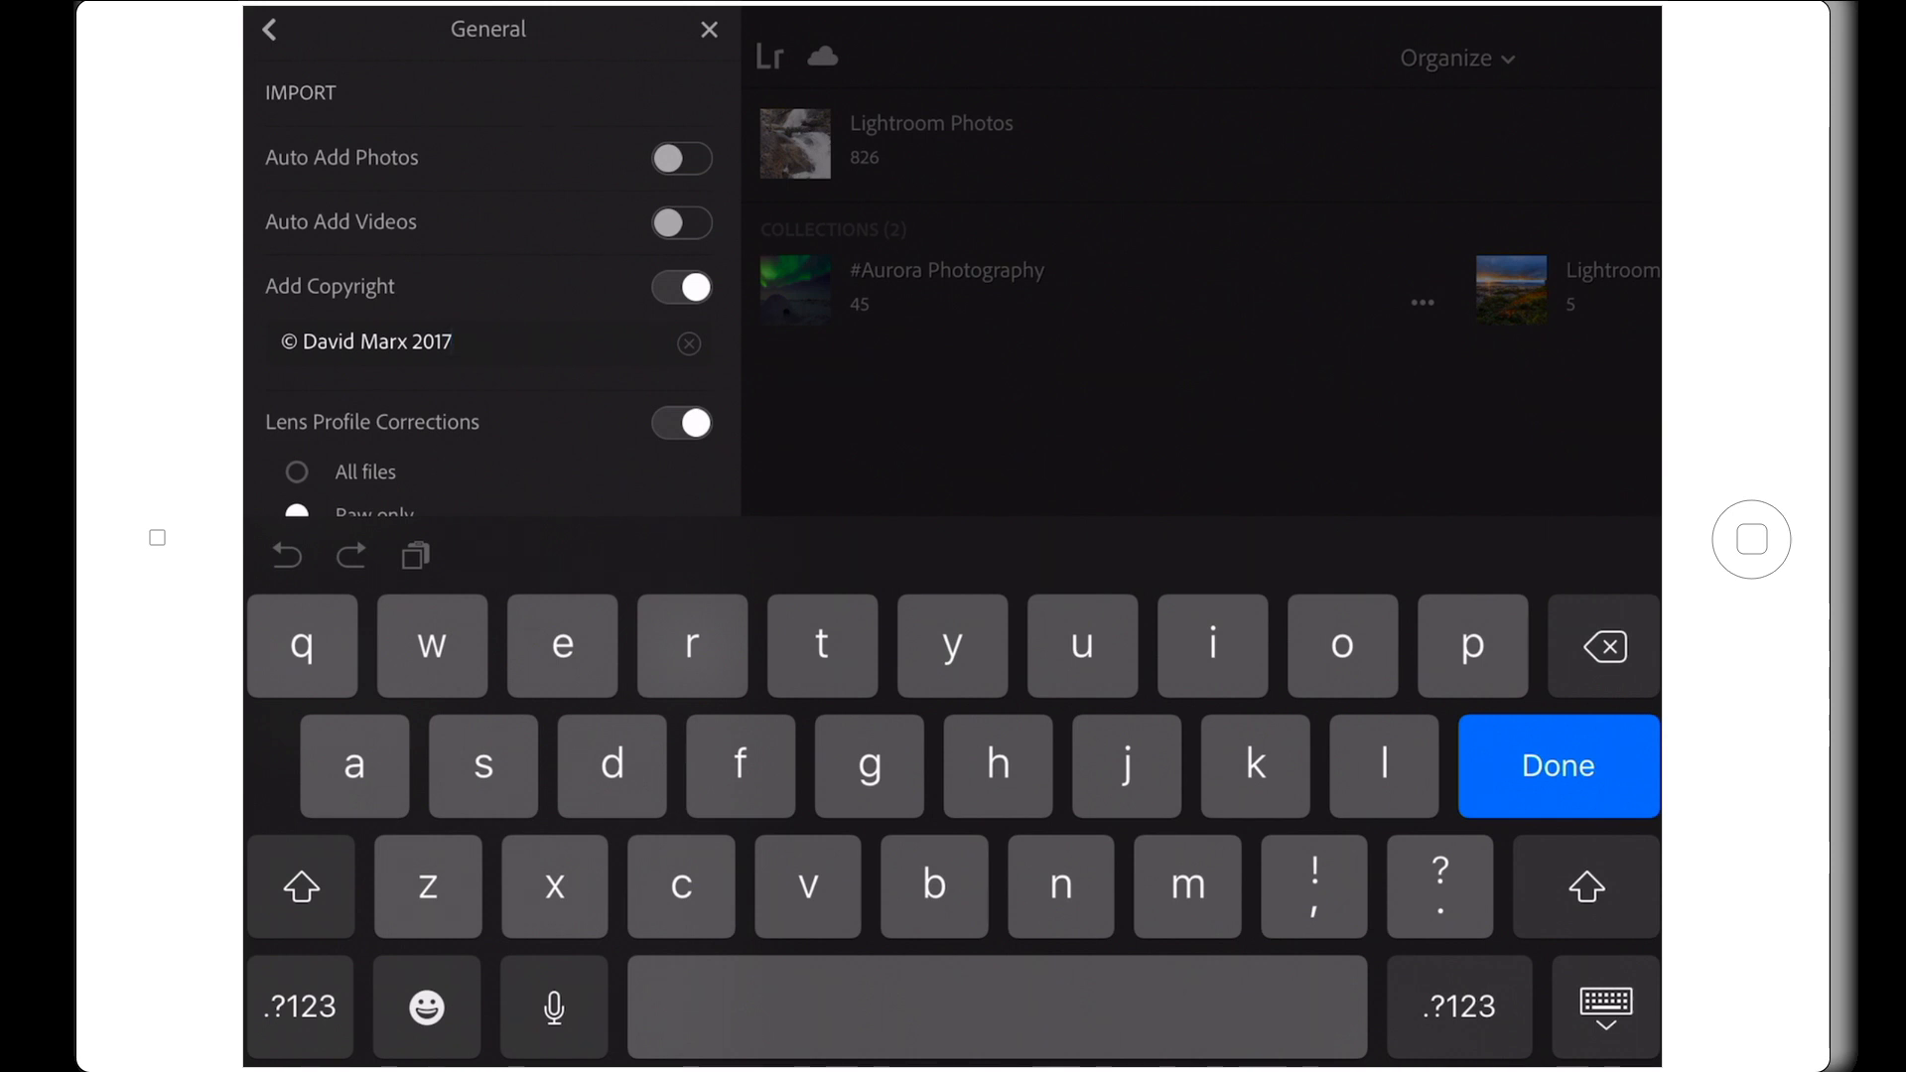
{"action": "left_click", "coordinate": [1557, 766]}
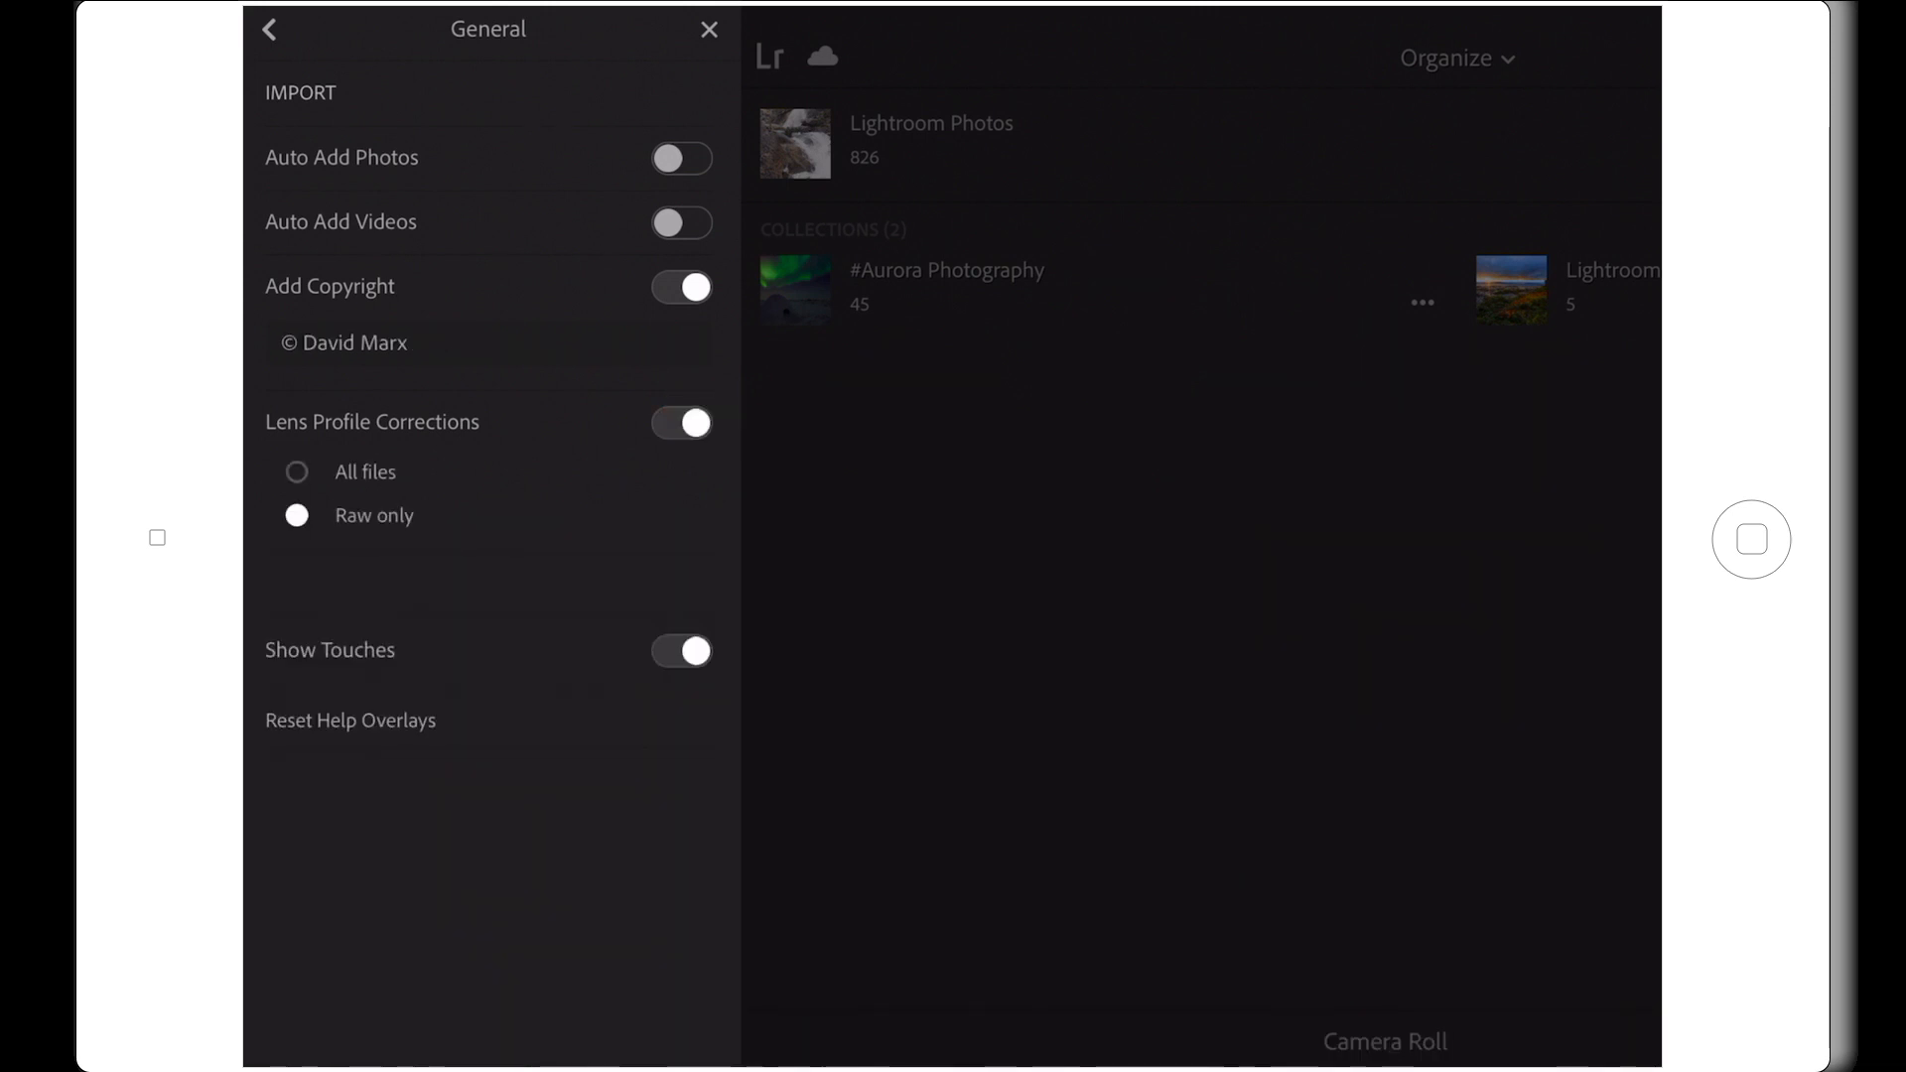
{"action": "left_click", "coordinate": [296, 473]}
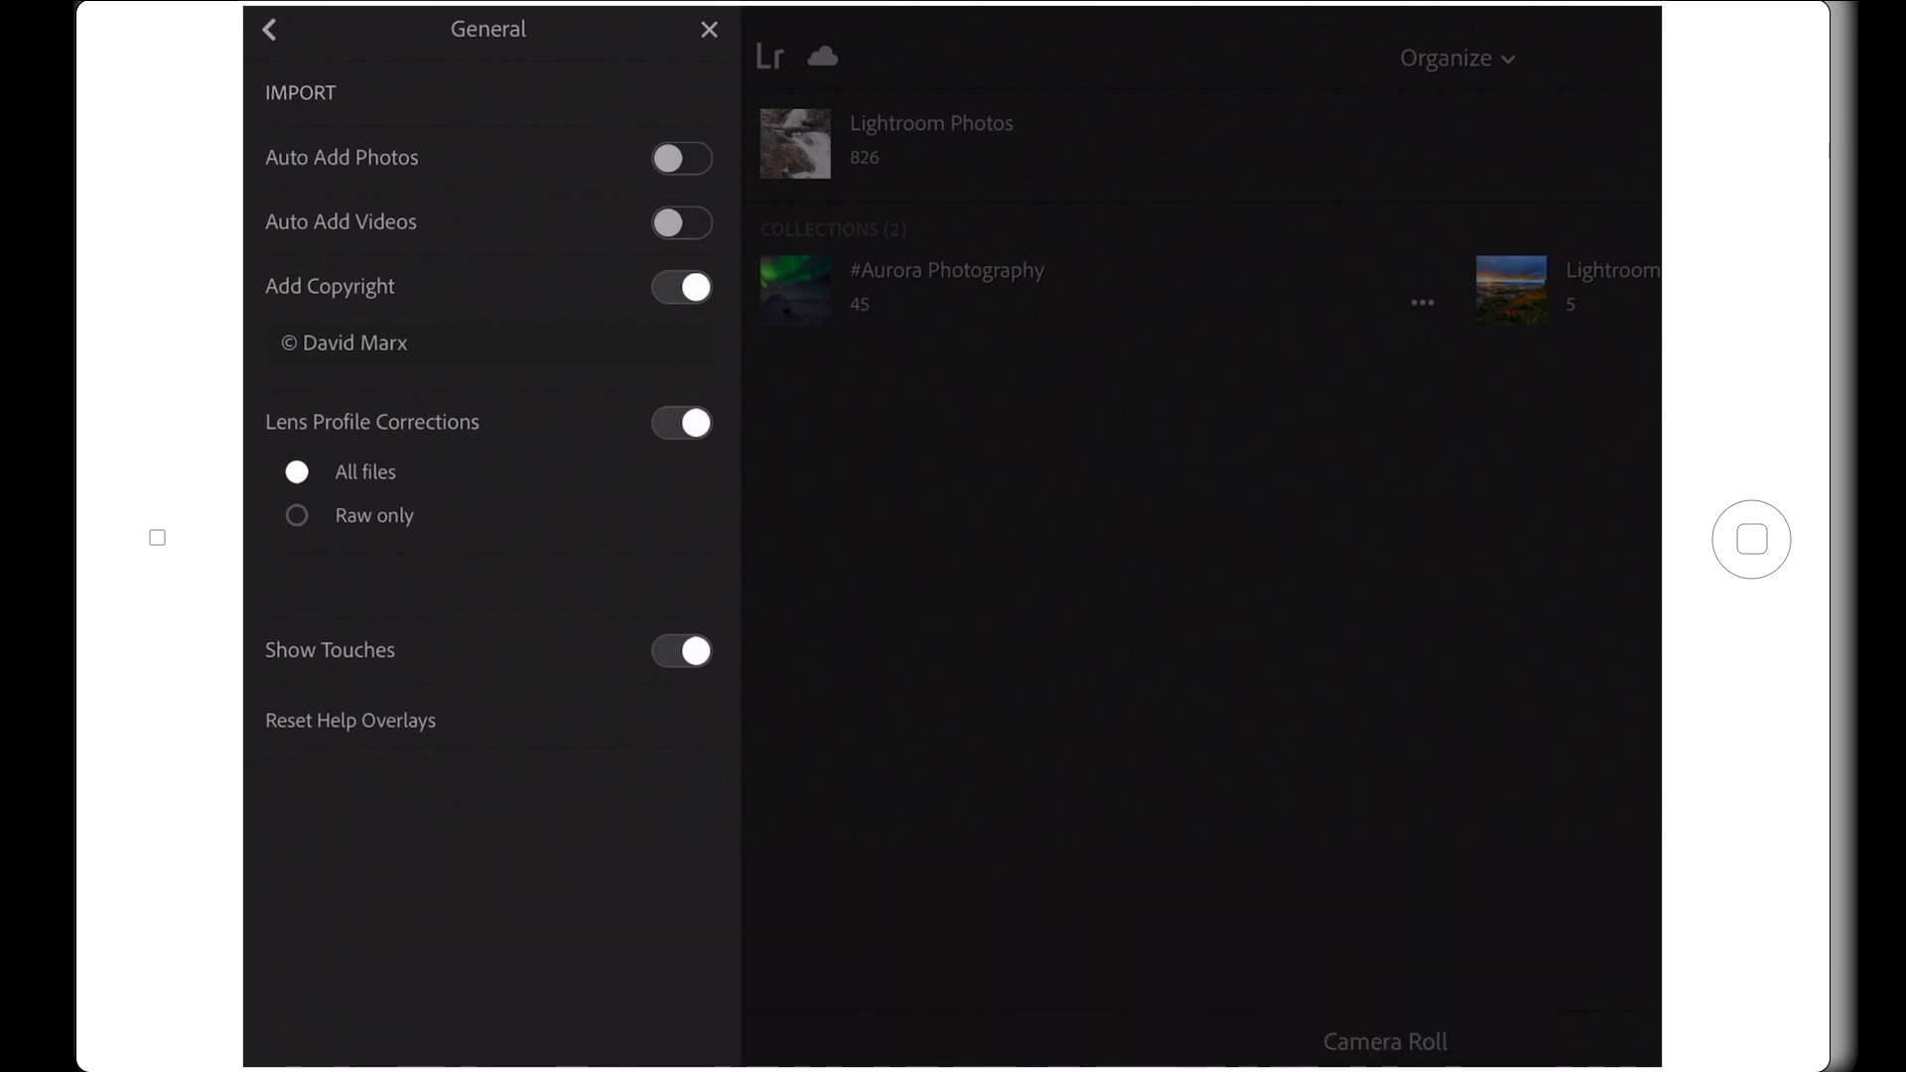
Close the settings panel, then open and close the Camera Roll browser.
{"action": "left_click", "coordinate": [709, 29]}
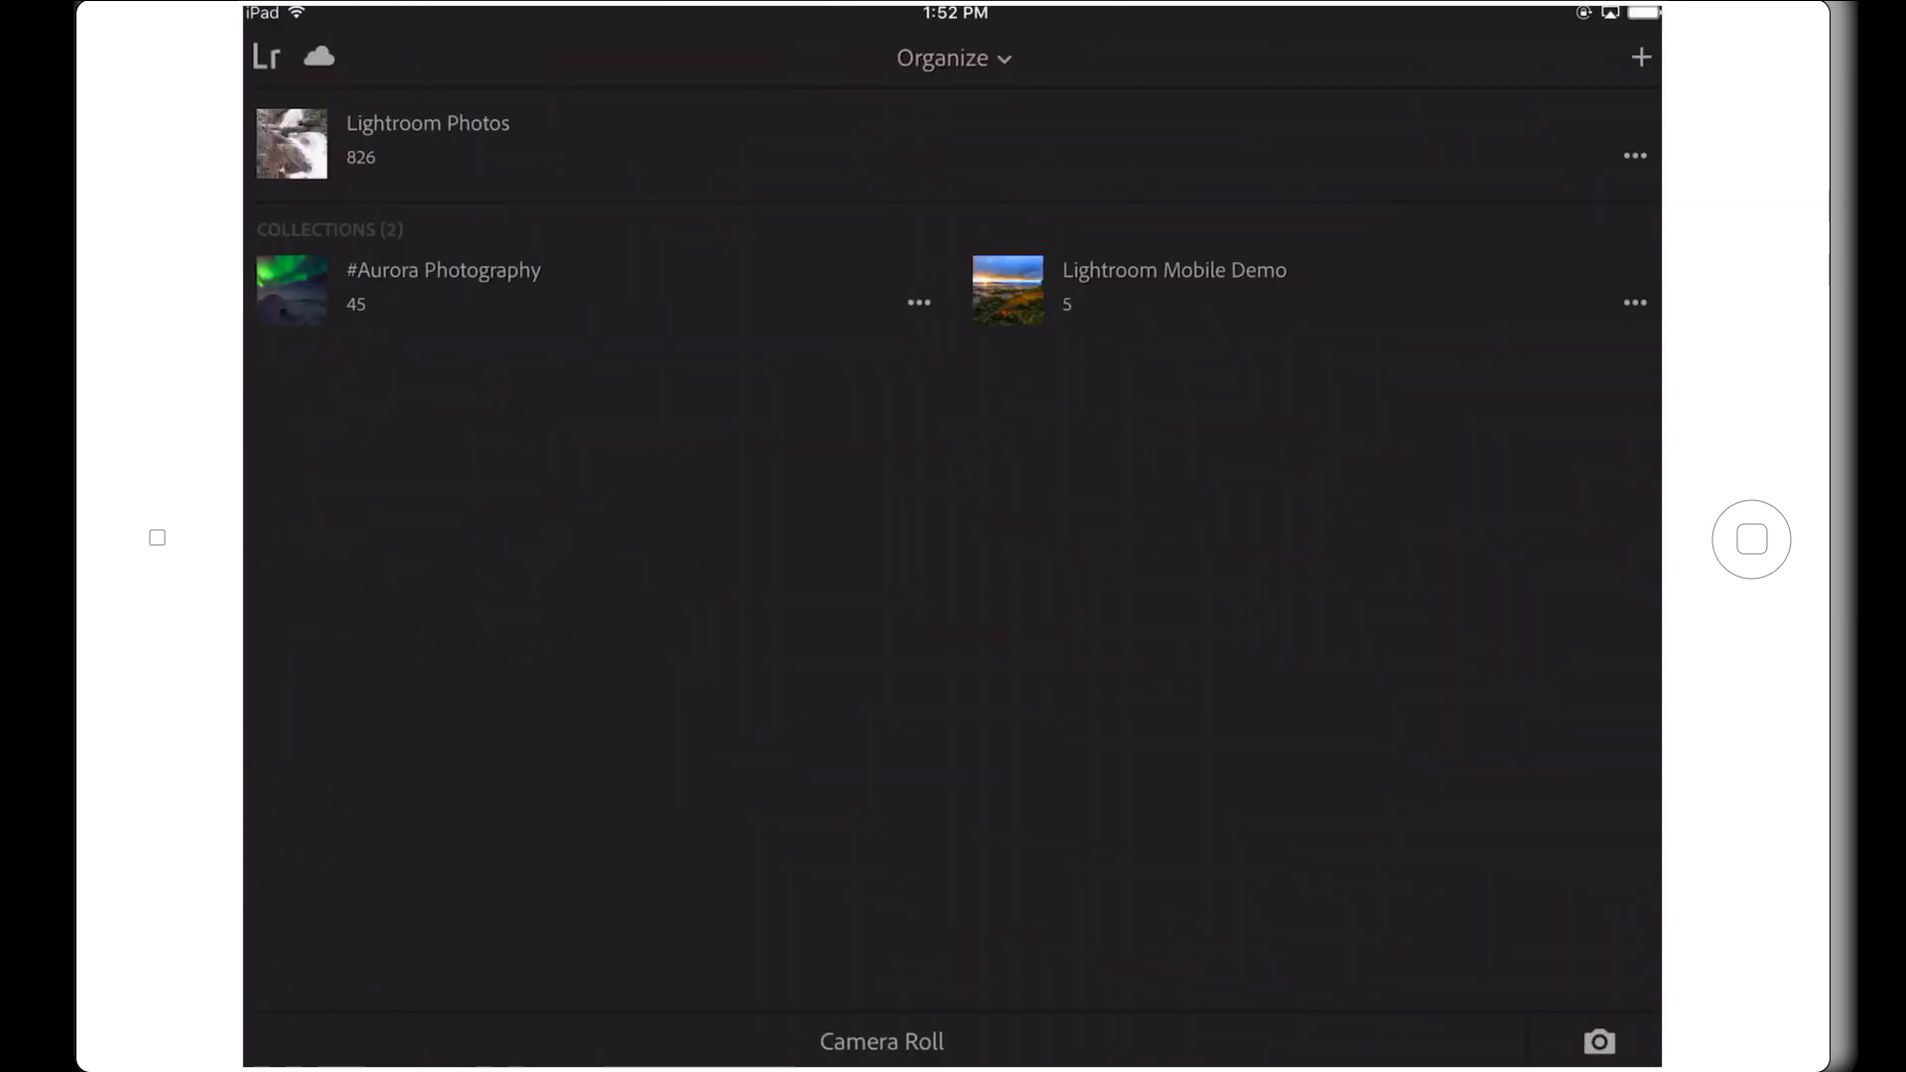
{"action": "left_click", "coordinate": [881, 1042]}
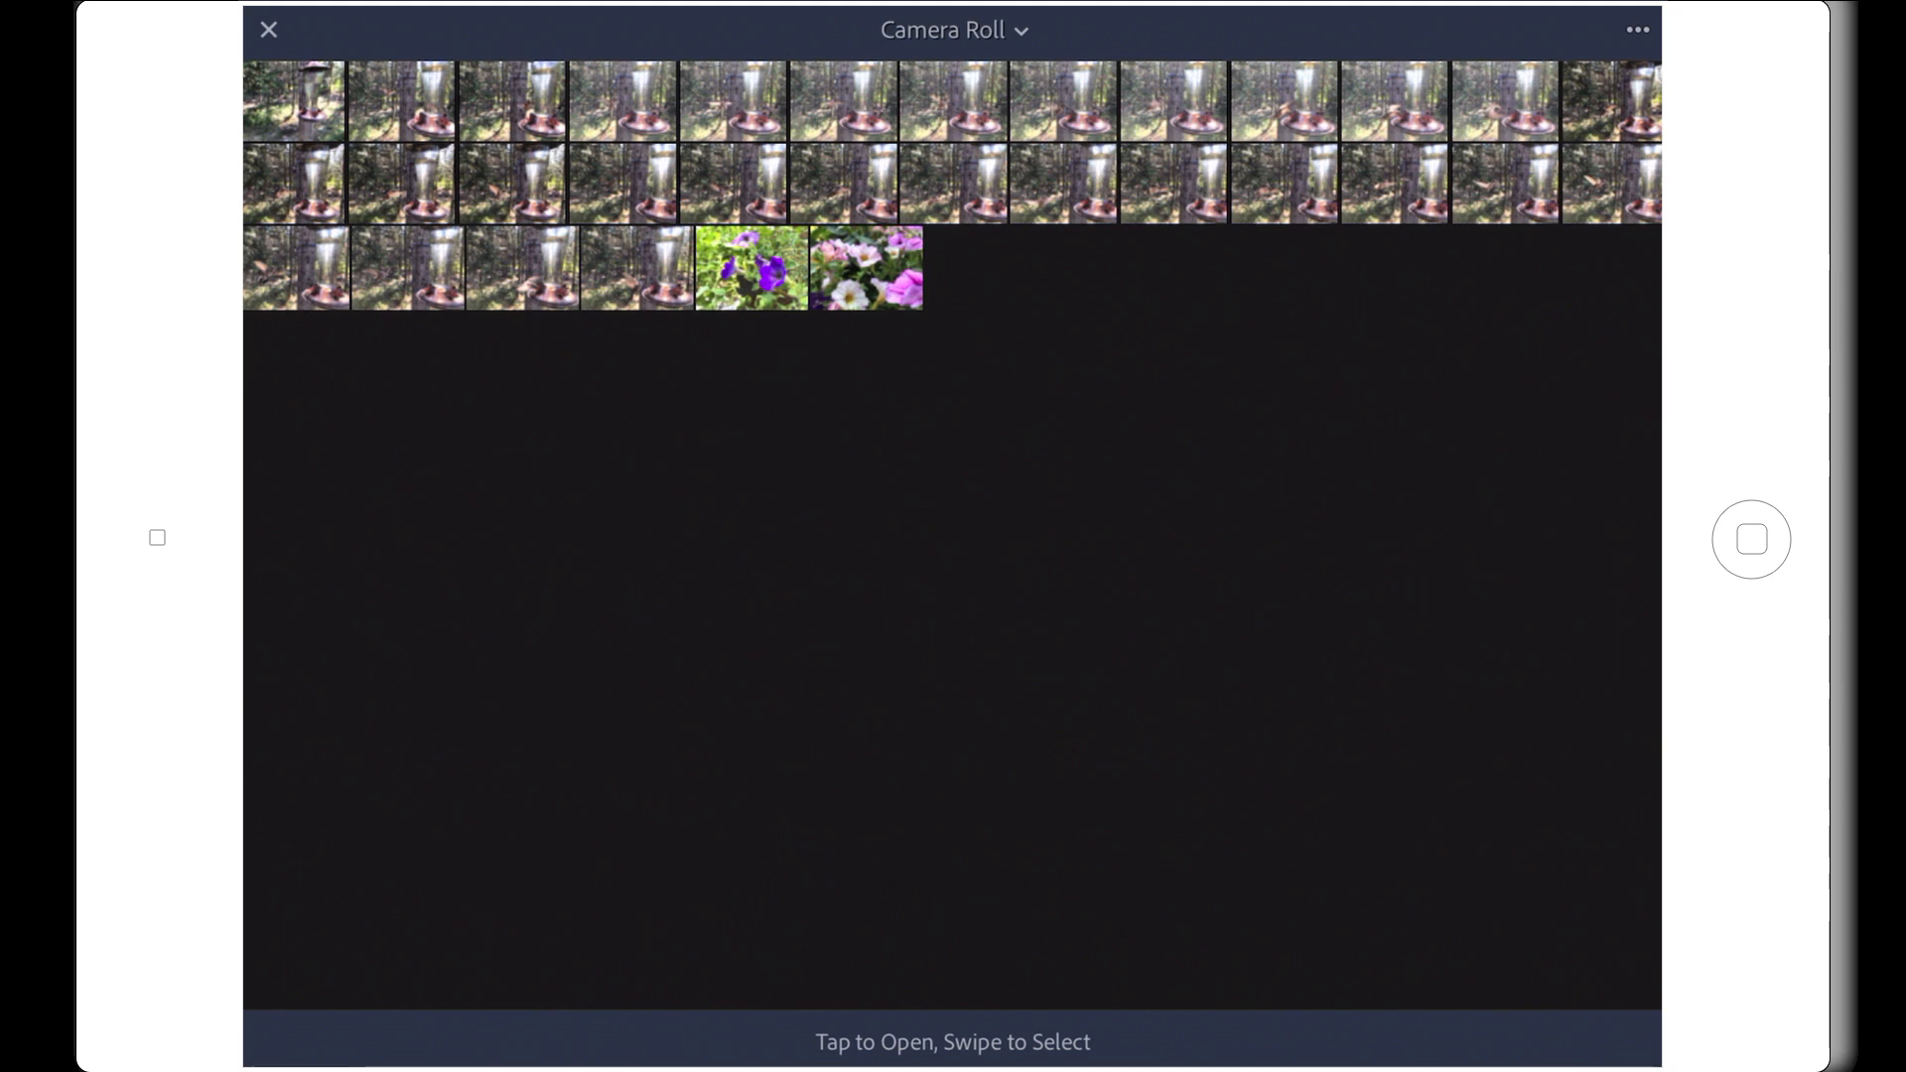
{"action": "left_click", "coordinate": [268, 29]}
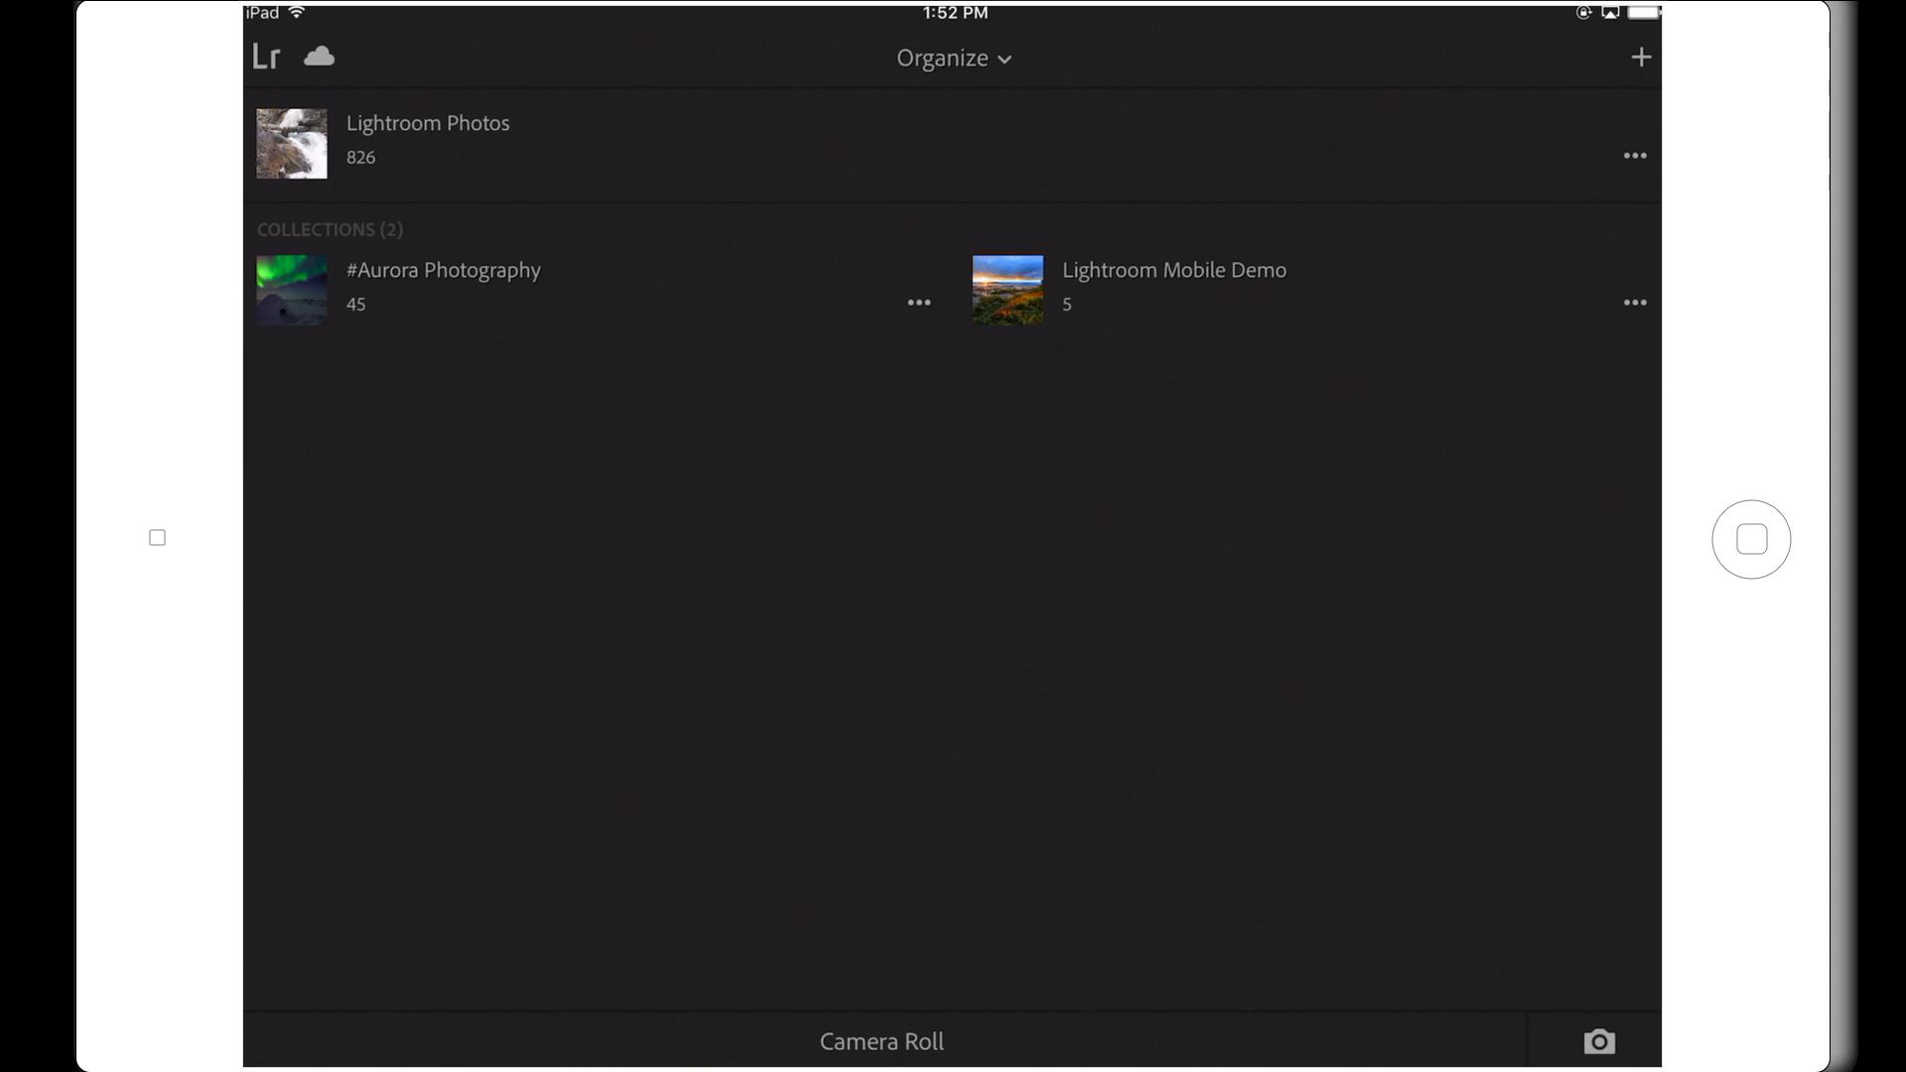
Browse the Lightroom Photos album and return to the collections overview.
{"action": "left_click", "coordinate": [427, 139]}
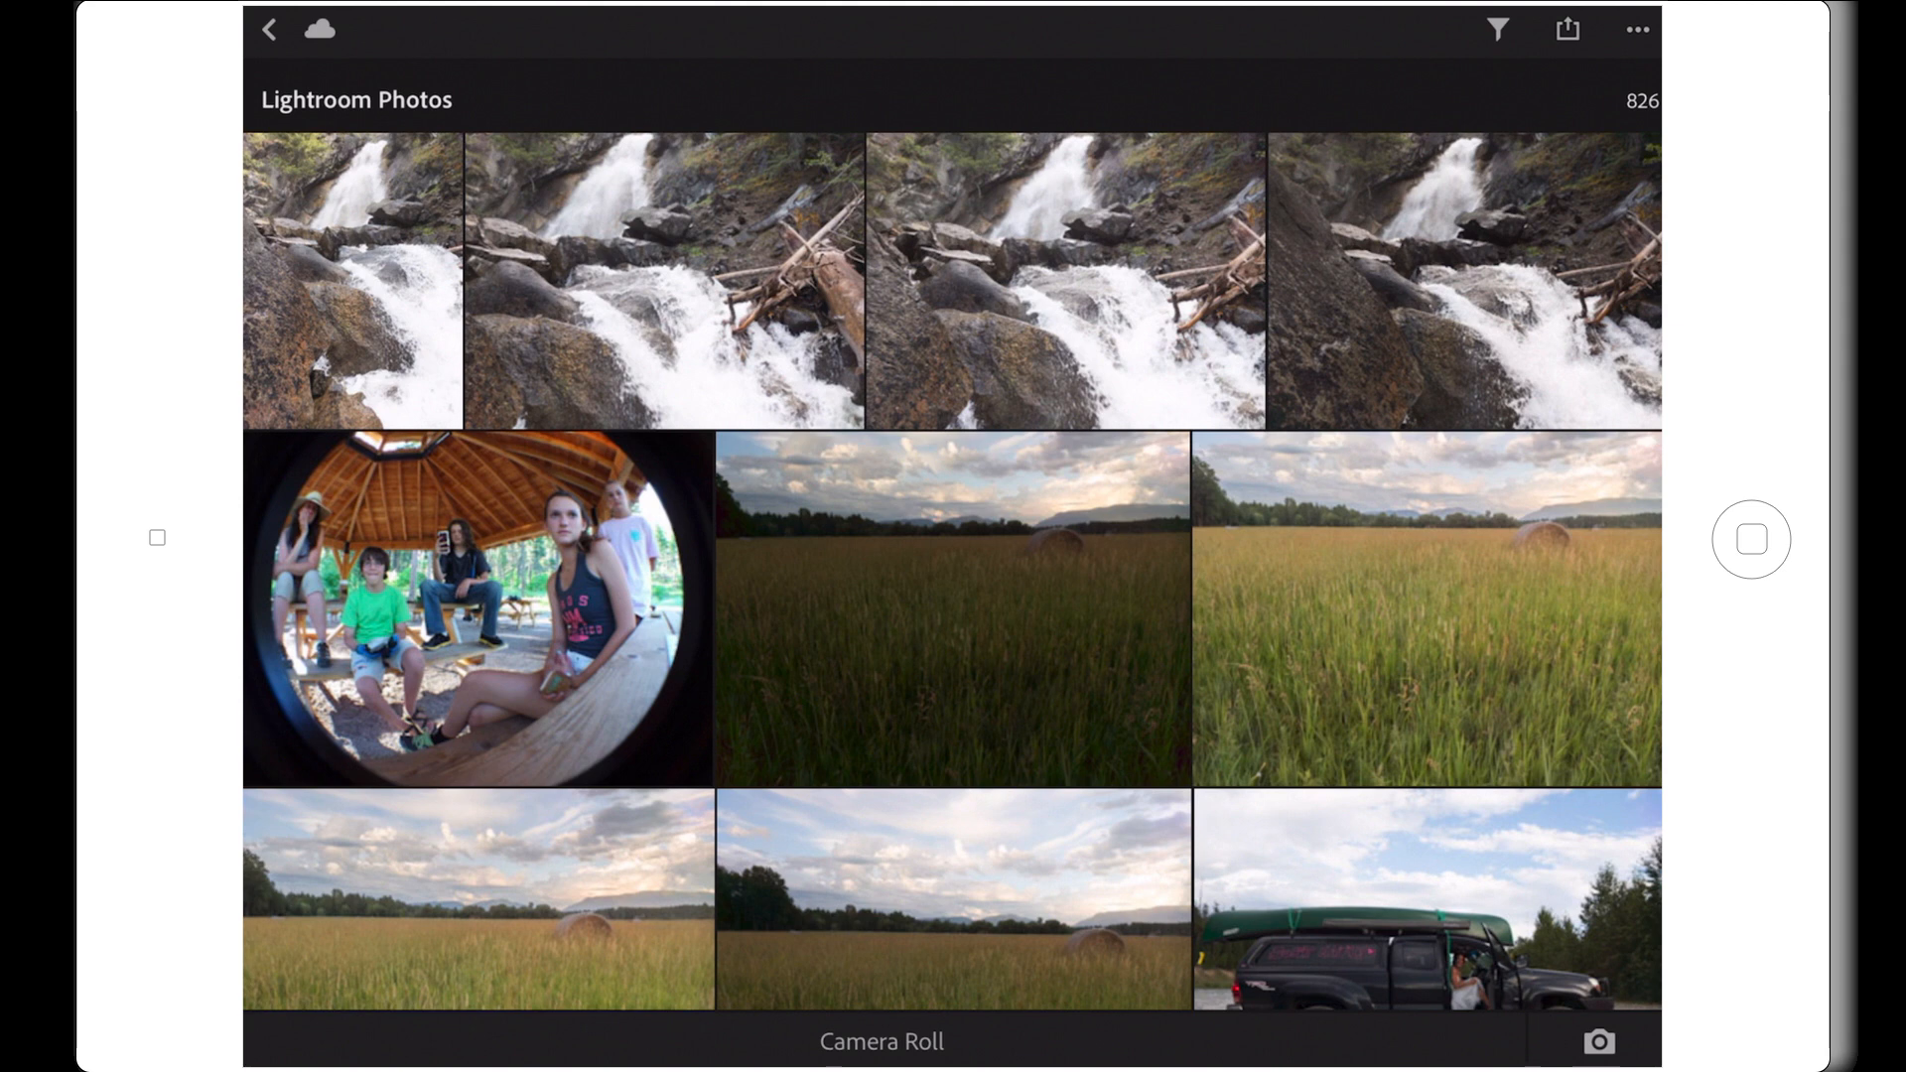
{"action": "left_click", "coordinate": [1497, 30]}
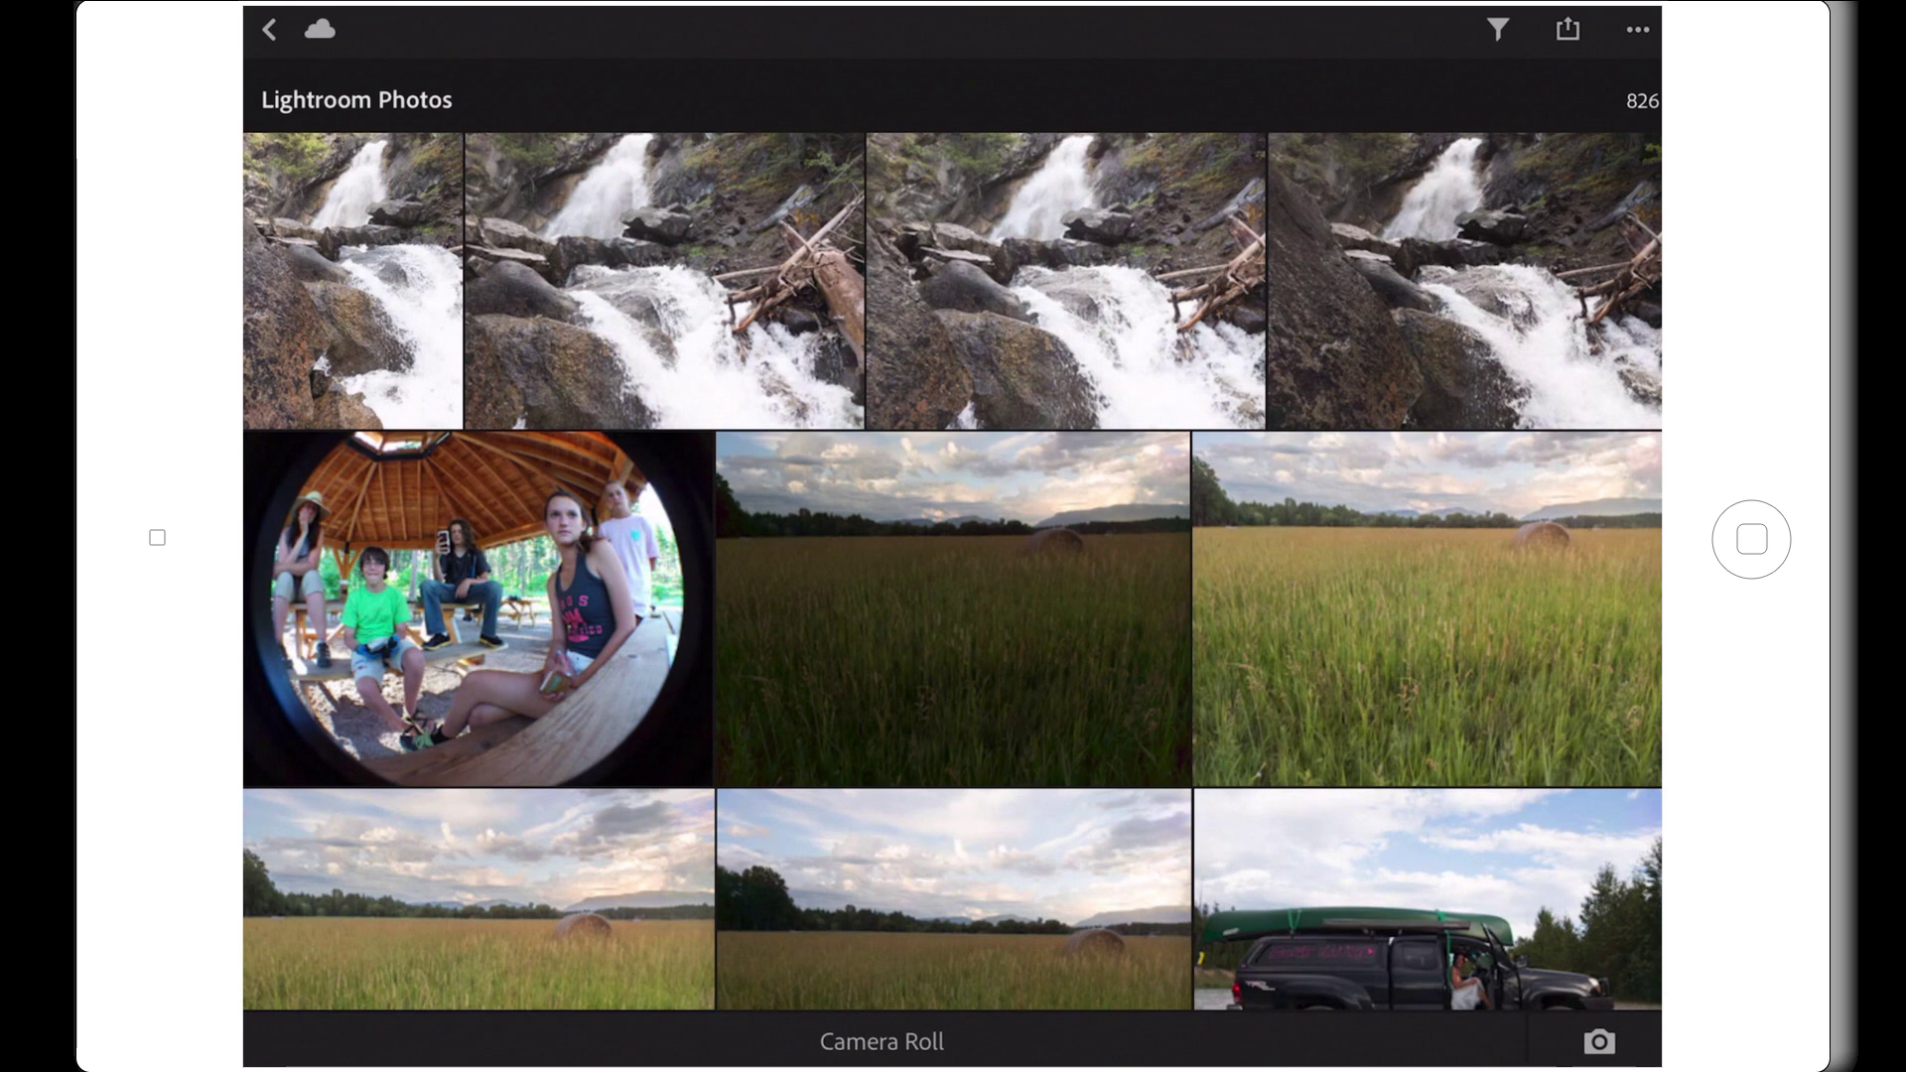
{"action": "left_click", "coordinate": [268, 30]}
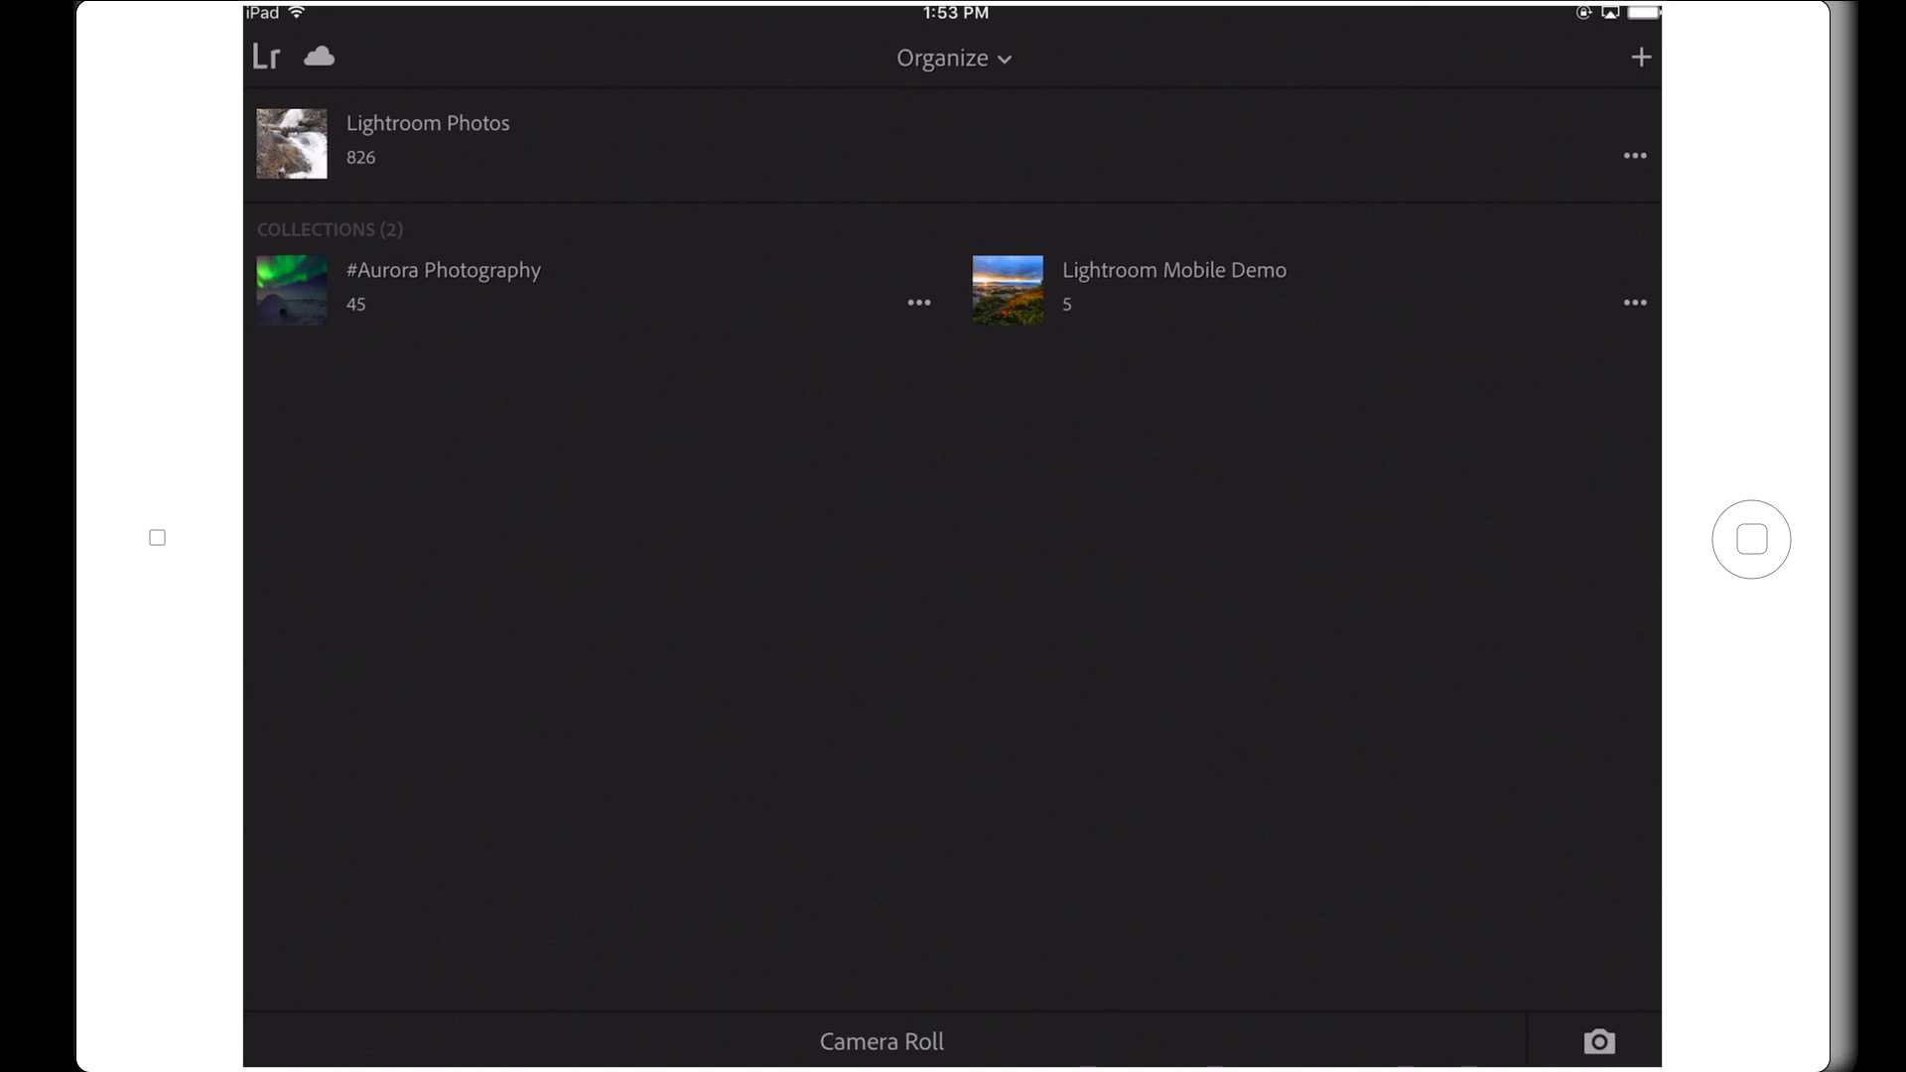
Start a new collection and name it 'Hummingbirds At Feeder' instead of the date stamp.
{"action": "left_click", "coordinate": [1640, 57]}
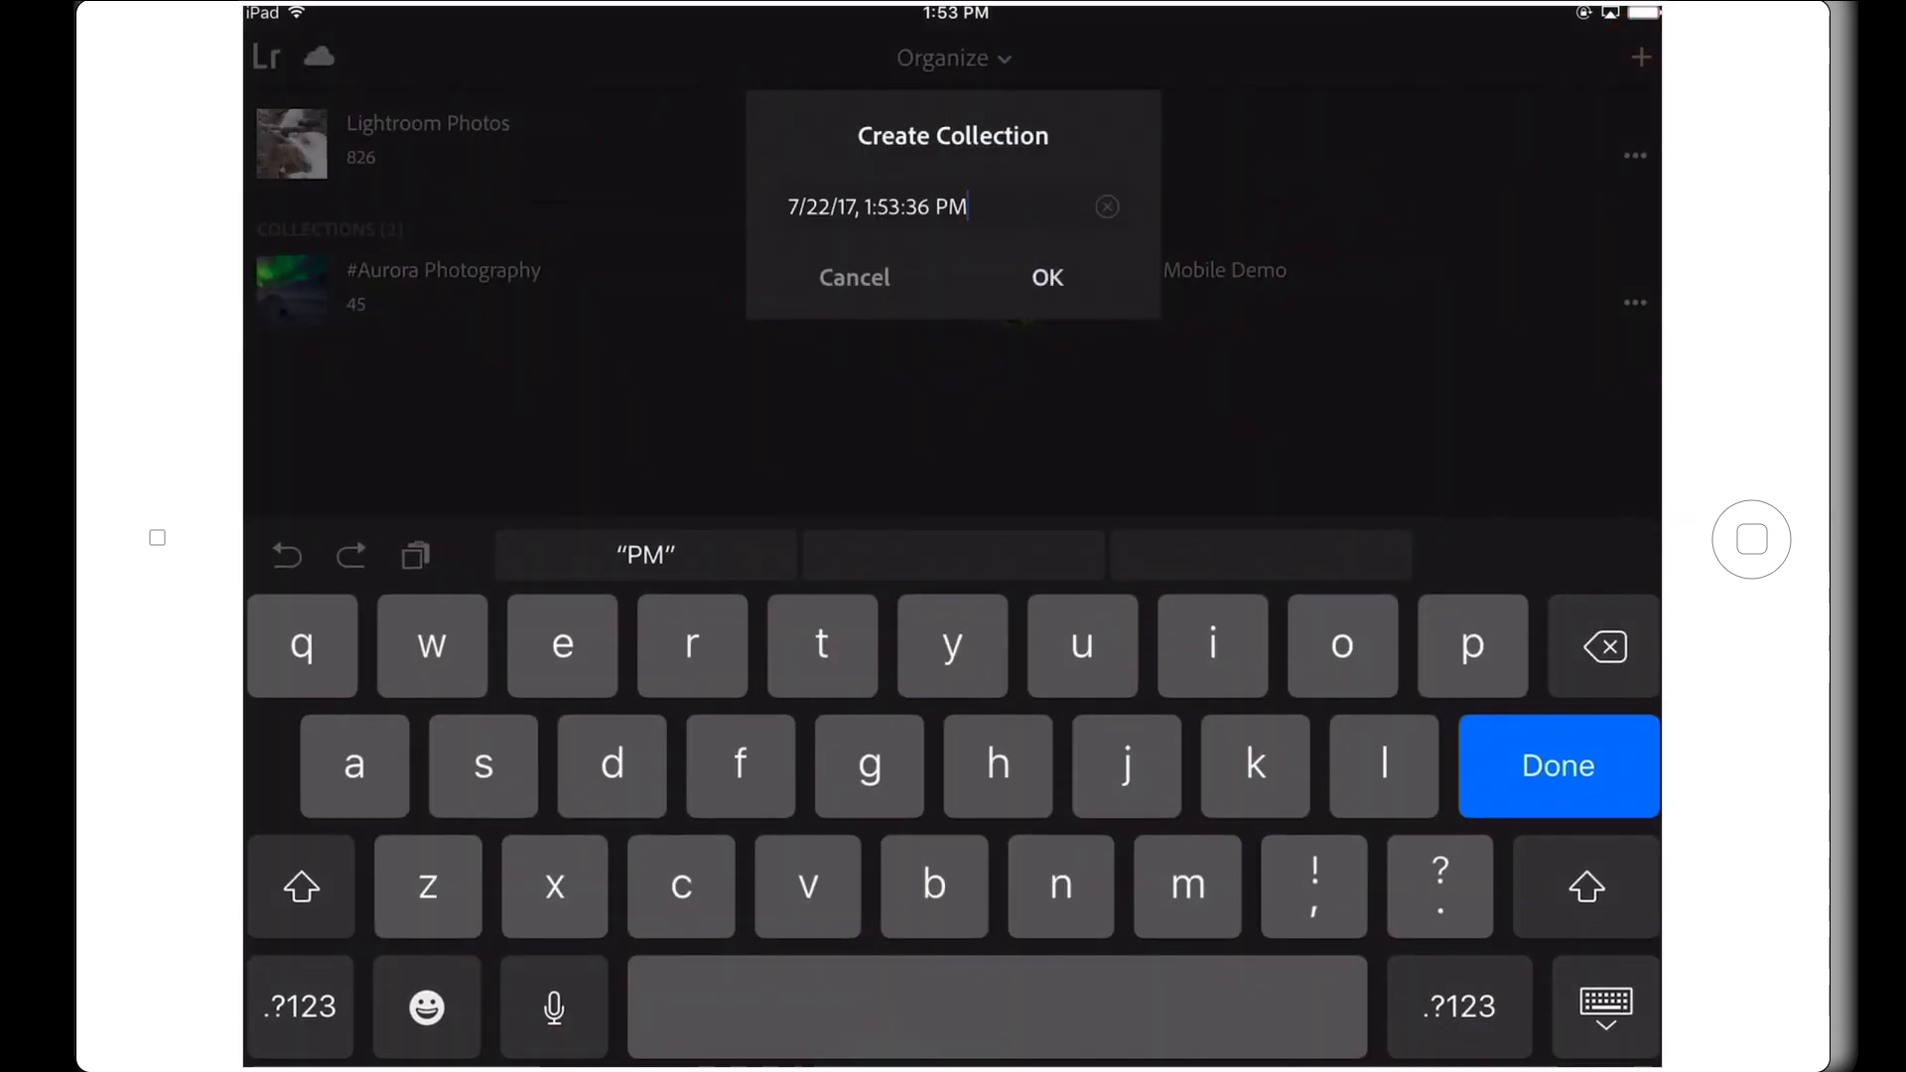
{"action": "left_click", "coordinate": [875, 206]}
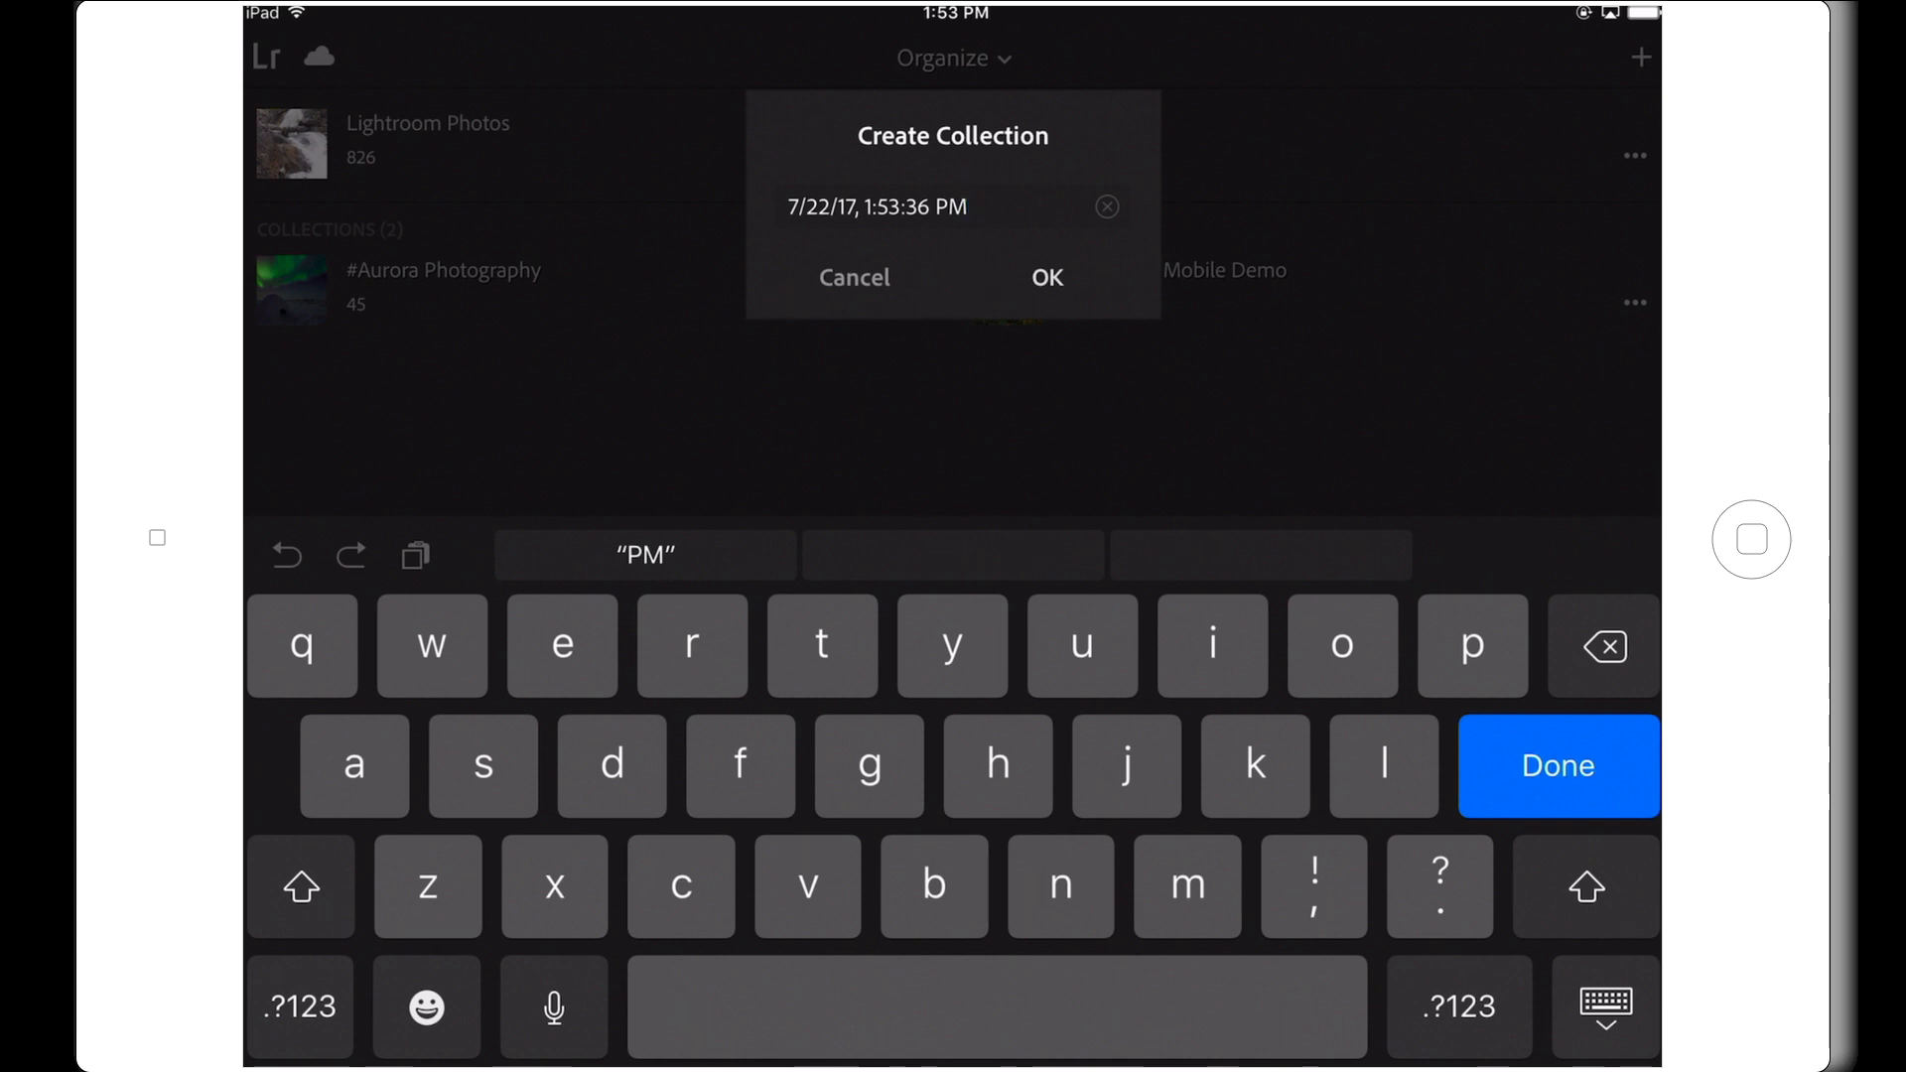
{"action": "left_click", "coordinate": [949, 207]}
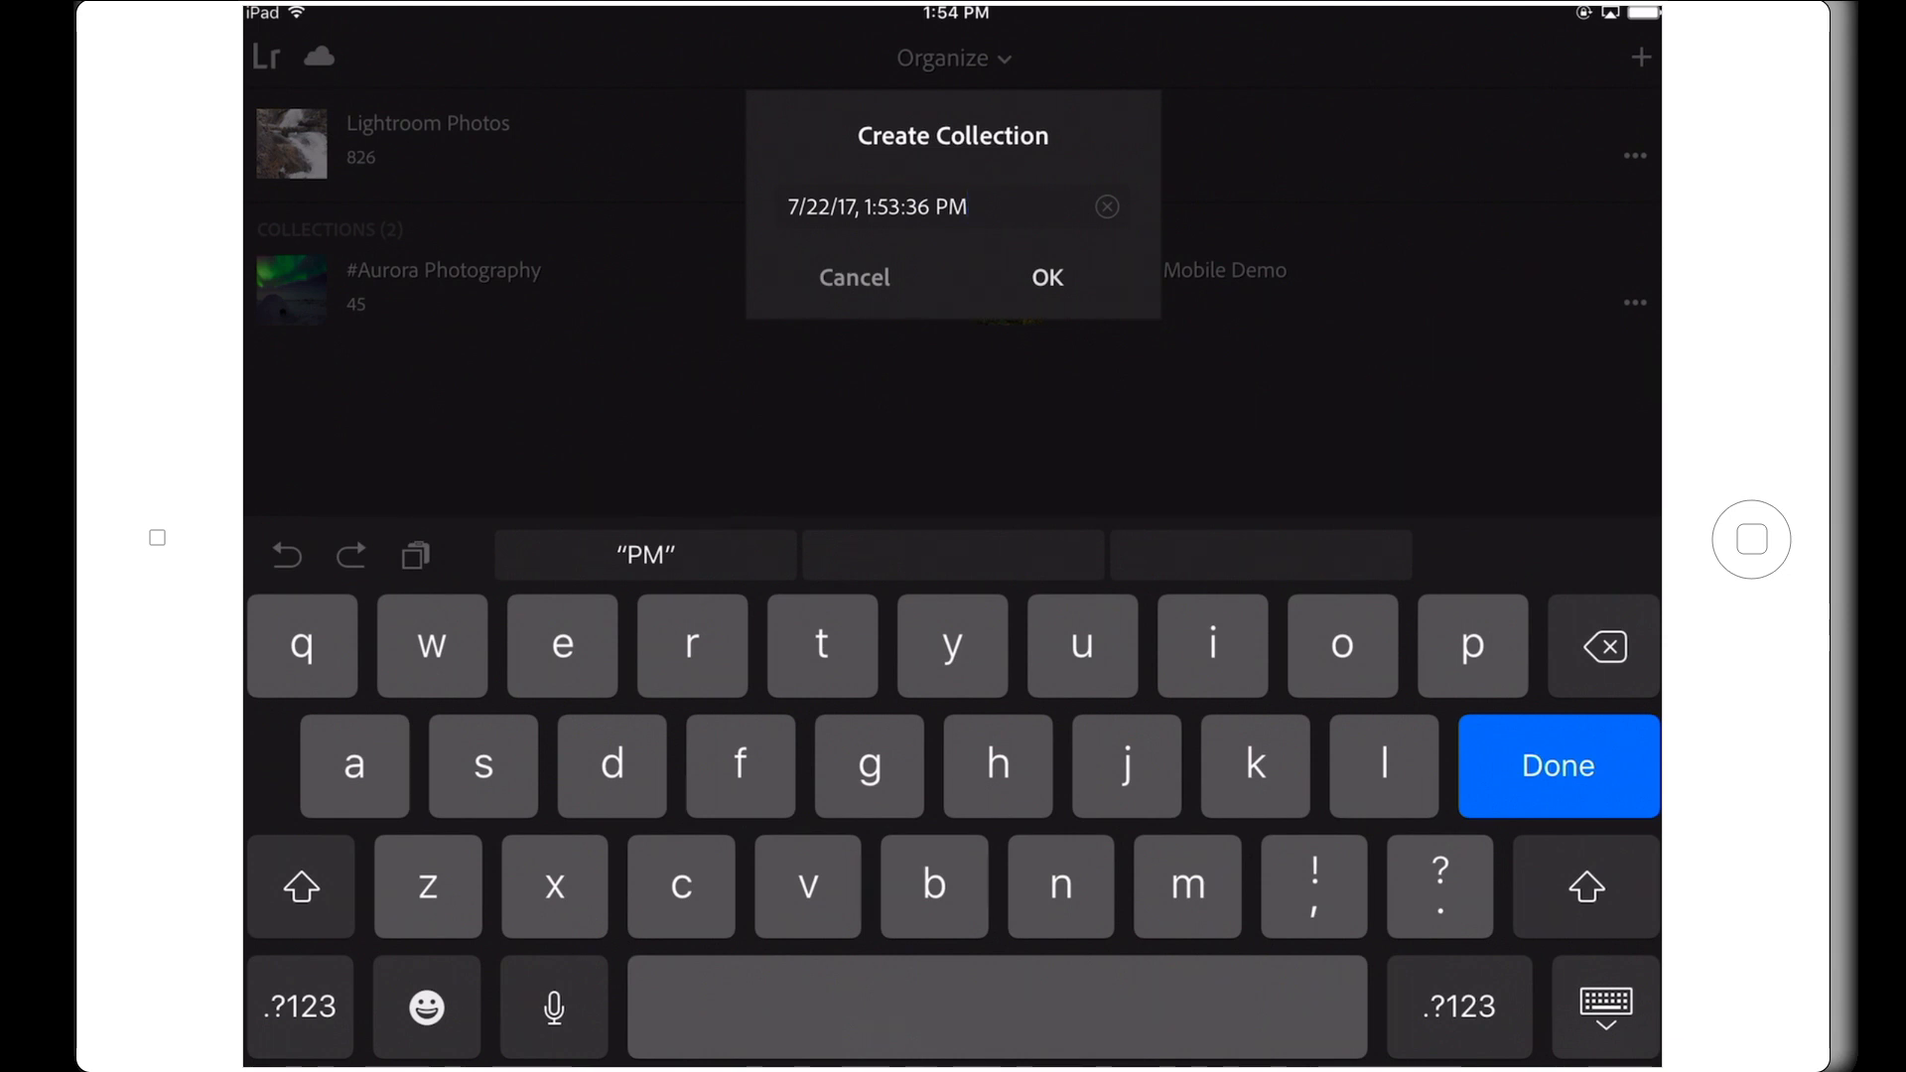
{"action": "type", "text": "Hummingbirds At Feeder"}
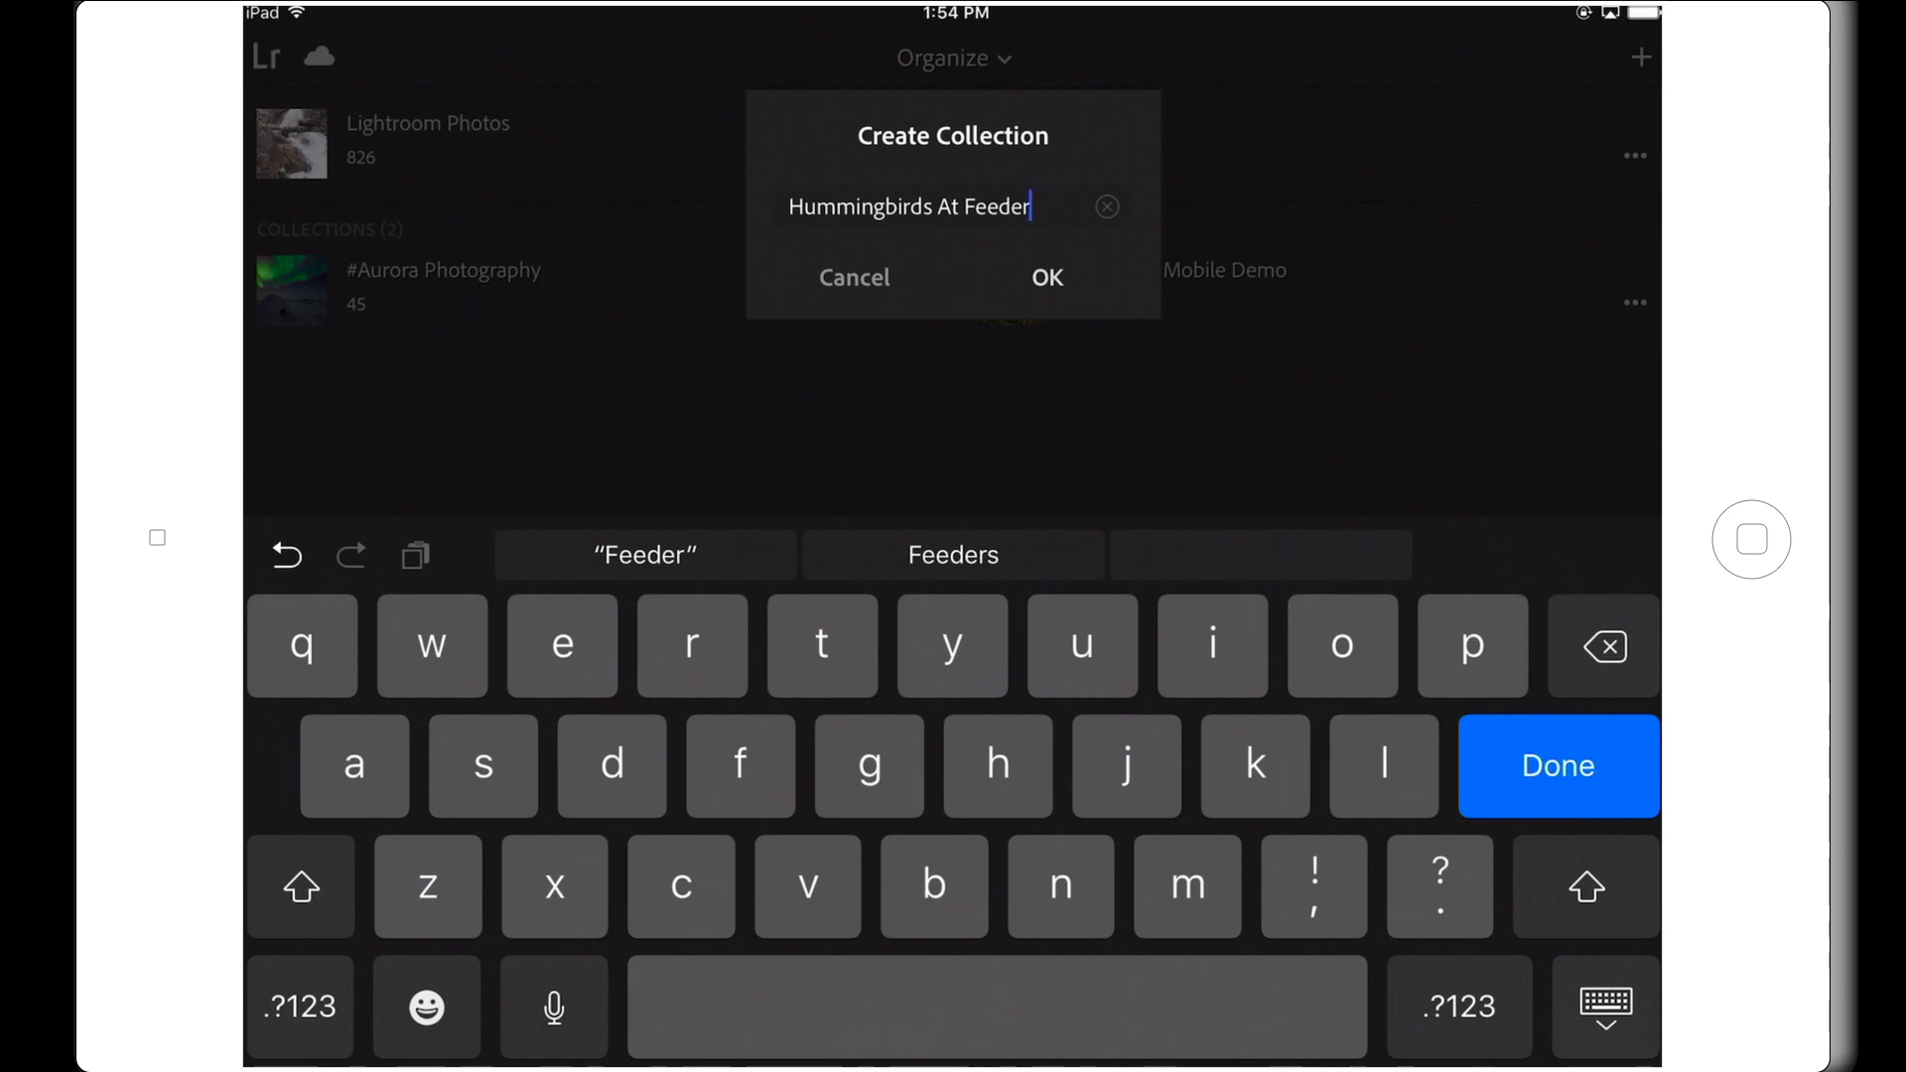
Confirm creating the Hummingbirds At Feeder collection and open its options menu.
{"action": "left_click", "coordinate": [1047, 278]}
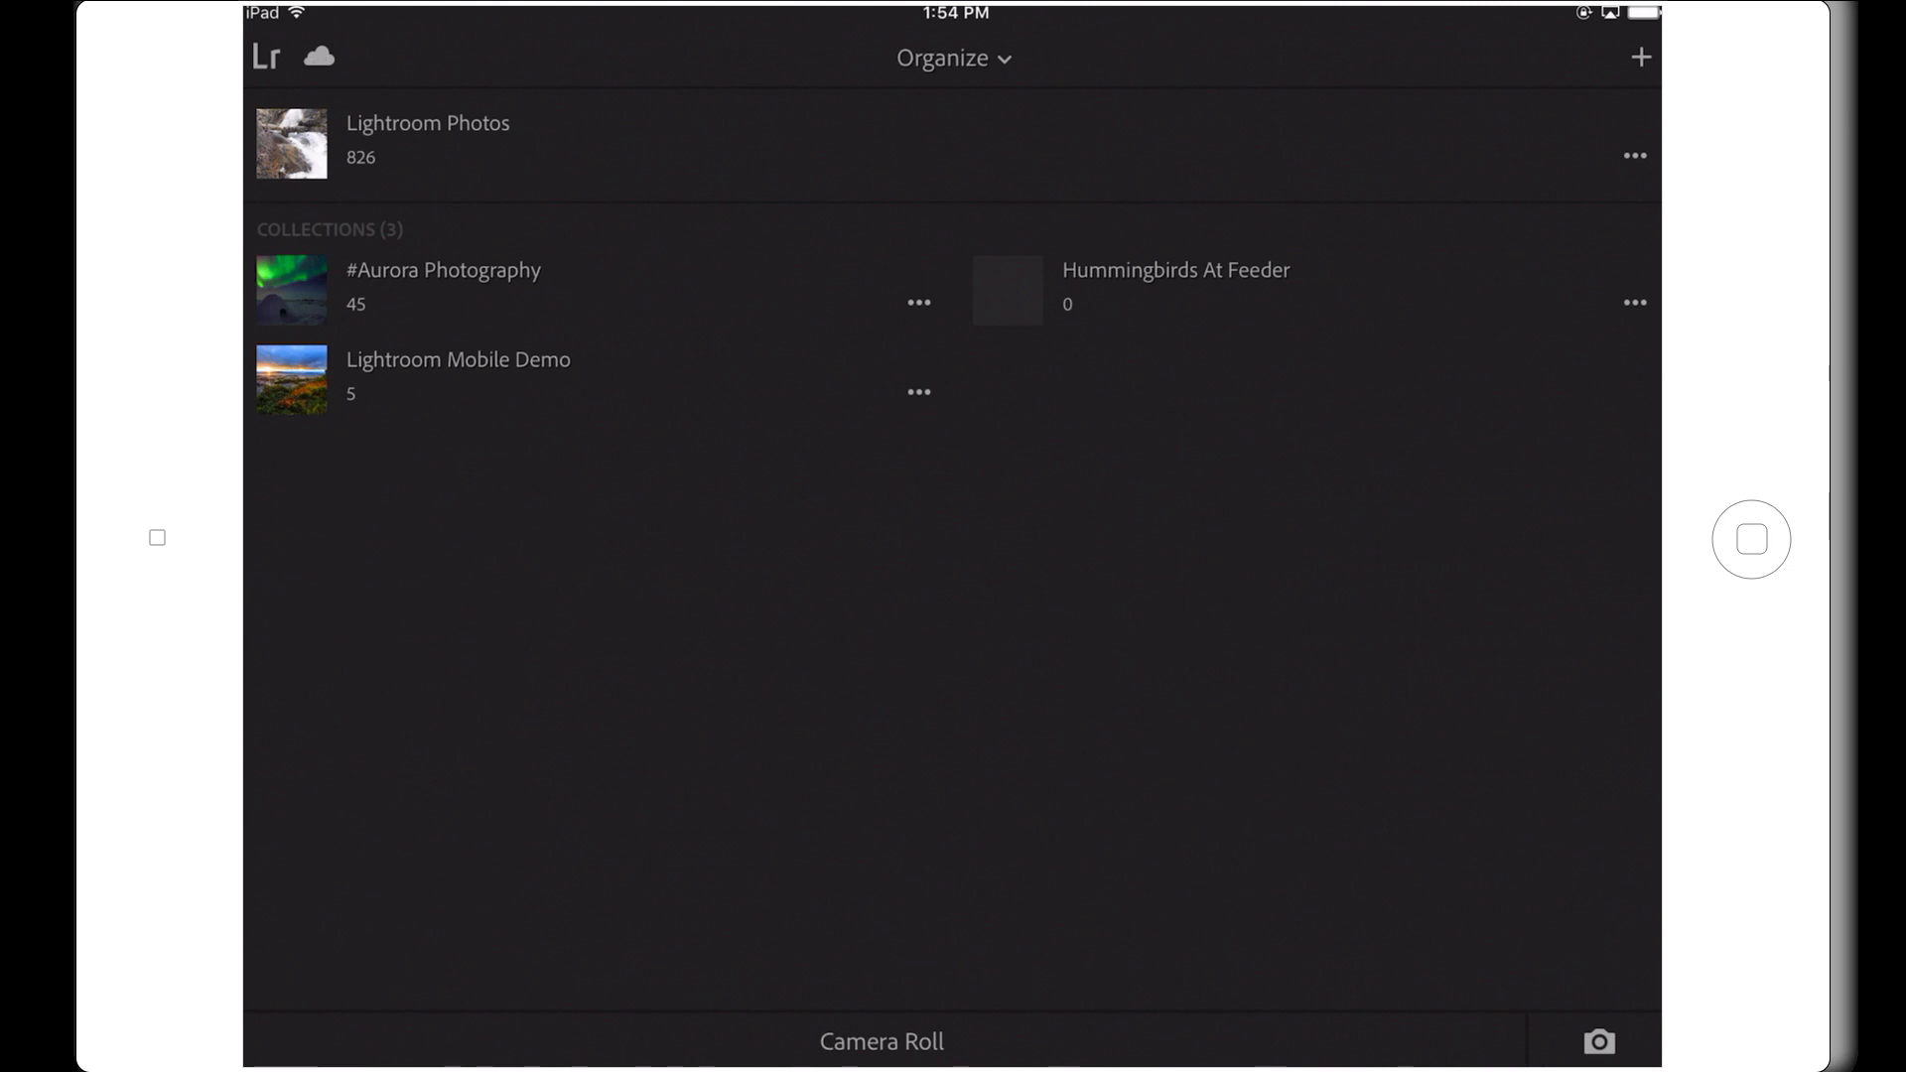
{"action": "left_click", "coordinate": [1634, 302]}
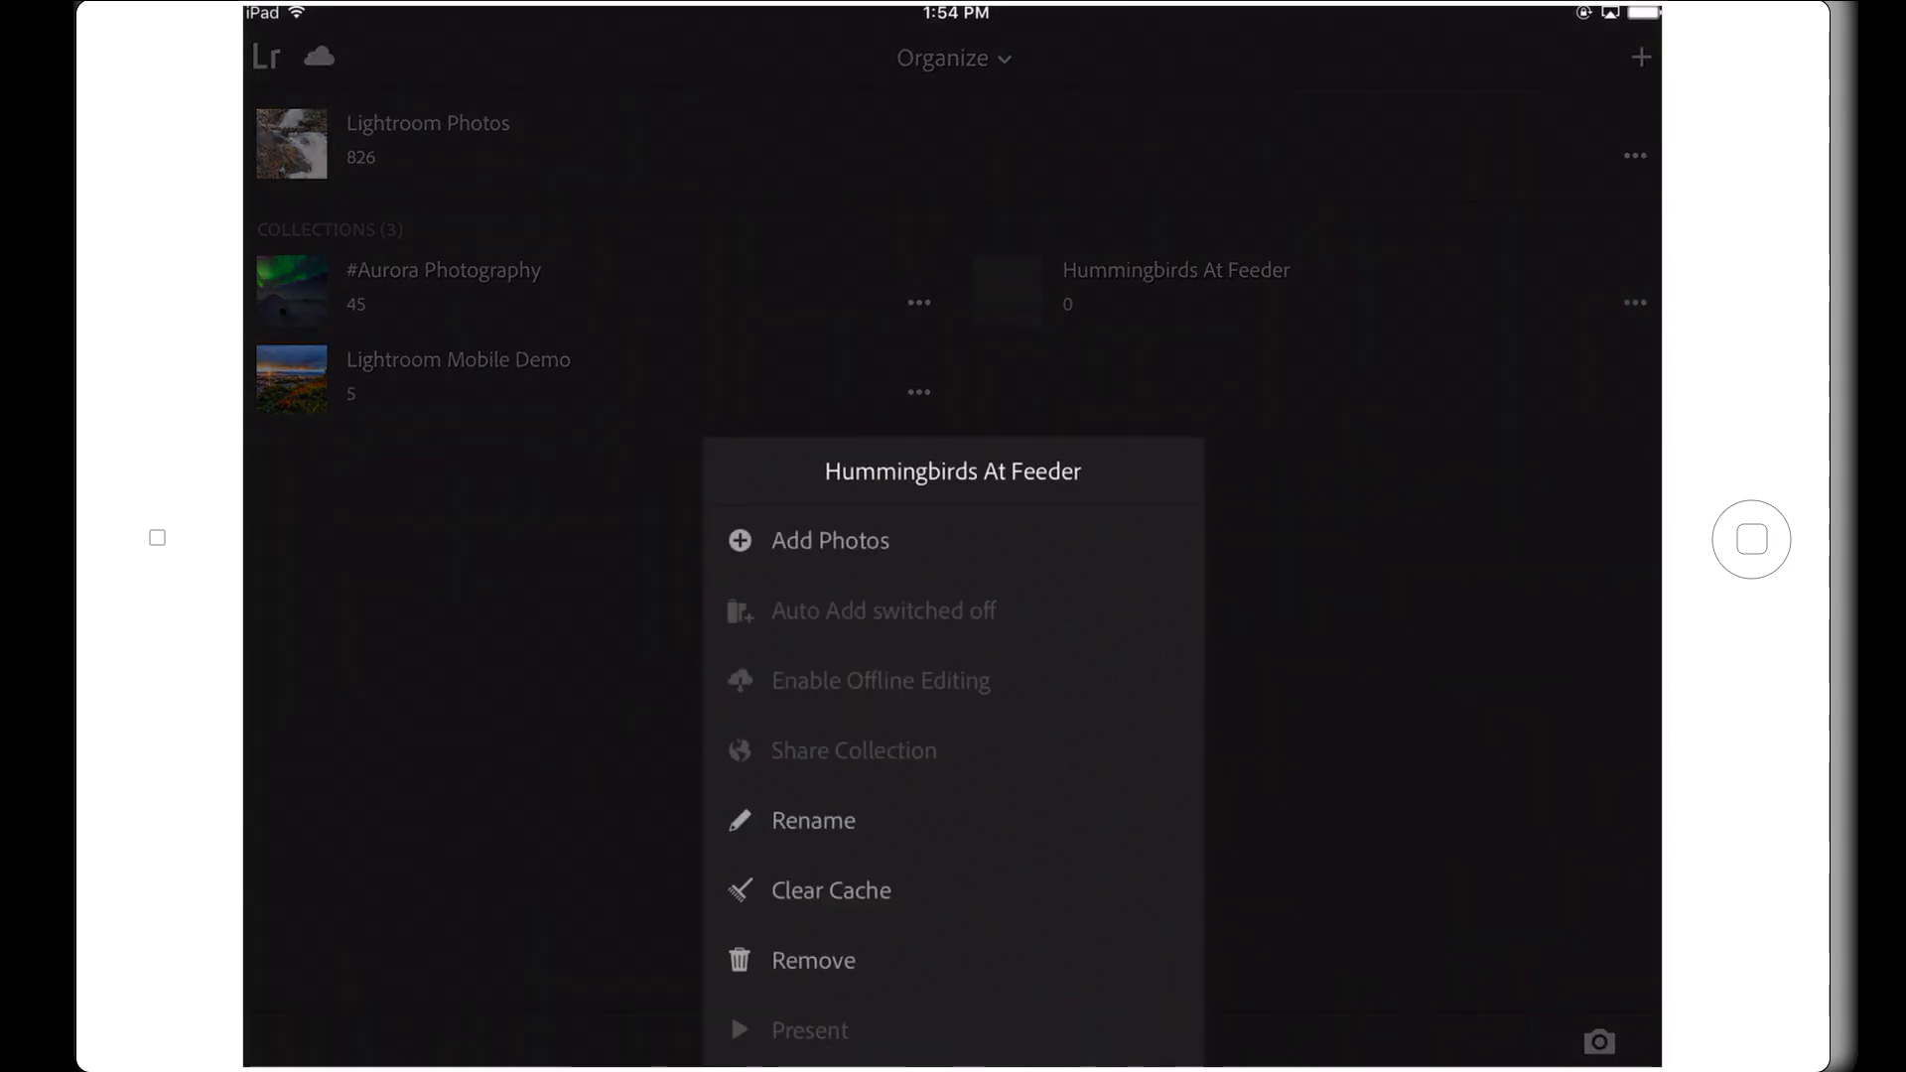
Open the Add Photos picker, try selecting a few and all photos, then clear the selection.
{"action": "left_click", "coordinate": [830, 540]}
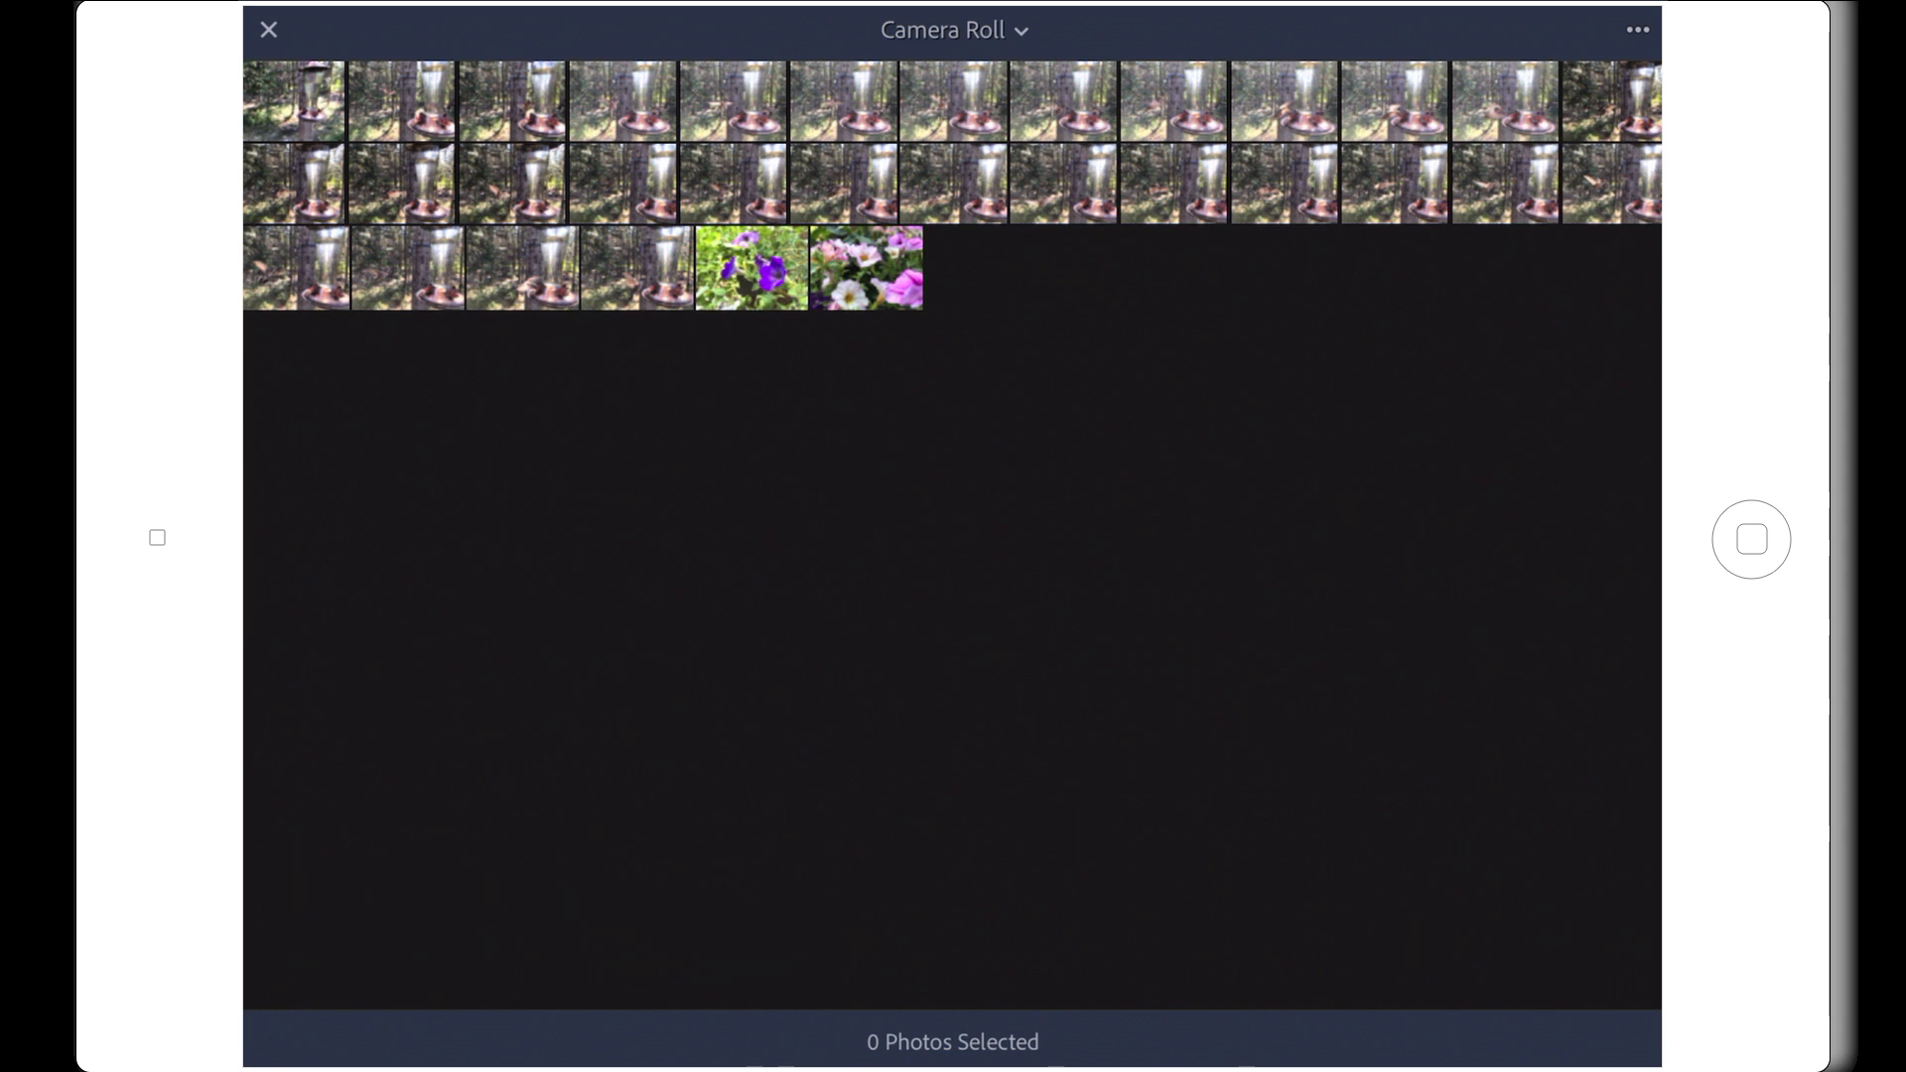
{"action": "left_click_drag", "start_coordinate": [294, 102], "coordinate": [534, 101]}
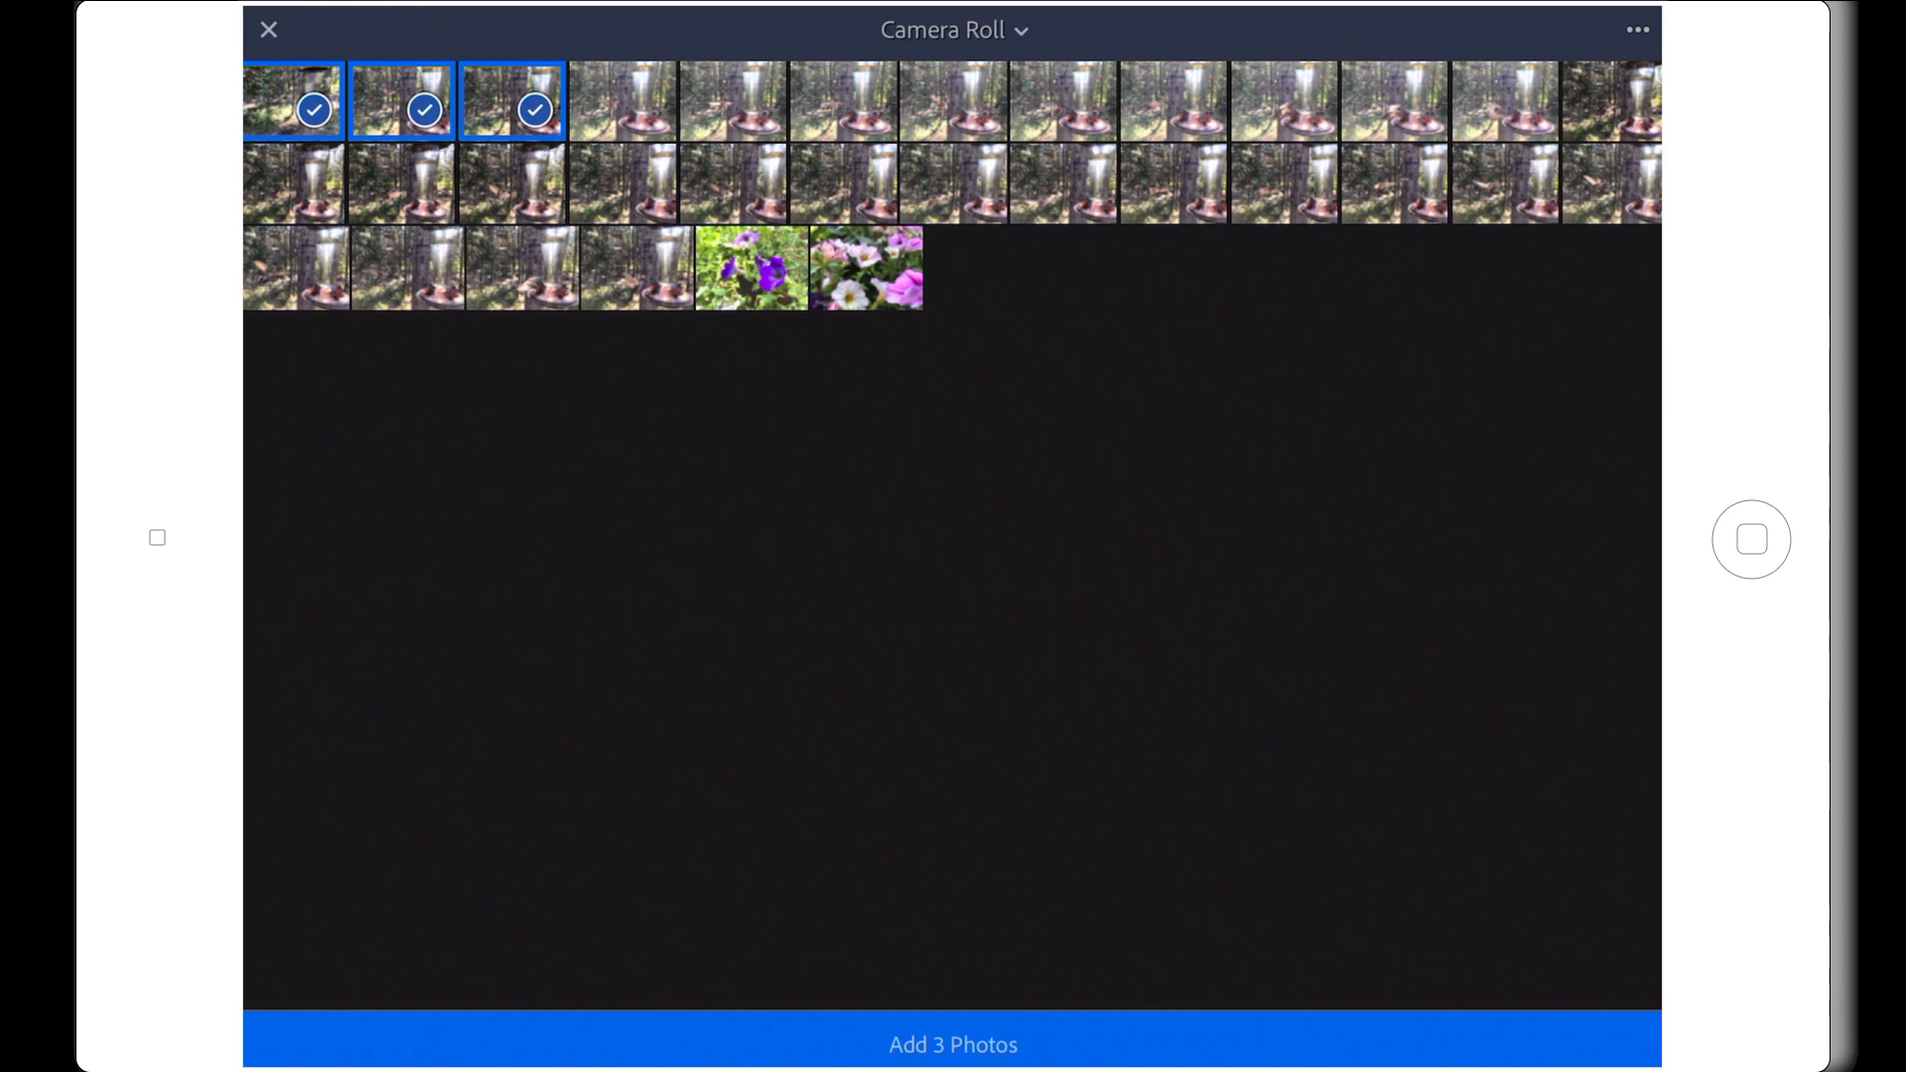
{"action": "left_click", "coordinate": [1636, 29]}
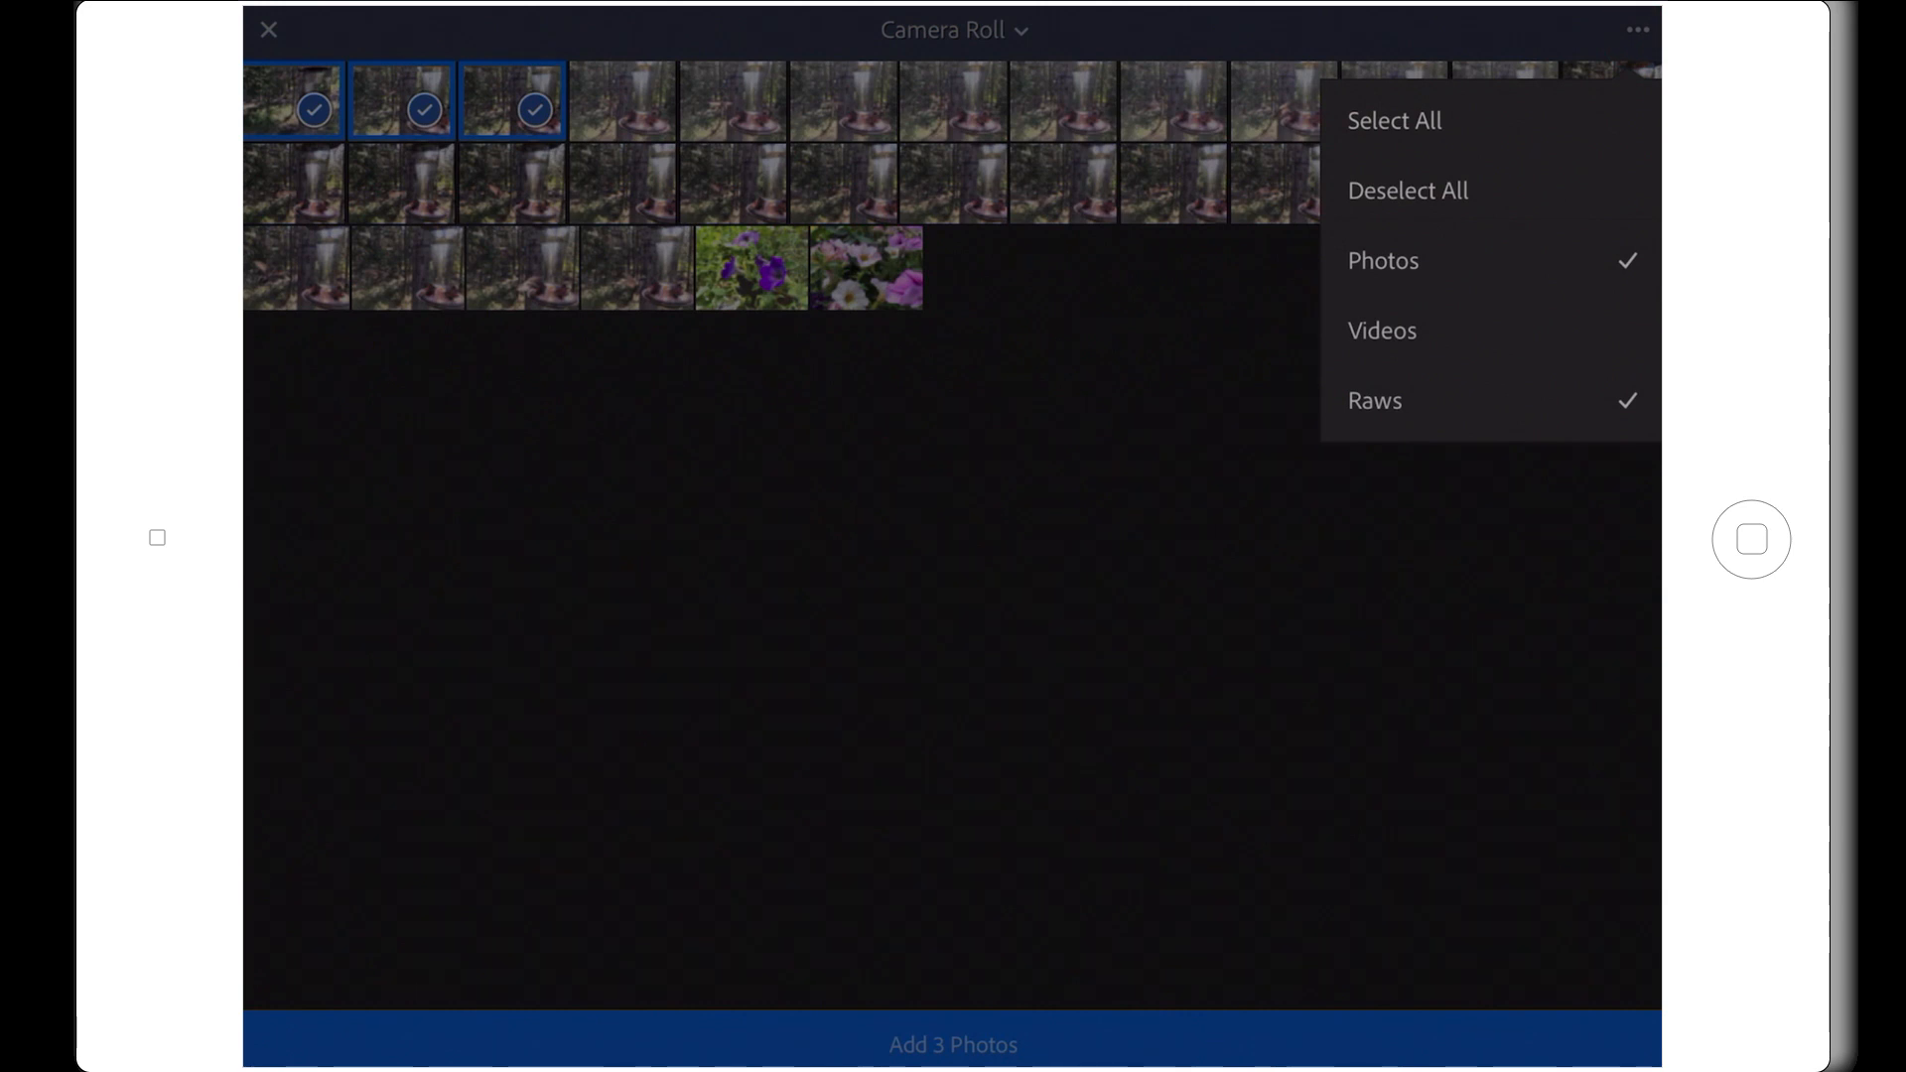
{"action": "left_click", "coordinate": [1394, 121]}
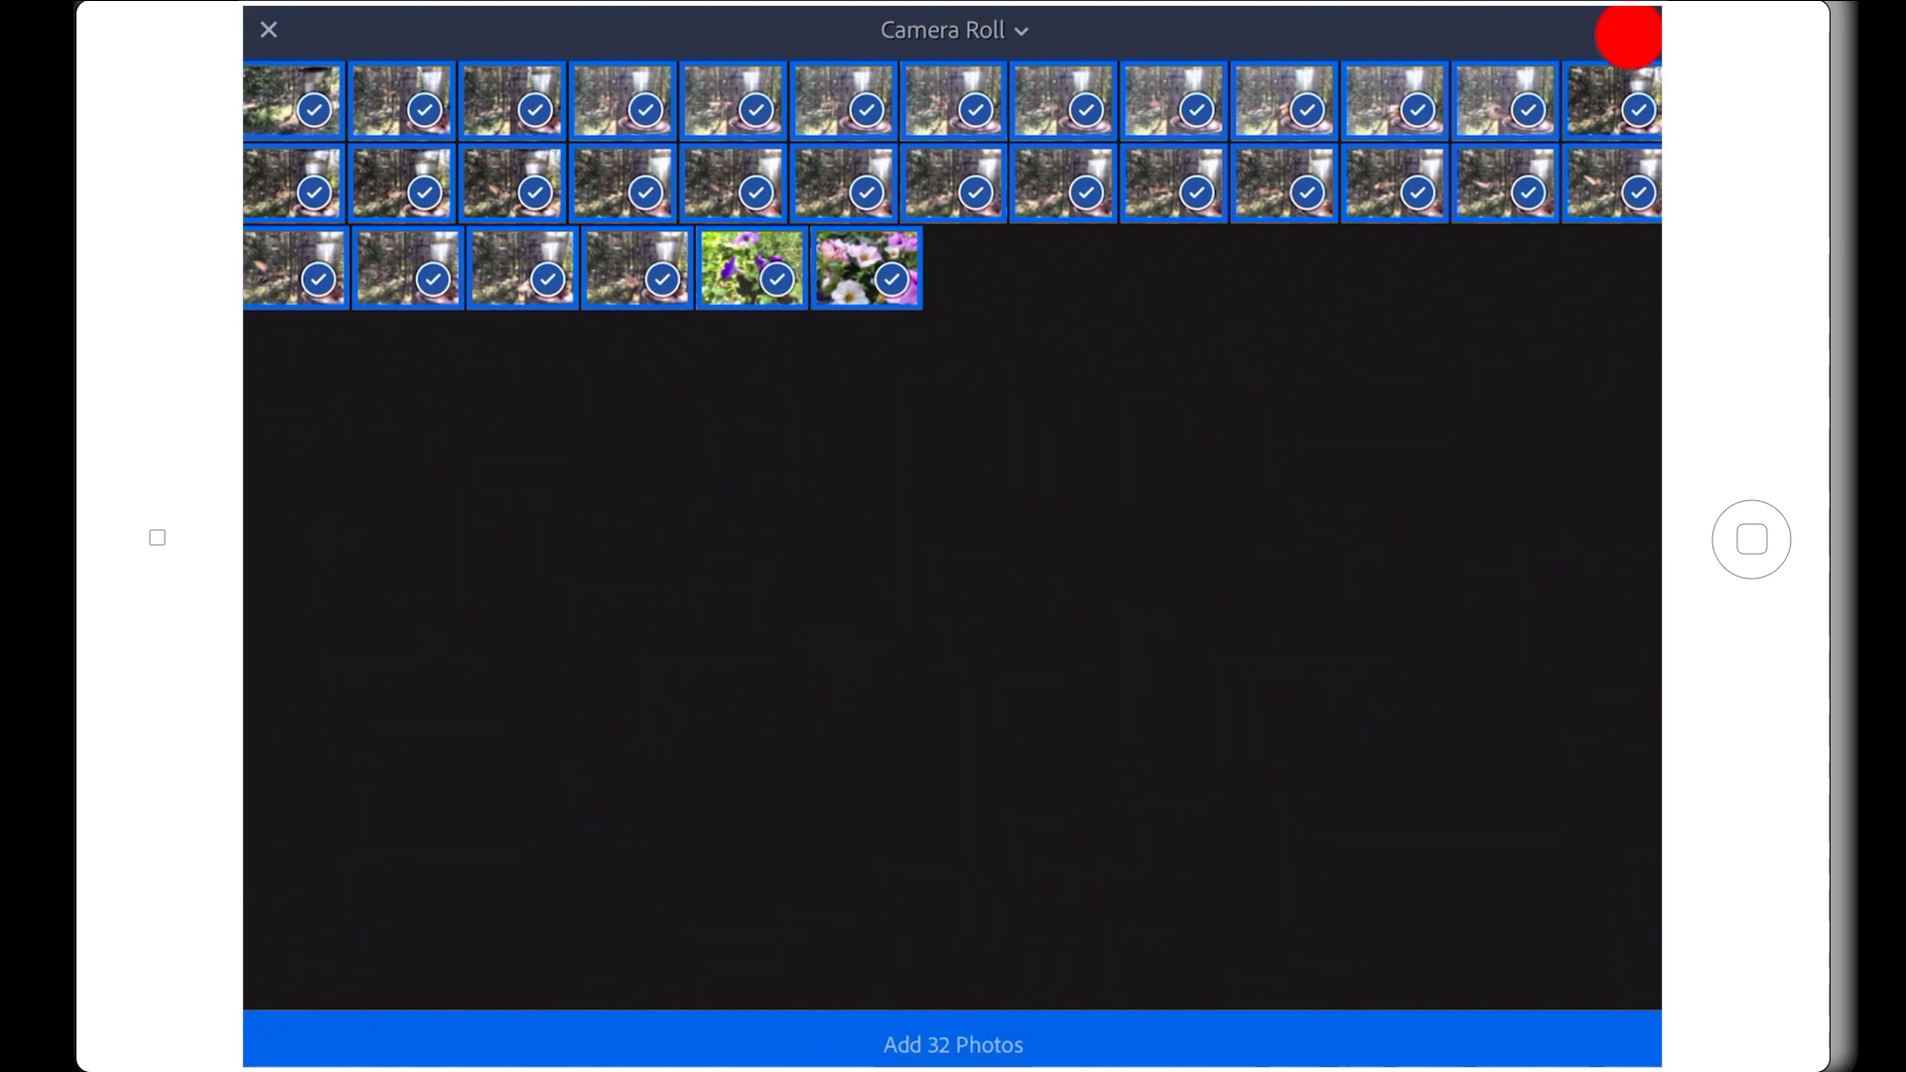
{"action": "left_click", "coordinate": [1633, 30]}
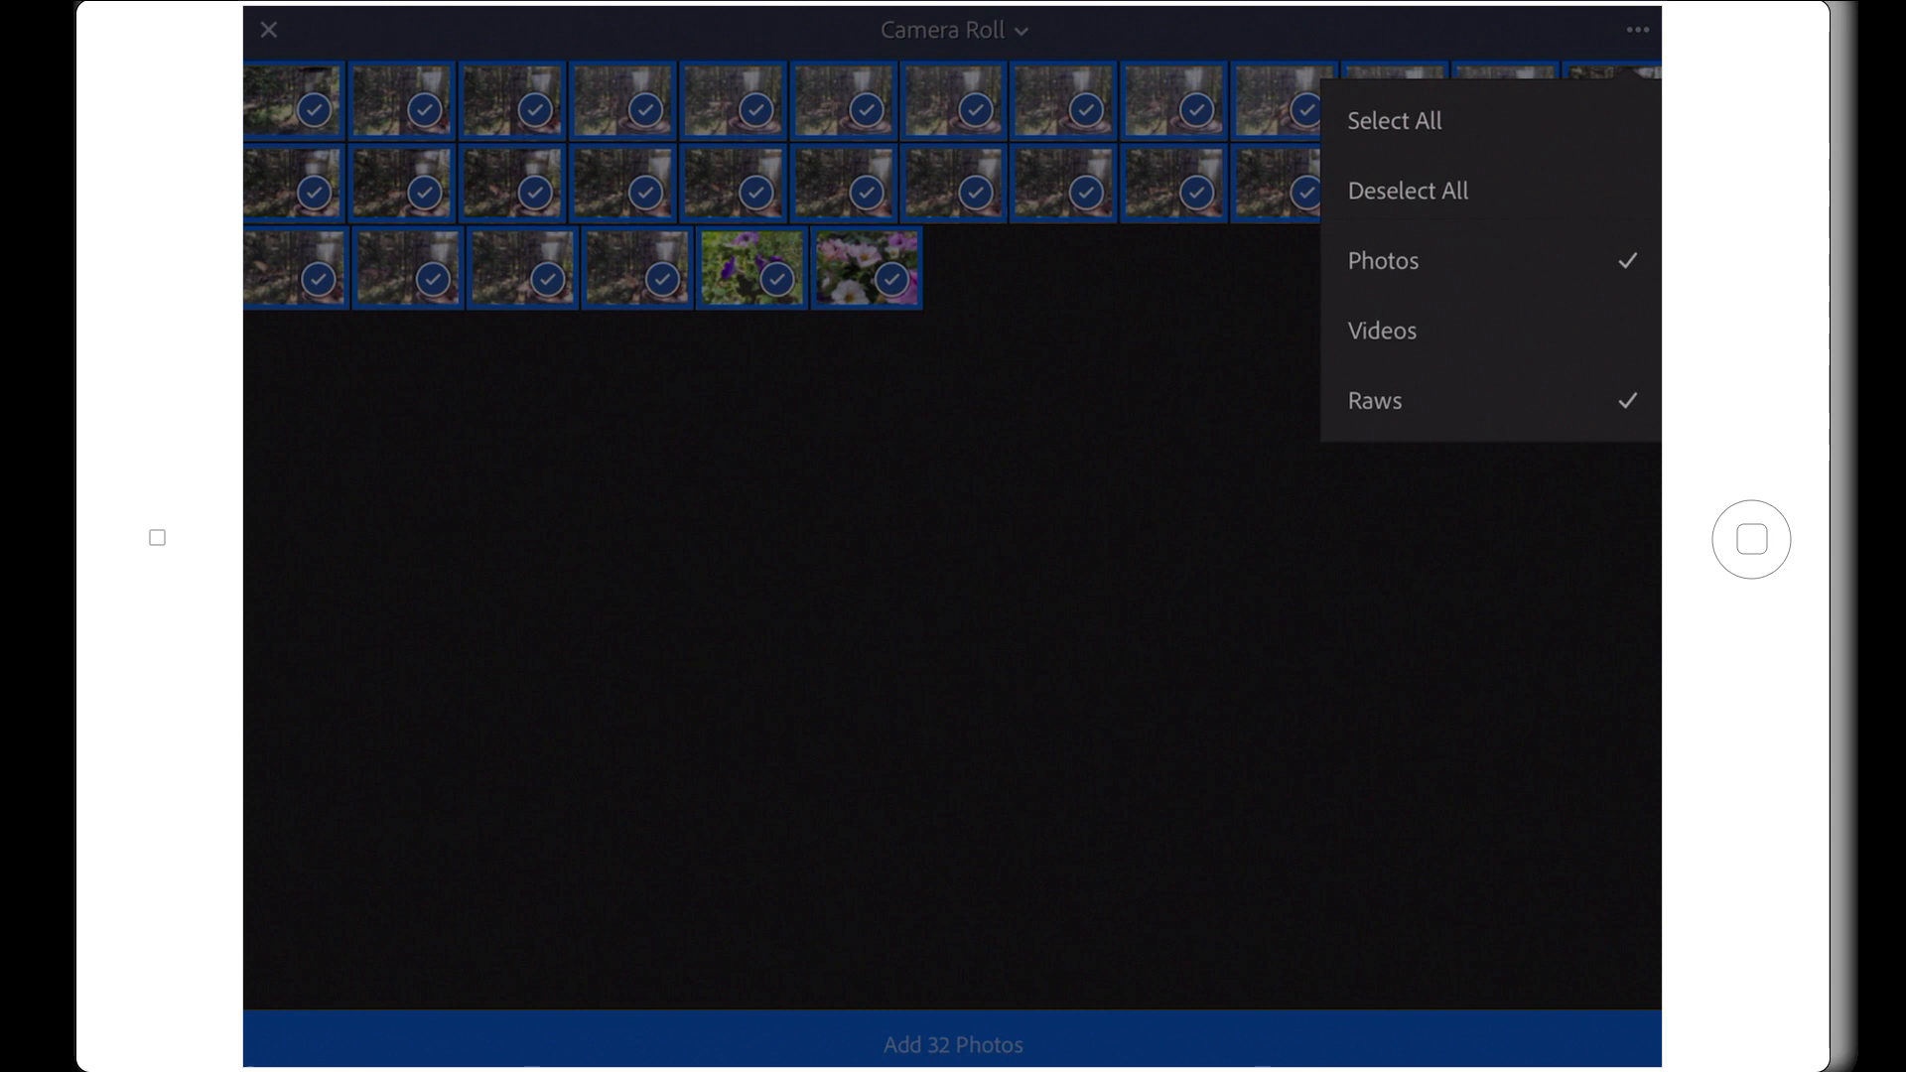
{"action": "left_click", "coordinate": [1405, 190]}
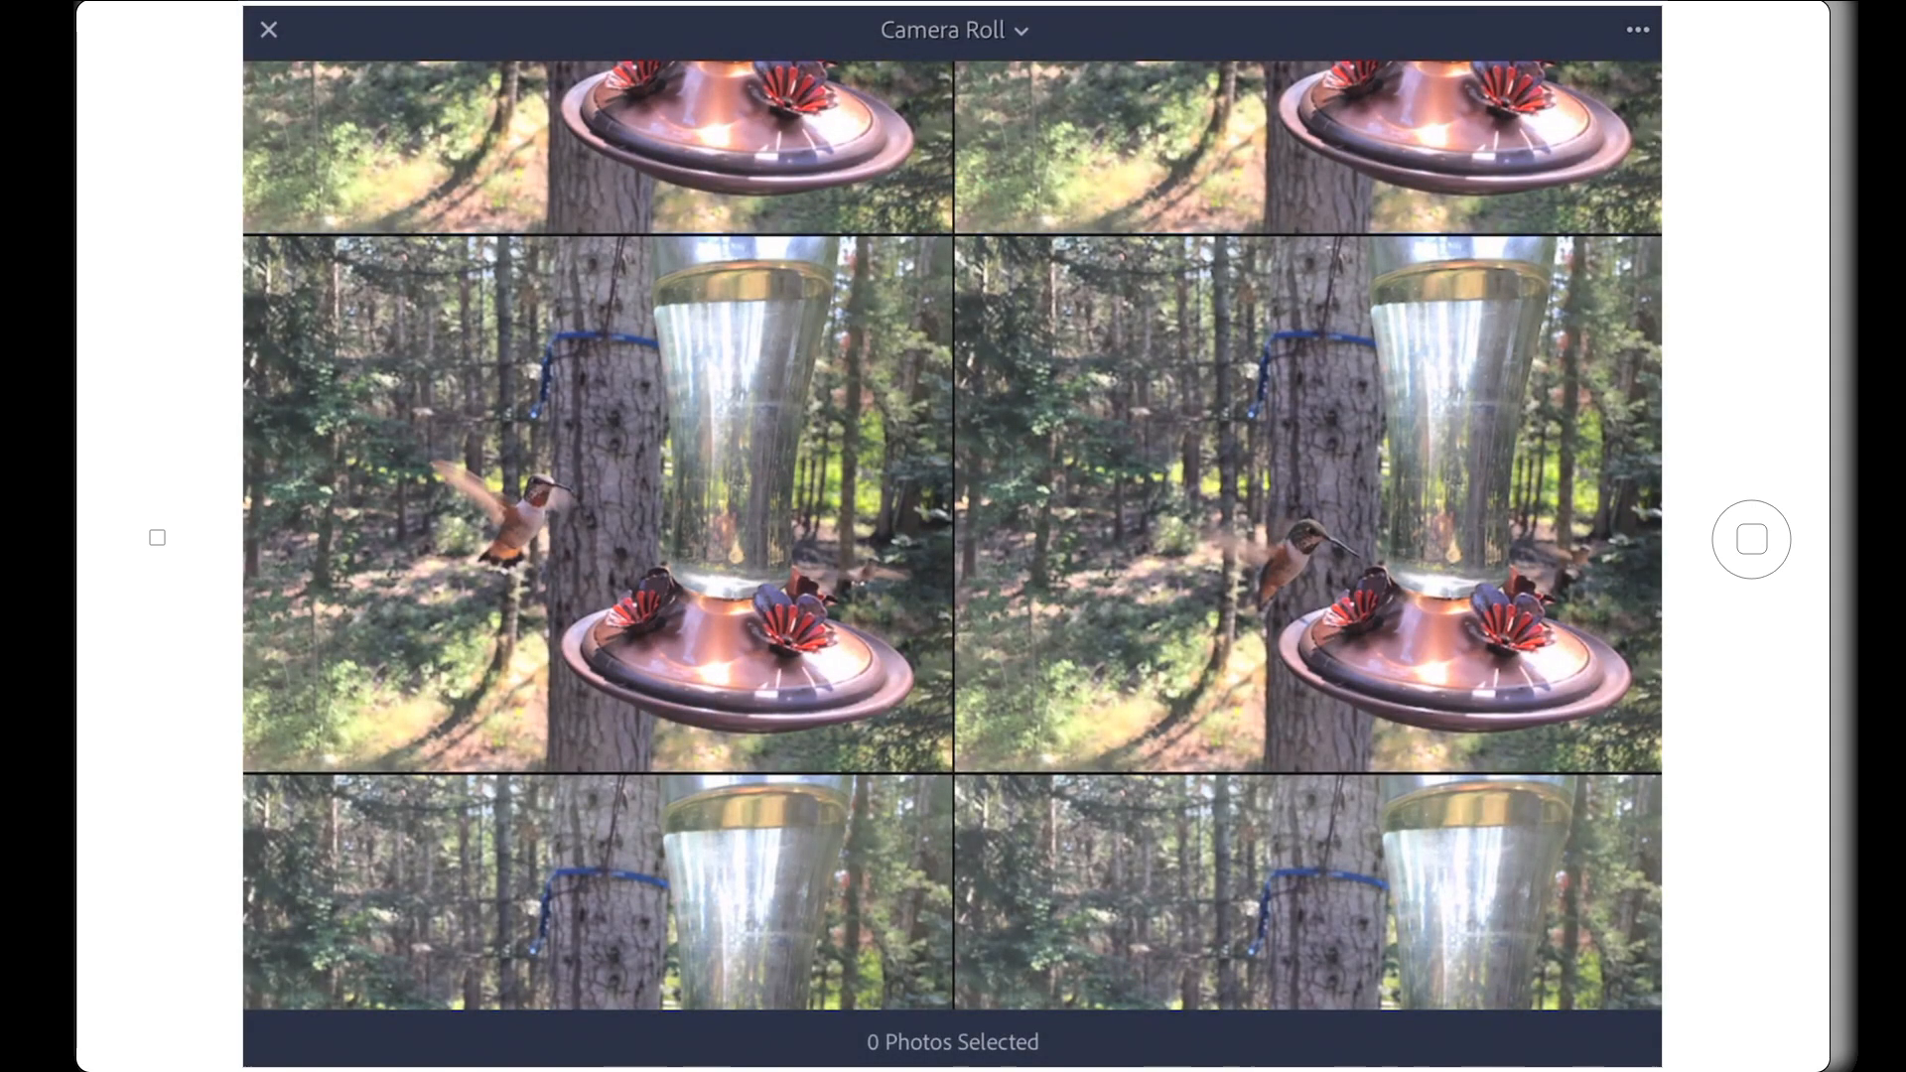
{"action": "scroll", "scroll_direction": "up", "scroll_amount": 3}
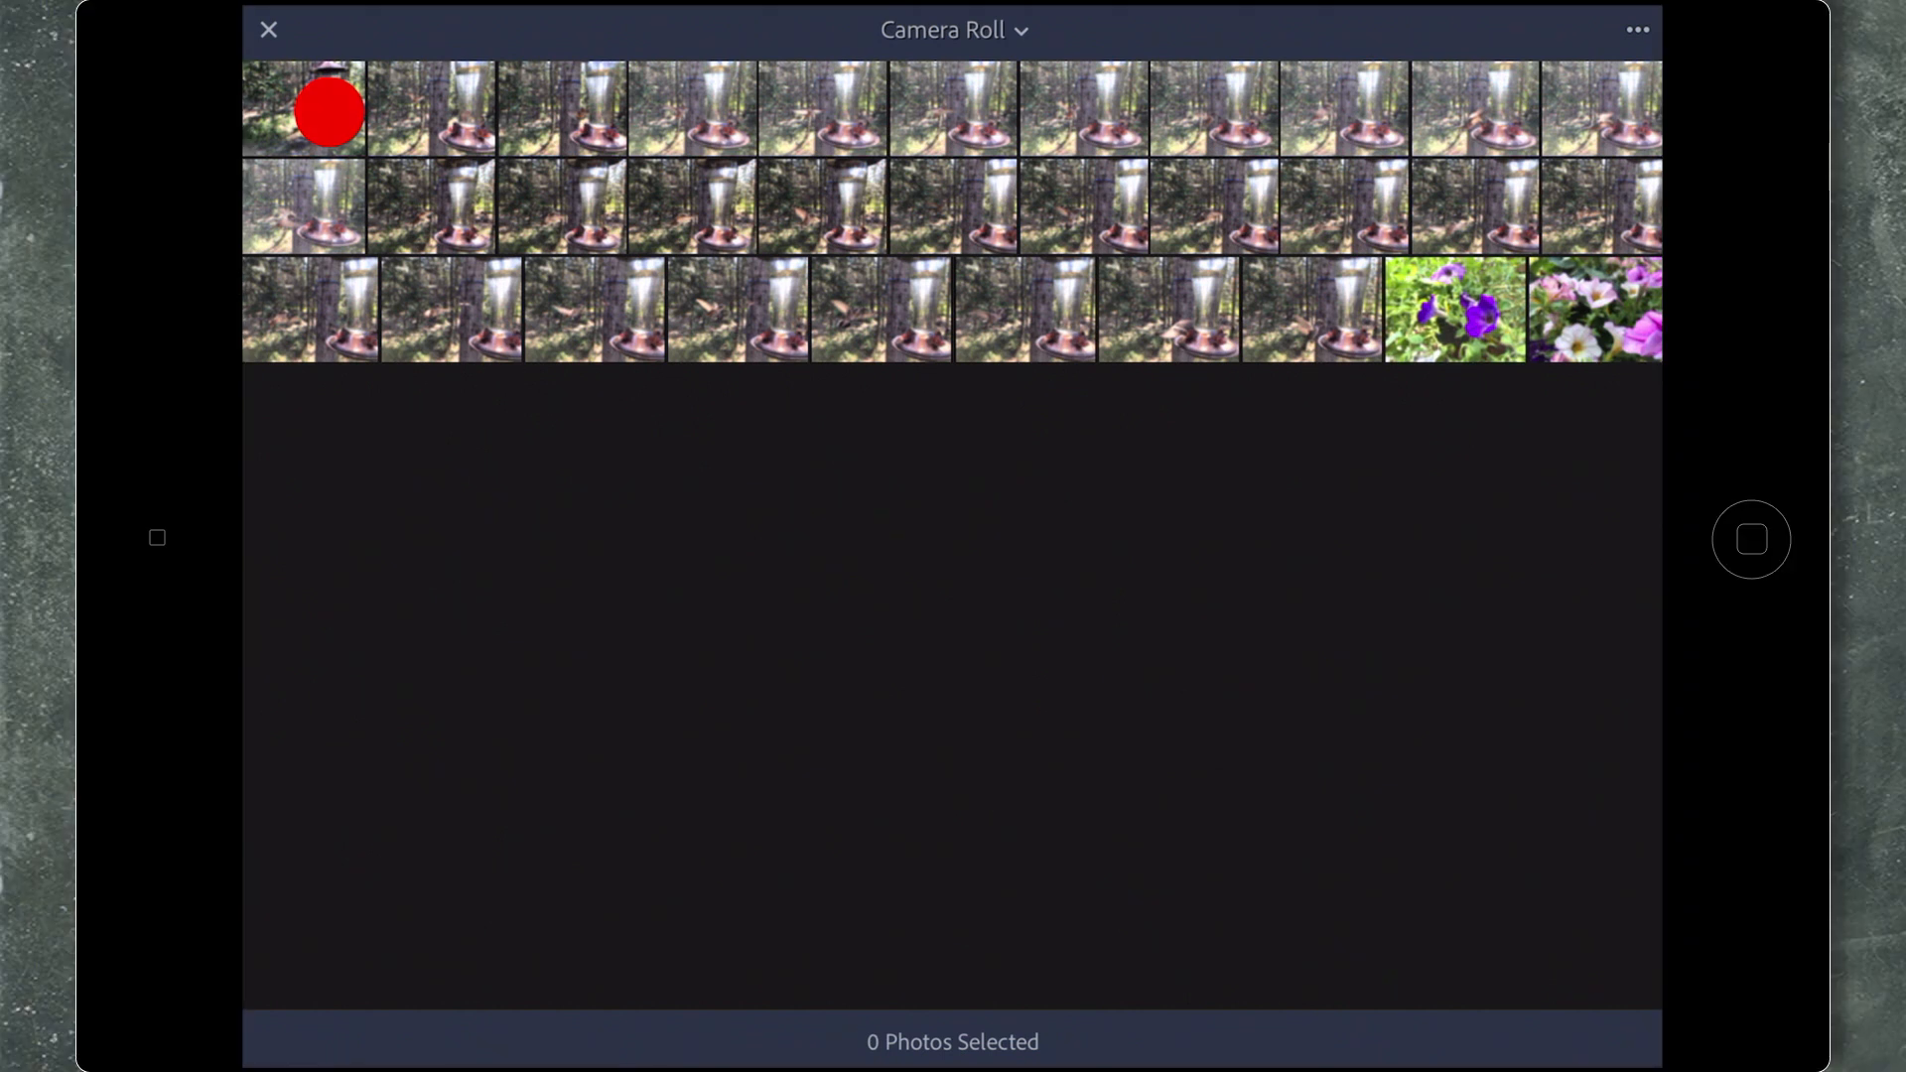
Select the run of 29 hummingbird feeder thumbnails, leaving the flower shots out.
{"action": "left_click", "coordinate": [430, 109]}
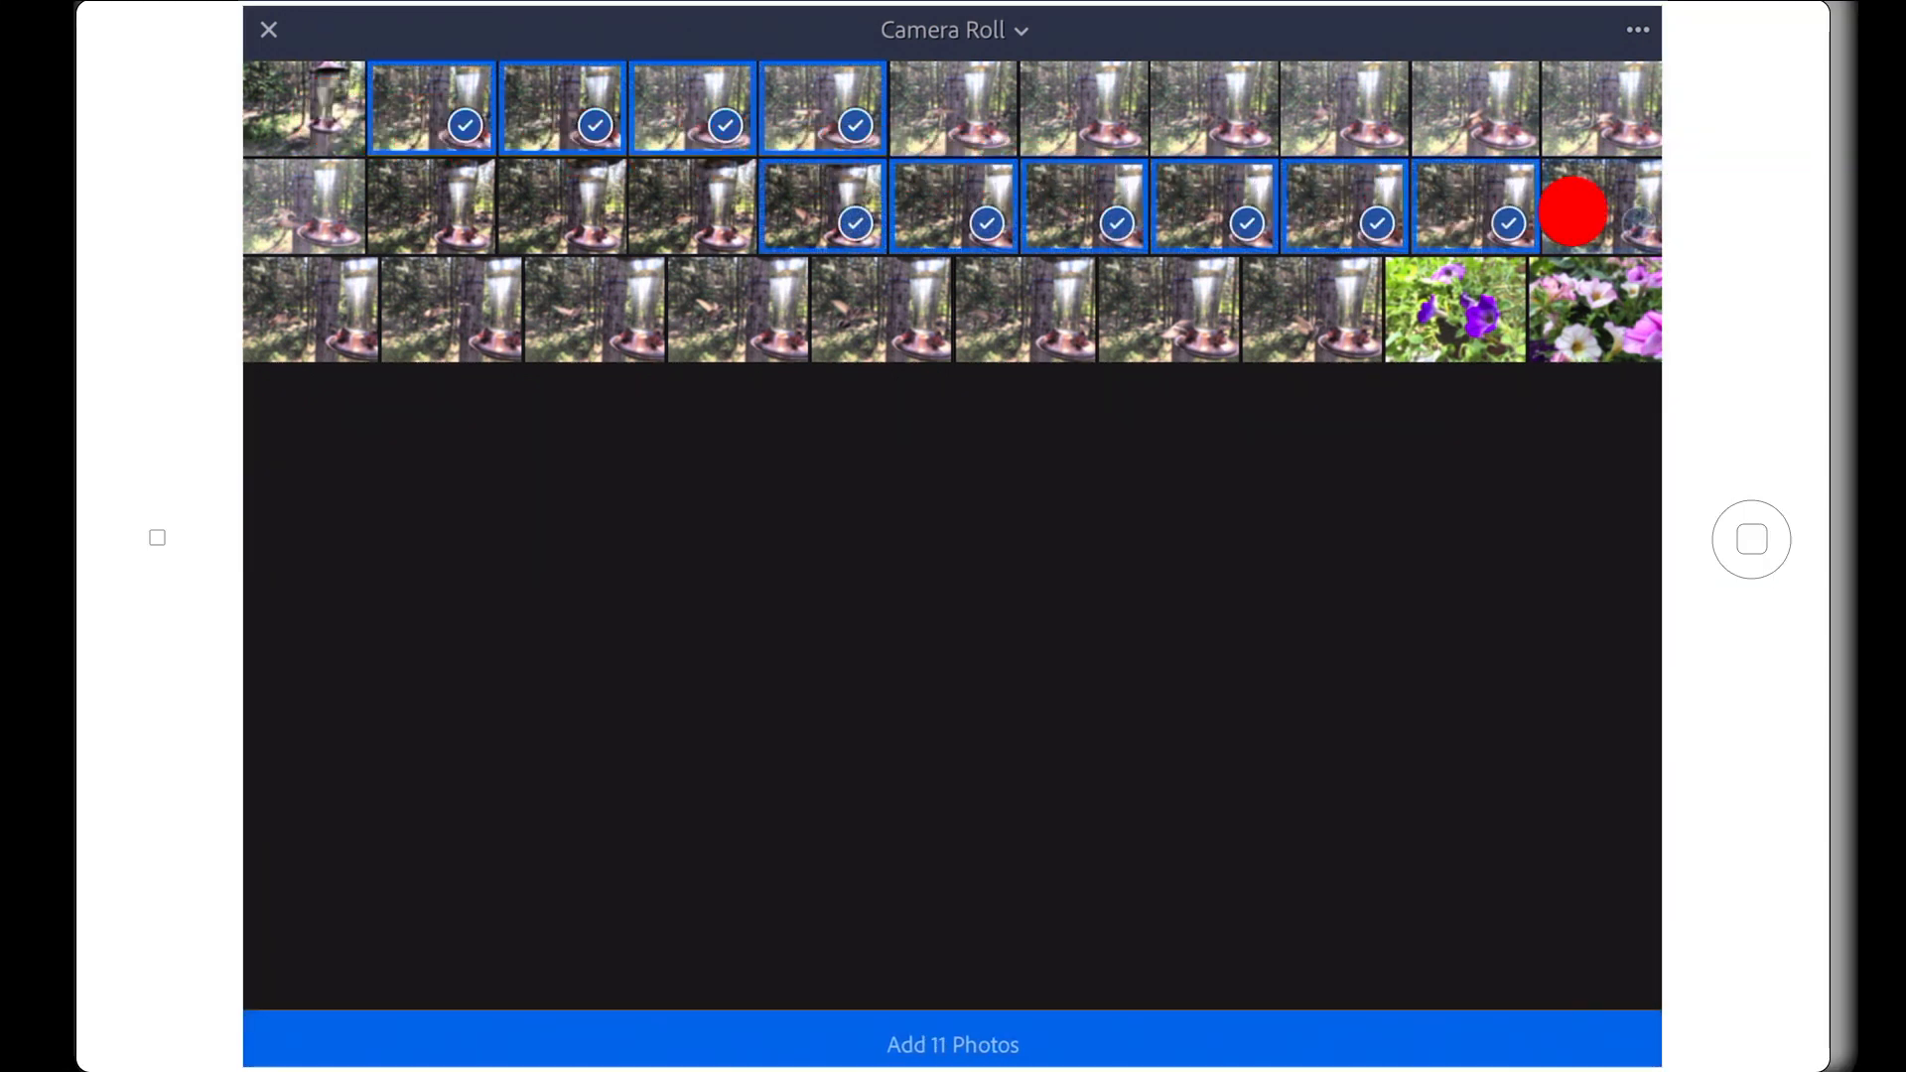
{"action": "left_click", "coordinate": [1602, 207]}
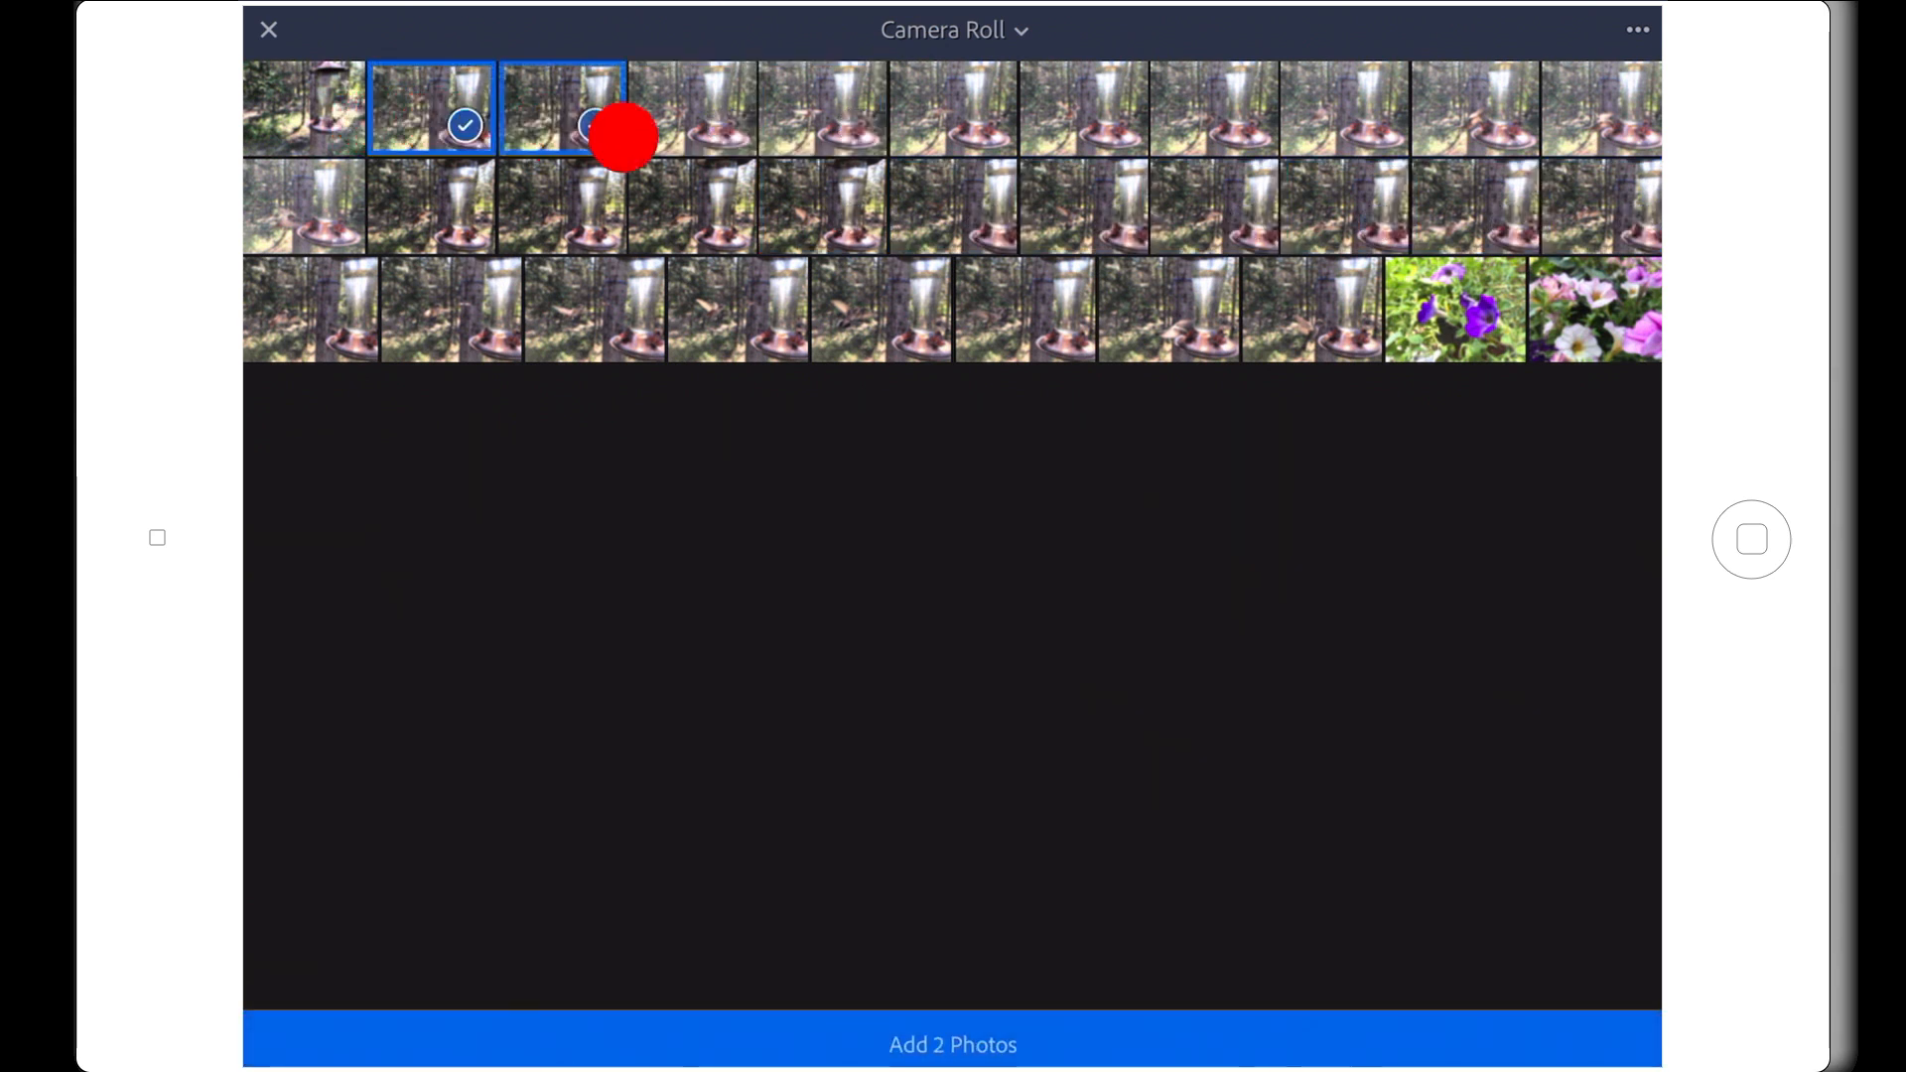
{"action": "left_click_drag", "start_coordinate": [560, 109], "coordinate": [481, 194]}
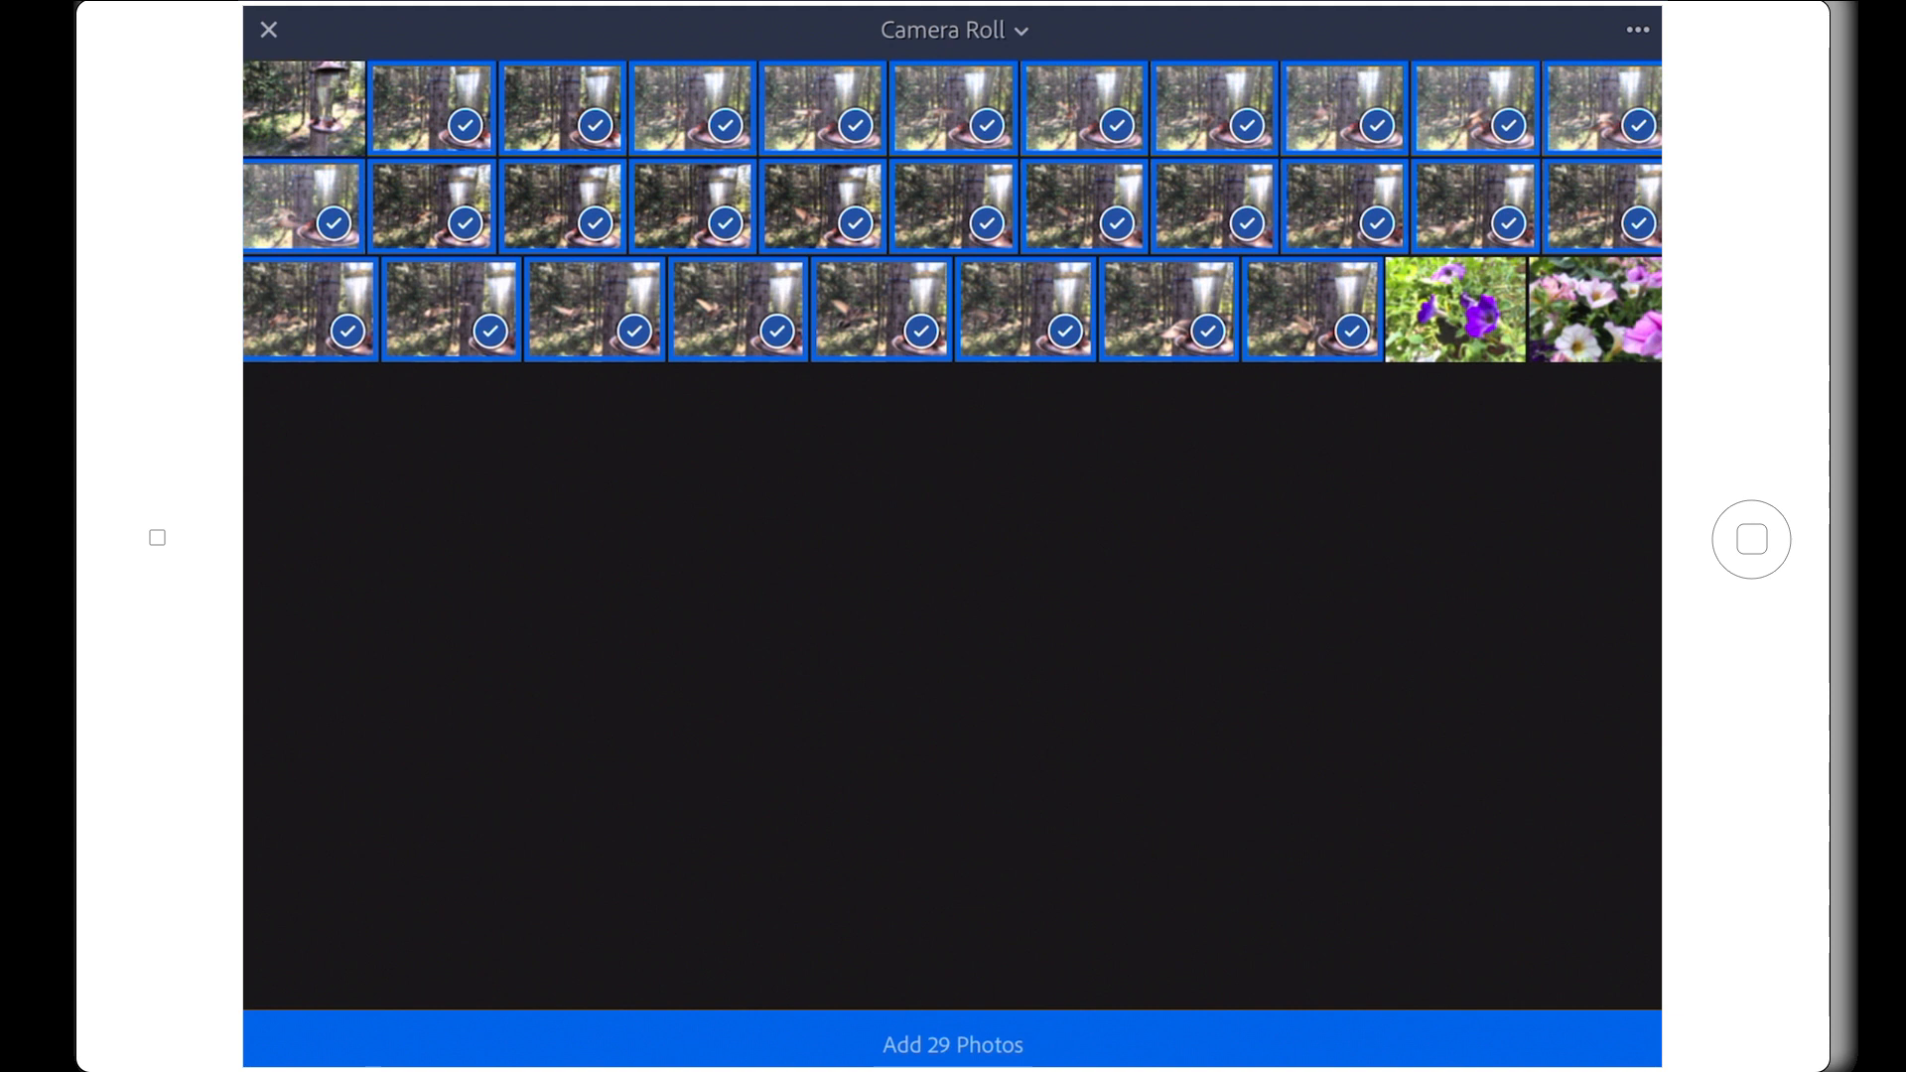
{"action": "left_click", "coordinate": [1636, 30]}
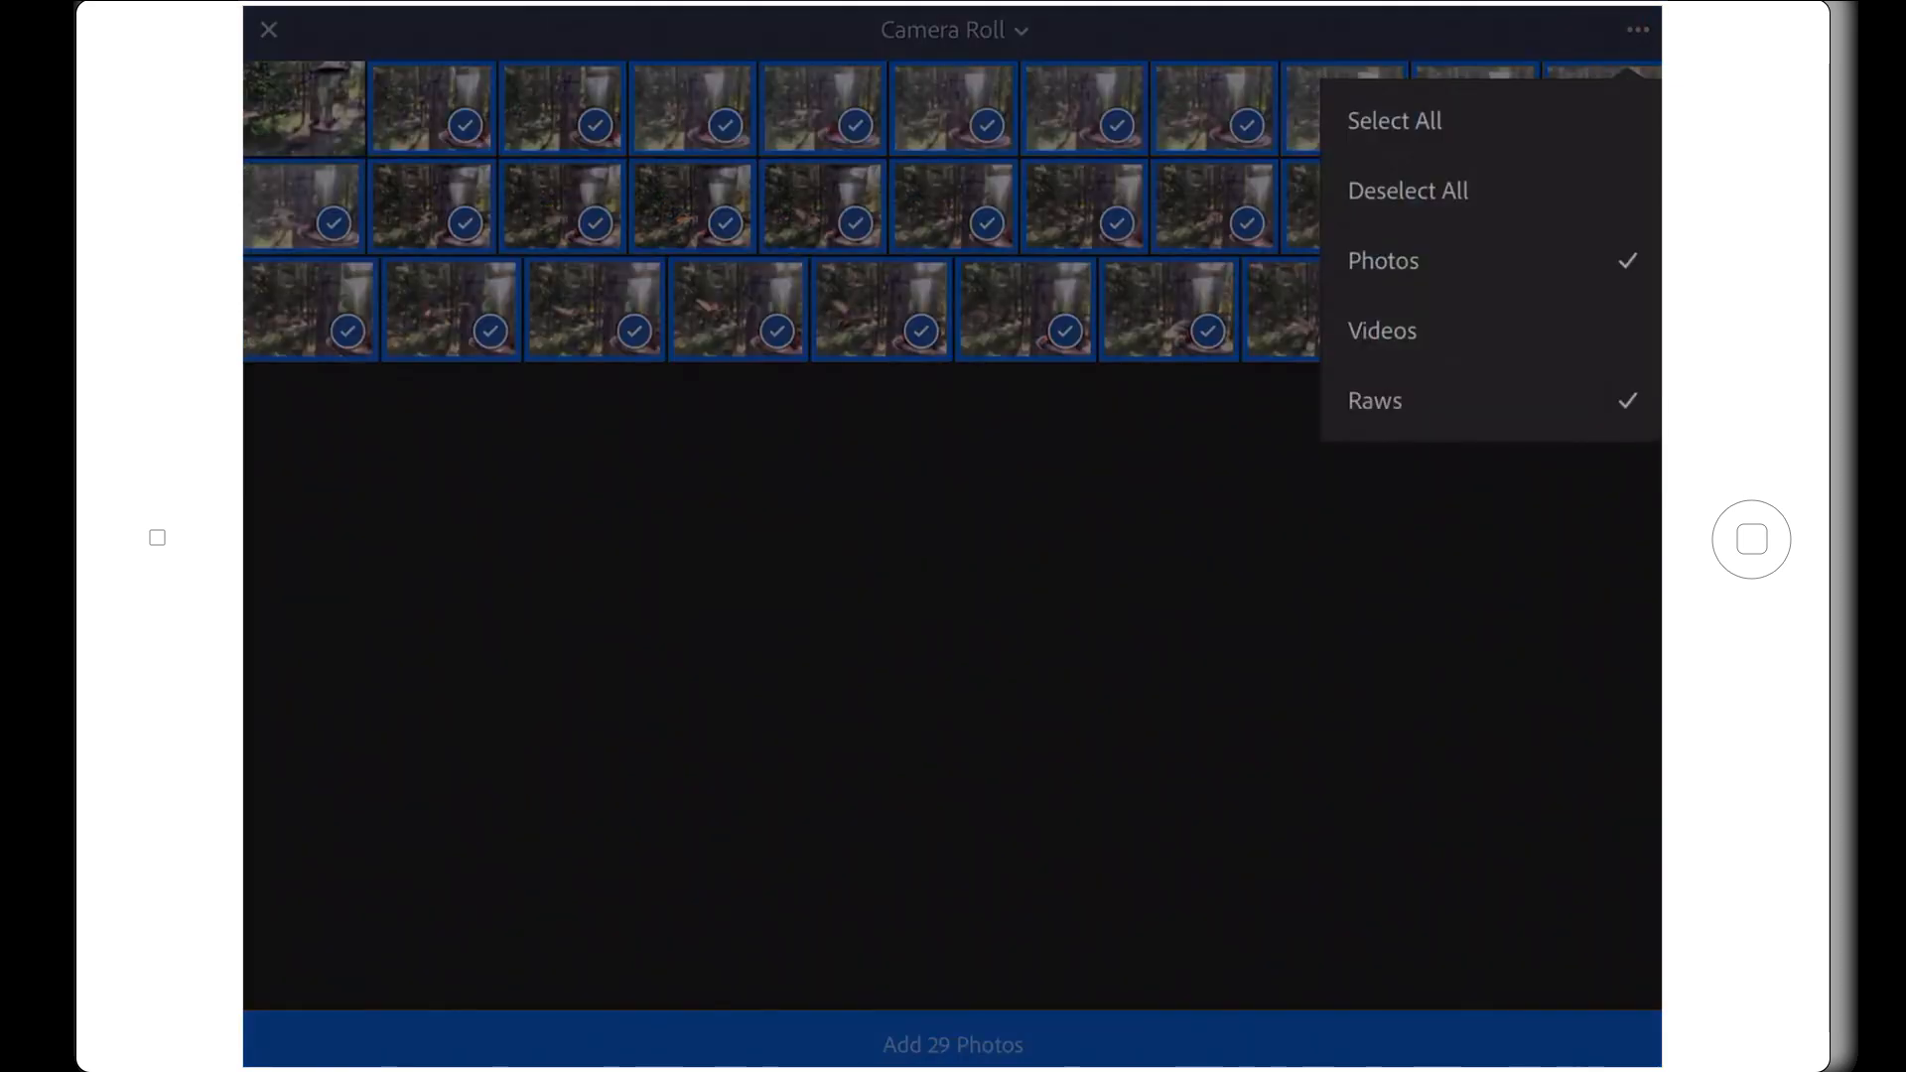
Adjust the selection to 30 feeder photos and add them to the collection.
{"action": "left_click", "coordinate": [1406, 190]}
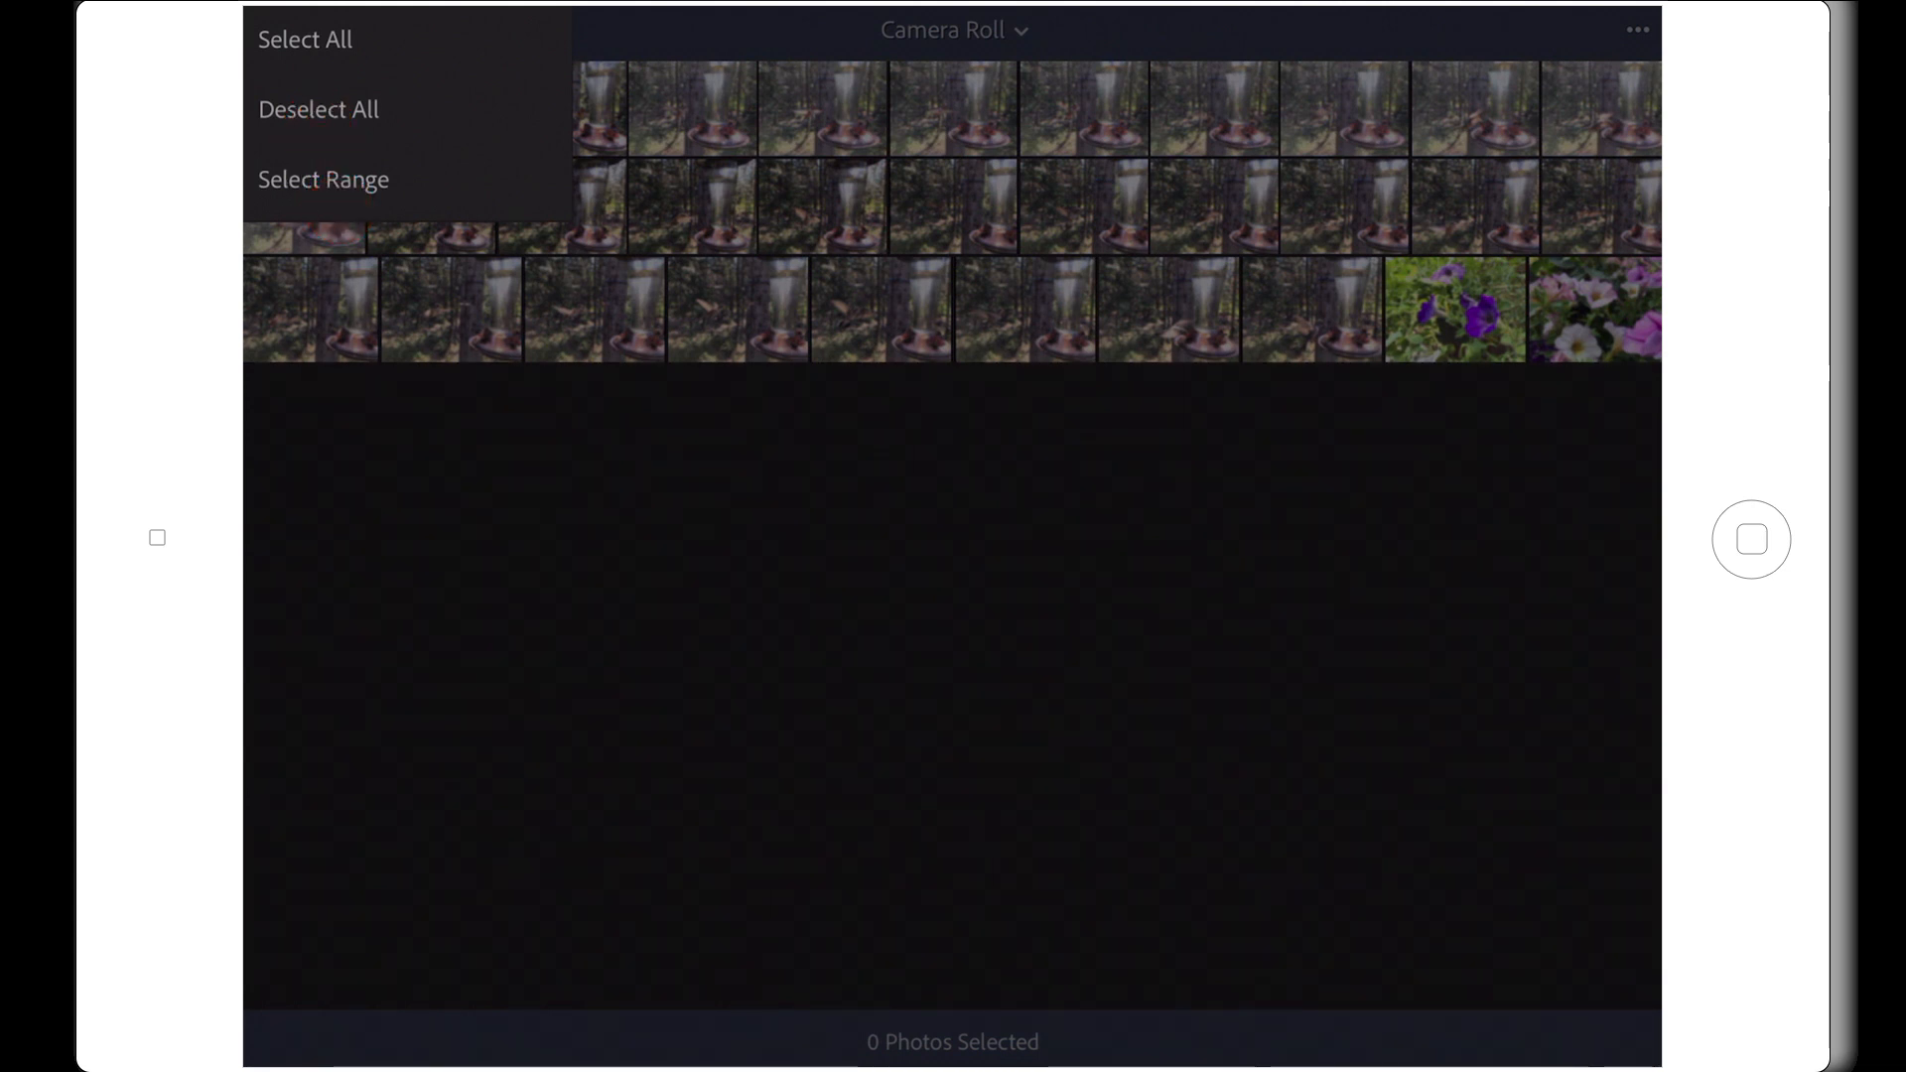
{"action": "left_click", "coordinate": [306, 39]}
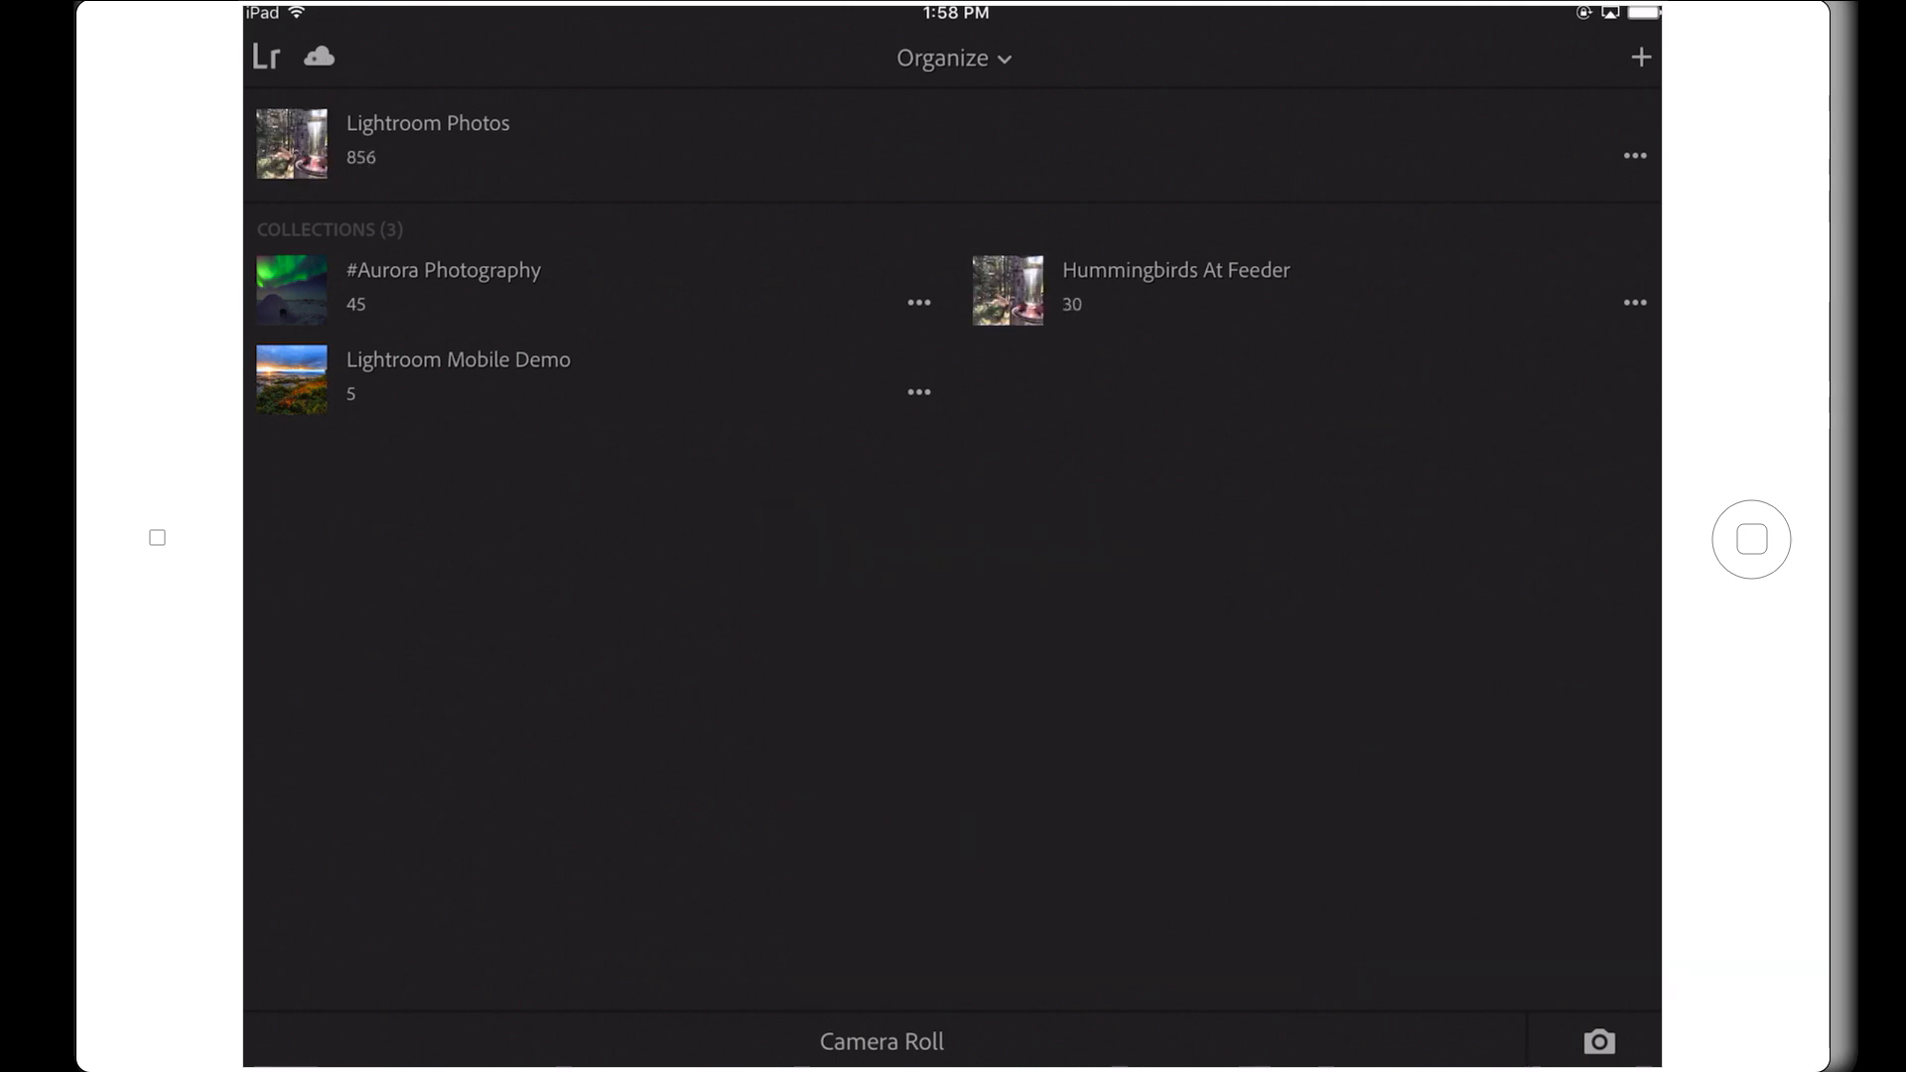
View a Hummingbirds At Feeder photo's capture information and return to its adjustment panels.
{"action": "left_click", "coordinate": [1176, 270]}
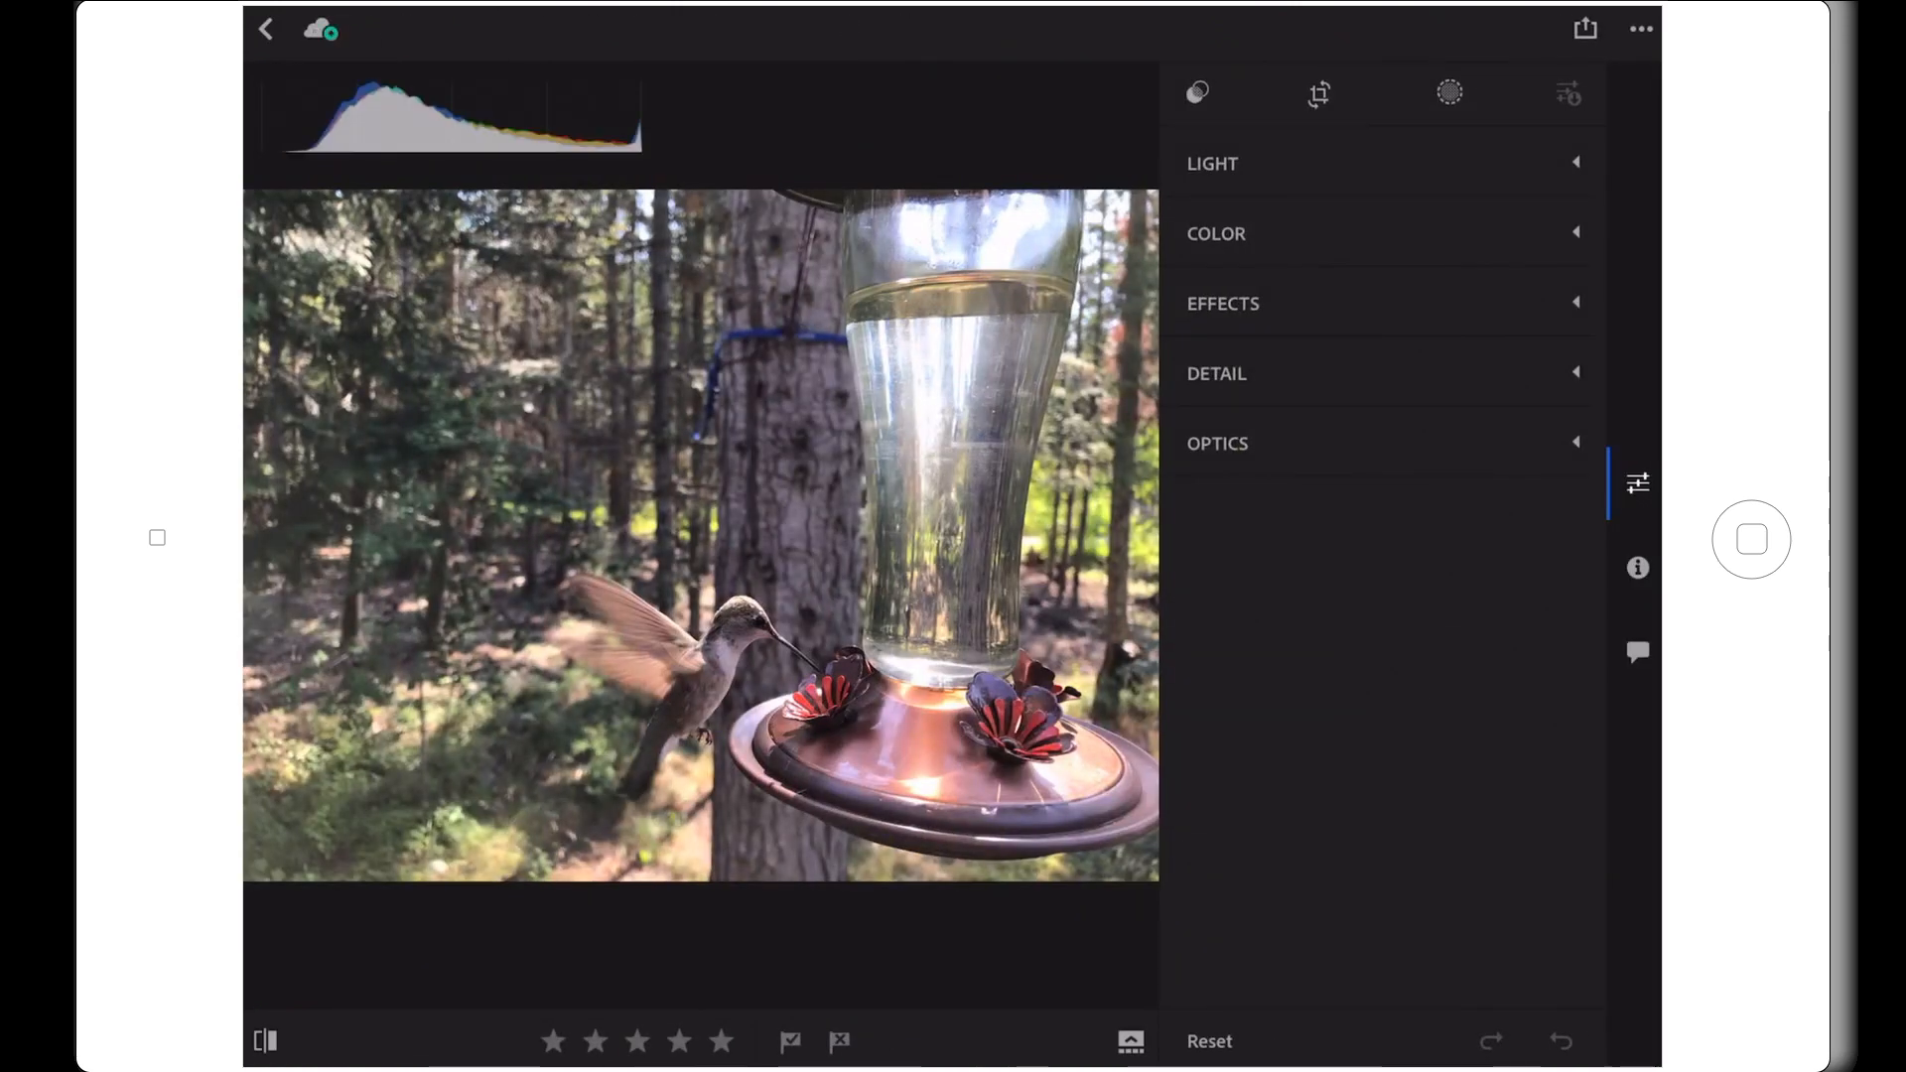
{"action": "left_click", "coordinate": [1638, 567]}
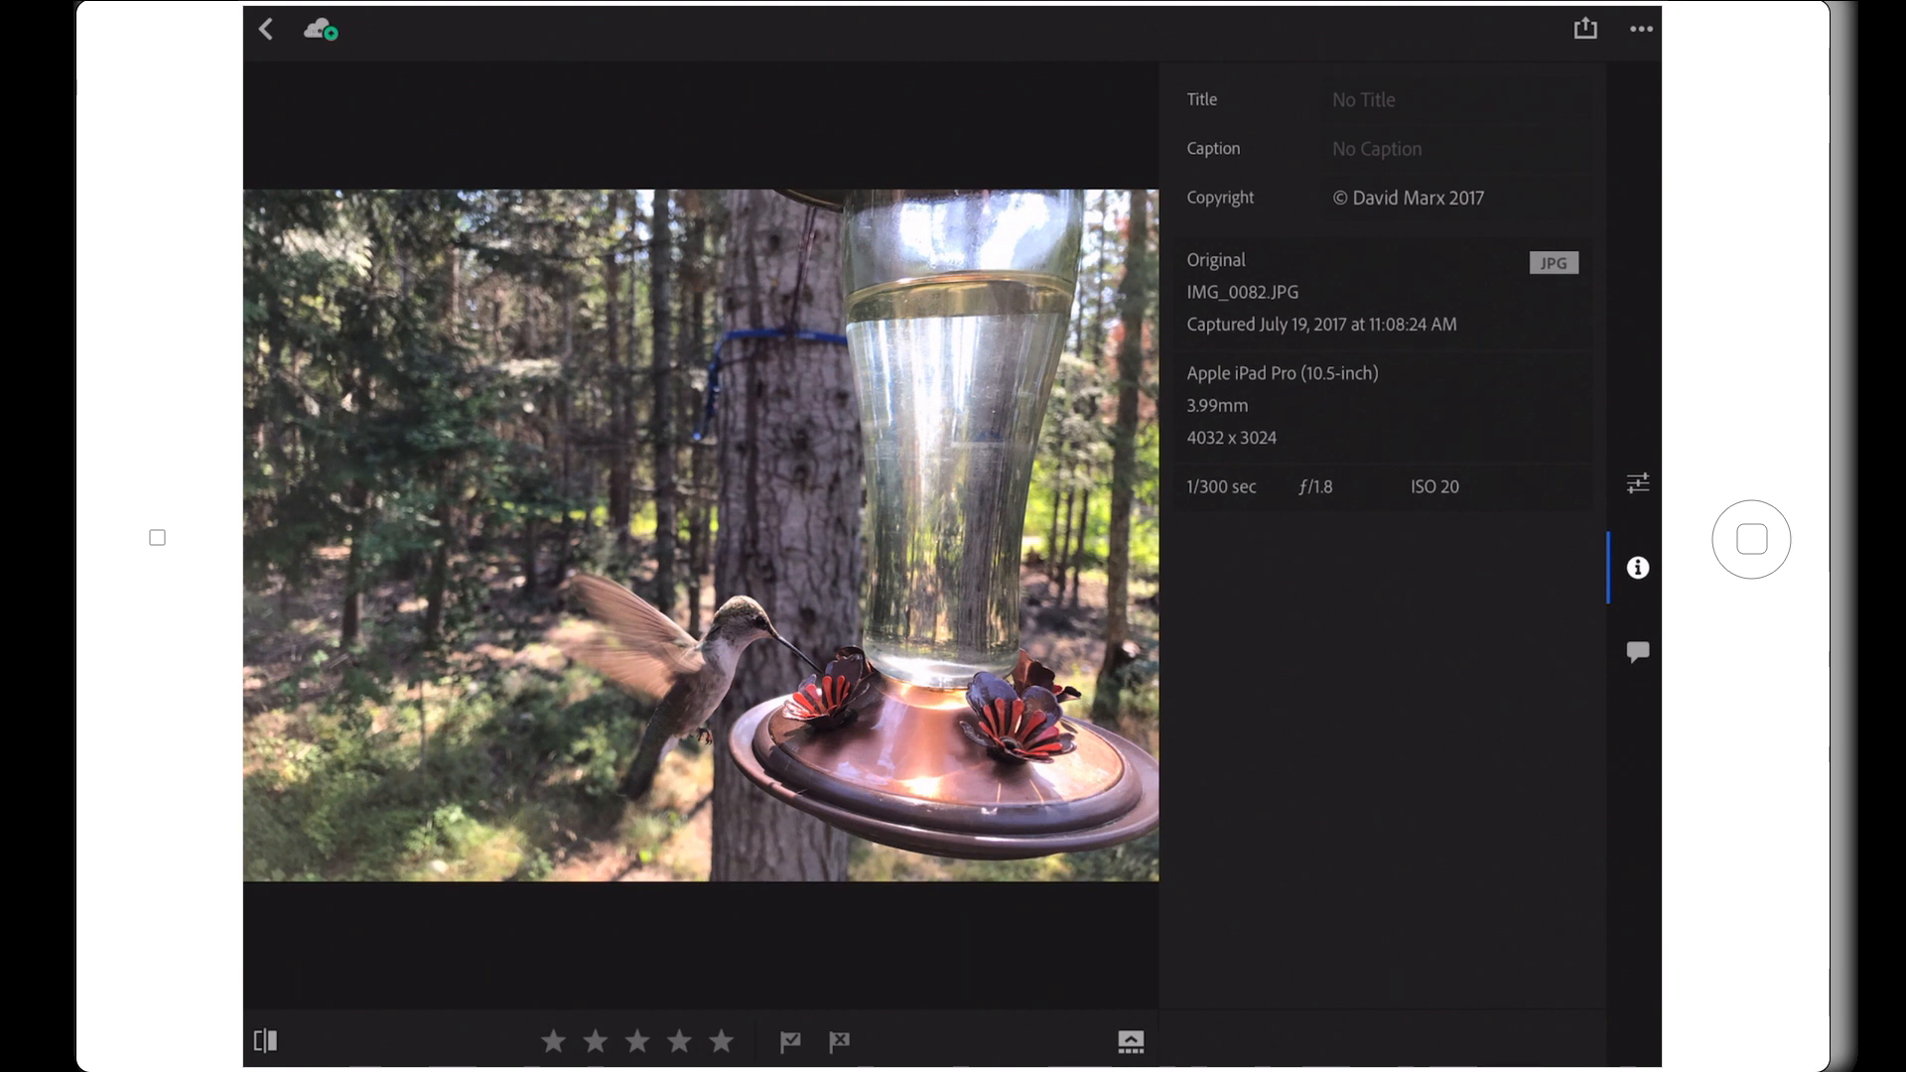
{"action": "left_click", "coordinate": [1637, 484]}
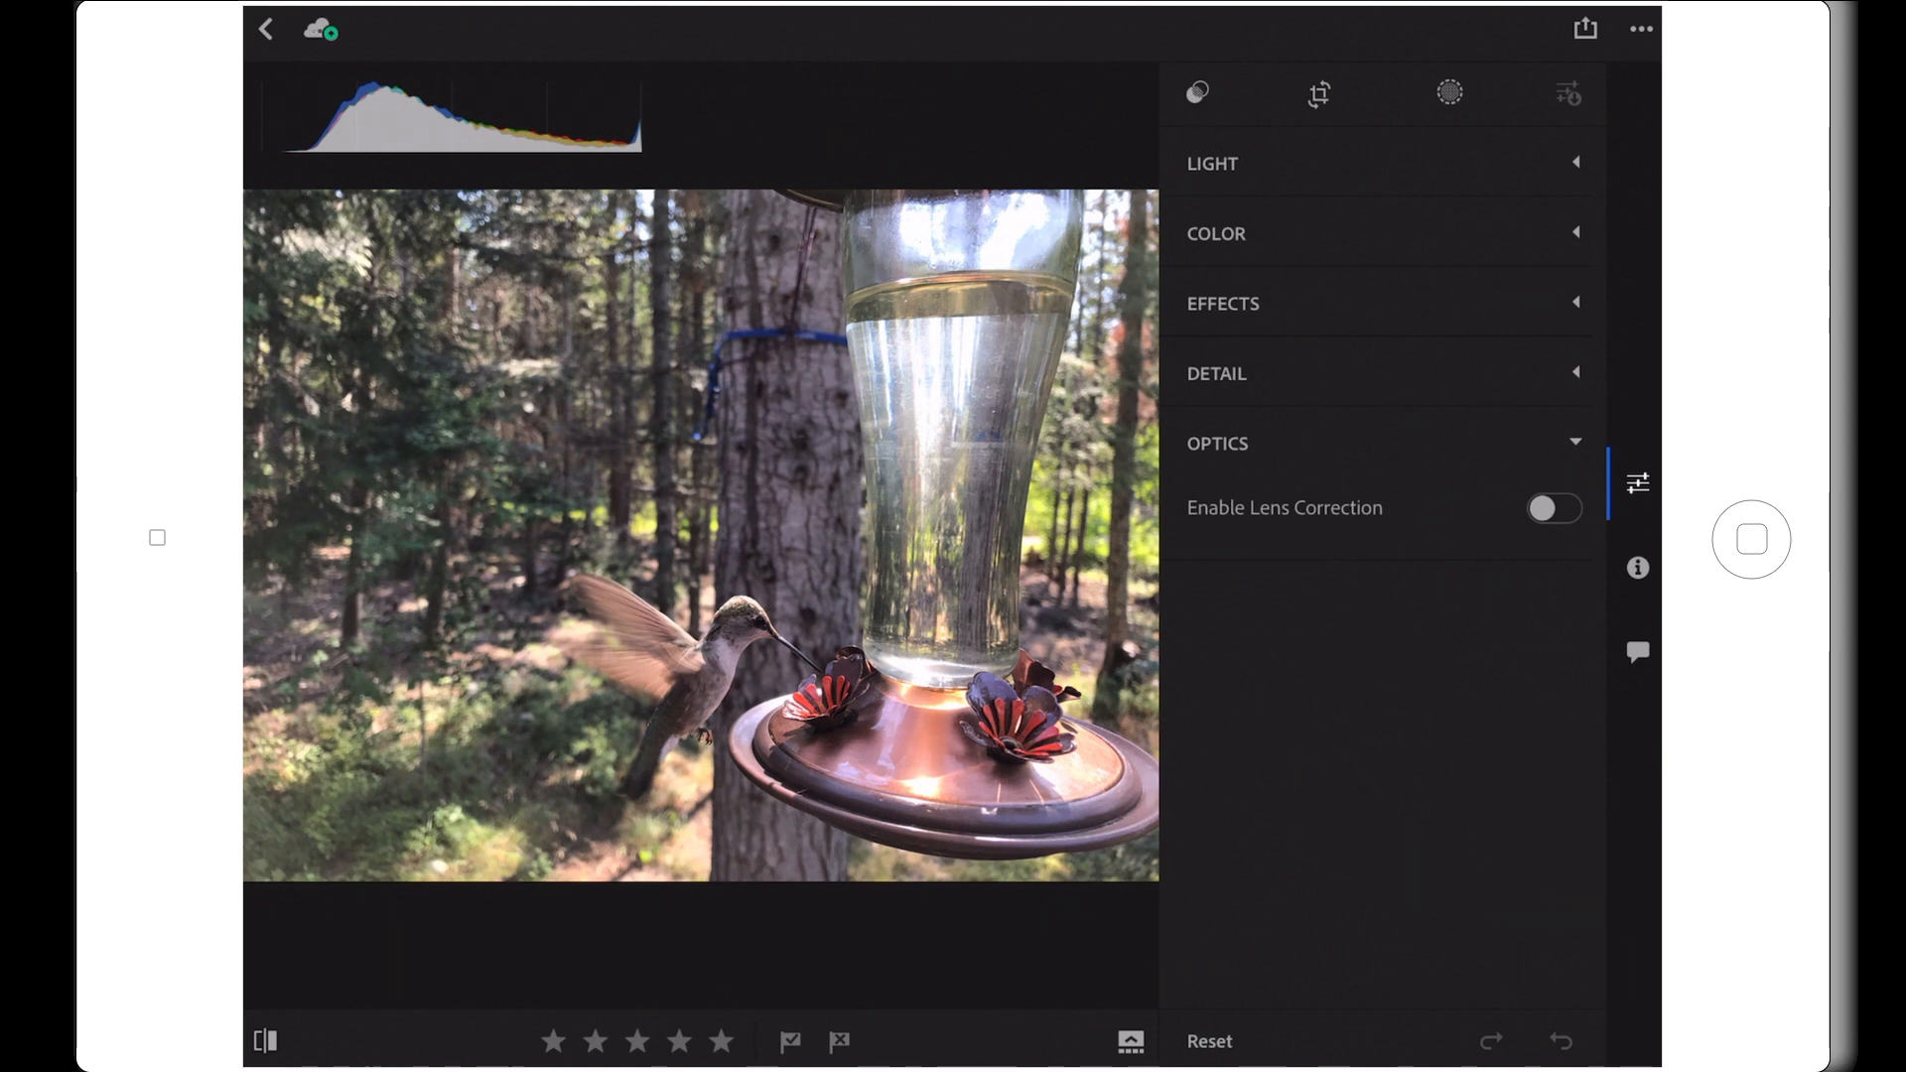
Back out of the photo to the collection grid and then the collections list.
{"action": "left_click", "coordinate": [268, 30]}
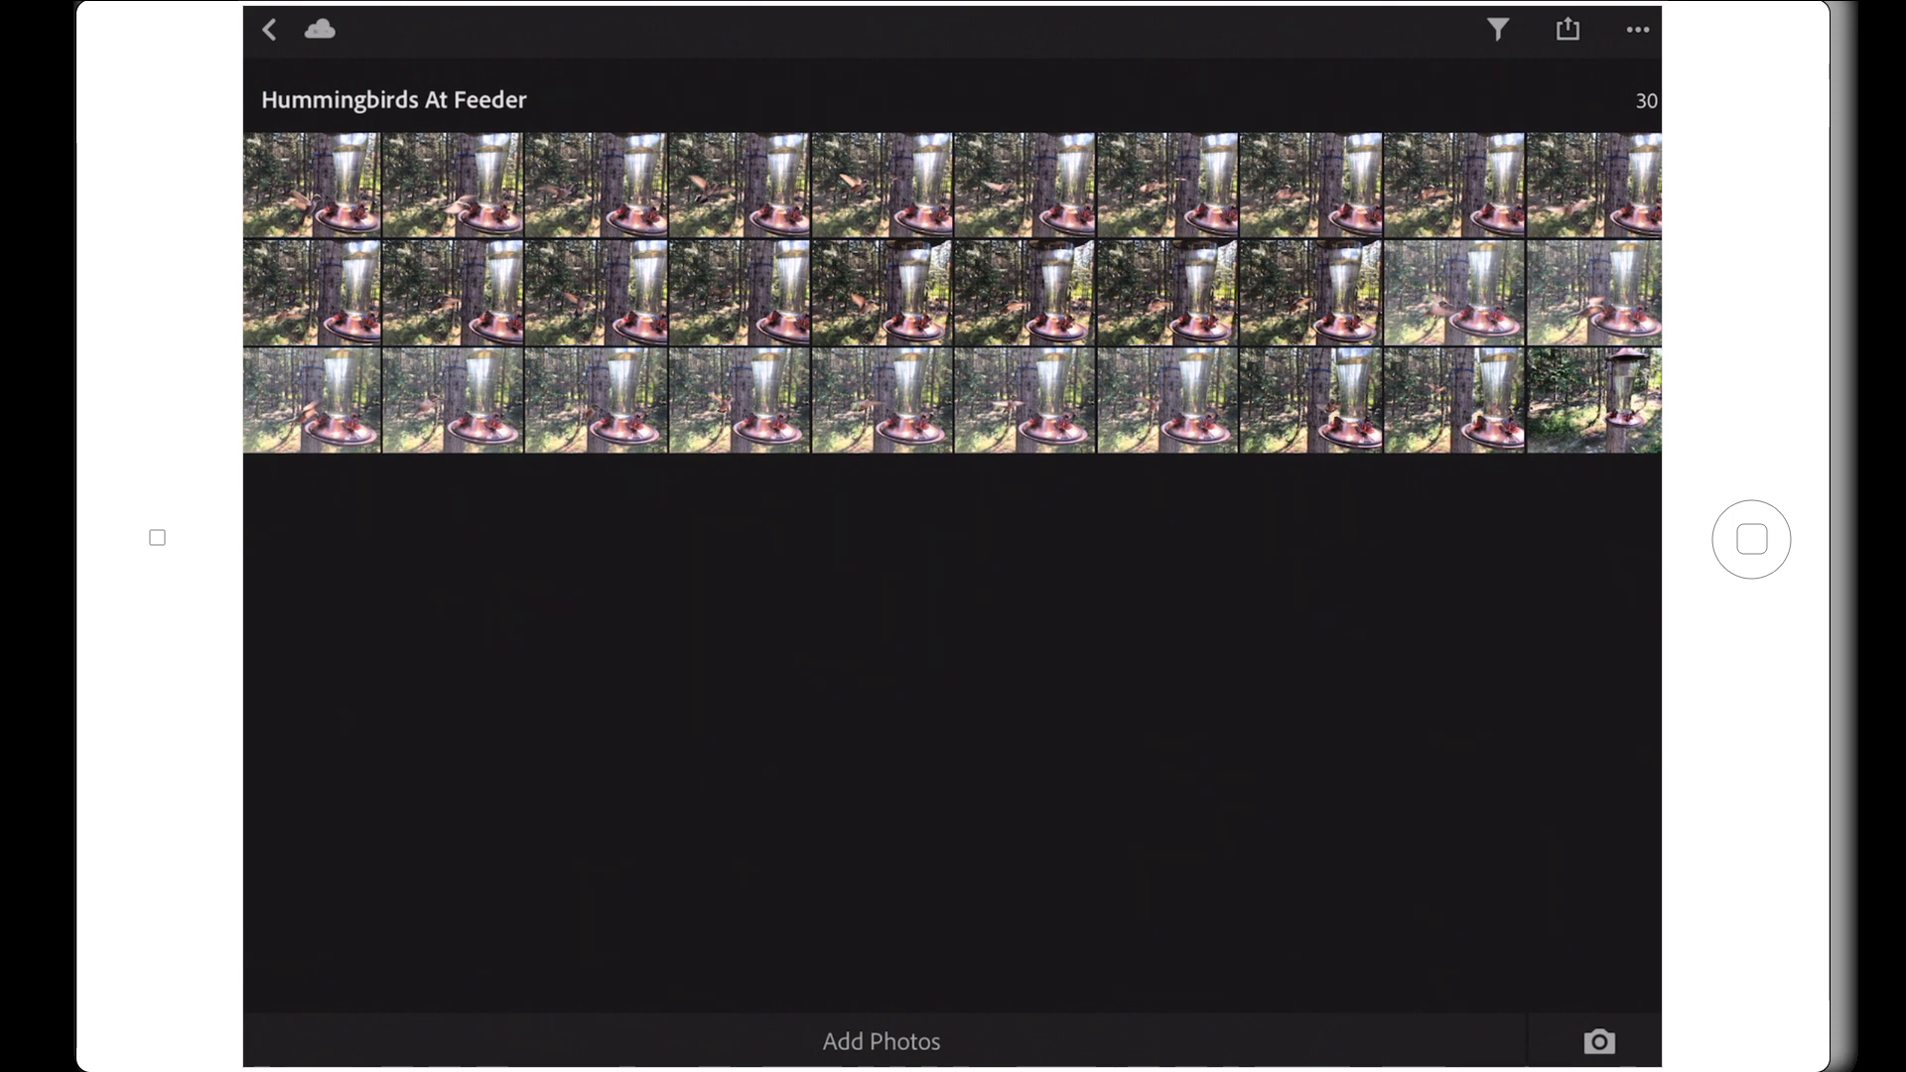
{"action": "left_click", "coordinate": [268, 30]}
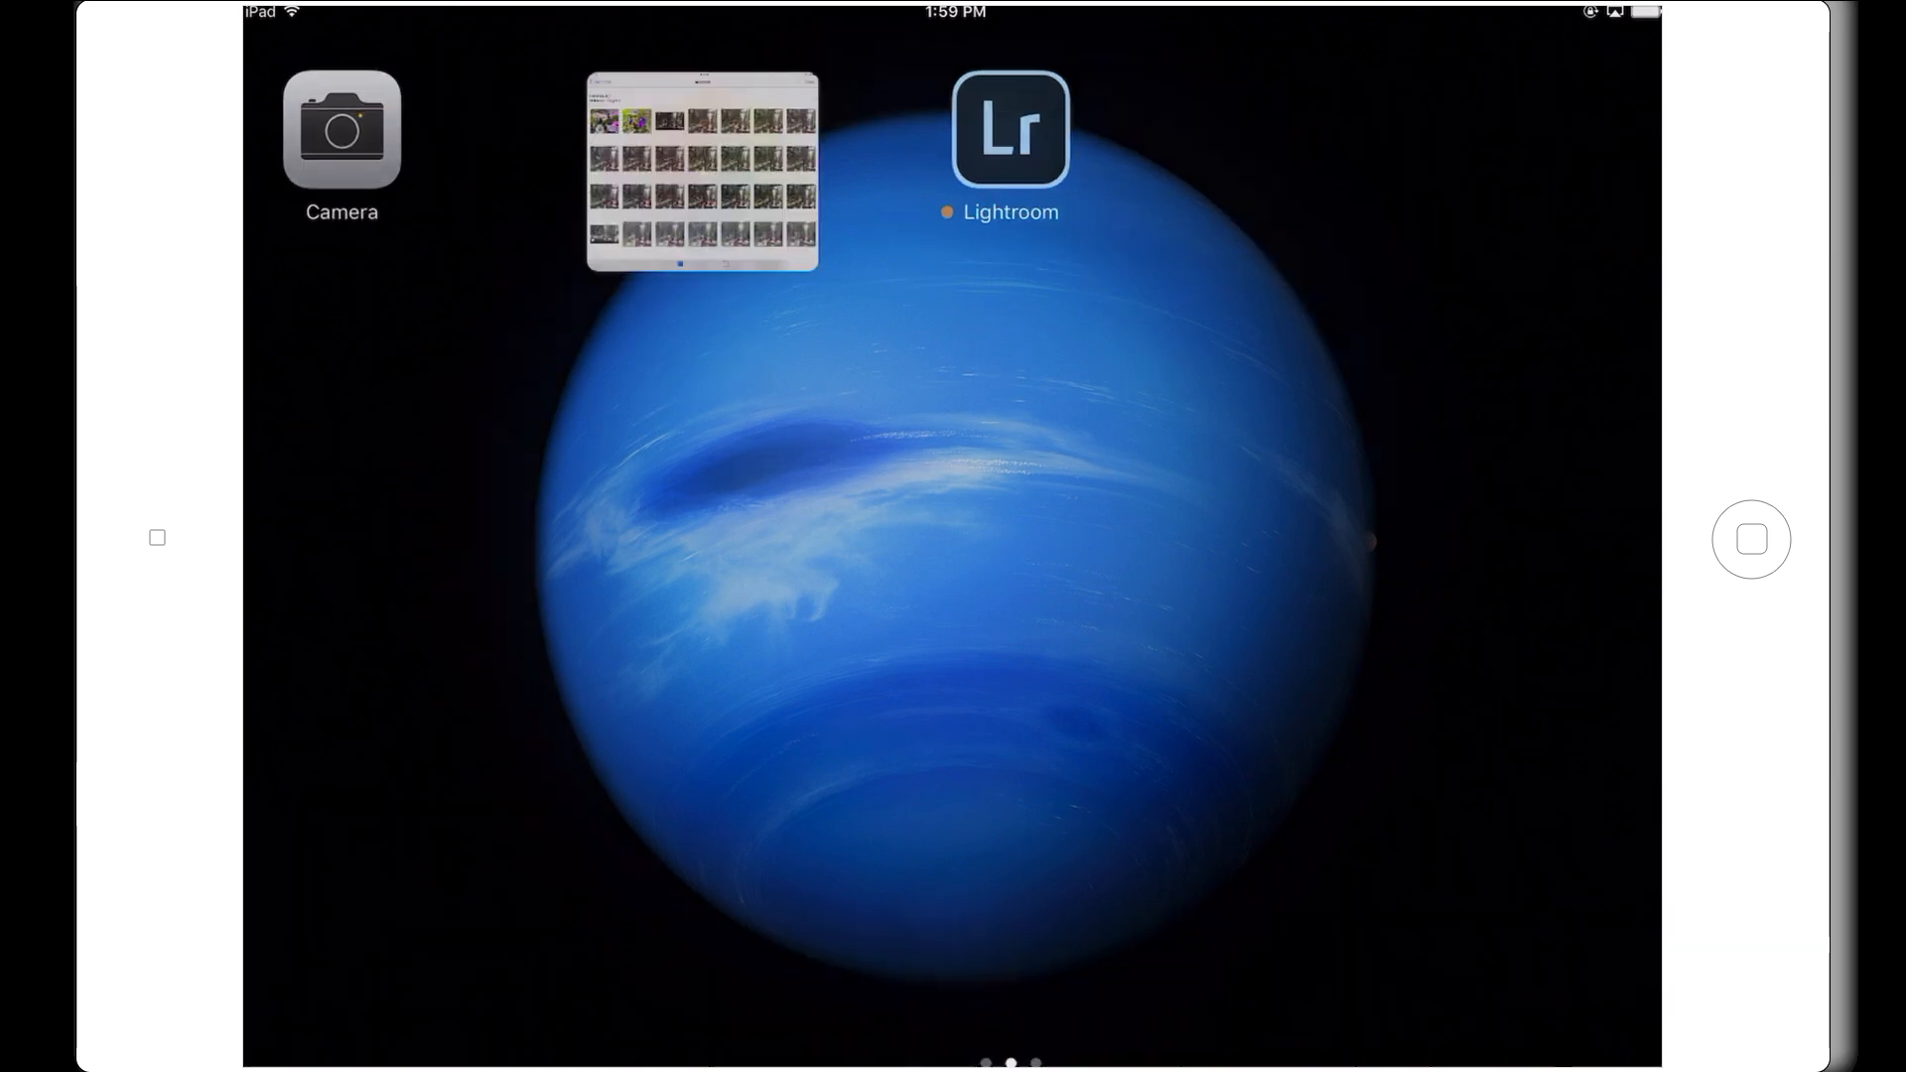
Review the feeder shots in iOS Photos, then return to Lightroom mobile's collections list.
{"action": "left_click", "coordinate": [703, 171]}
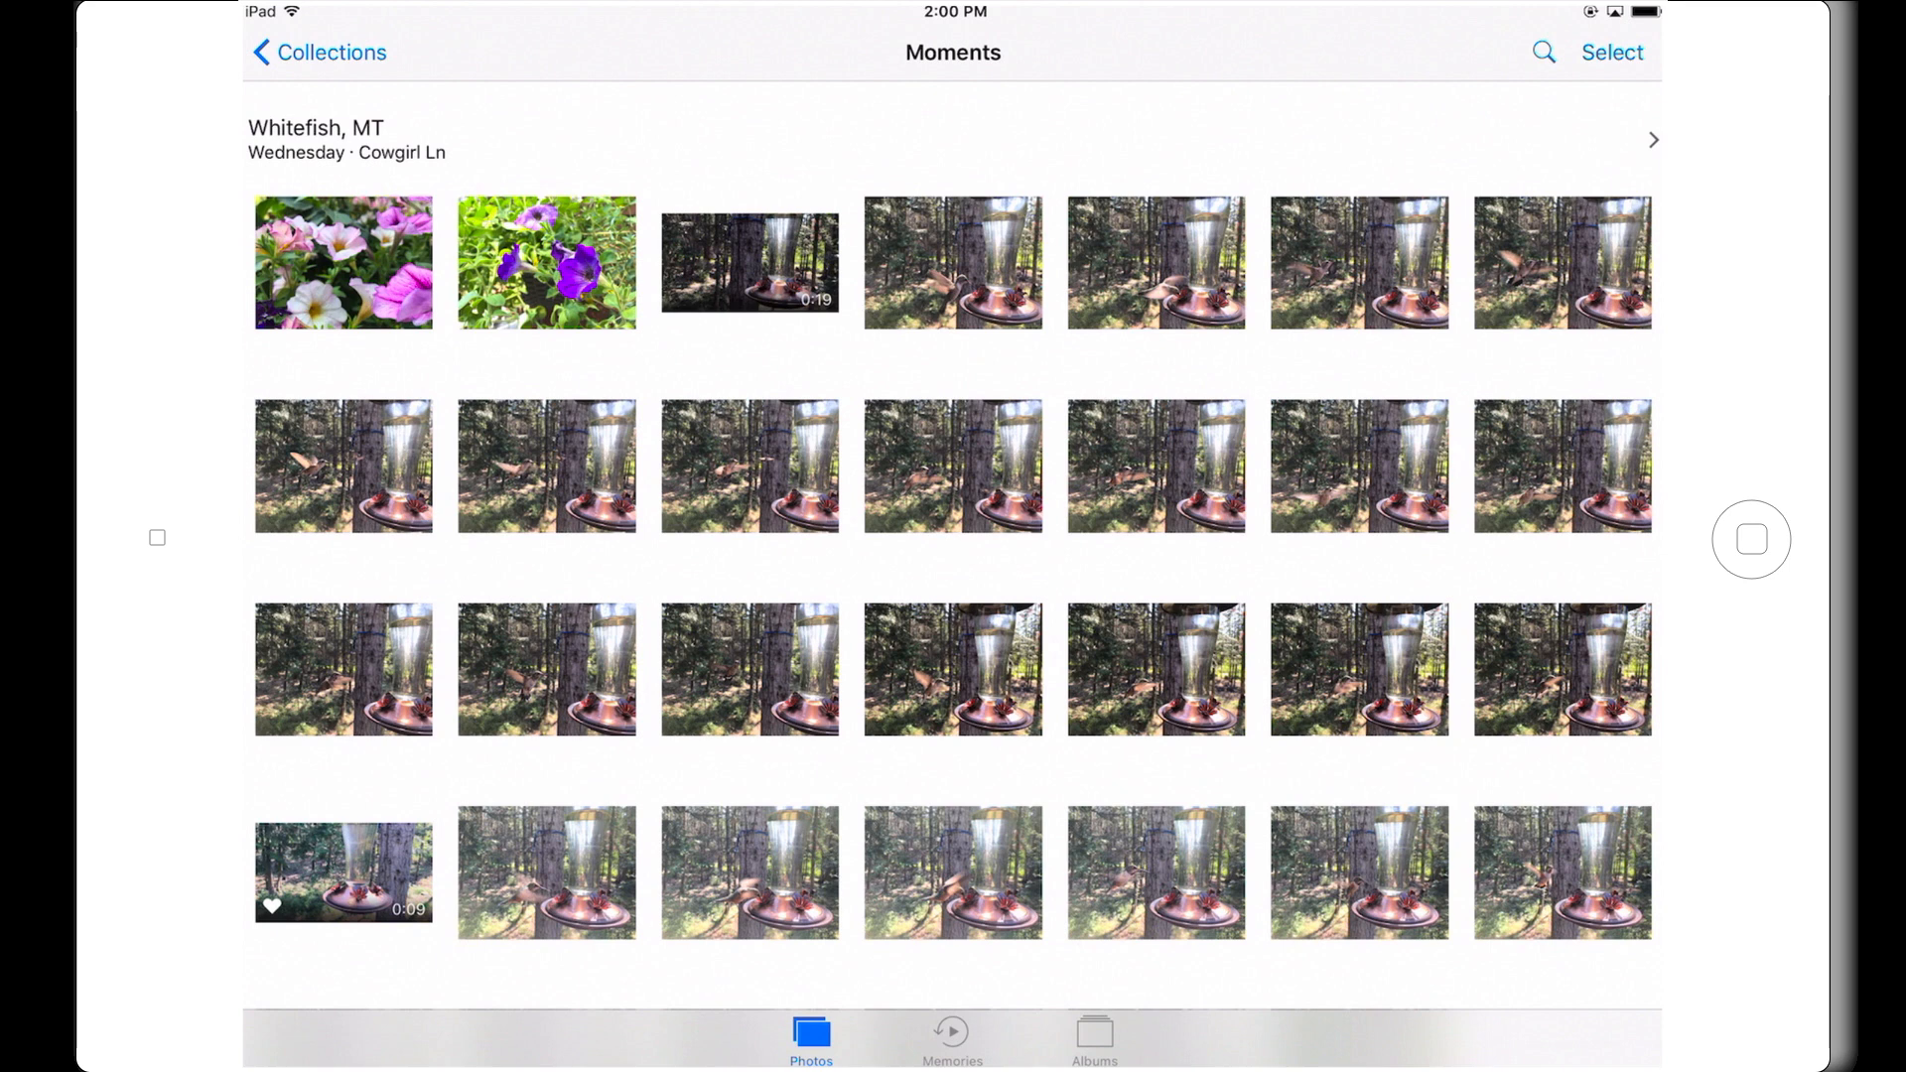
{"action": "key", "text": "home"}
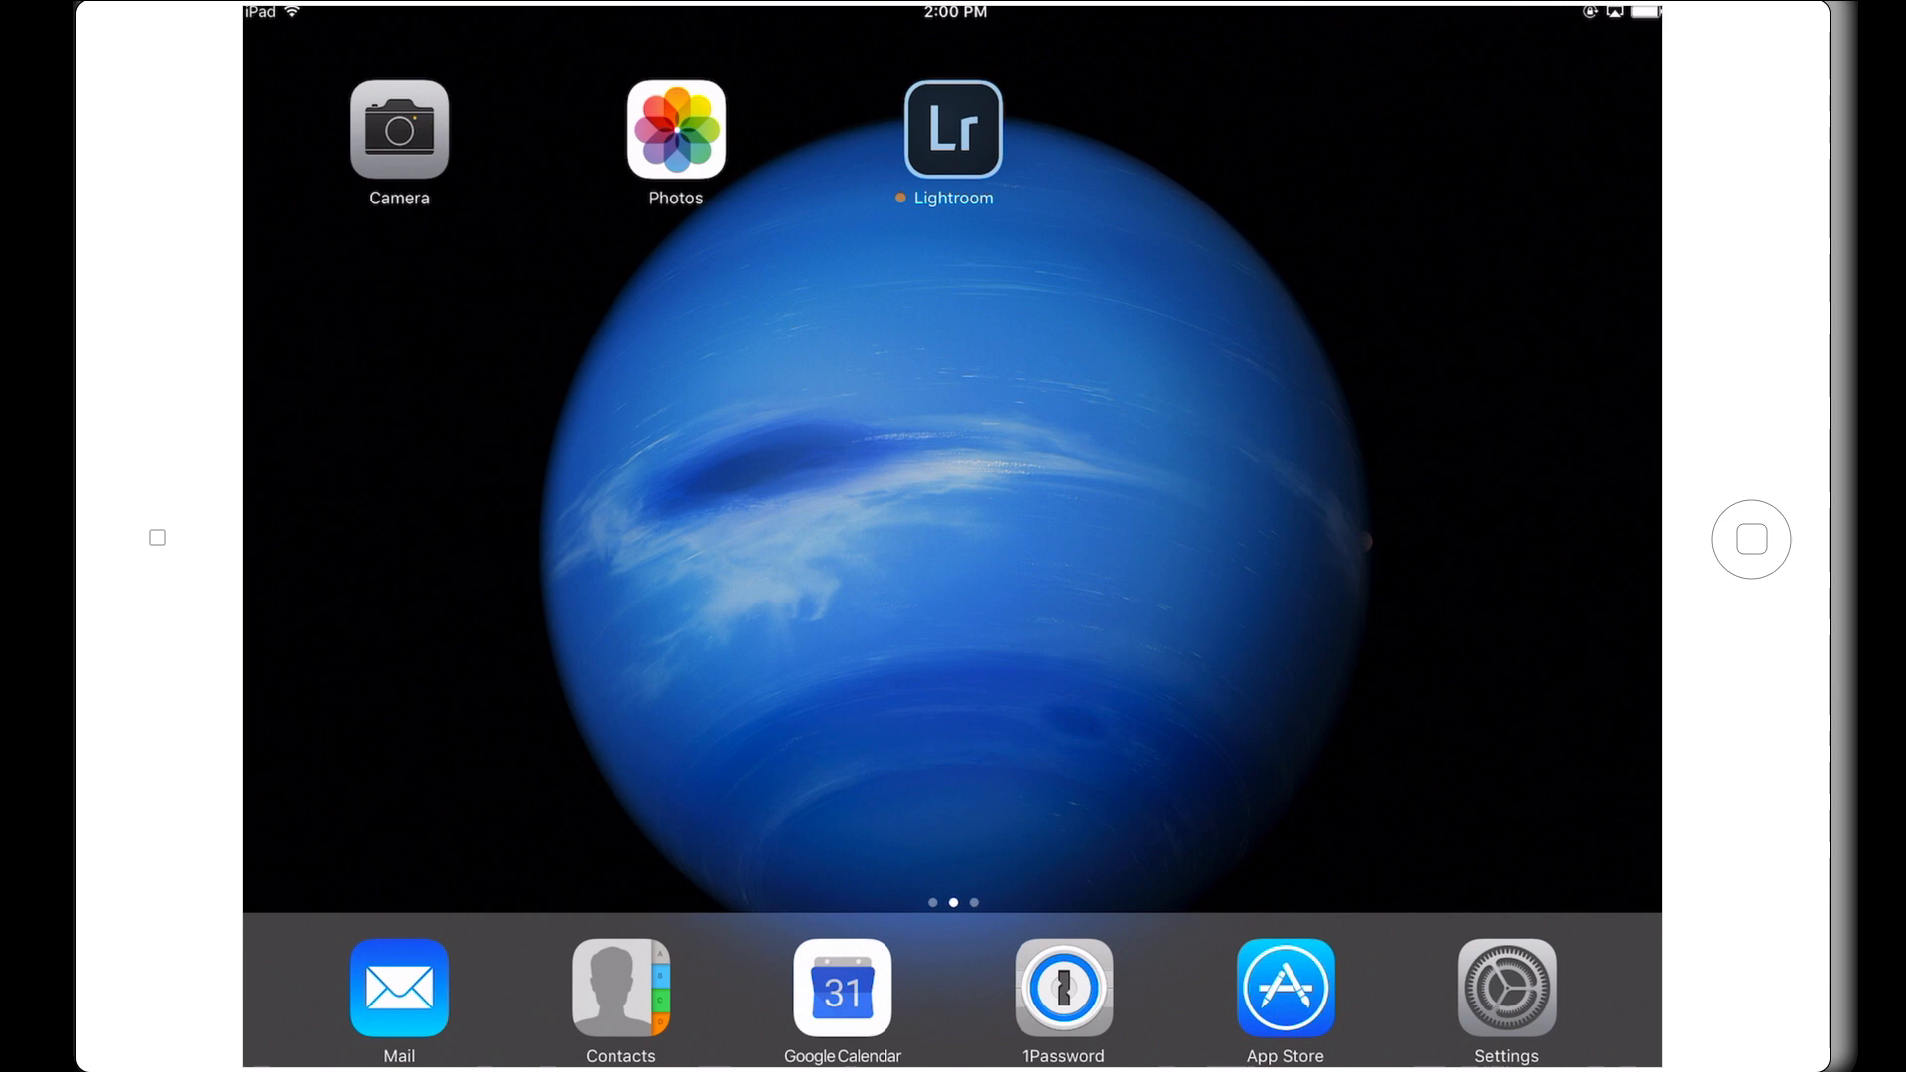
{"action": "left_click", "coordinate": [951, 129]}
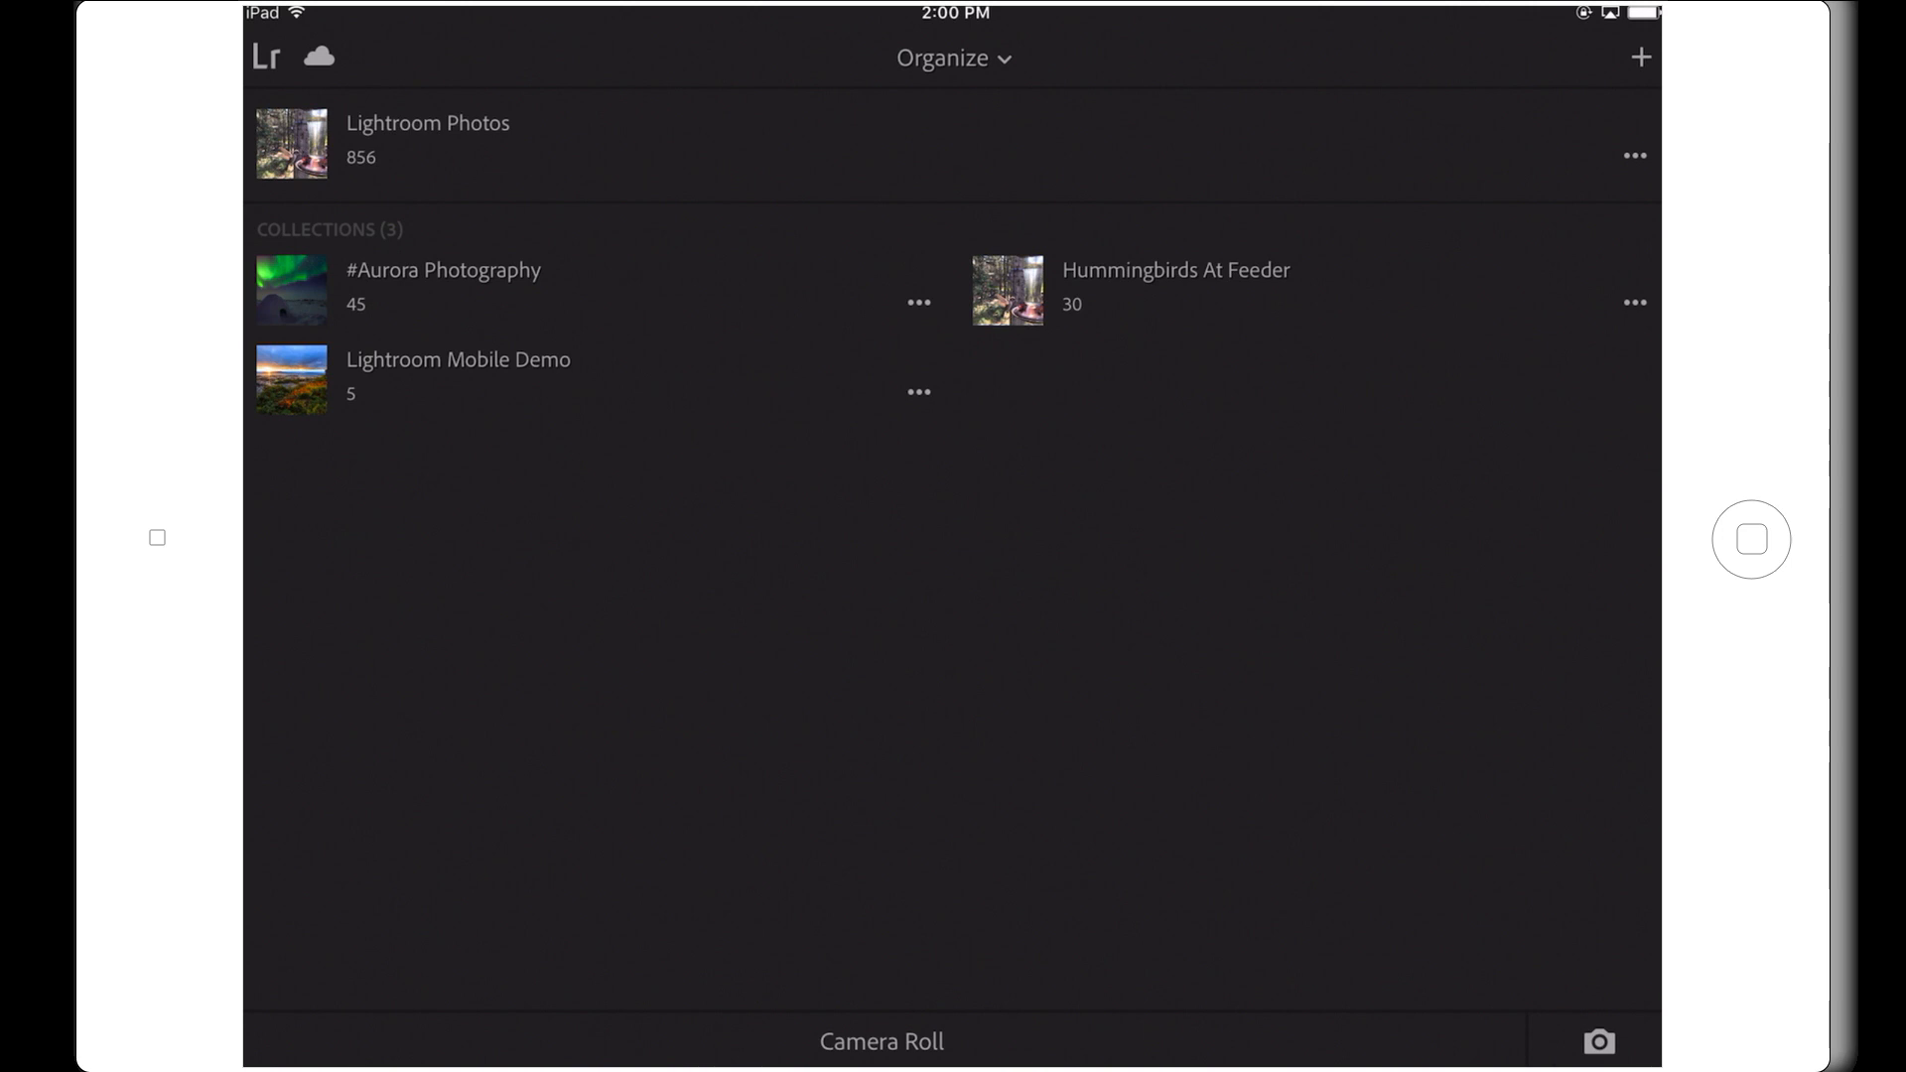
{"action": "left_click", "coordinate": [317, 58]}
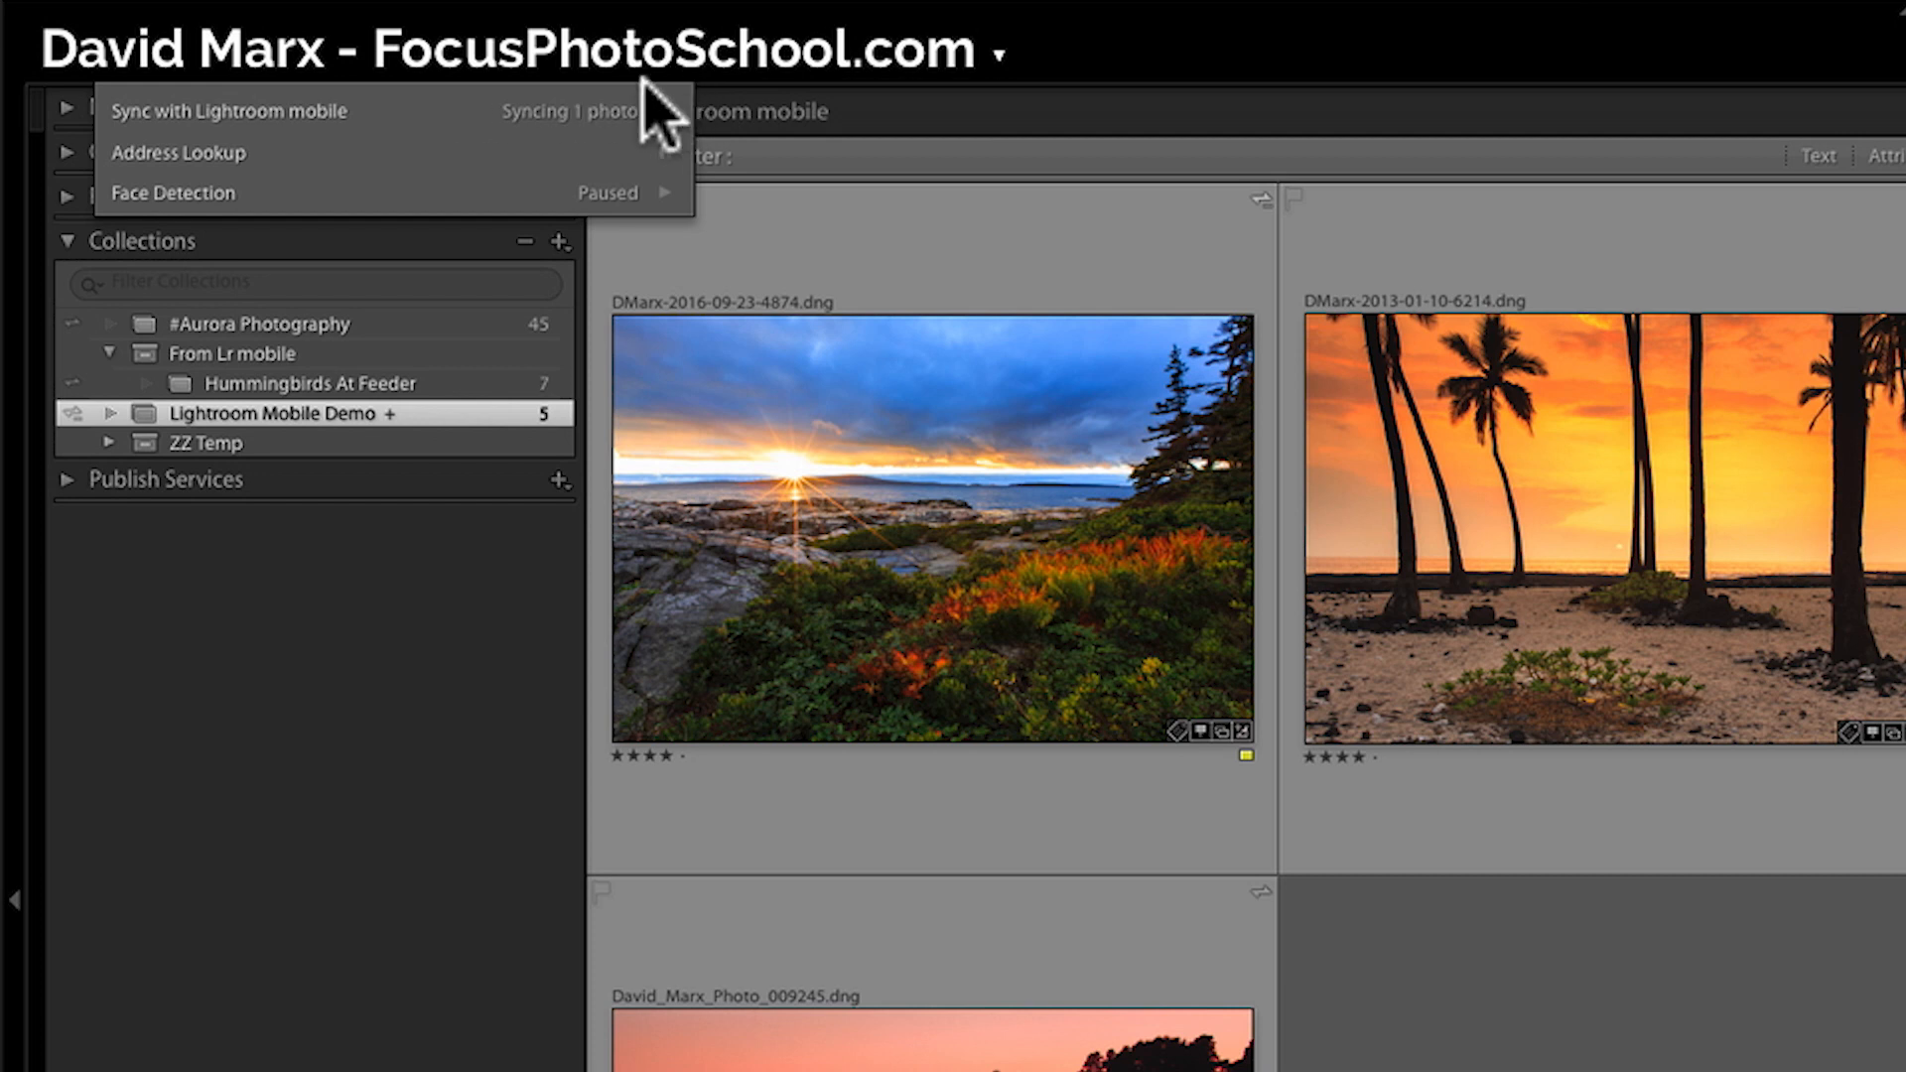
{"action": "mouse_move", "coordinate": [631, 111]}
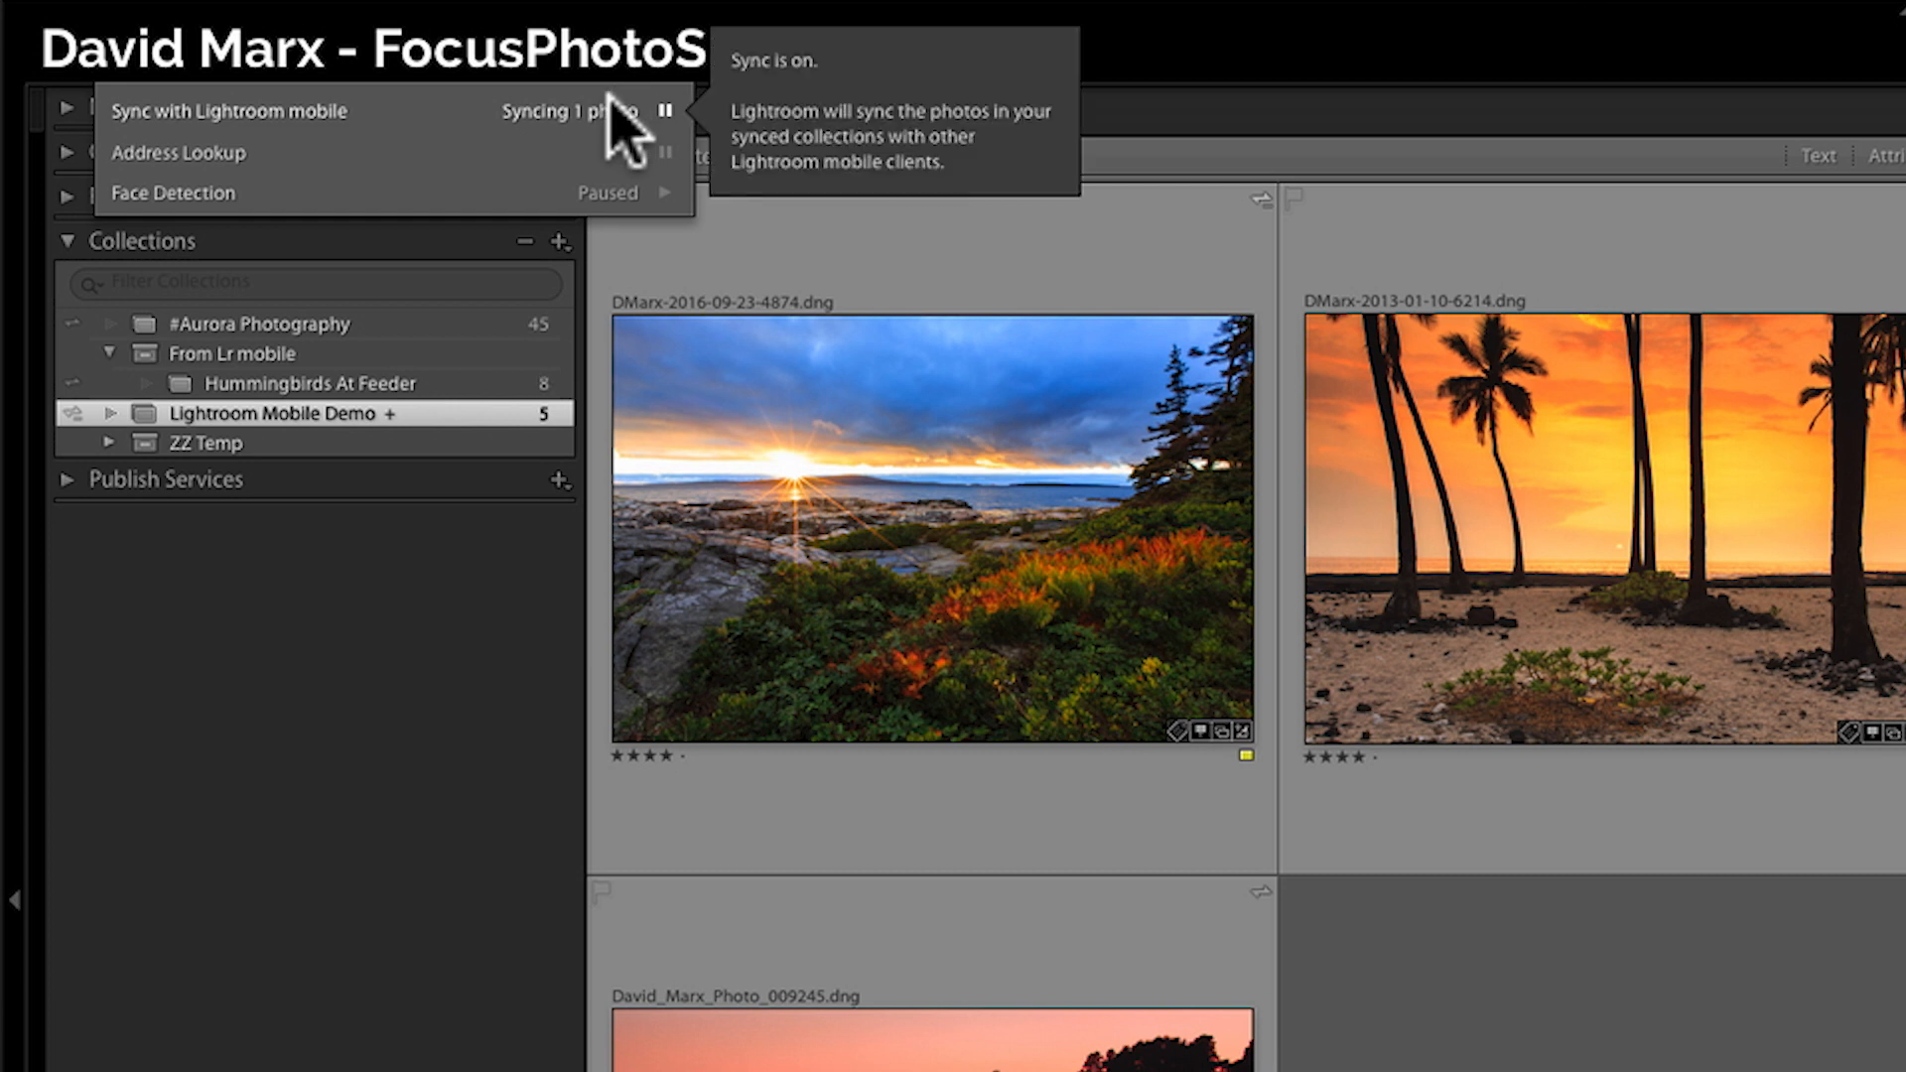
Pause syncing with Lightroom mobile from the identity plate's sync activity.
{"action": "left_click", "coordinate": [663, 111]}
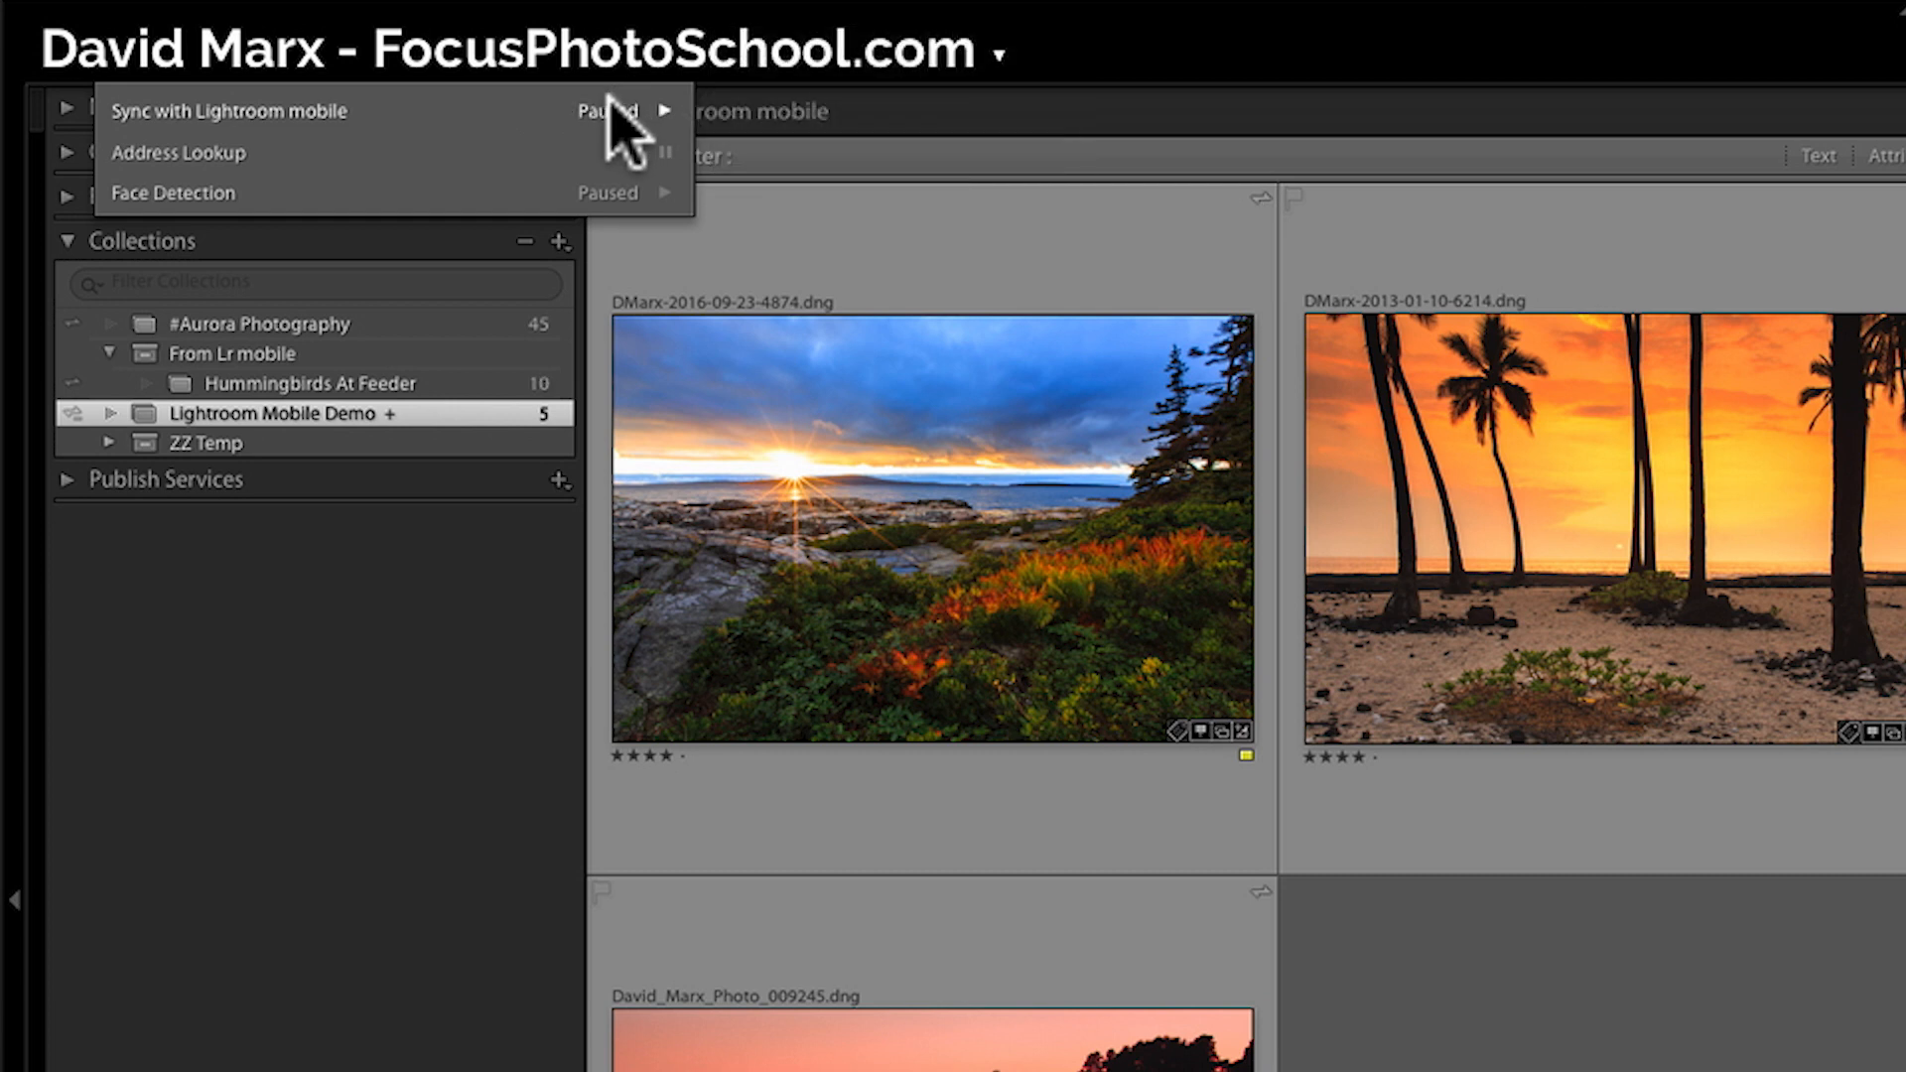
{"action": "mouse_move", "coordinate": [608, 111]}
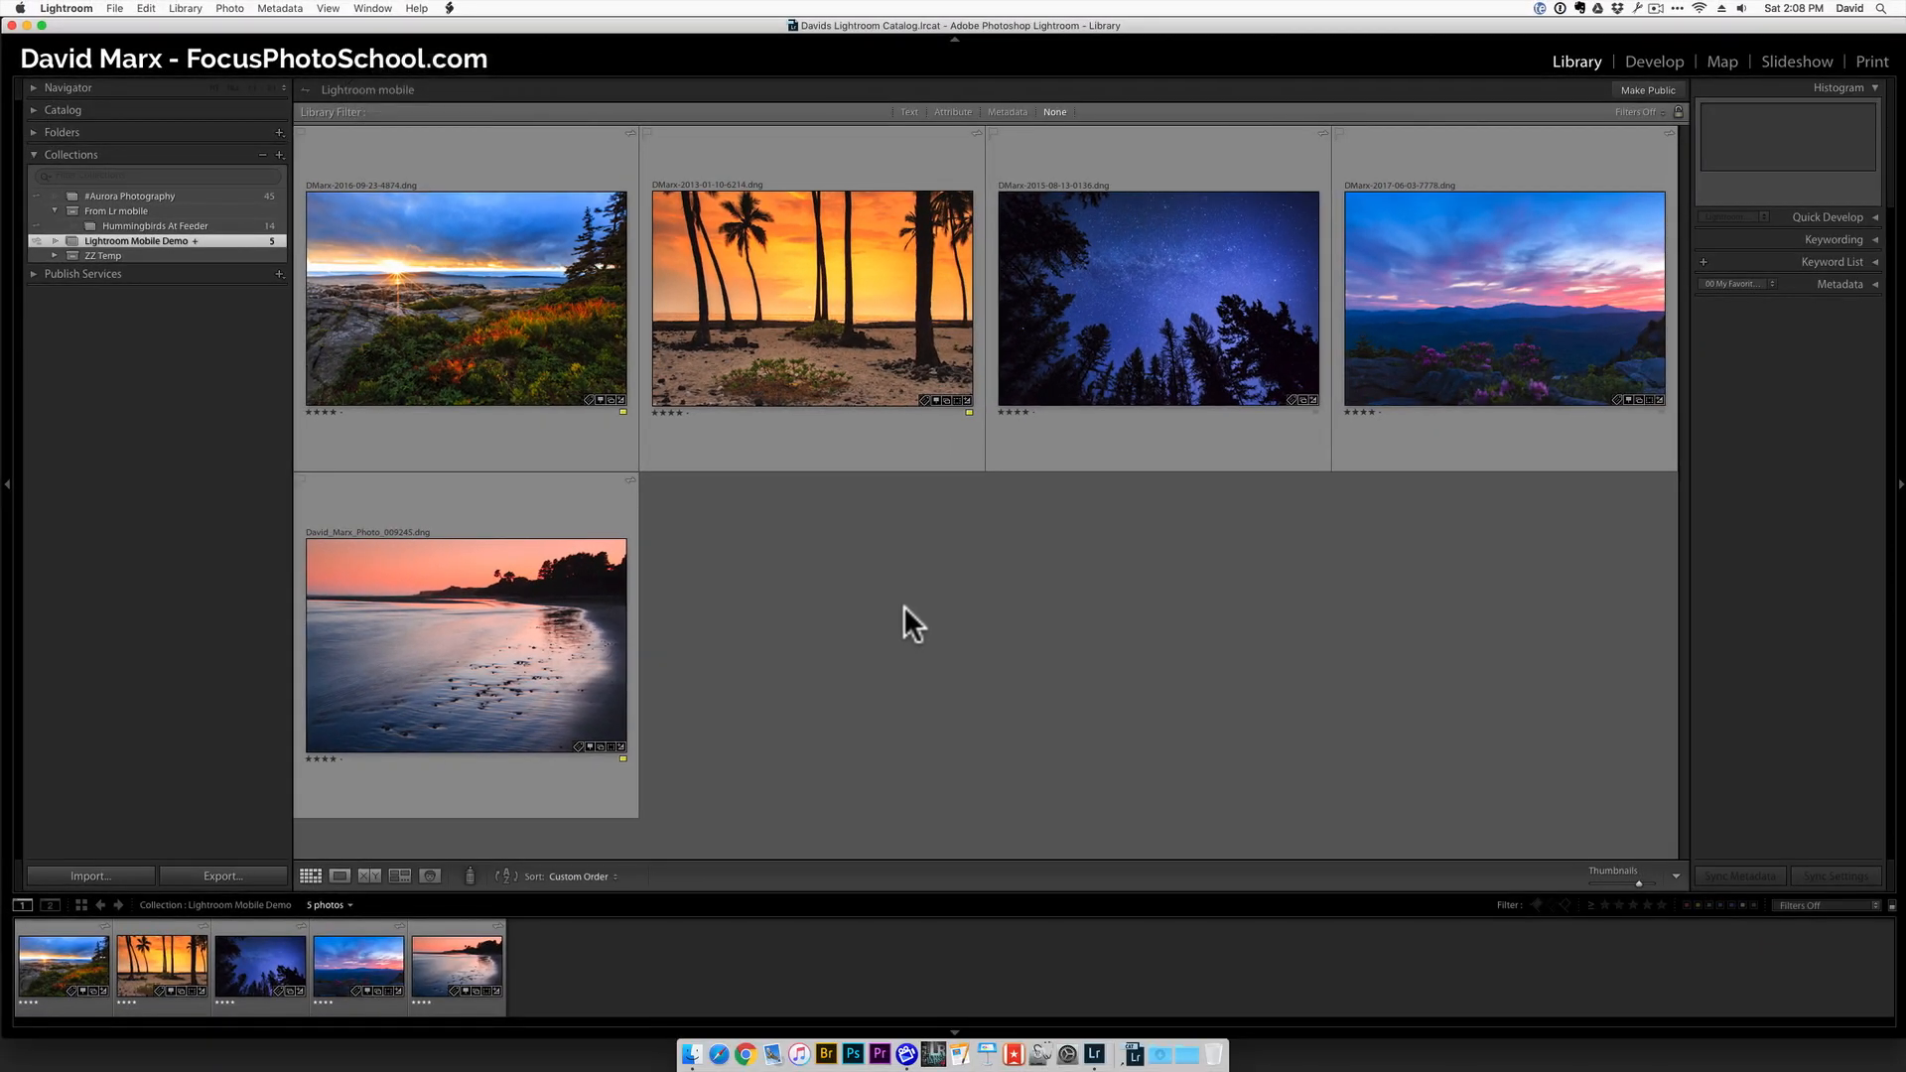
{"action": "mouse_move", "coordinate": [841, 596]}
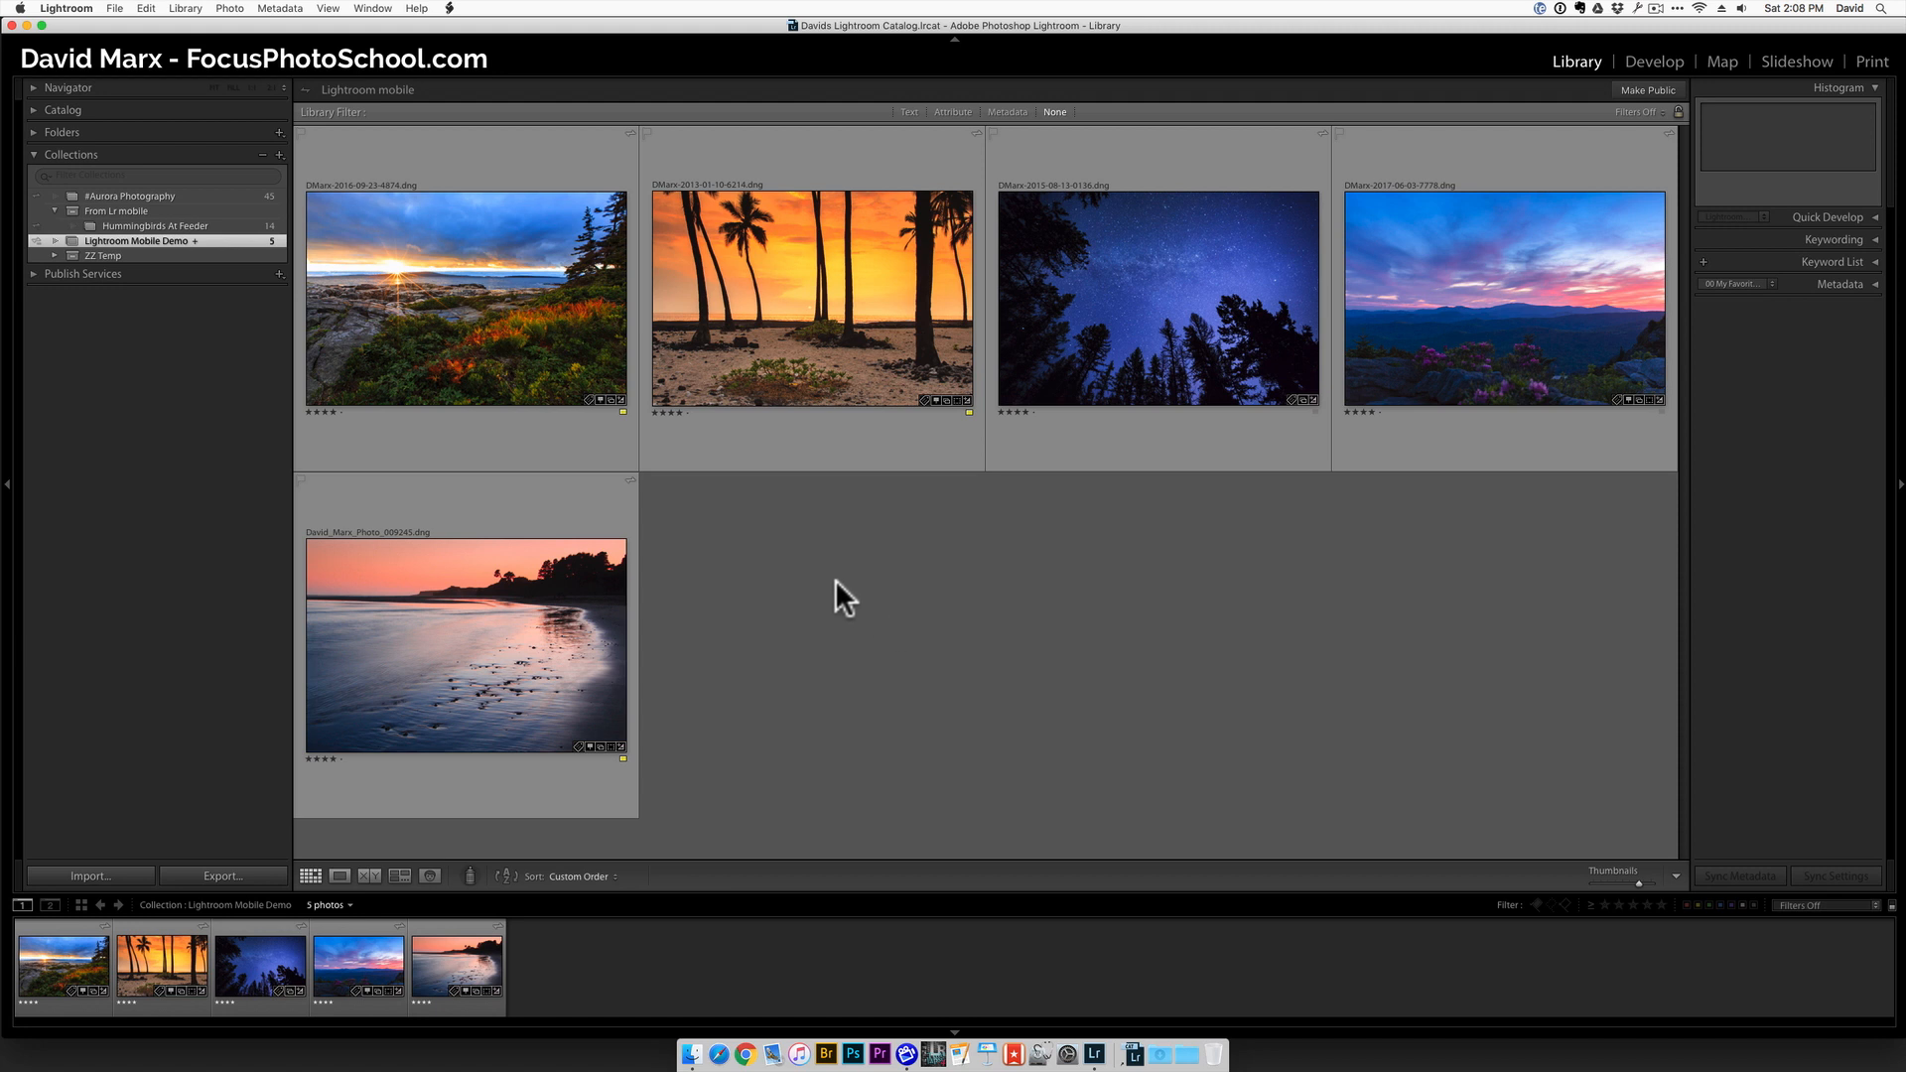
{"action": "mouse_move", "coordinate": [474, 262]}
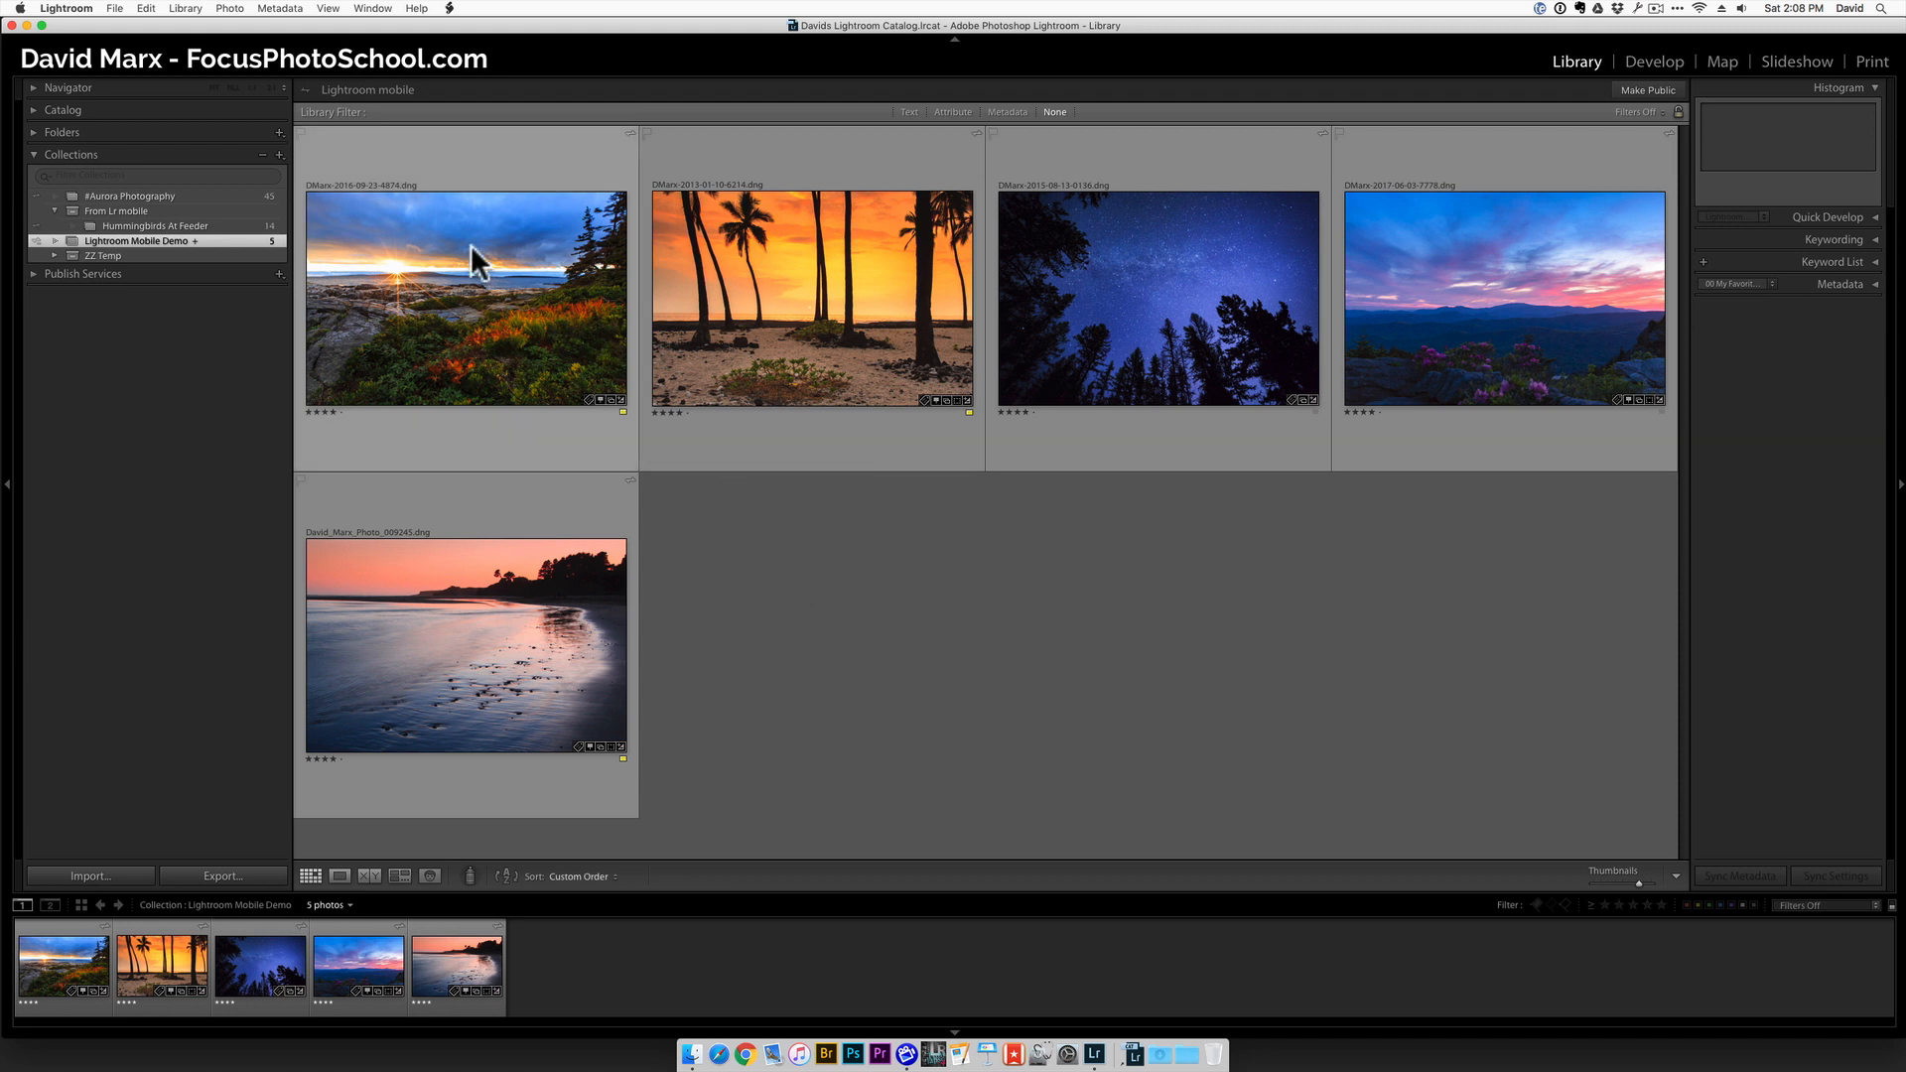
Browse the Edit menu, then show the Lightroom application menu where Preferences lives.
{"action": "left_click", "coordinate": [144, 7]}
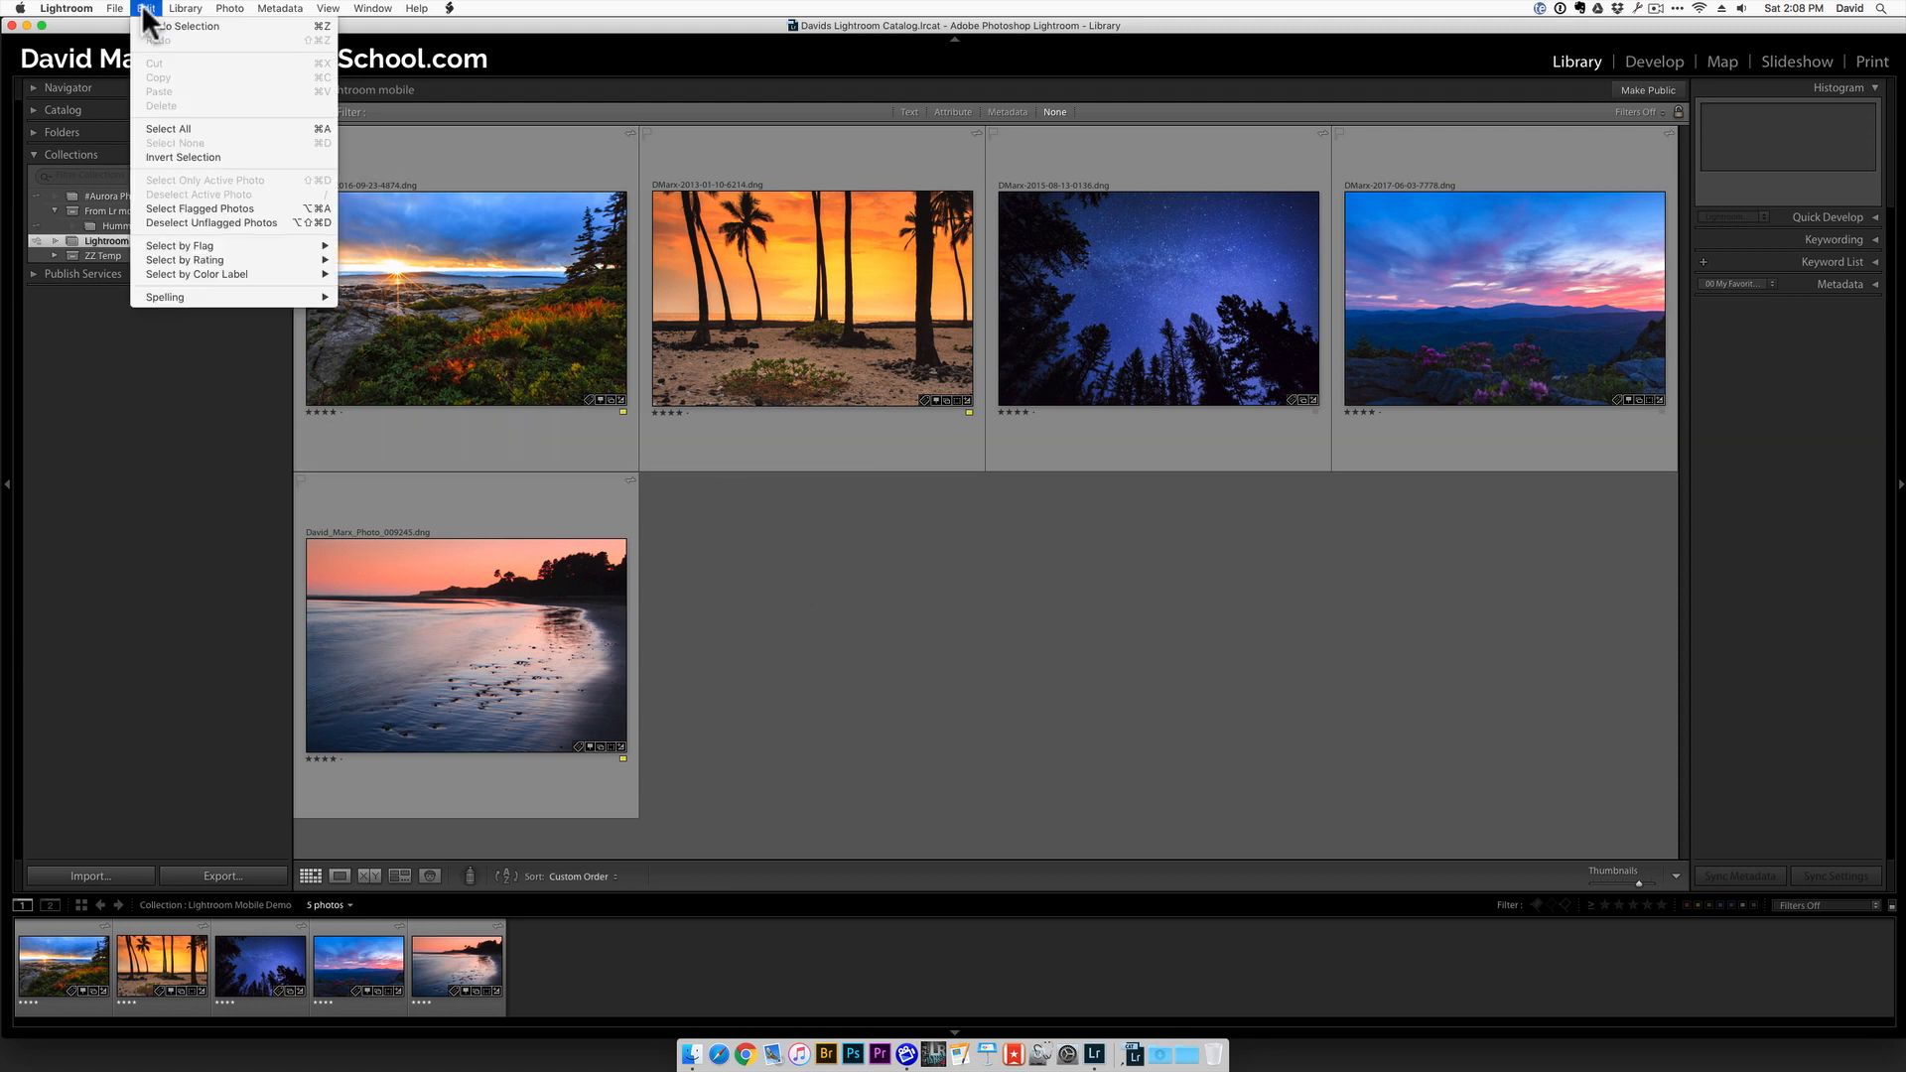
{"action": "mouse_move", "coordinate": [182, 223]}
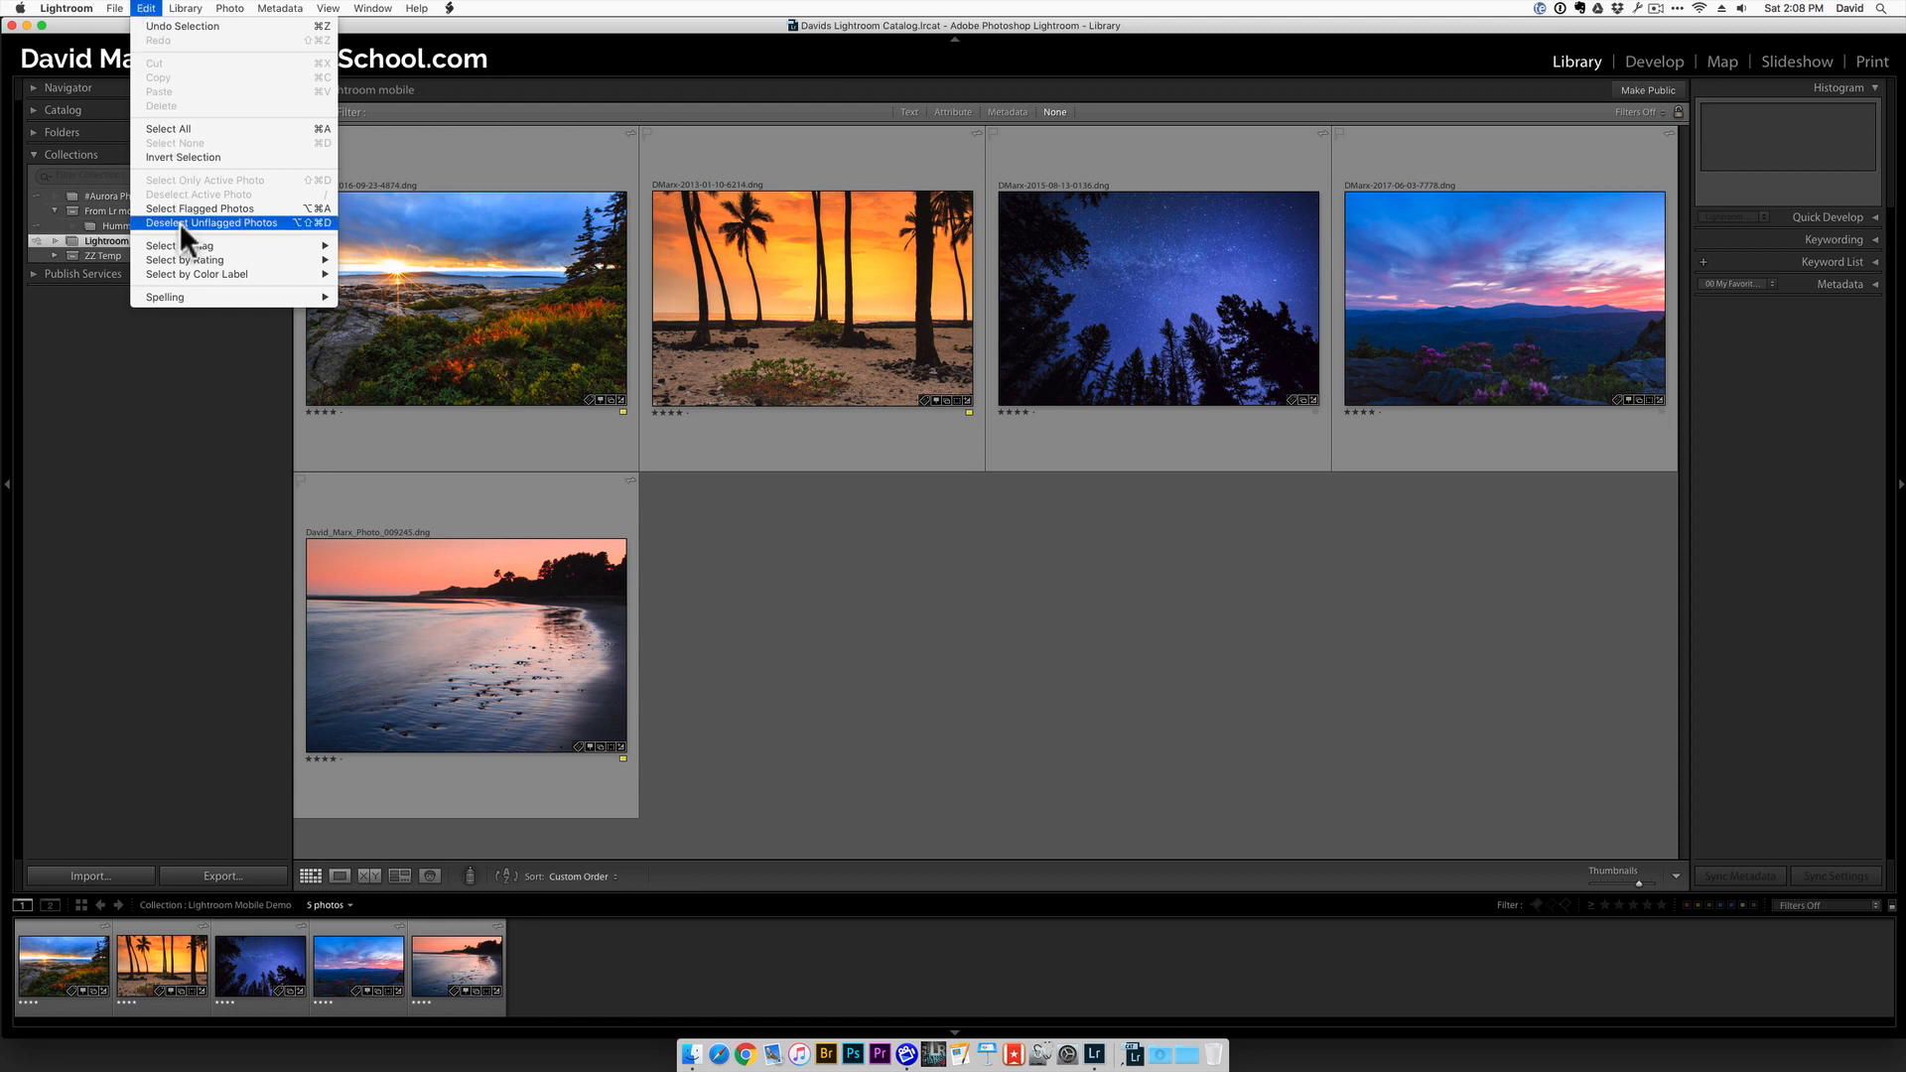
{"action": "left_click", "coordinate": [66, 8]}
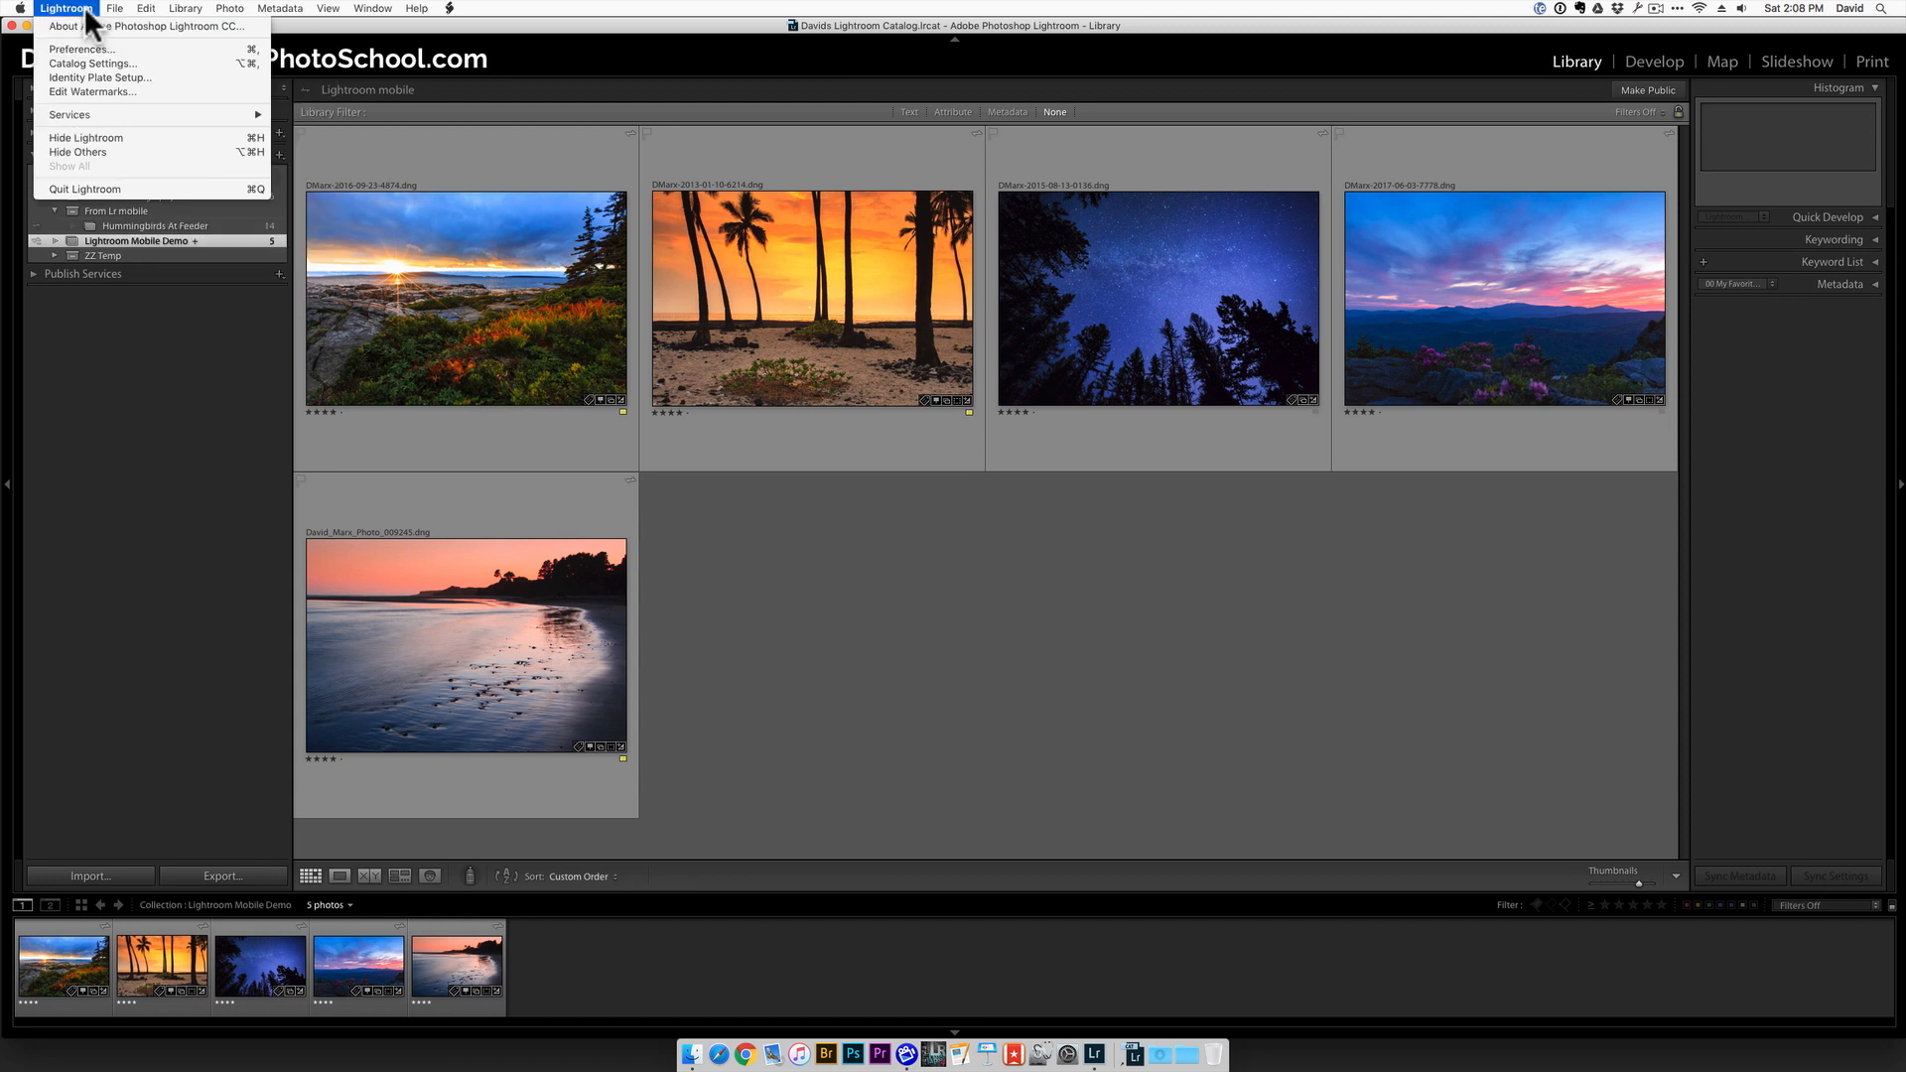
{"action": "mouse_move", "coordinate": [77, 48]}
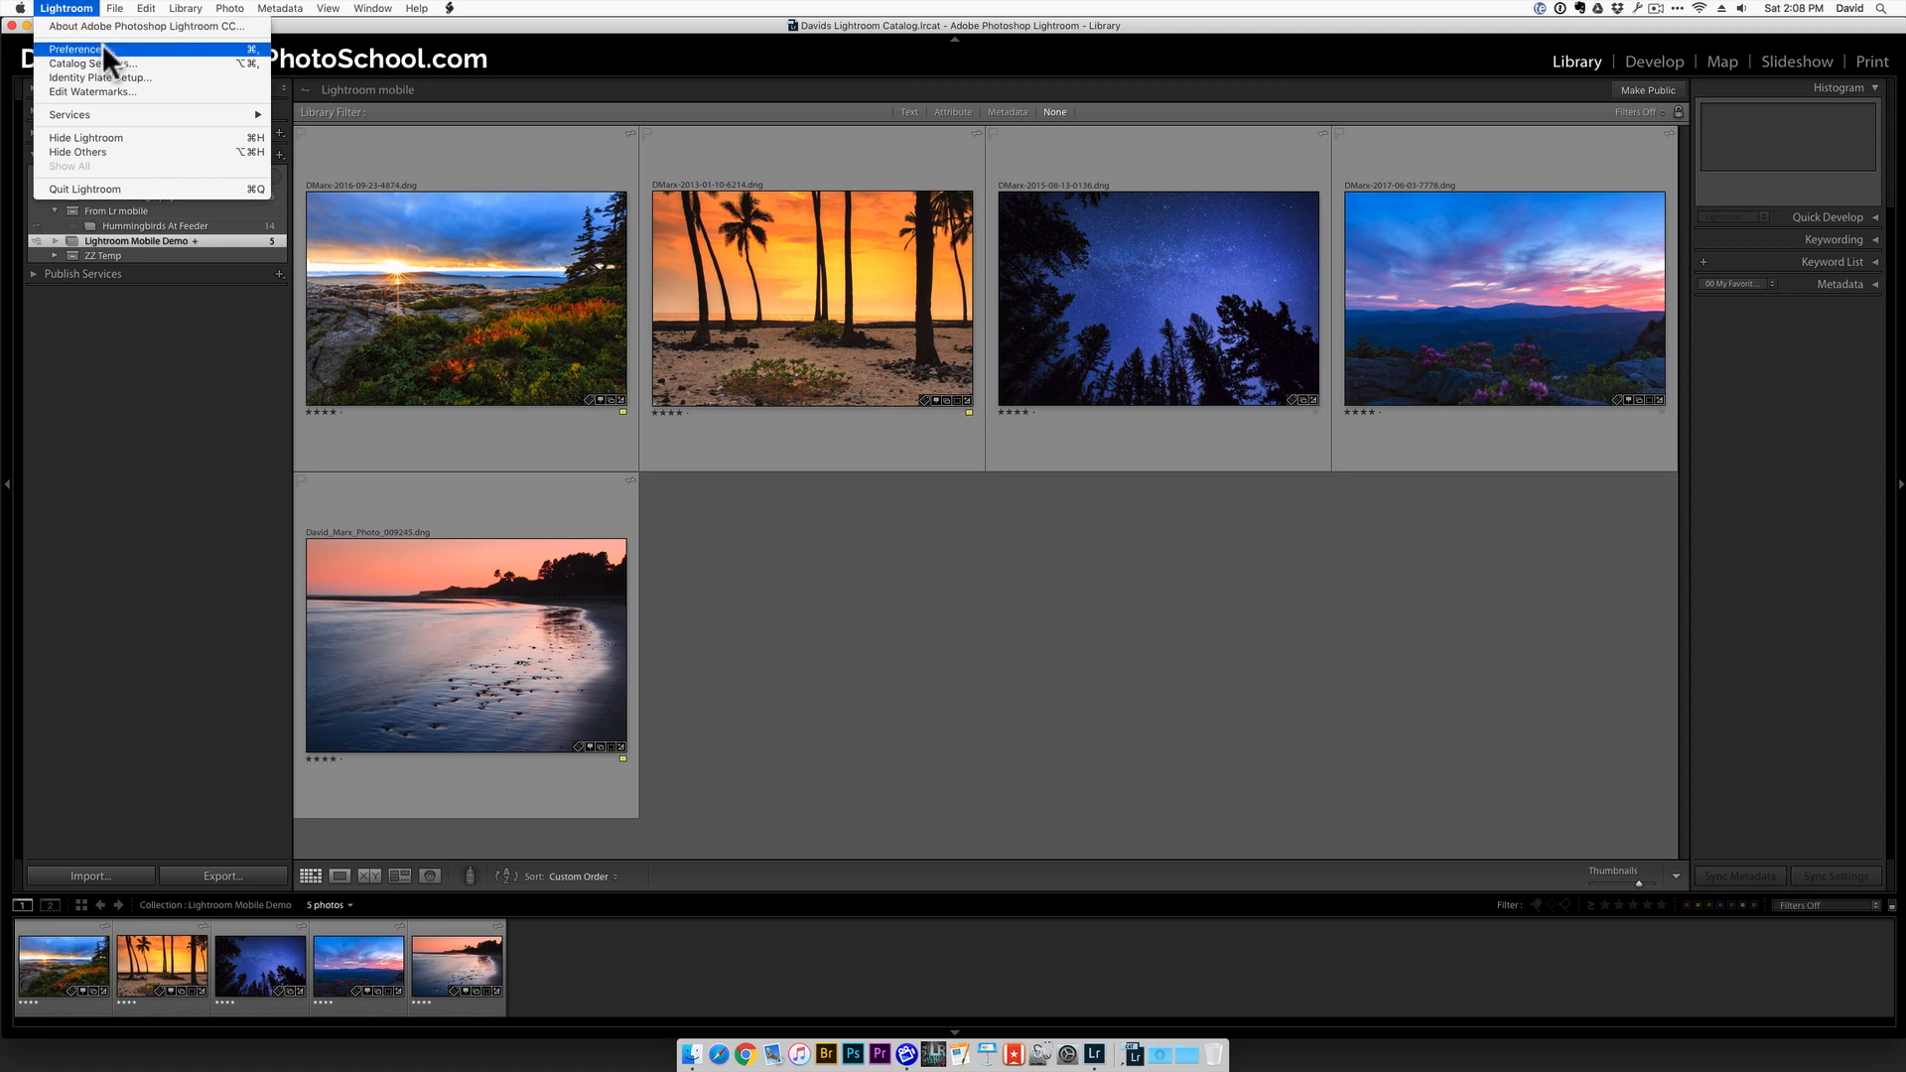
Show the Lightroom mobile settings in Preferences.
{"action": "left_click", "coordinate": [76, 47]}
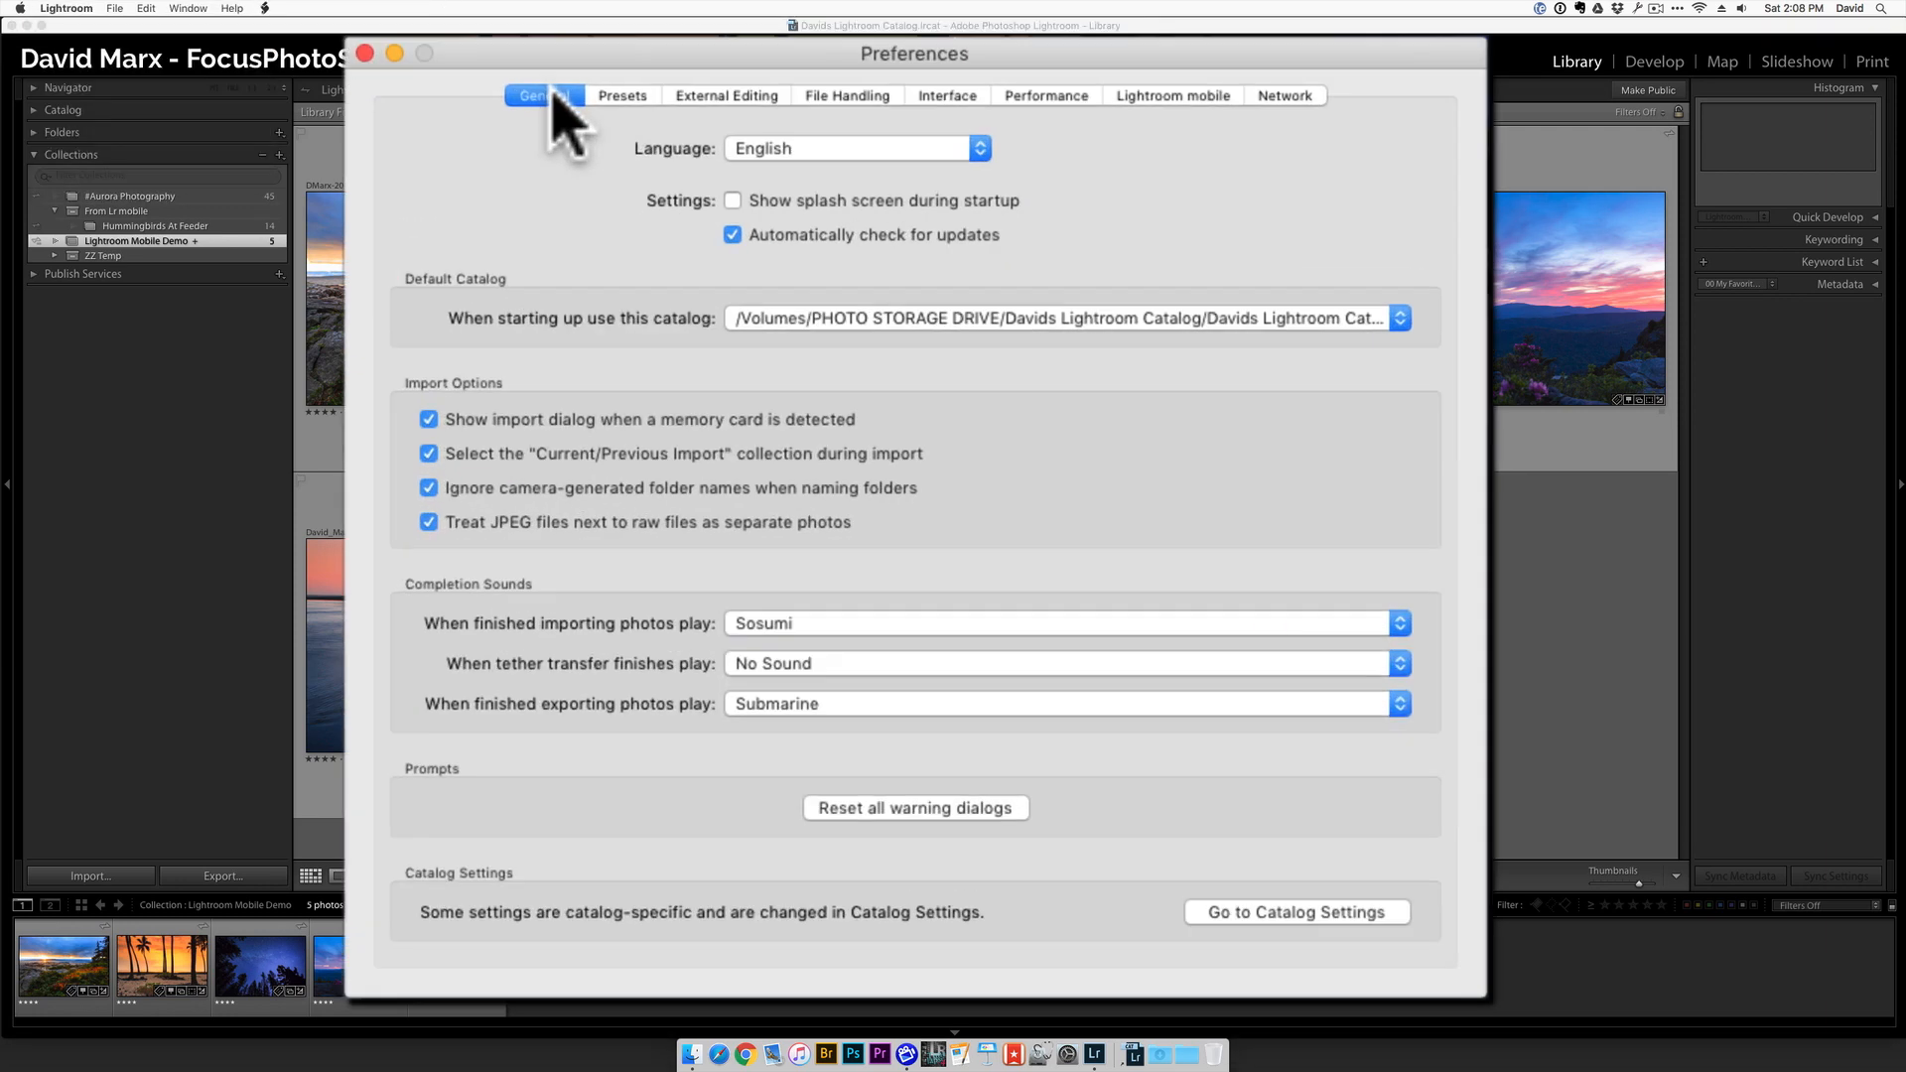
{"action": "mouse_move", "coordinate": [601, 139]}
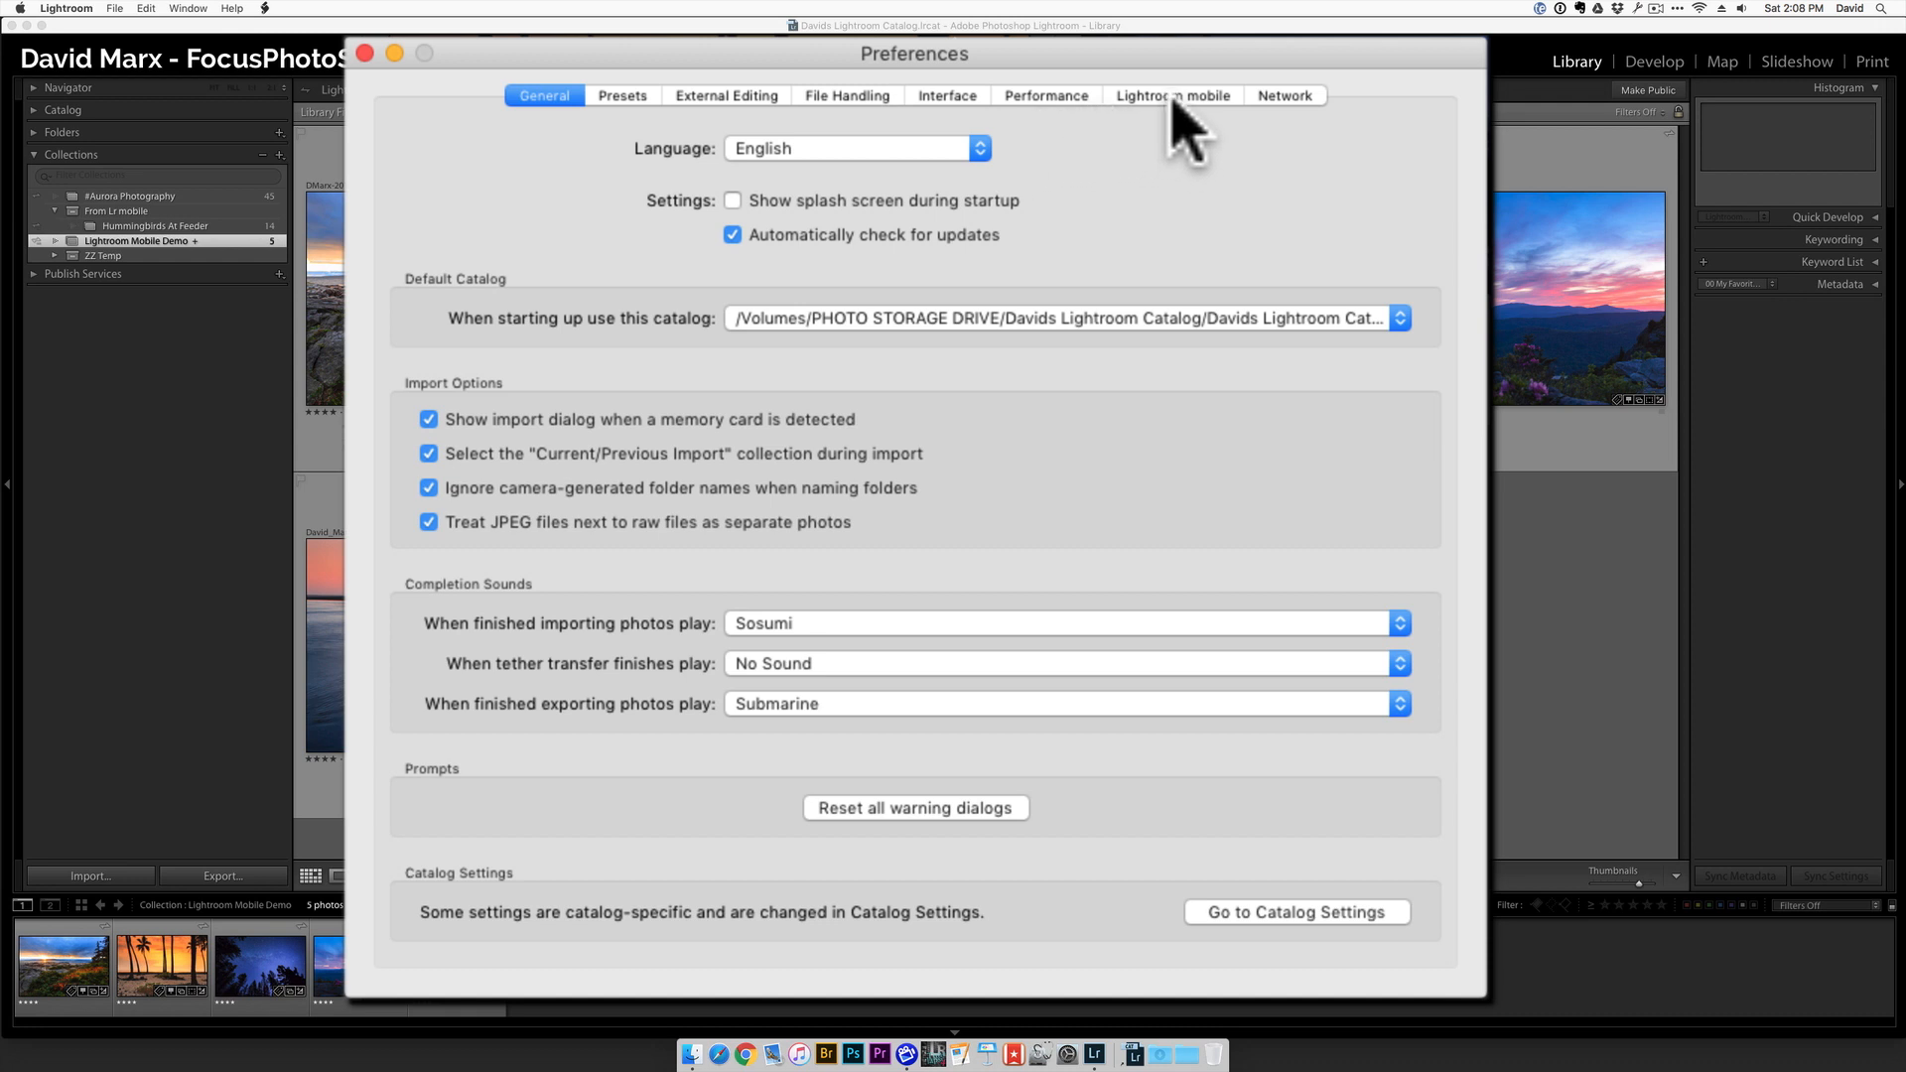
{"action": "left_click", "coordinate": [1171, 95]}
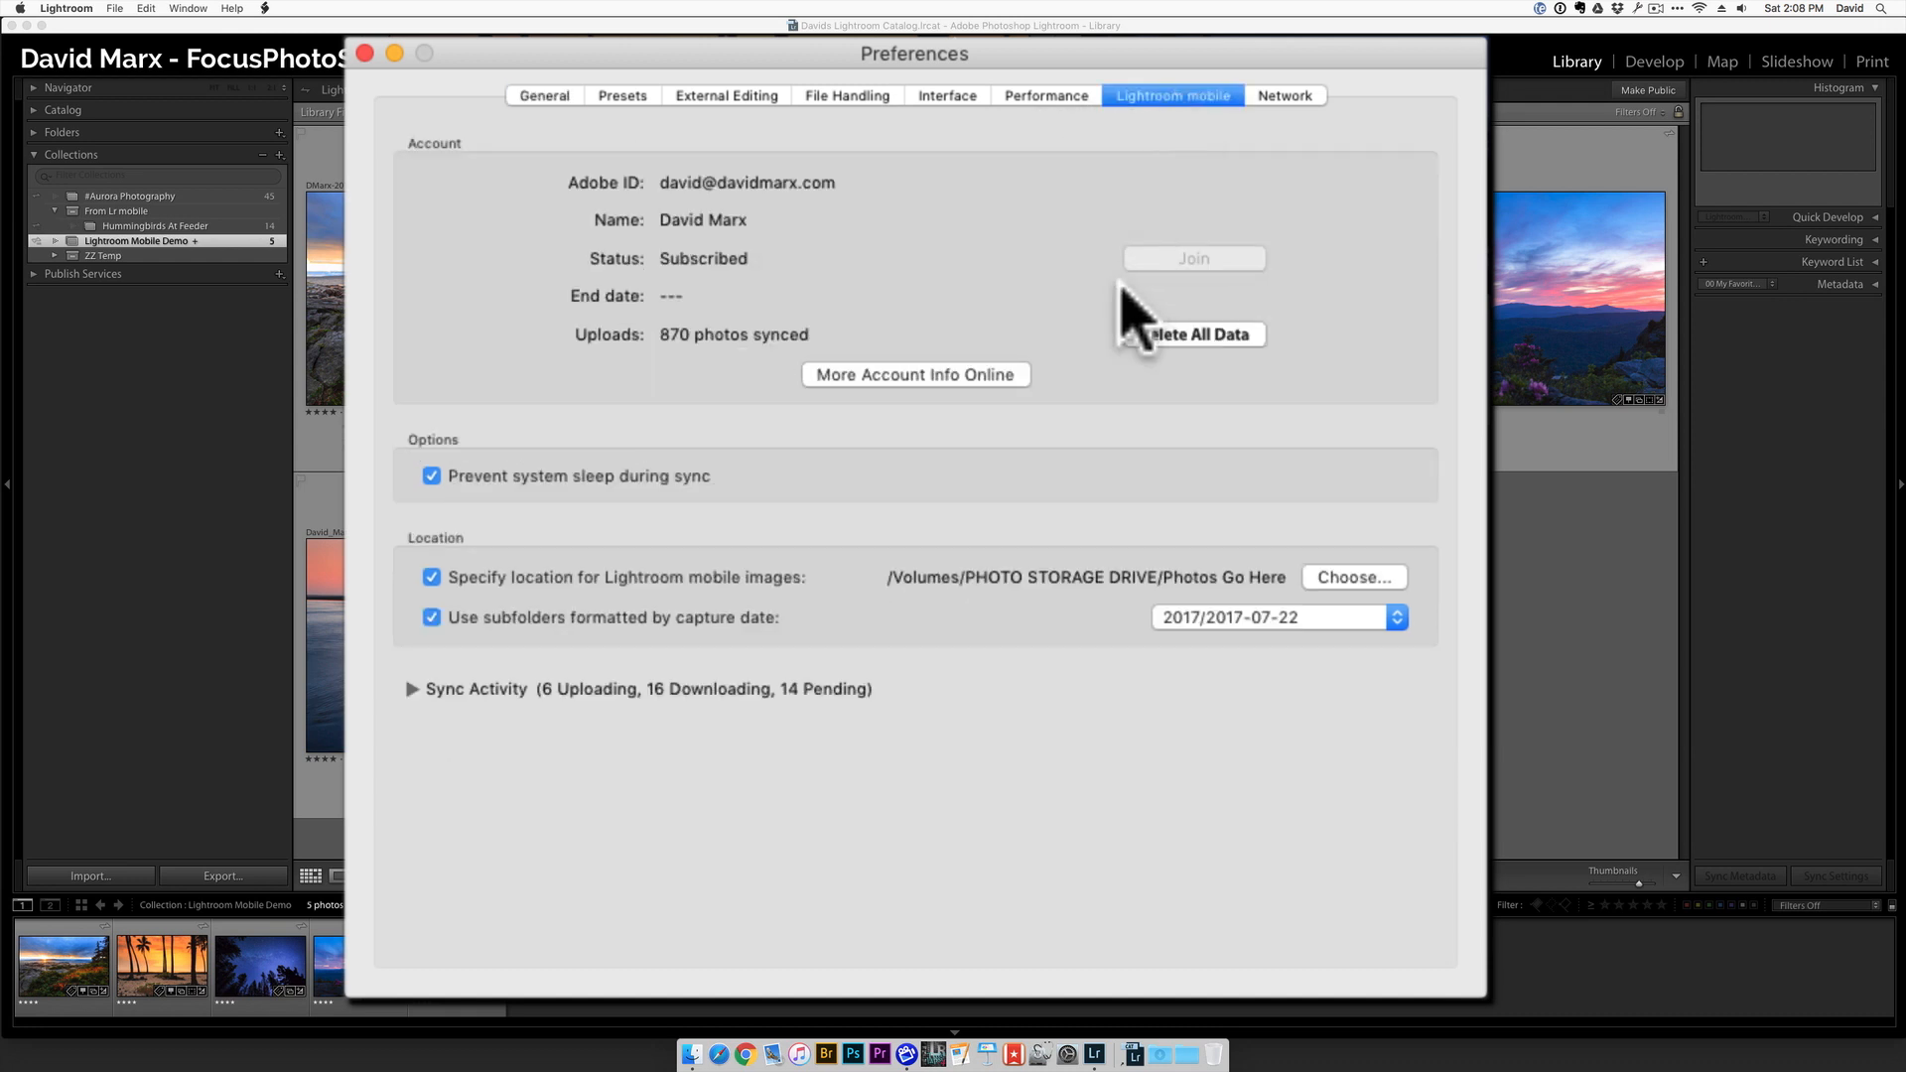
{"action": "mouse_move", "coordinate": [1072, 371]}
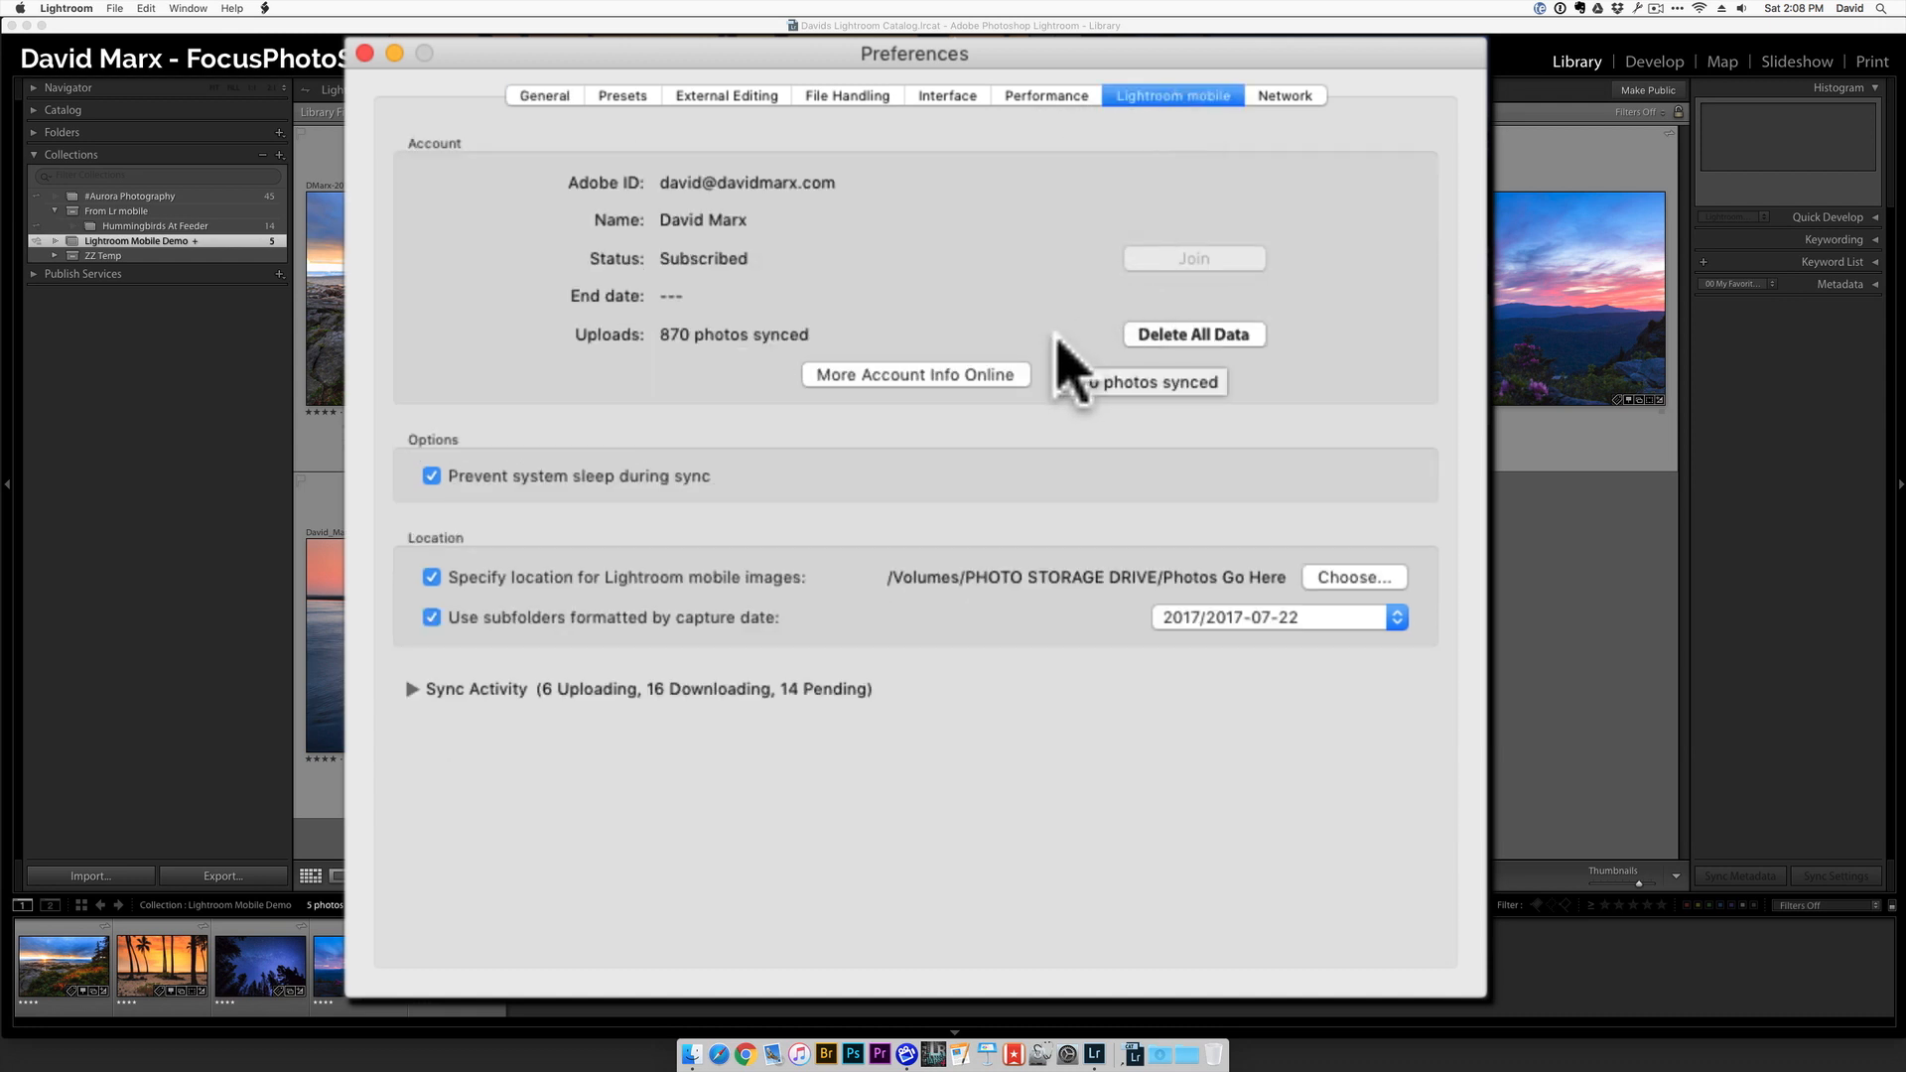
Toggle prevent-sleep-during-sync and the custom mobile image location off and back on.
{"action": "left_click", "coordinate": [431, 474]}
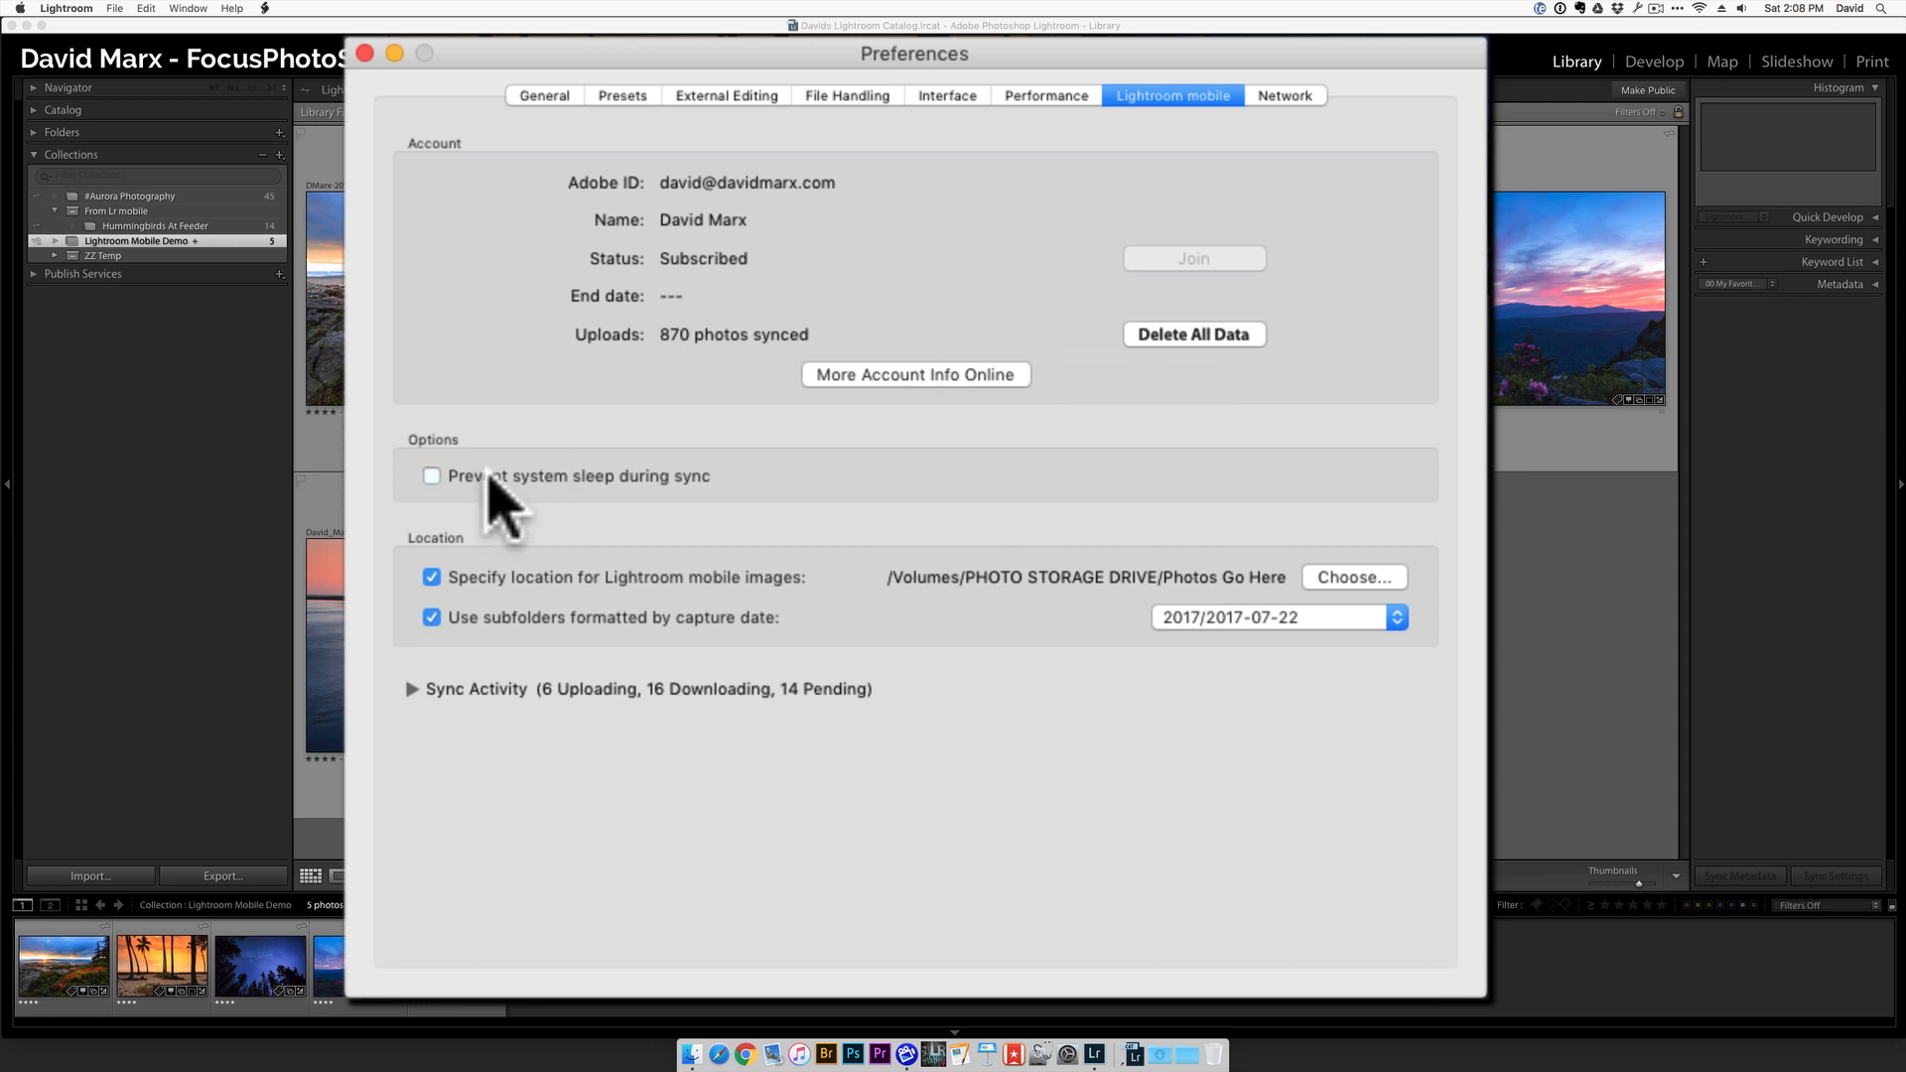
{"action": "left_click", "coordinate": [430, 475]}
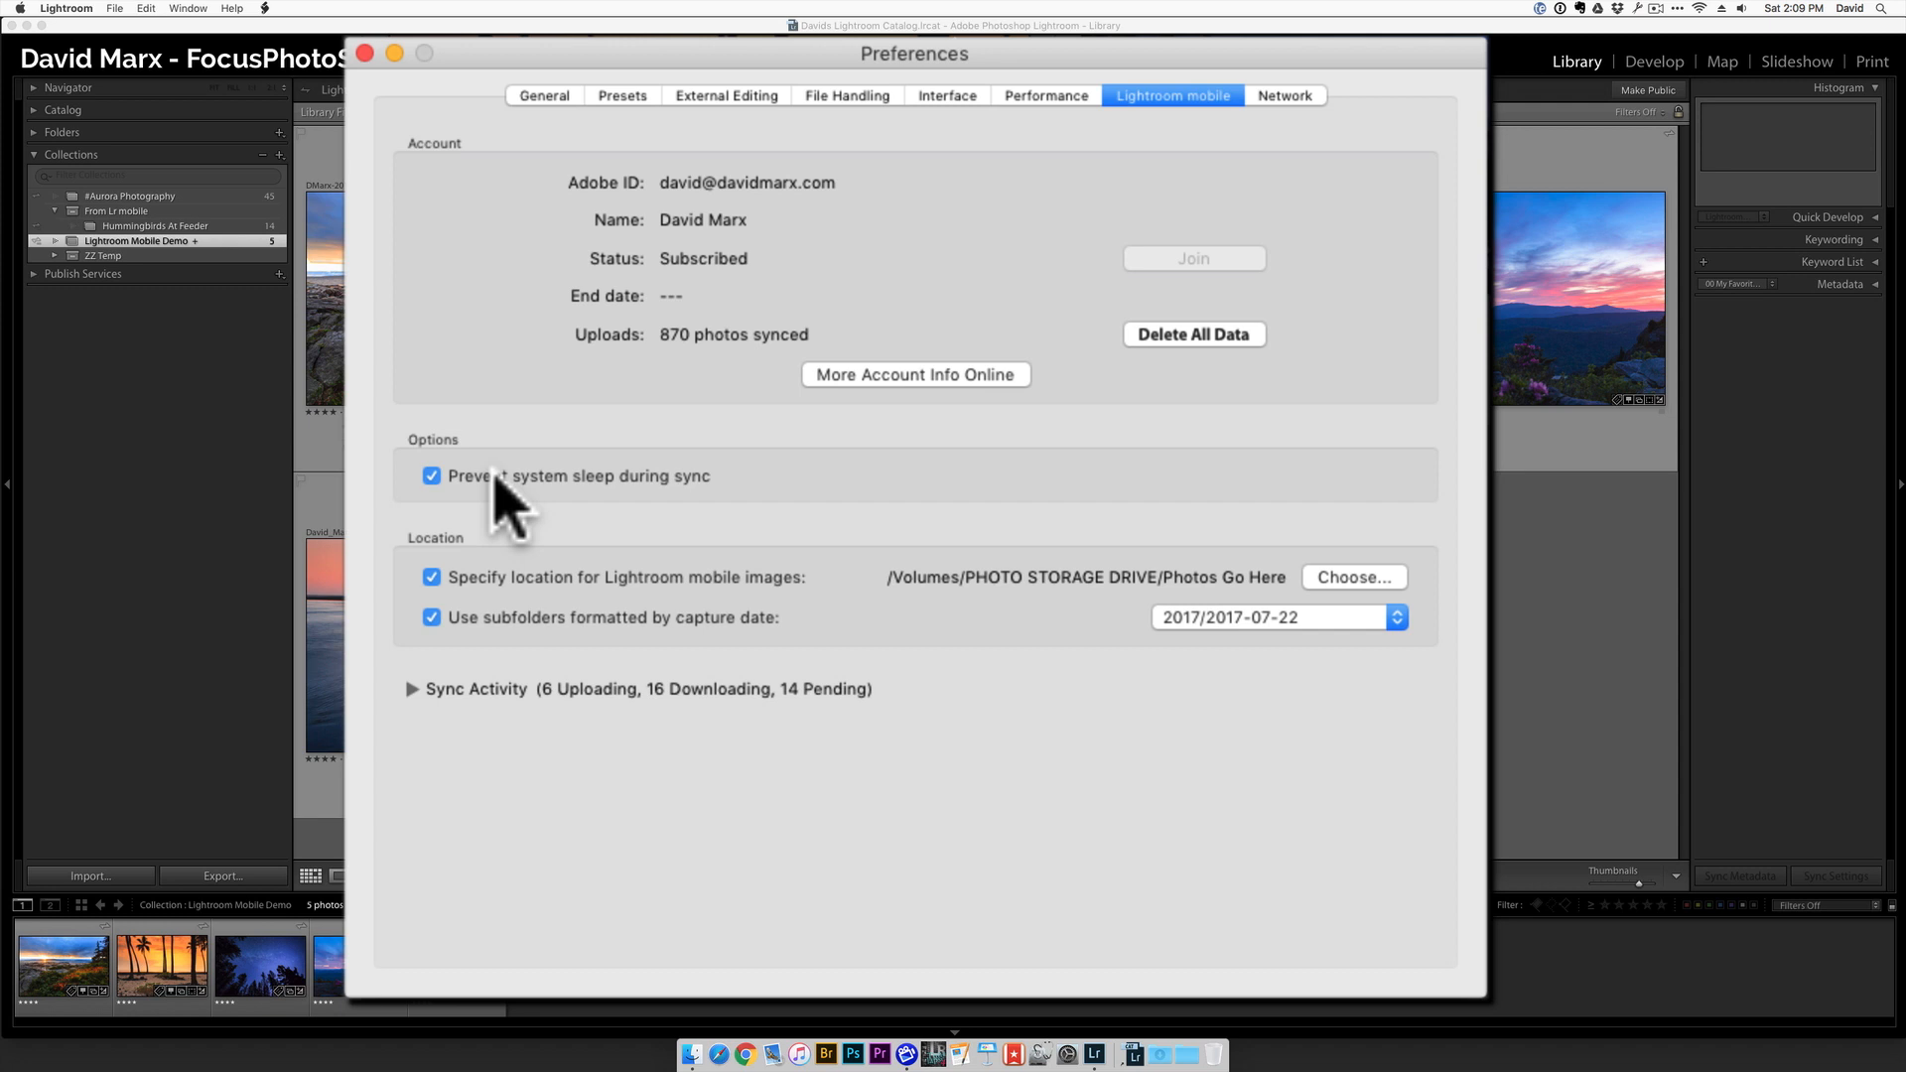
{"action": "mouse_move", "coordinate": [504, 595]}
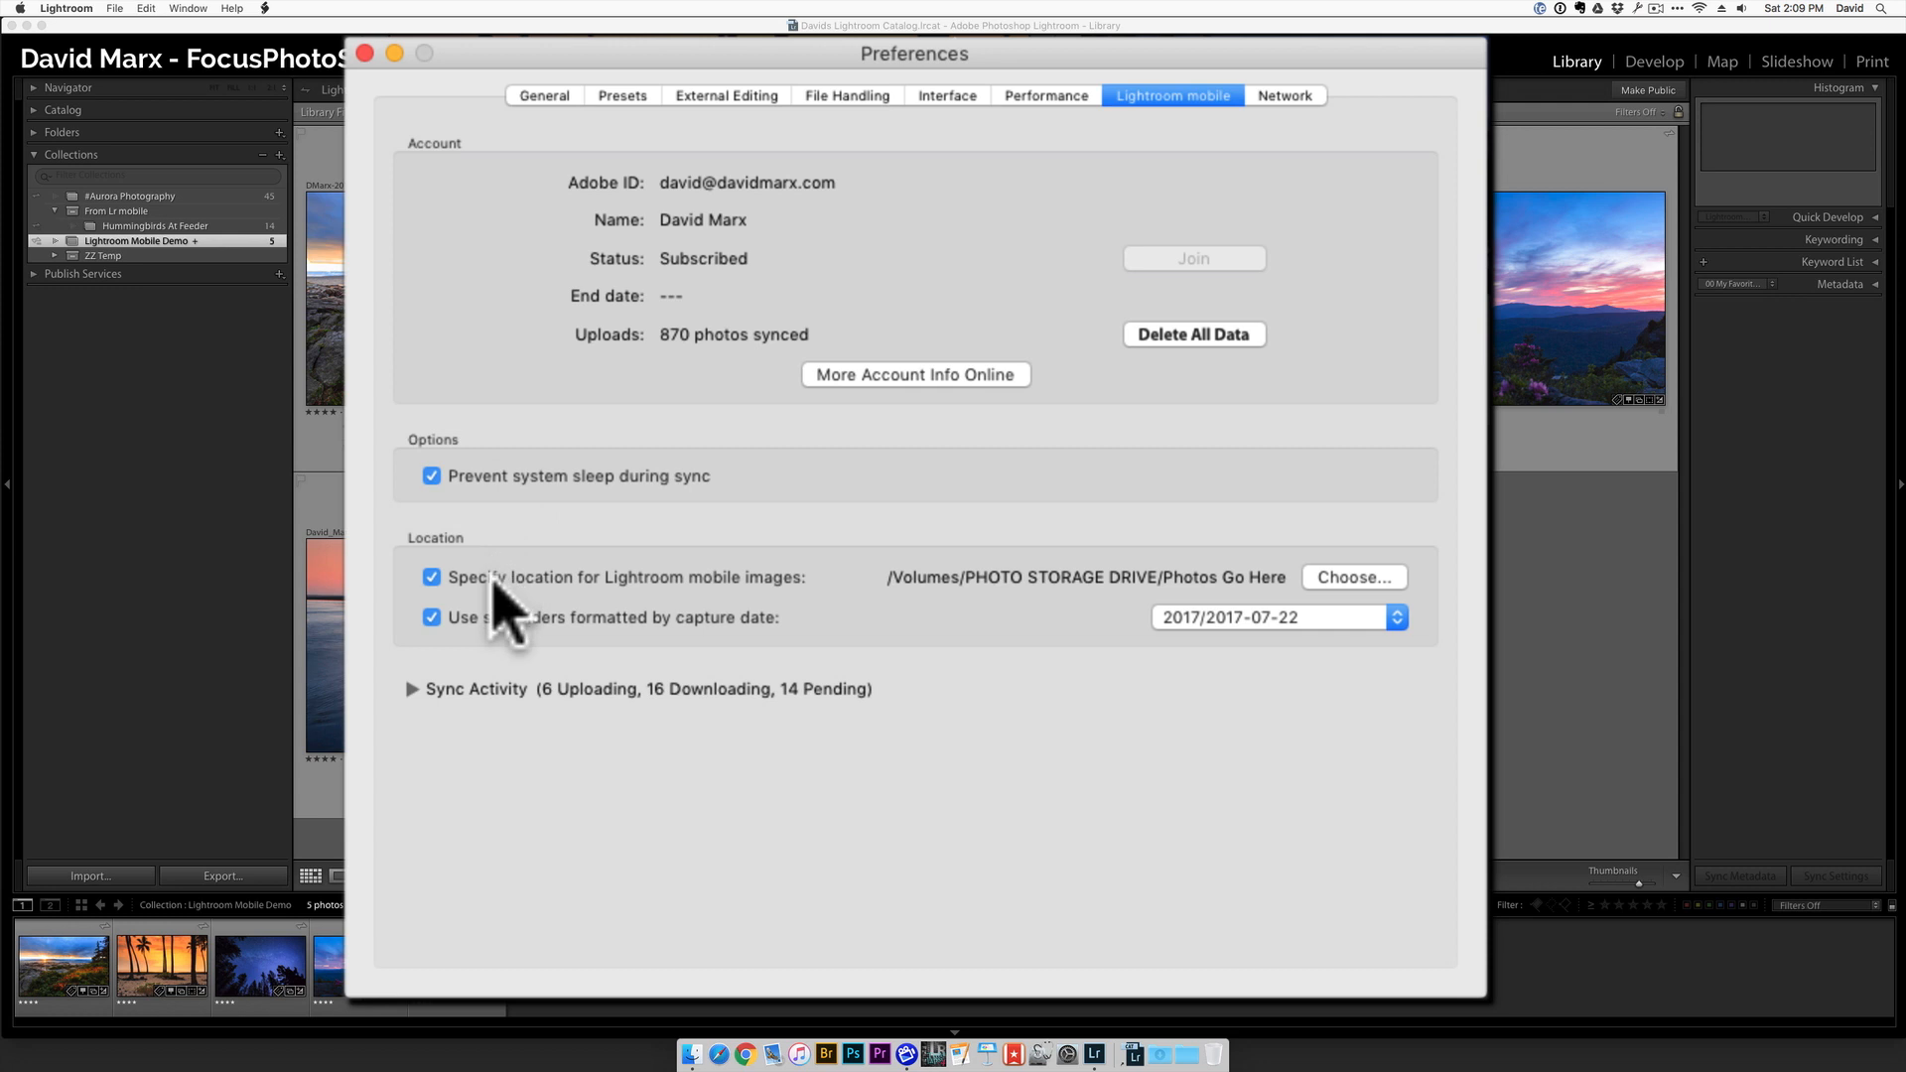
{"action": "left_click", "coordinate": [430, 576]}
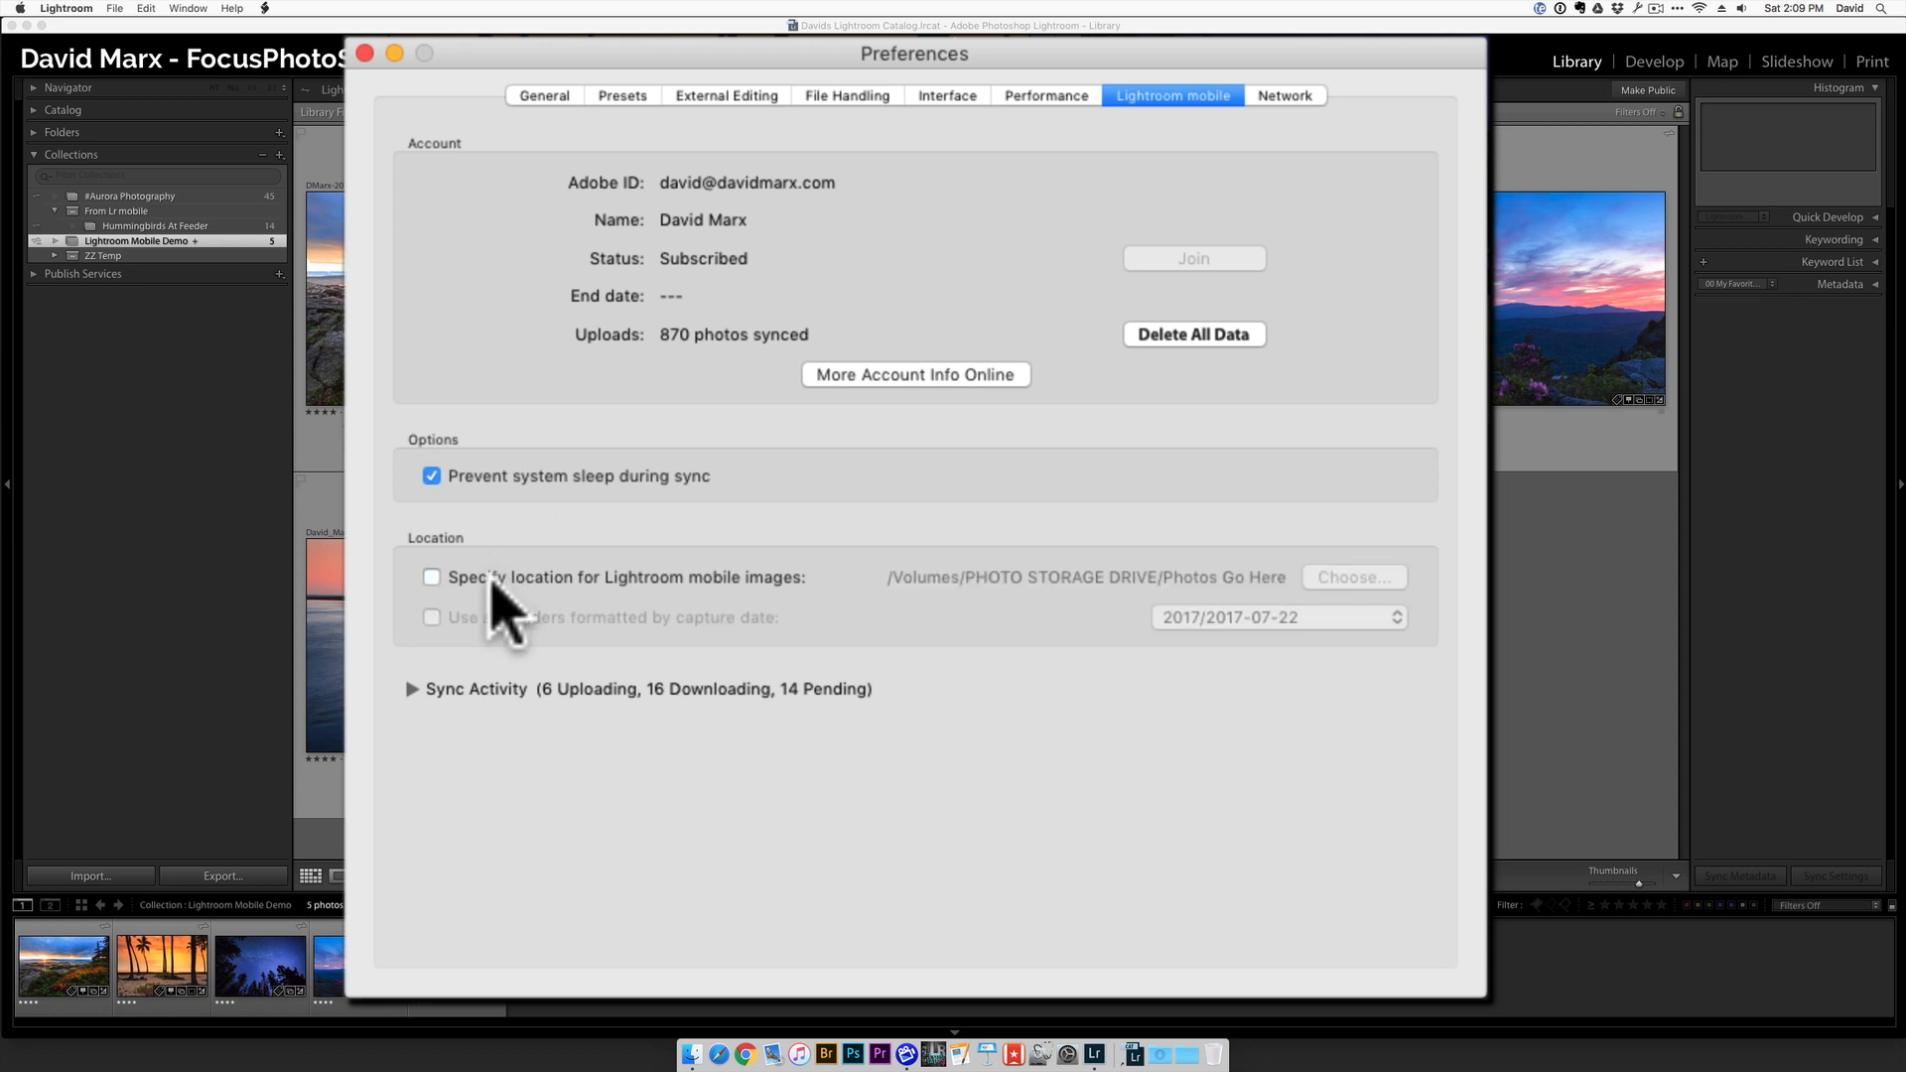
{"action": "left_click", "coordinate": [431, 576]}
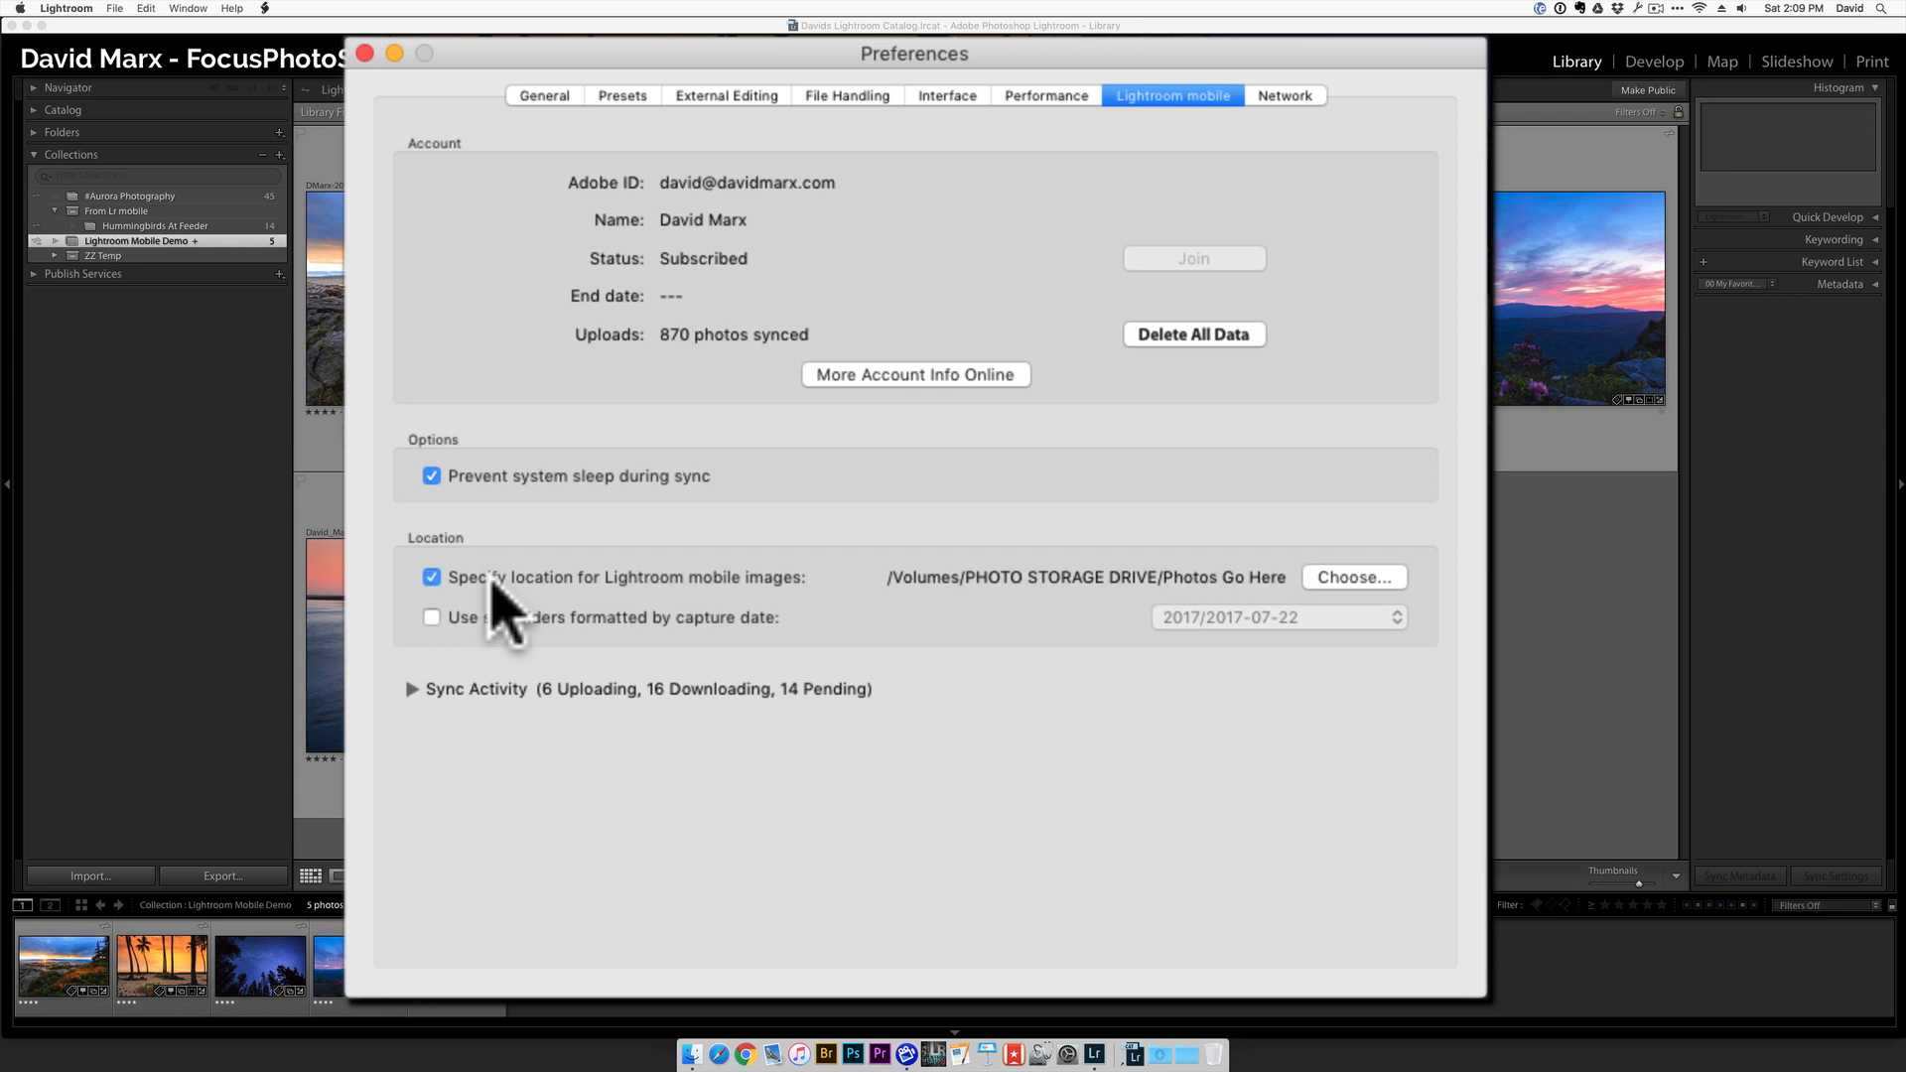
{"action": "mouse_move", "coordinate": [1368, 596]}
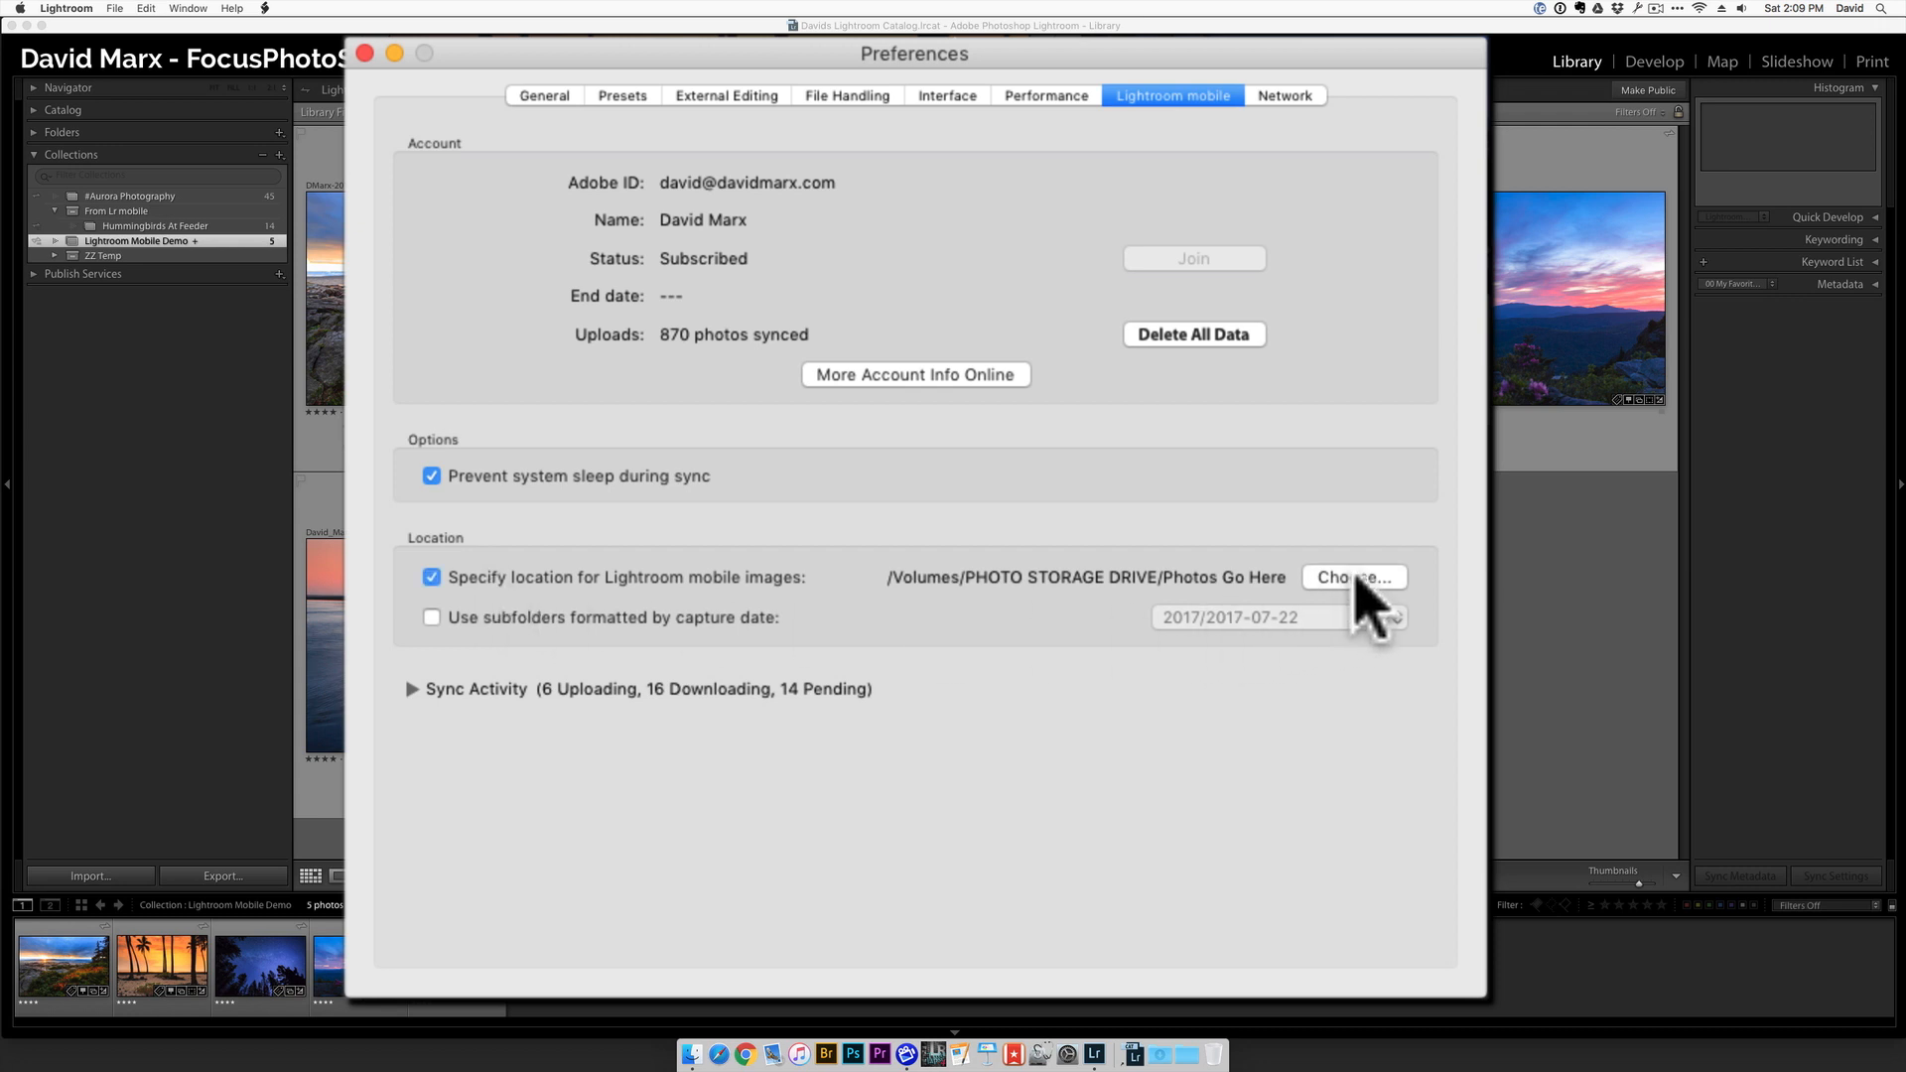
Choose the Photos Go Here folder on PHOTO STORAGE DRIVE as the mobile image location.
{"action": "left_click", "coordinate": [1352, 576]}
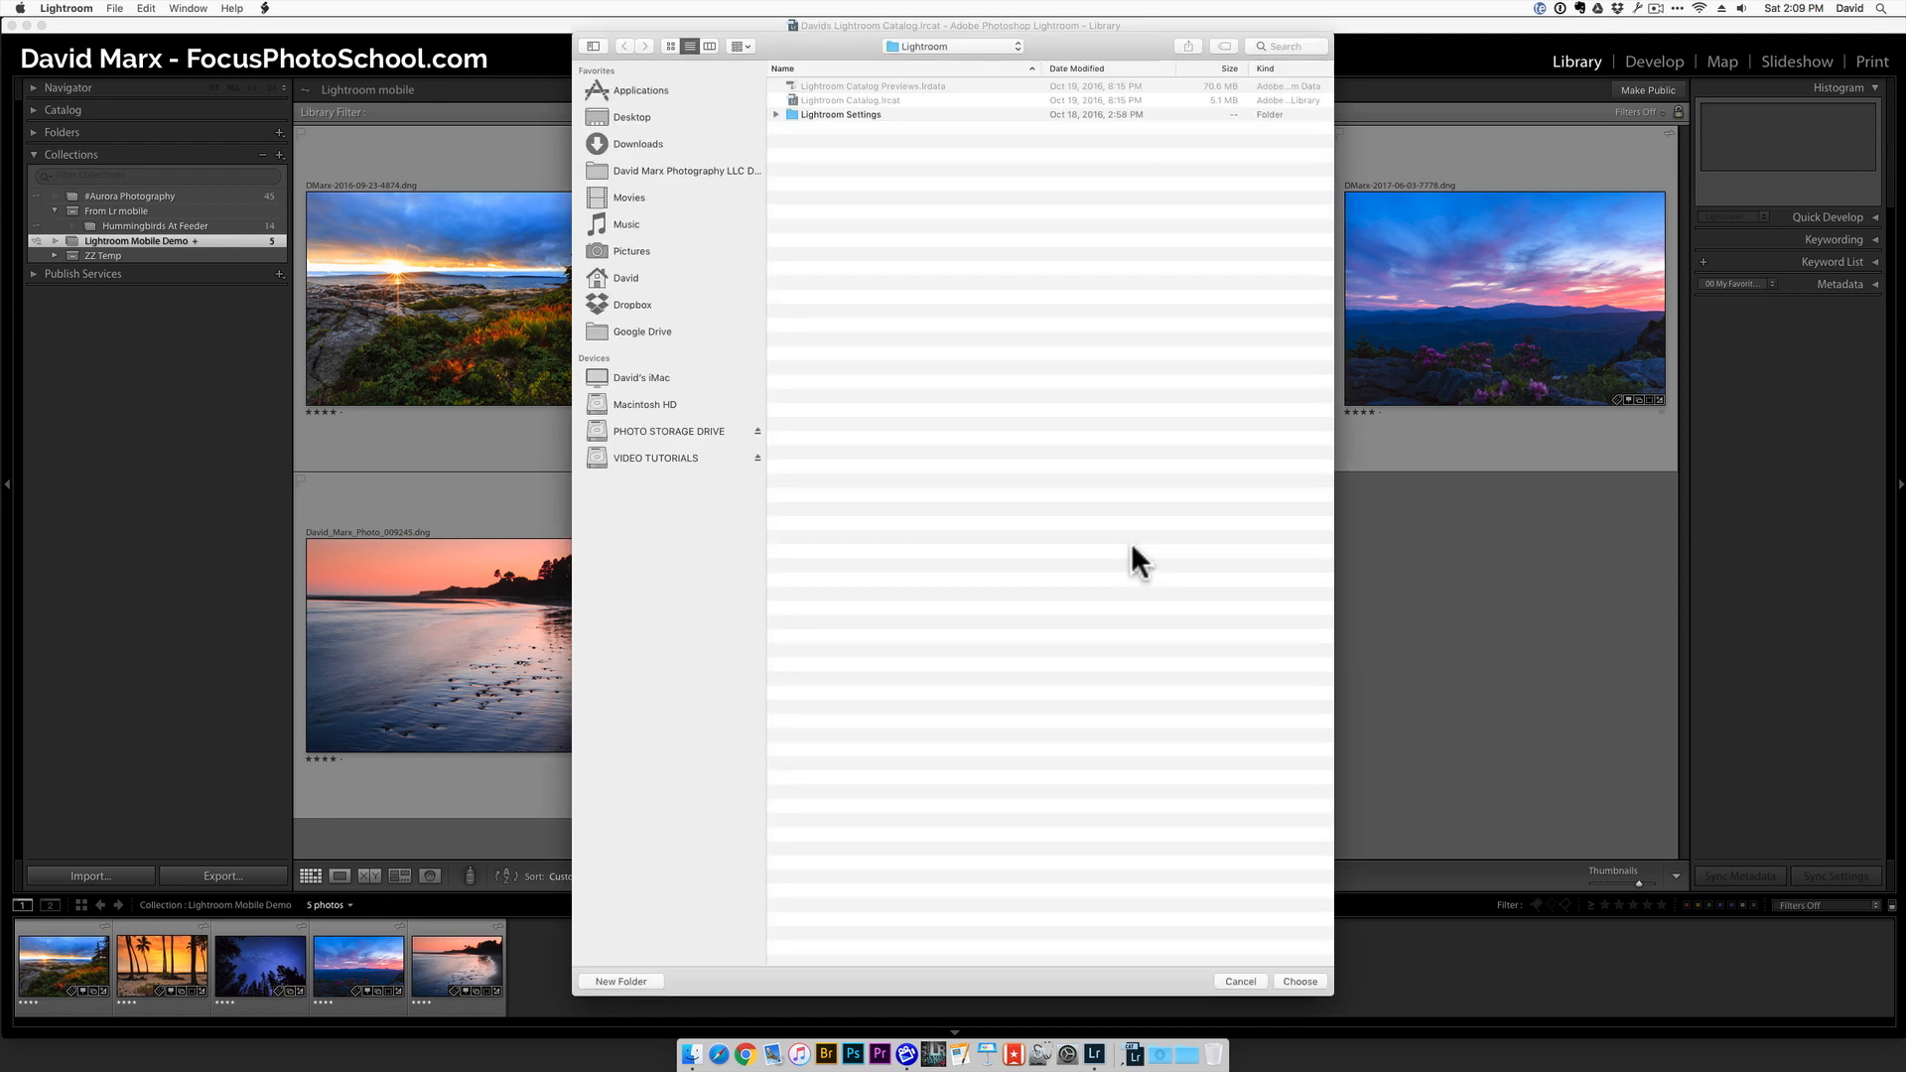
{"action": "mouse_move", "coordinate": [866, 453]}
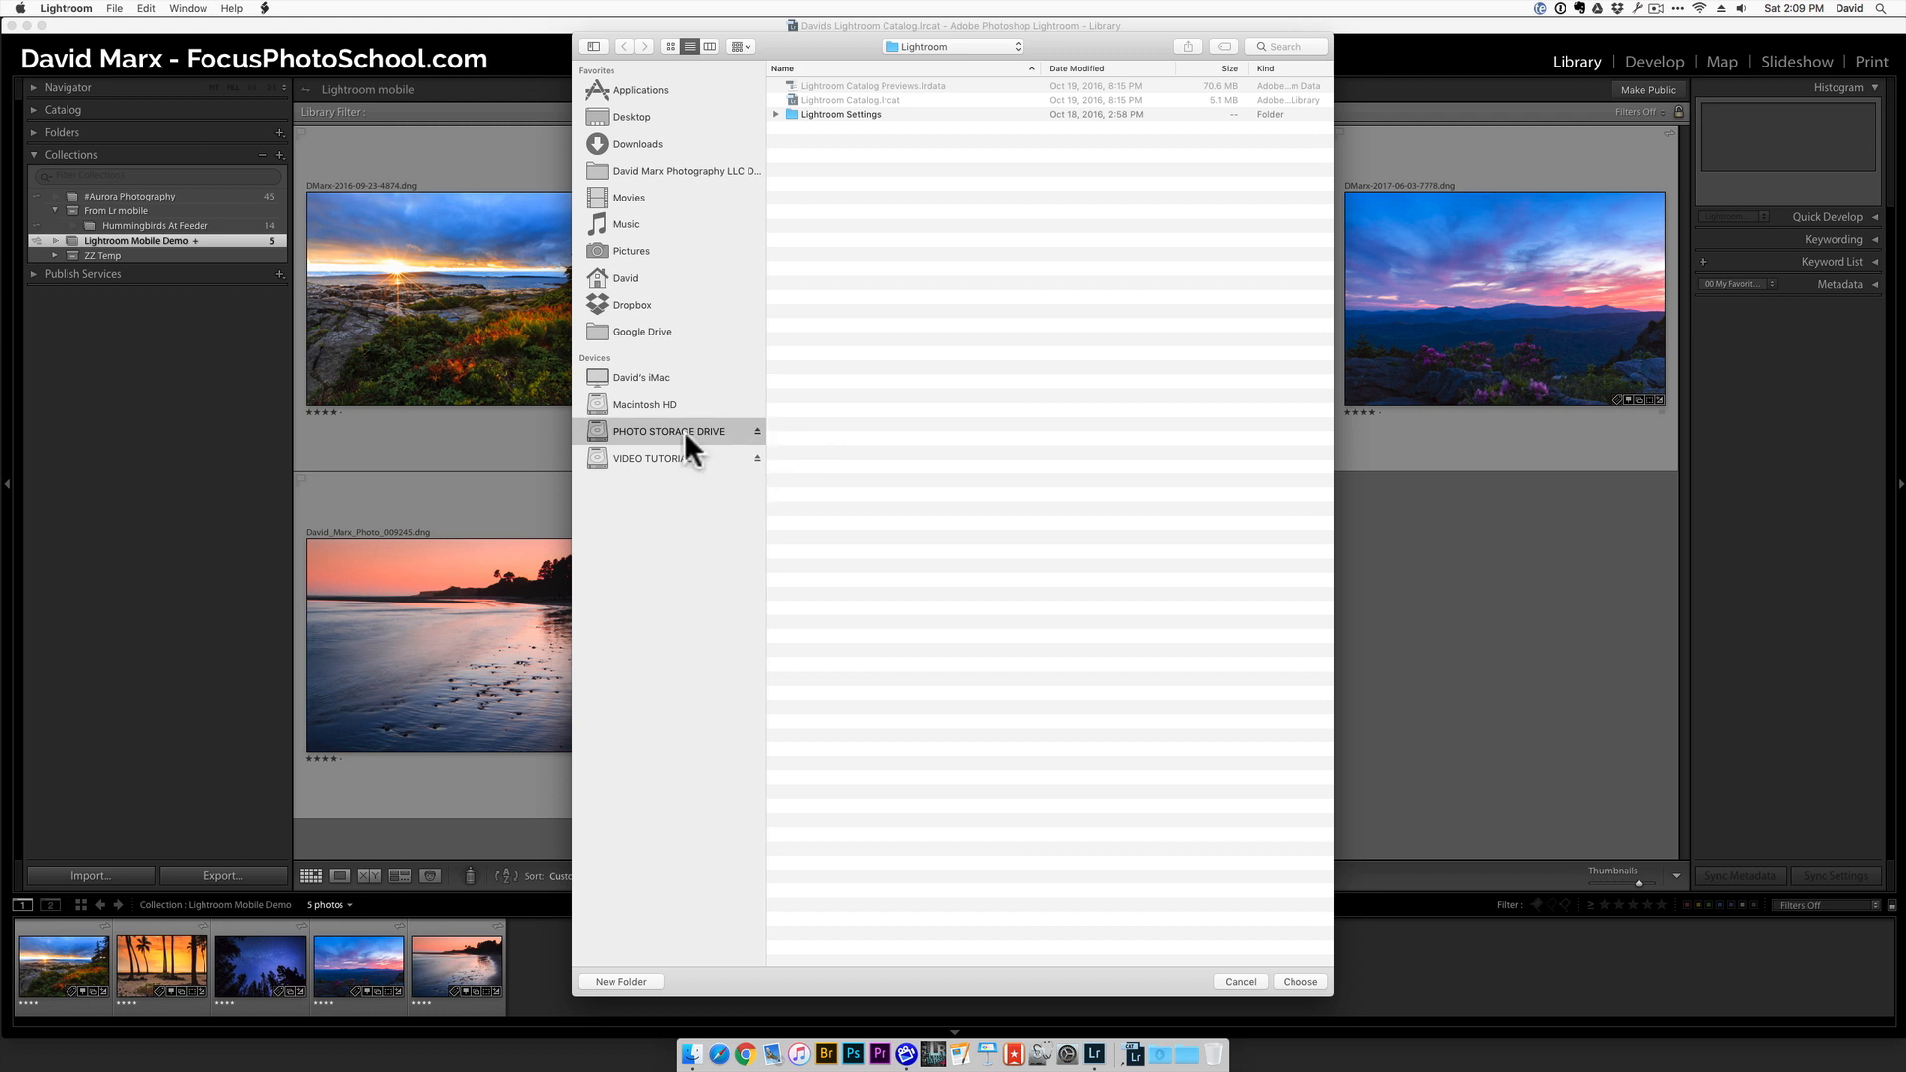
{"action": "left_click", "coordinate": [669, 430]}
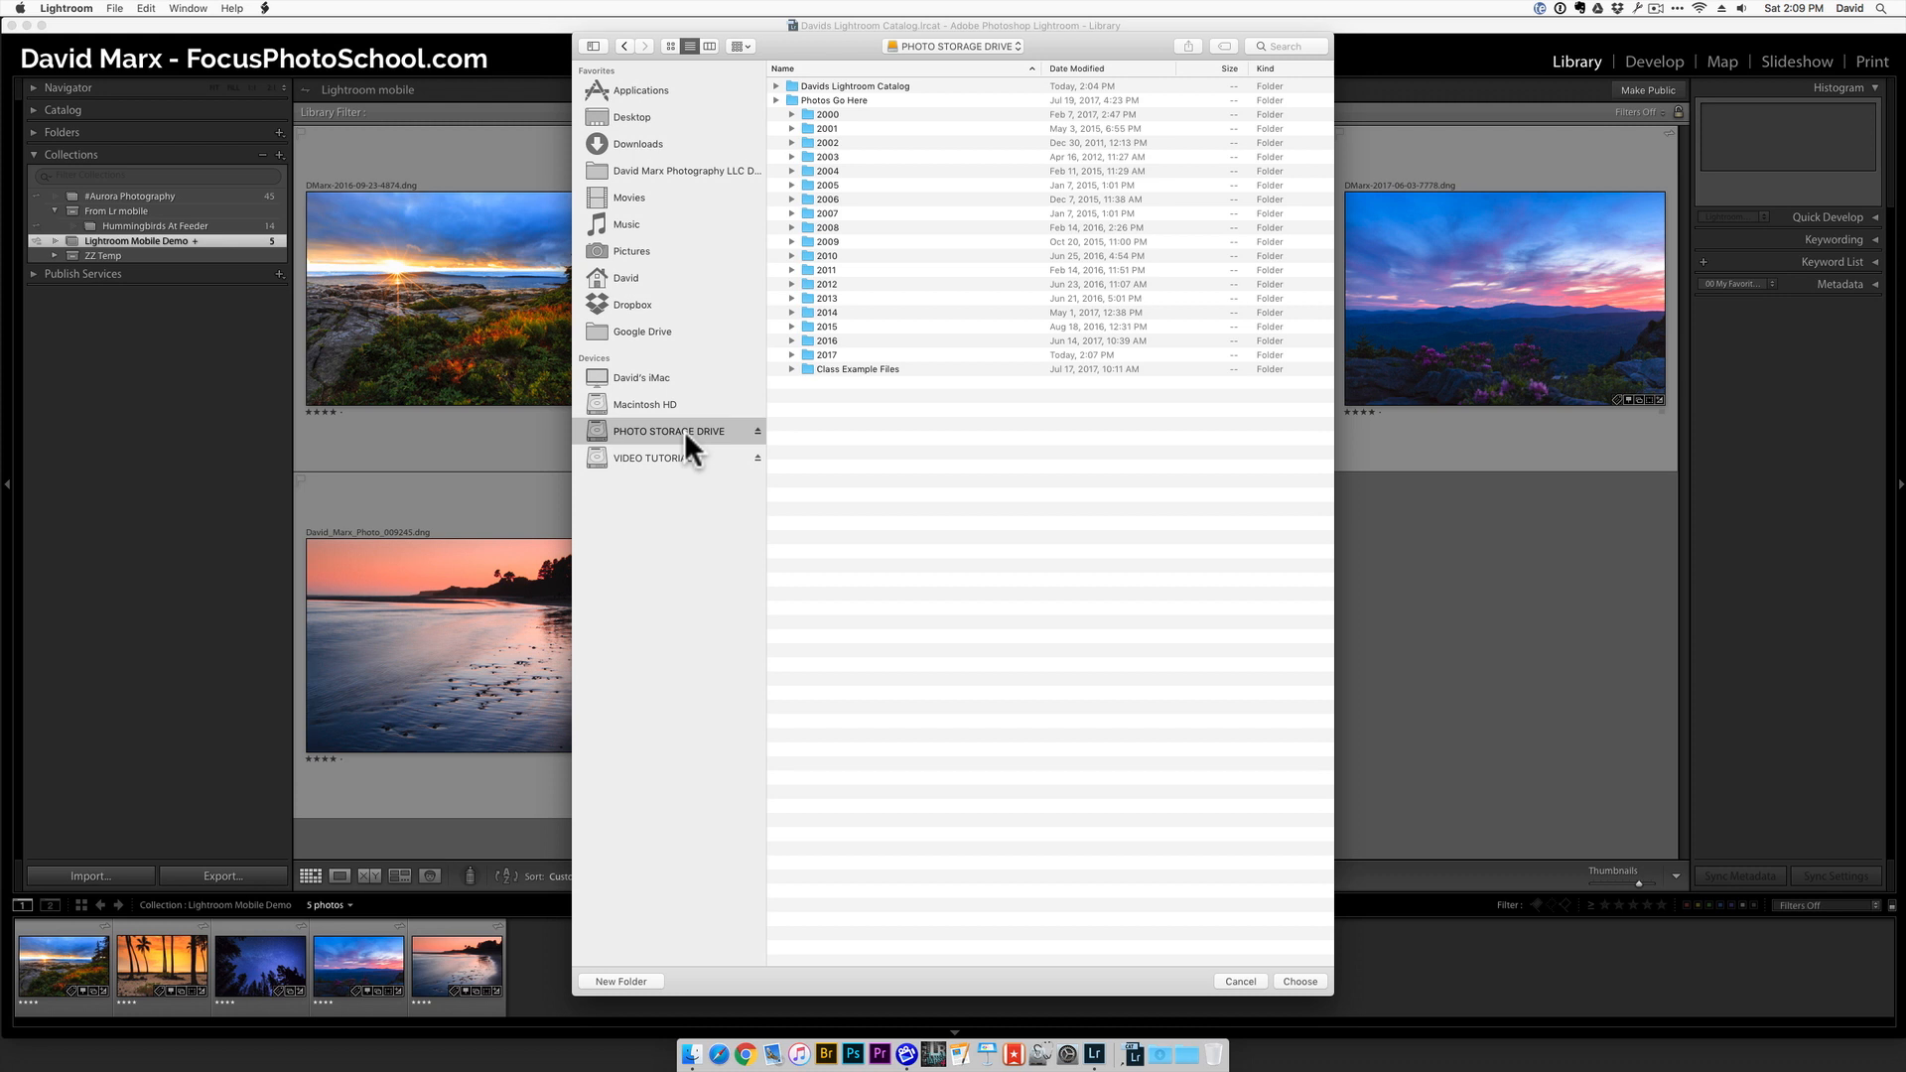
{"action": "mouse_move", "coordinate": [800, 111]}
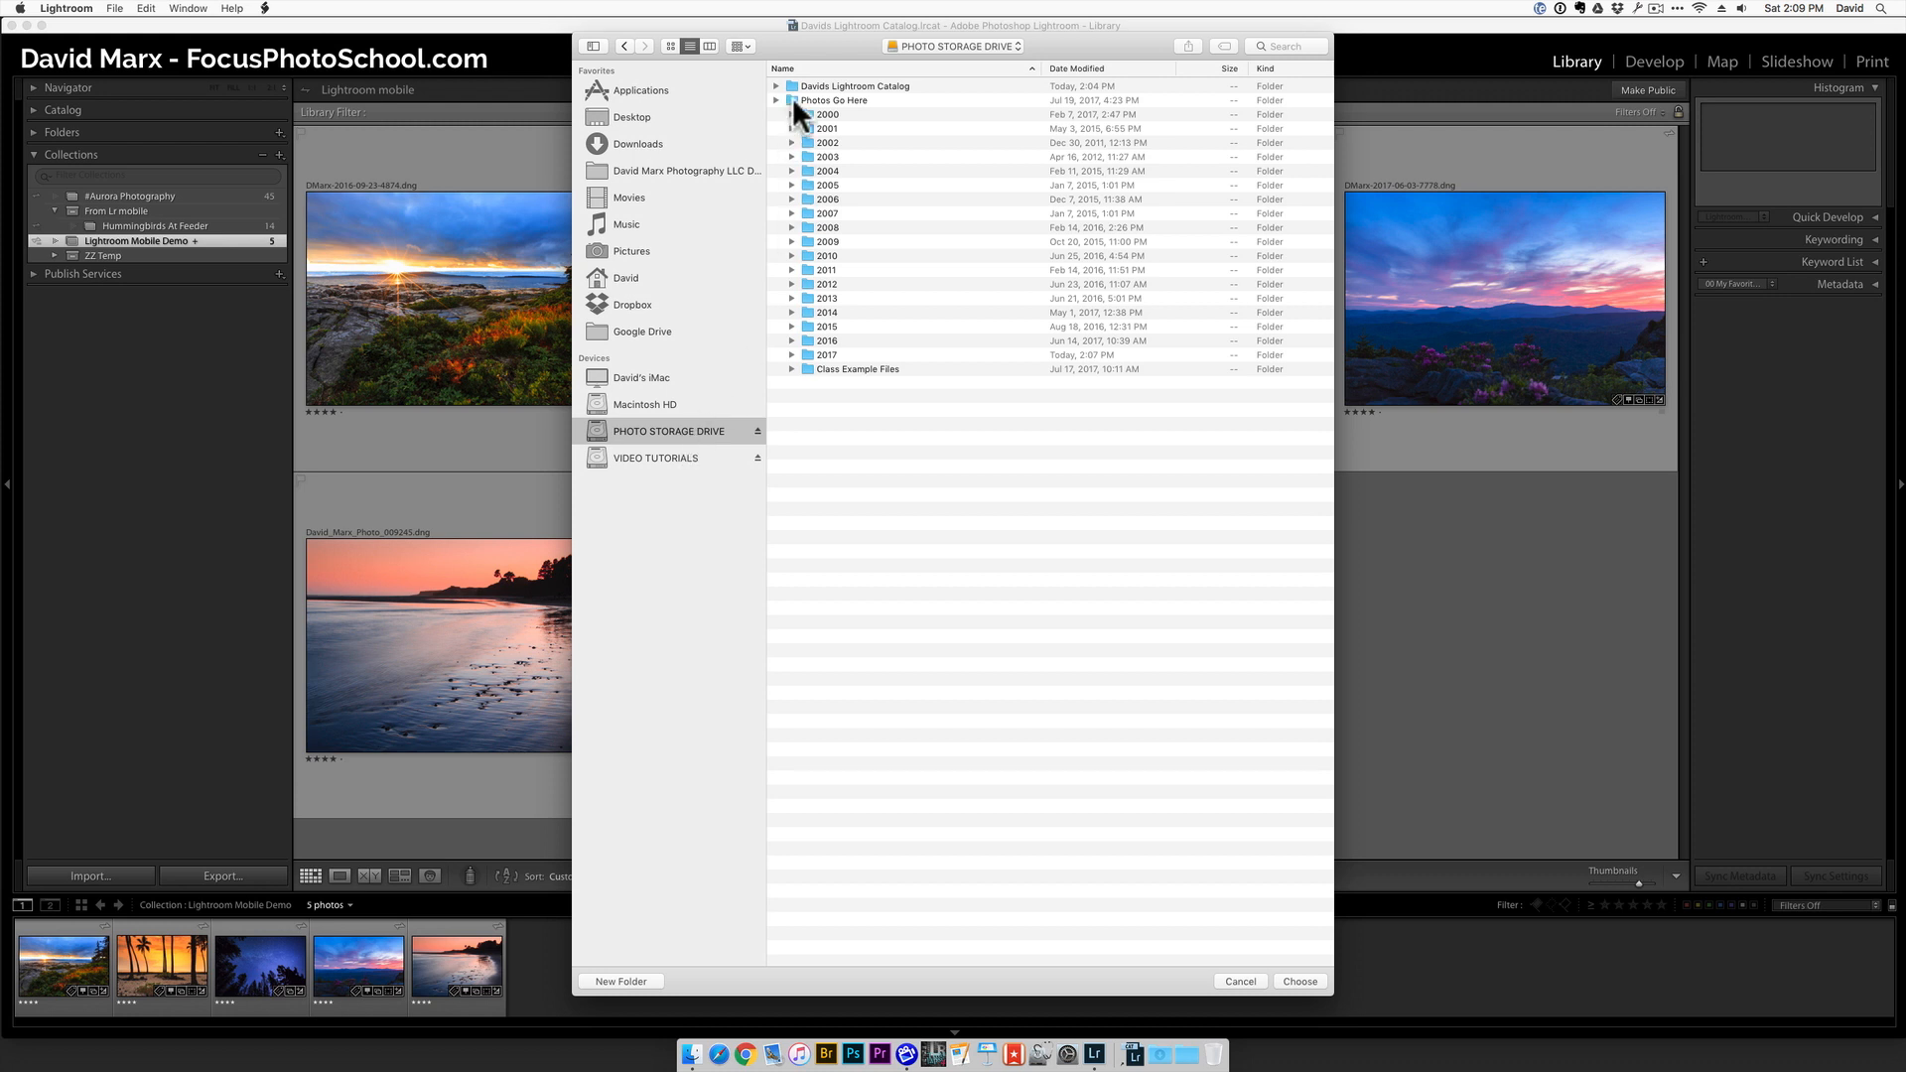
{"action": "left_click", "coordinate": [836, 99]}
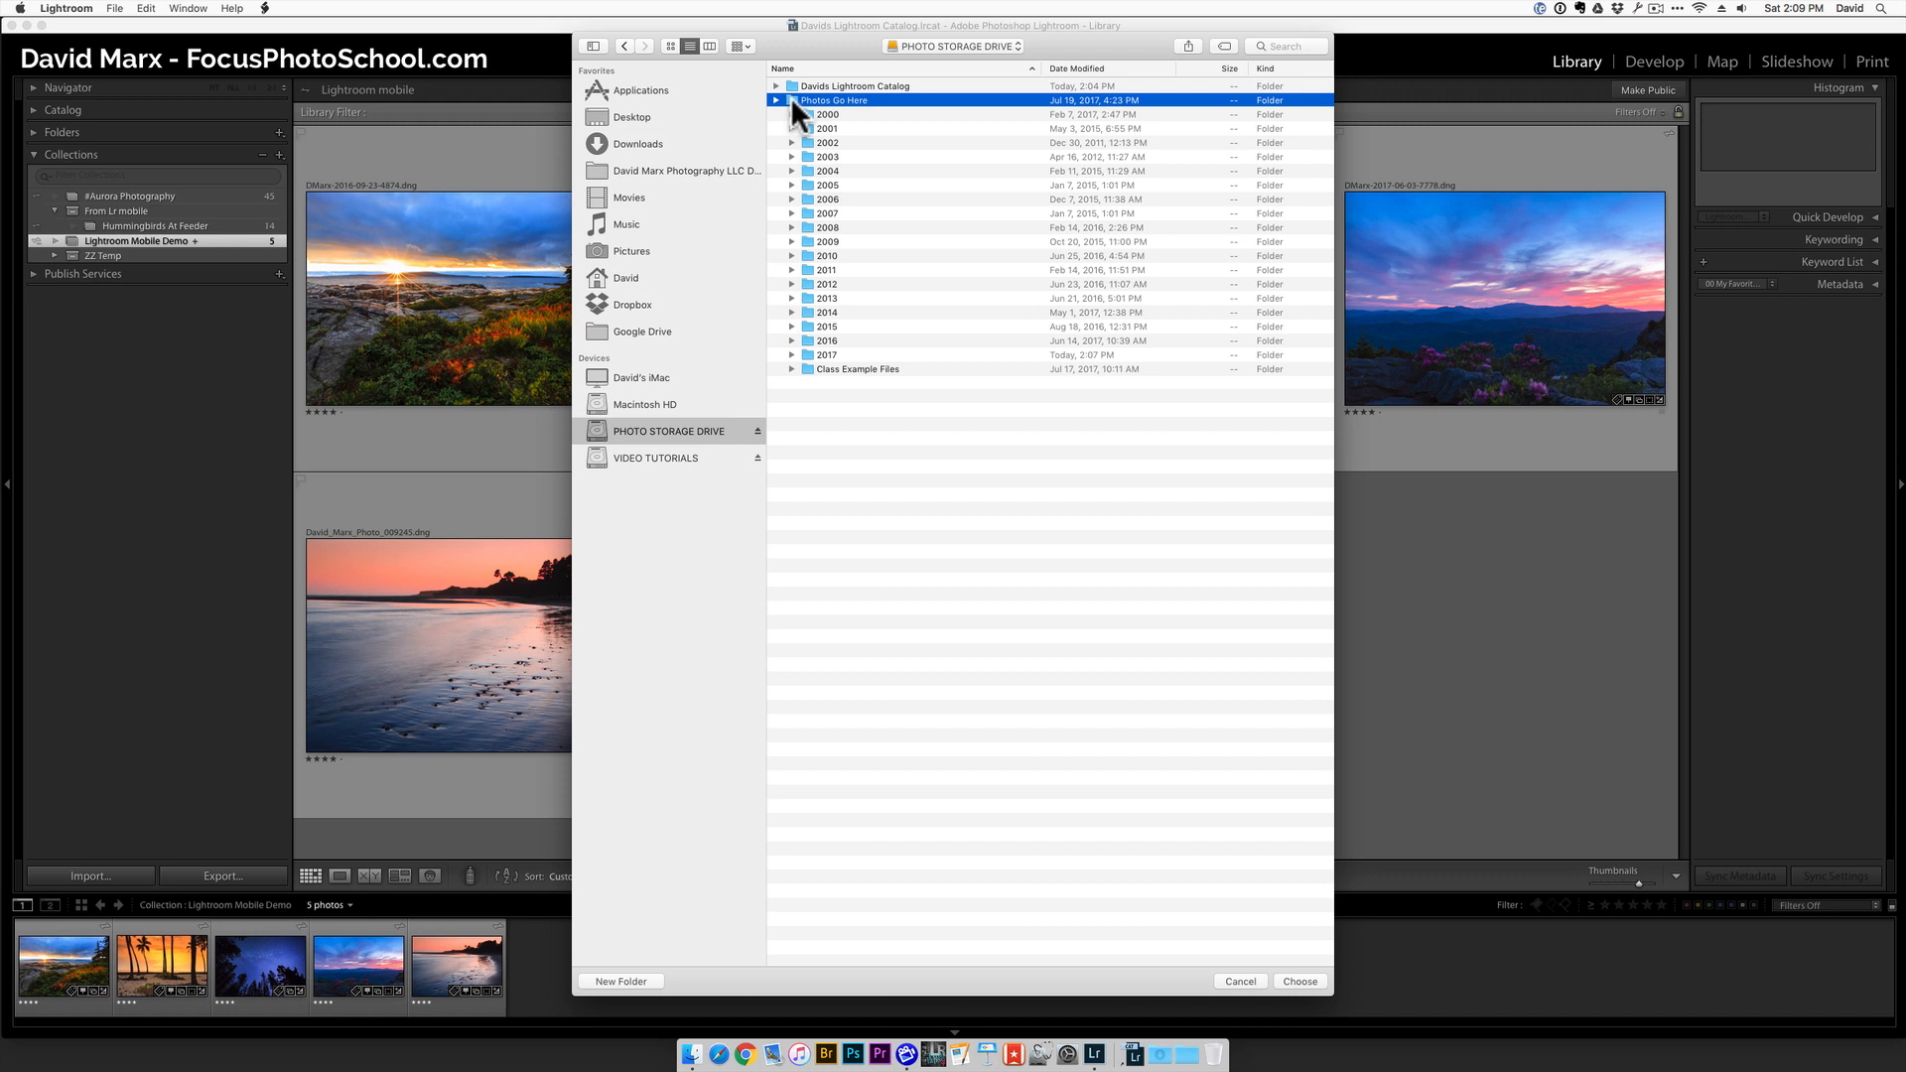
{"action": "mouse_move", "coordinate": [1318, 991]}
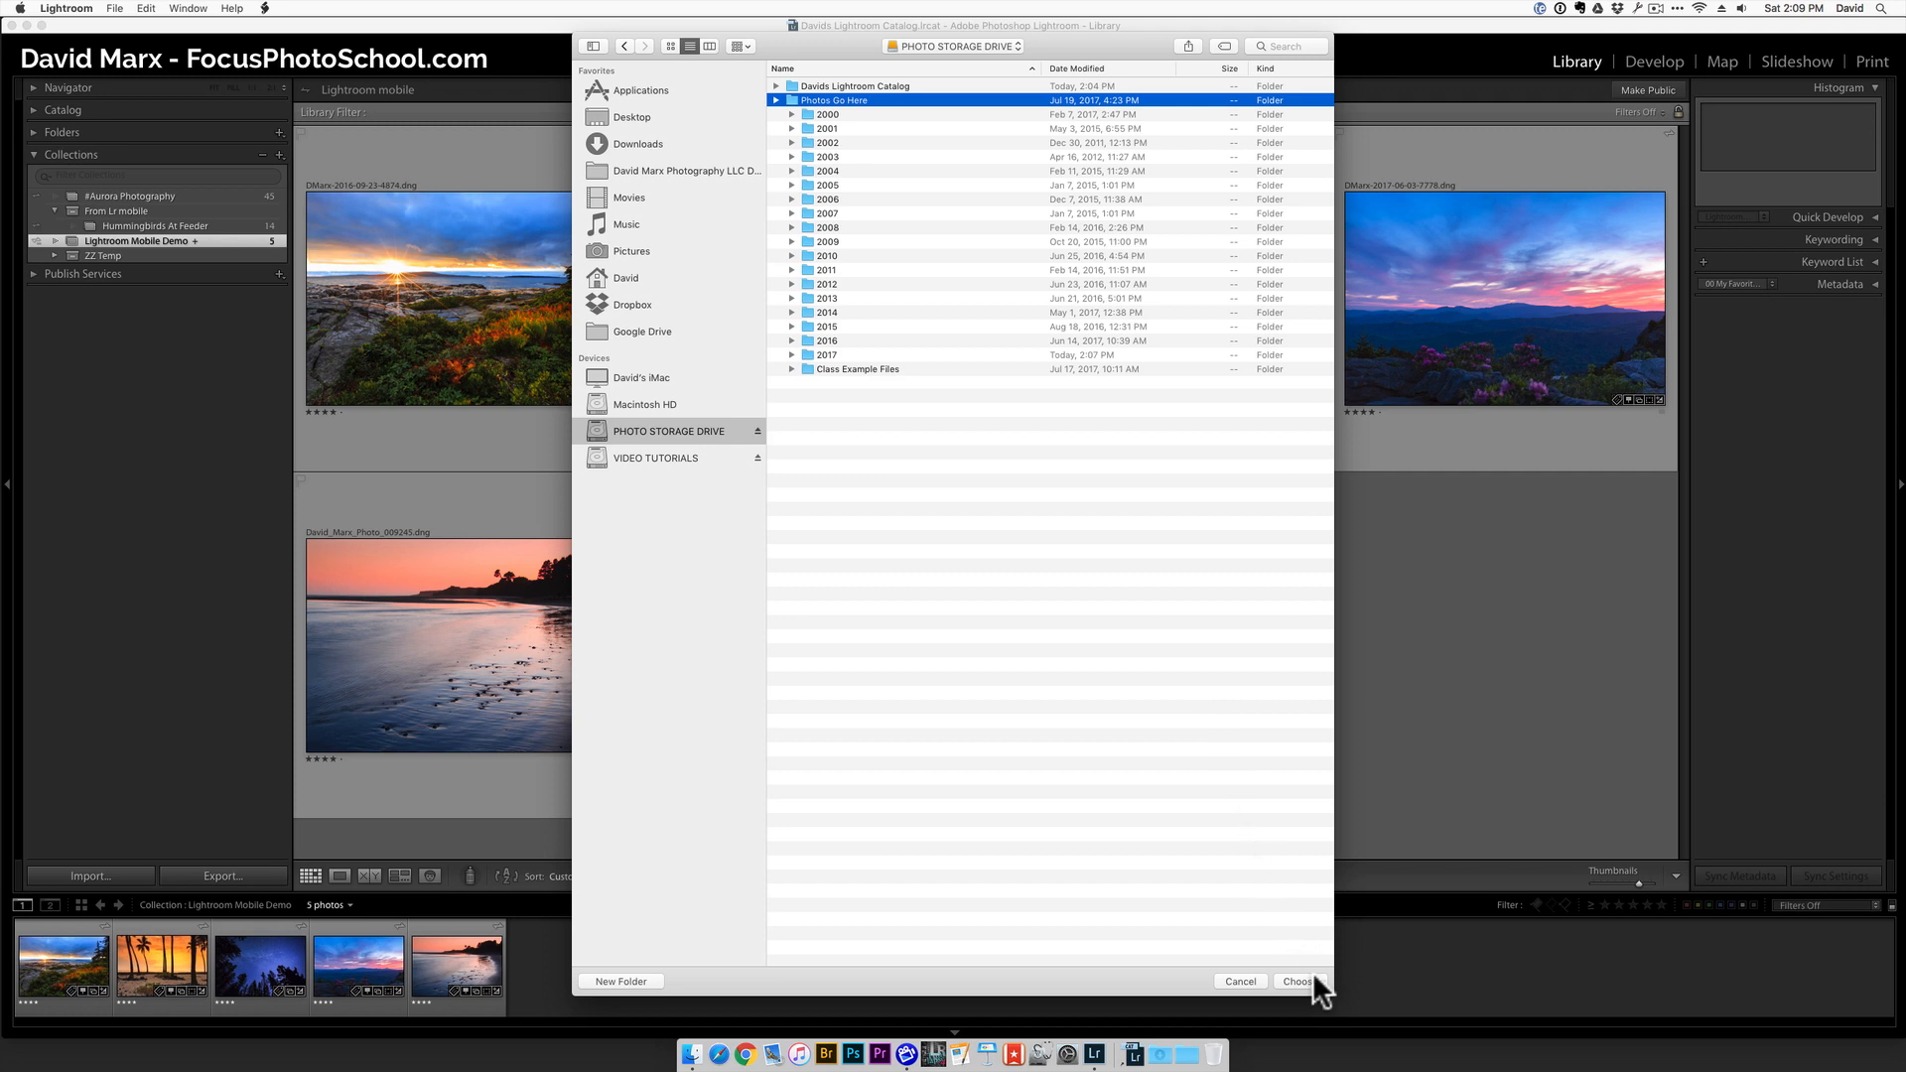
{"action": "left_click", "coordinate": [1296, 980]}
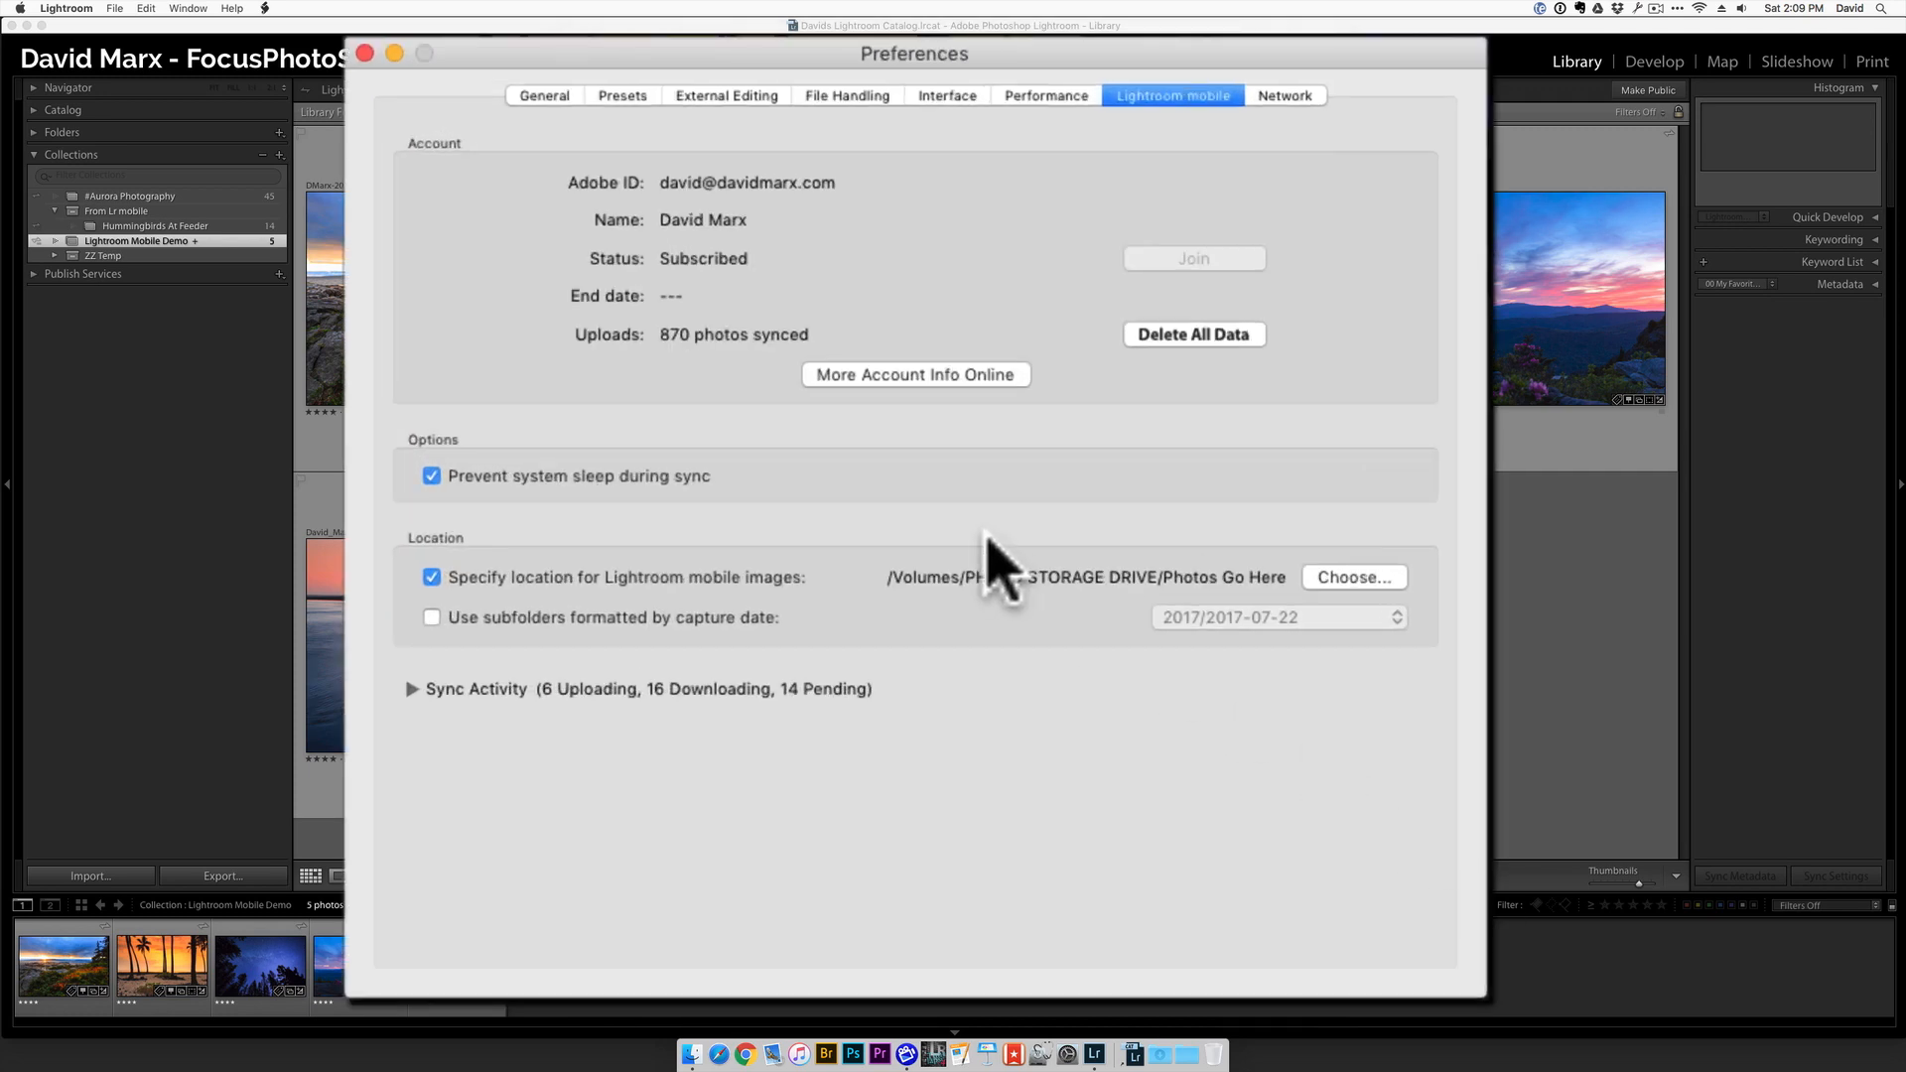
{"action": "mouse_move", "coordinate": [711, 602]}
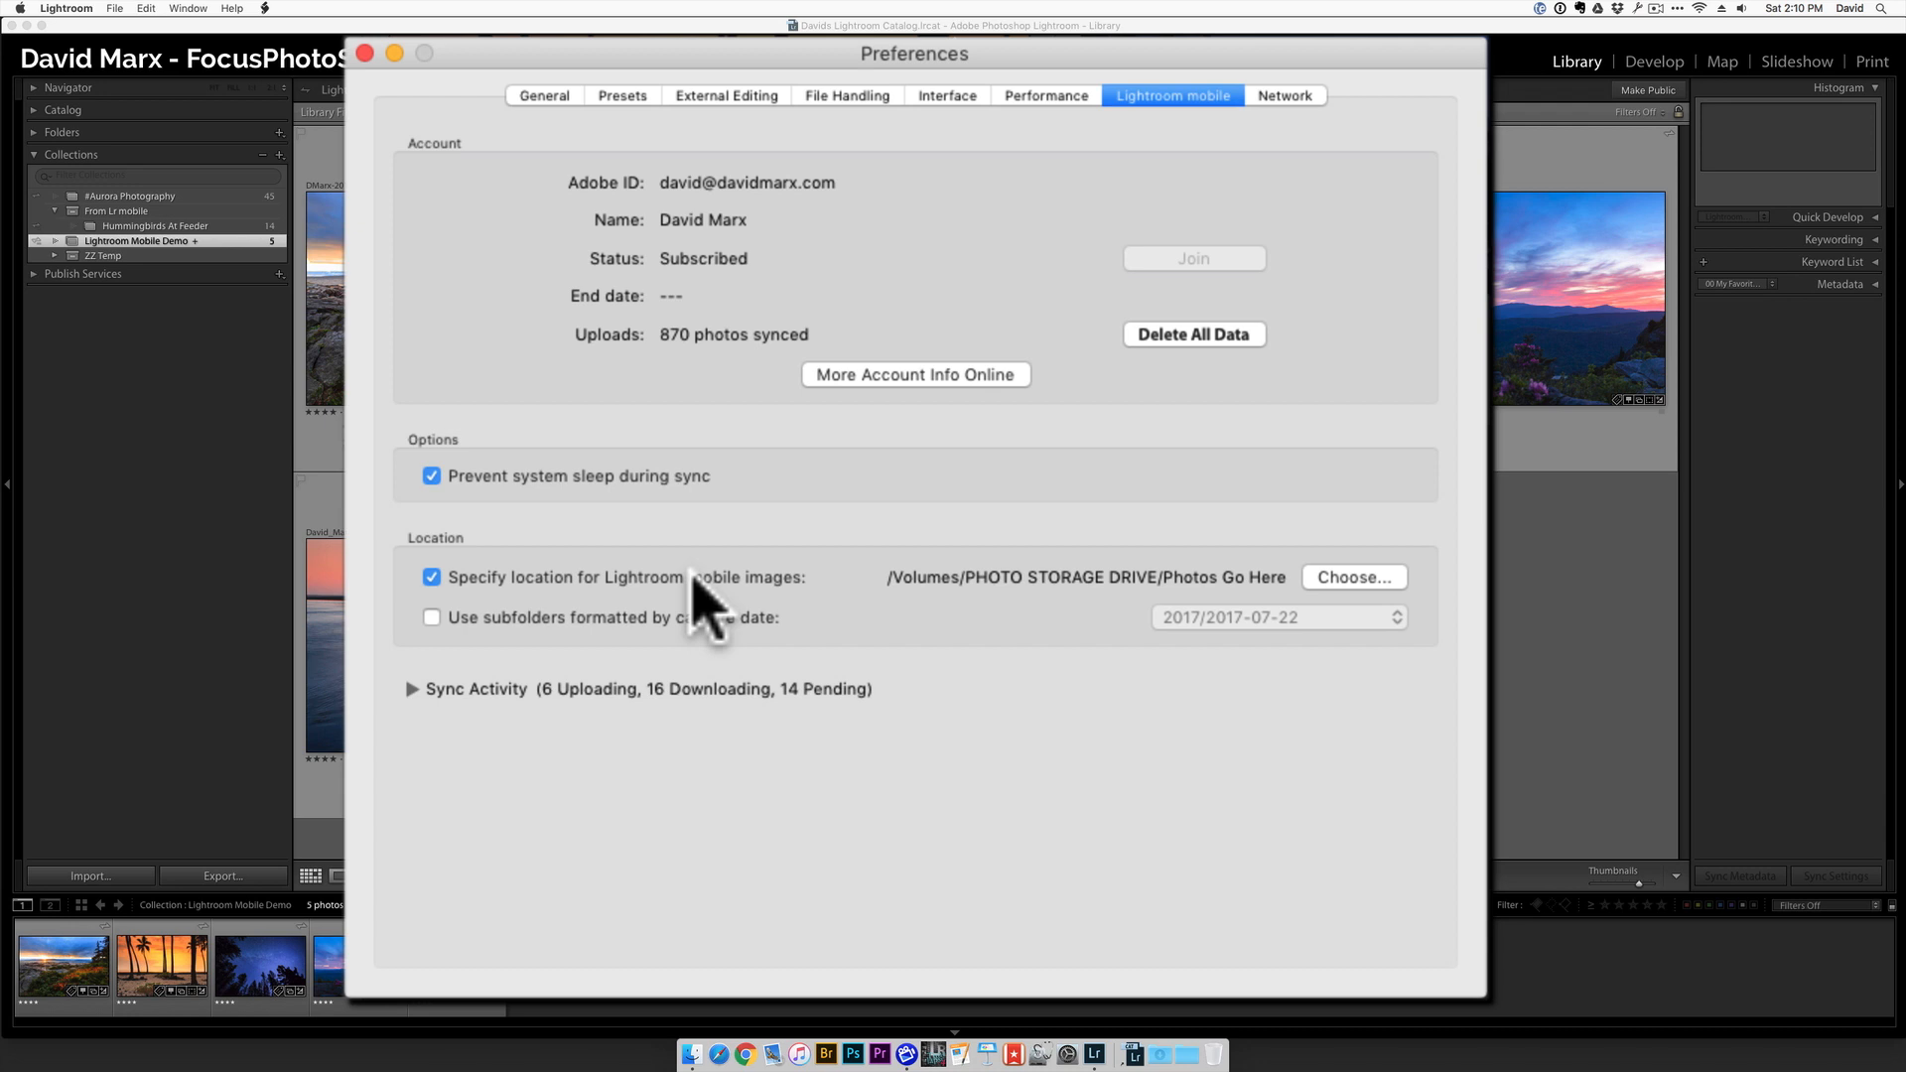
{"action": "mouse_move", "coordinate": [688, 629]}
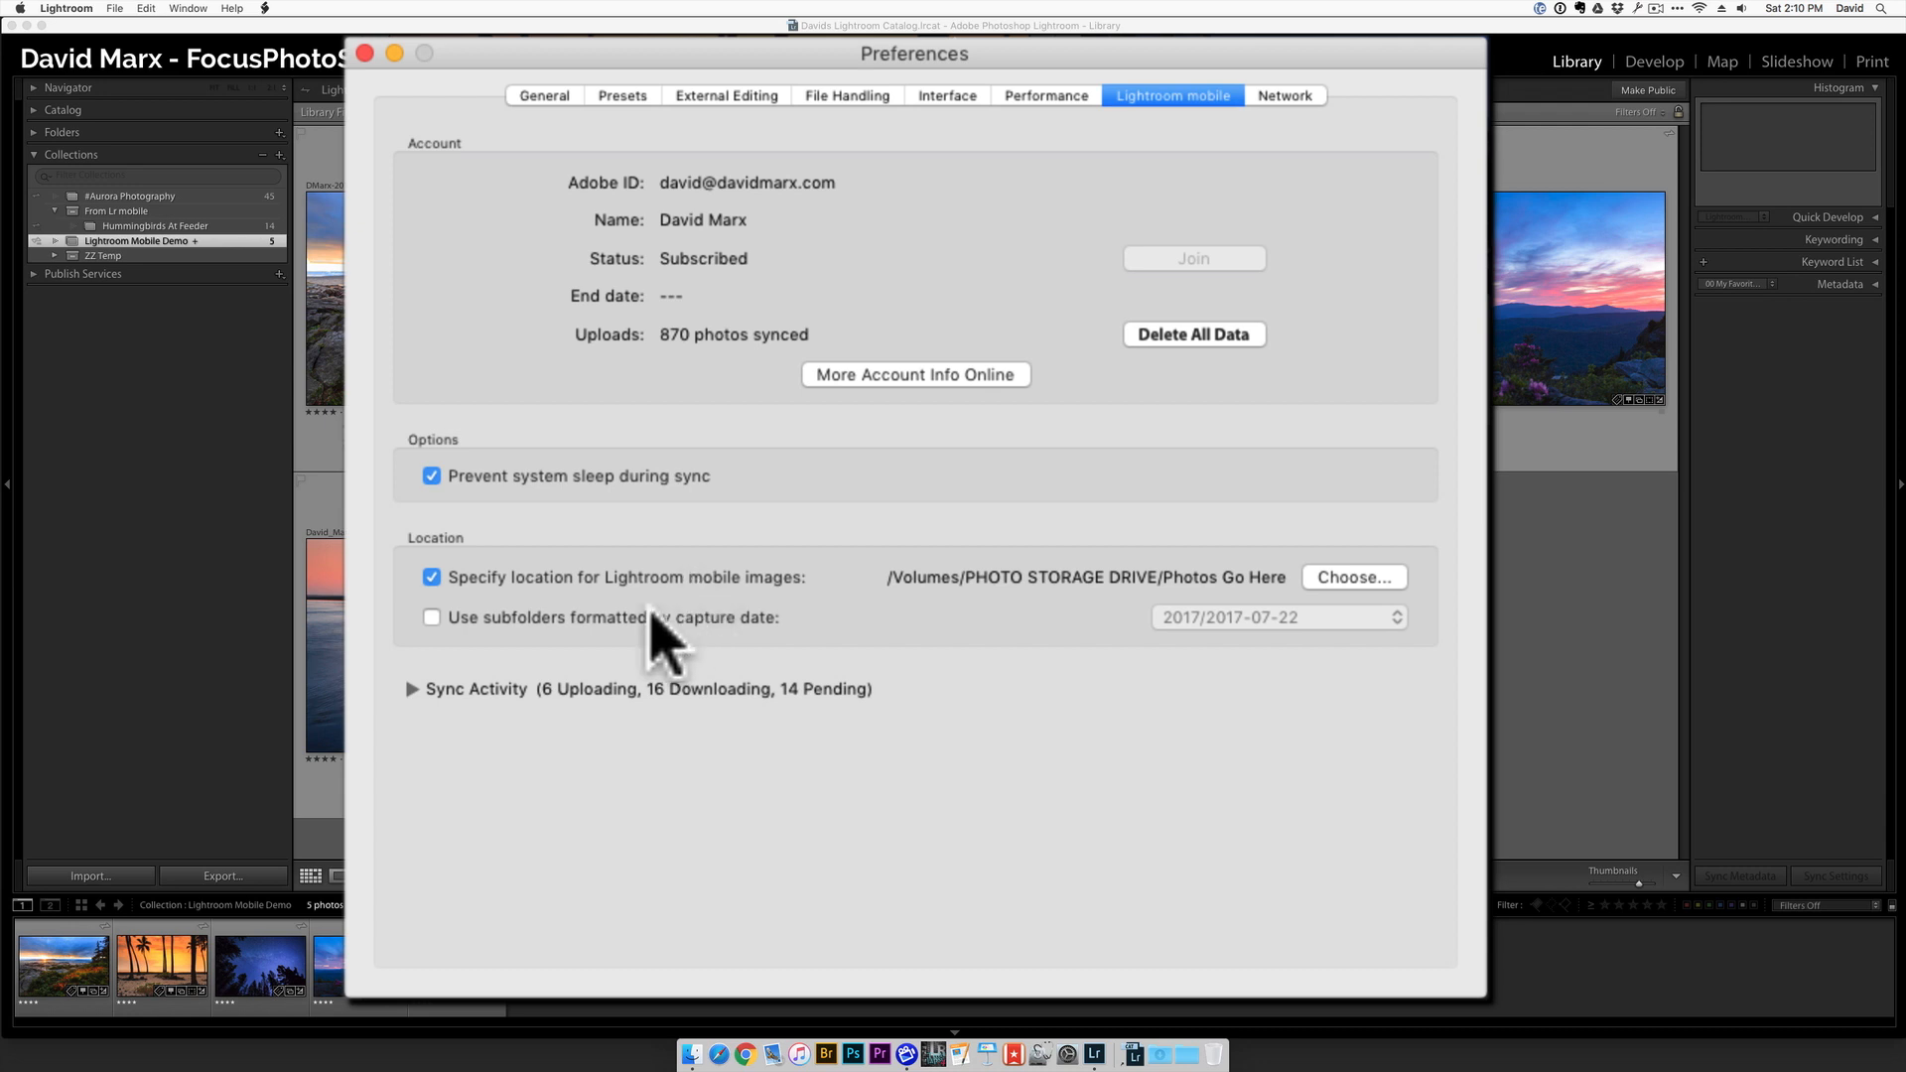
{"action": "mouse_move", "coordinate": [522, 643]}
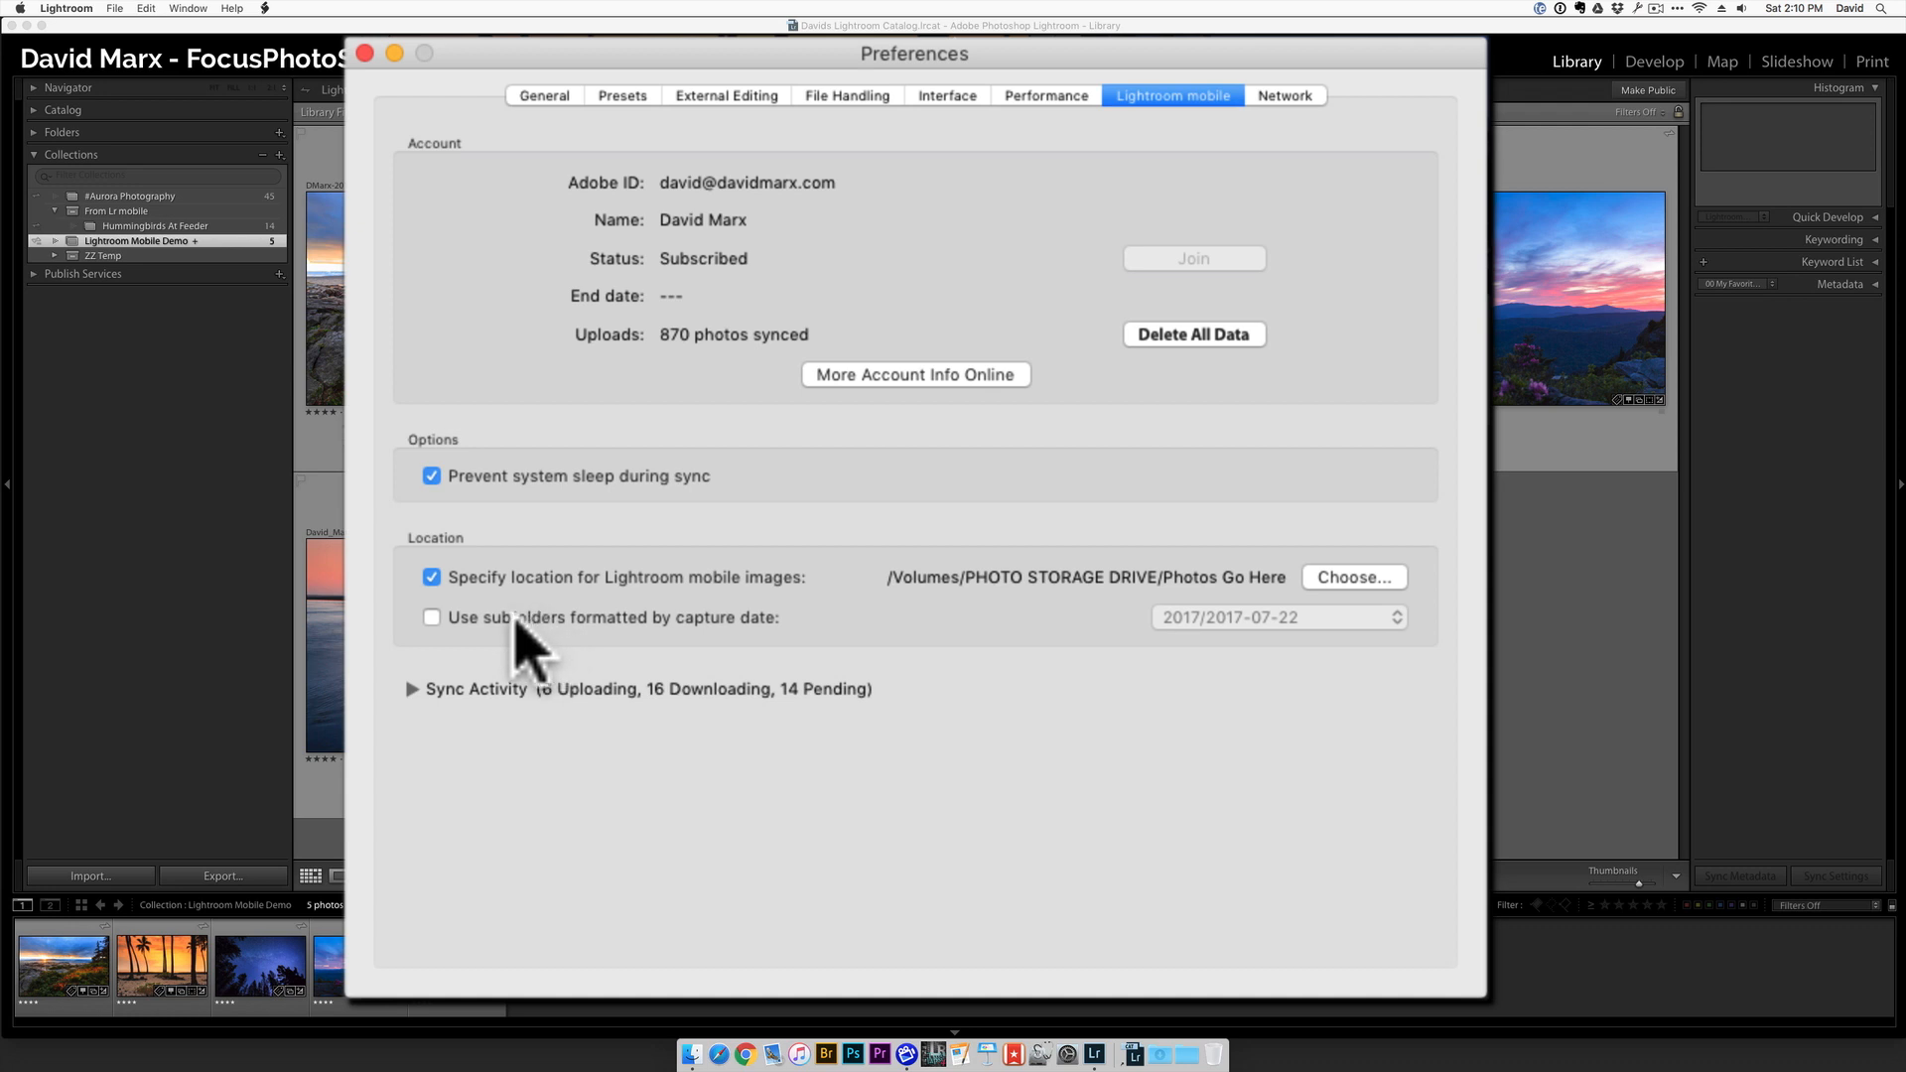
Enable capture-date subfolders for mobile images, keeping the 2017/2017-07-22 format.
{"action": "left_click", "coordinate": [431, 617]}
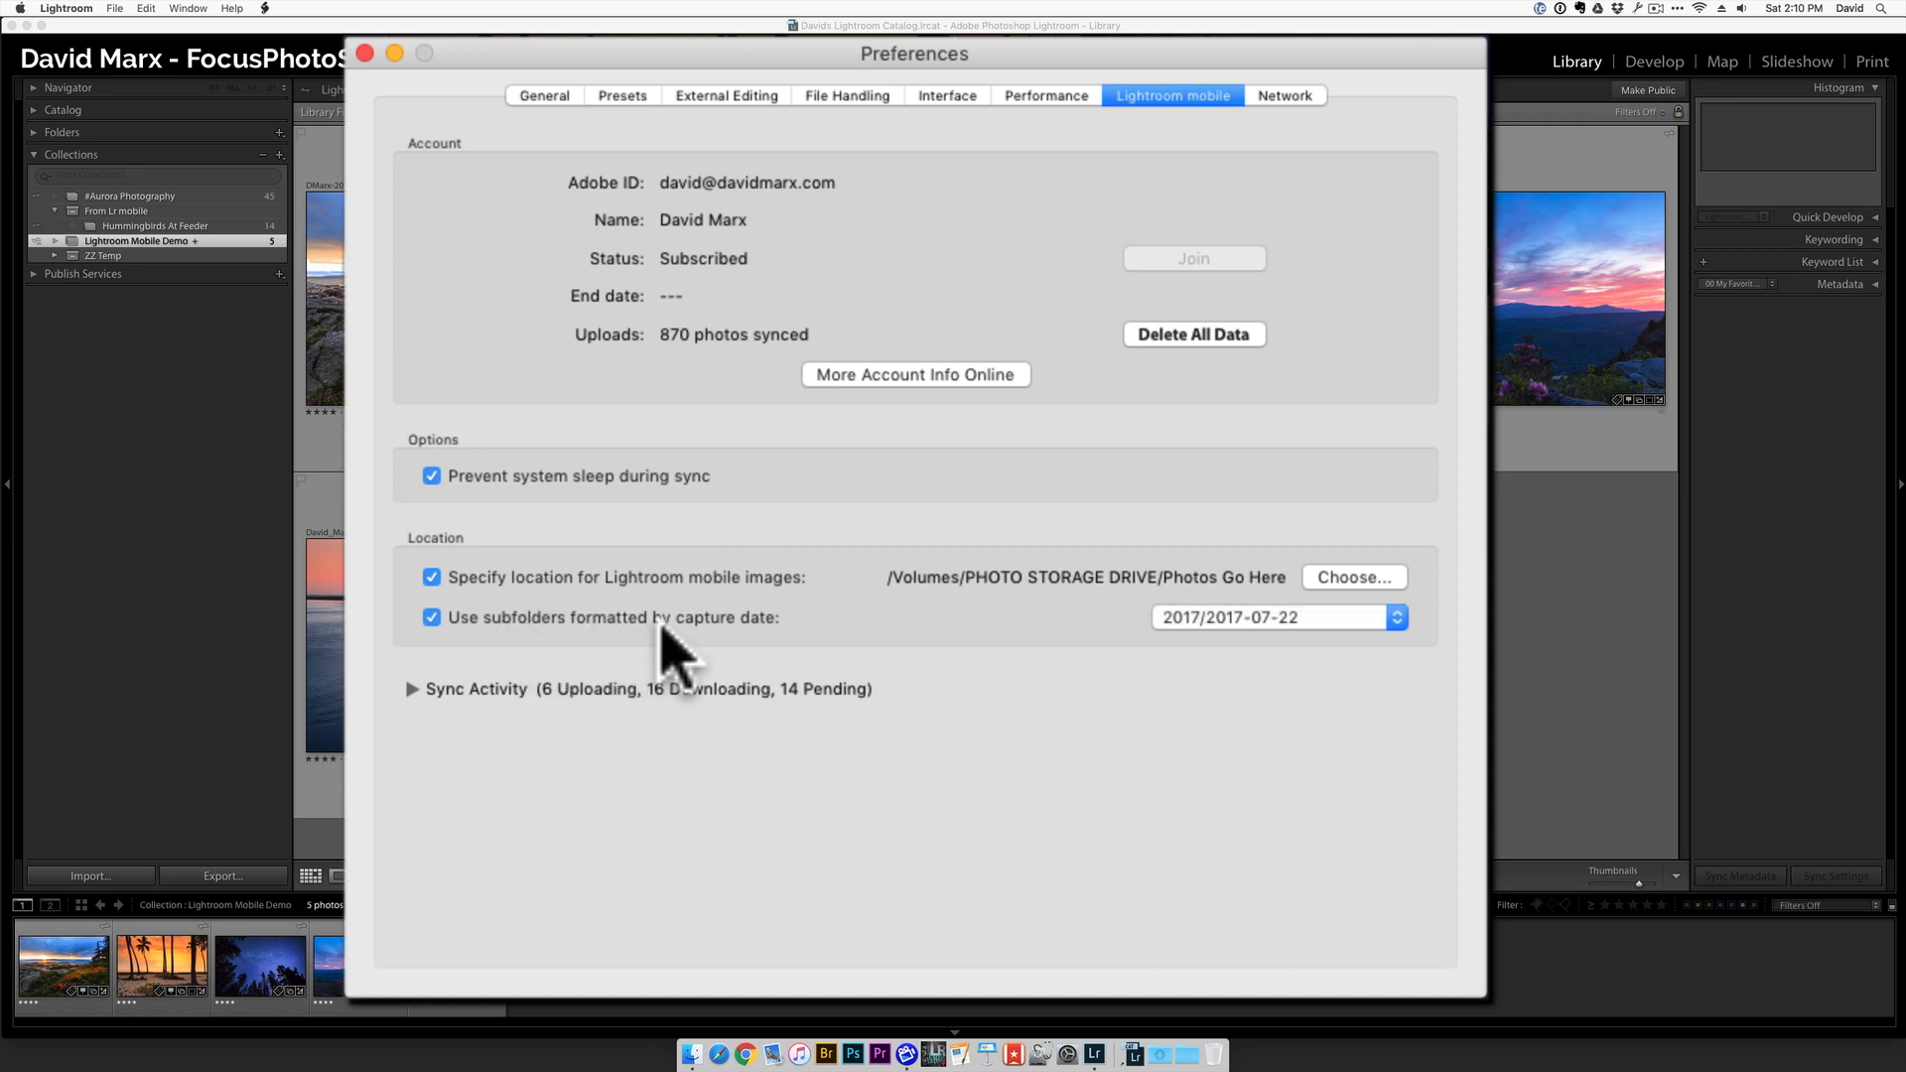
{"action": "mouse_move", "coordinate": [838, 675]}
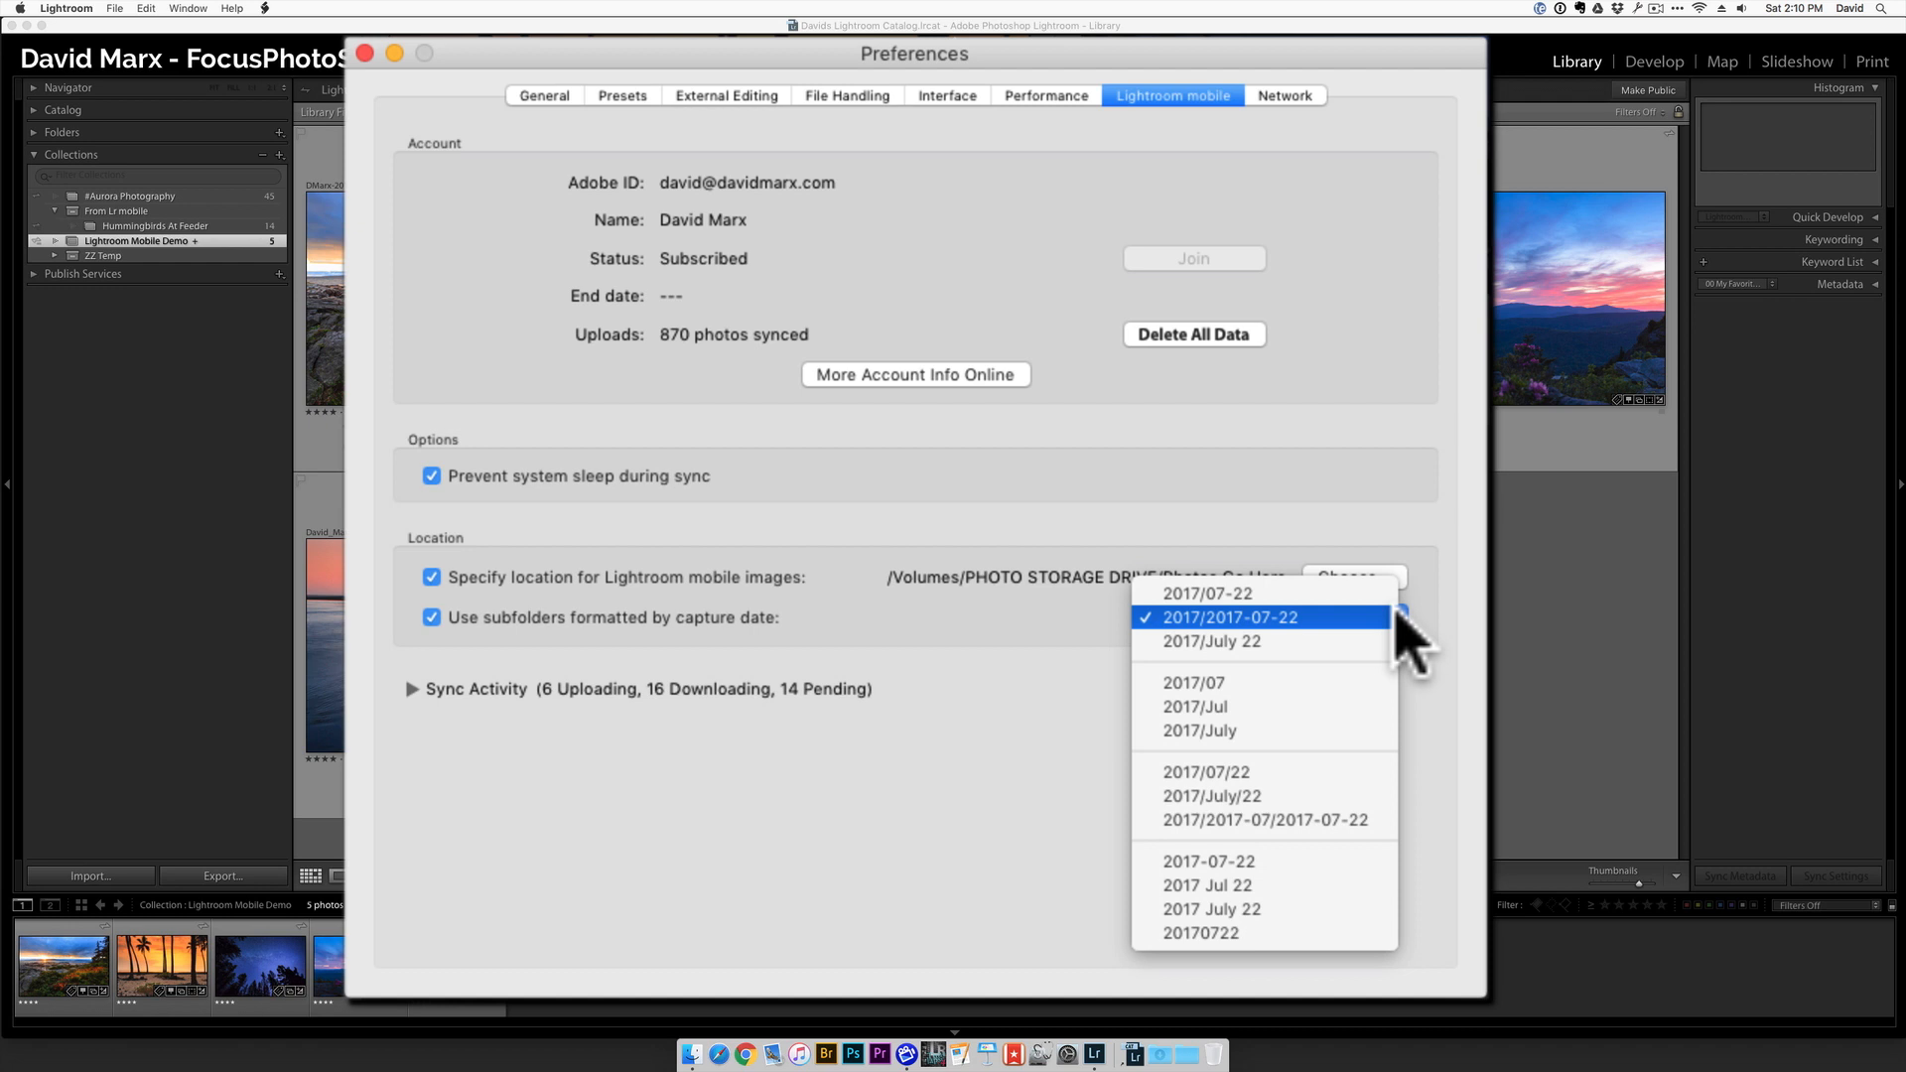
{"action": "left_click", "coordinate": [1228, 617]}
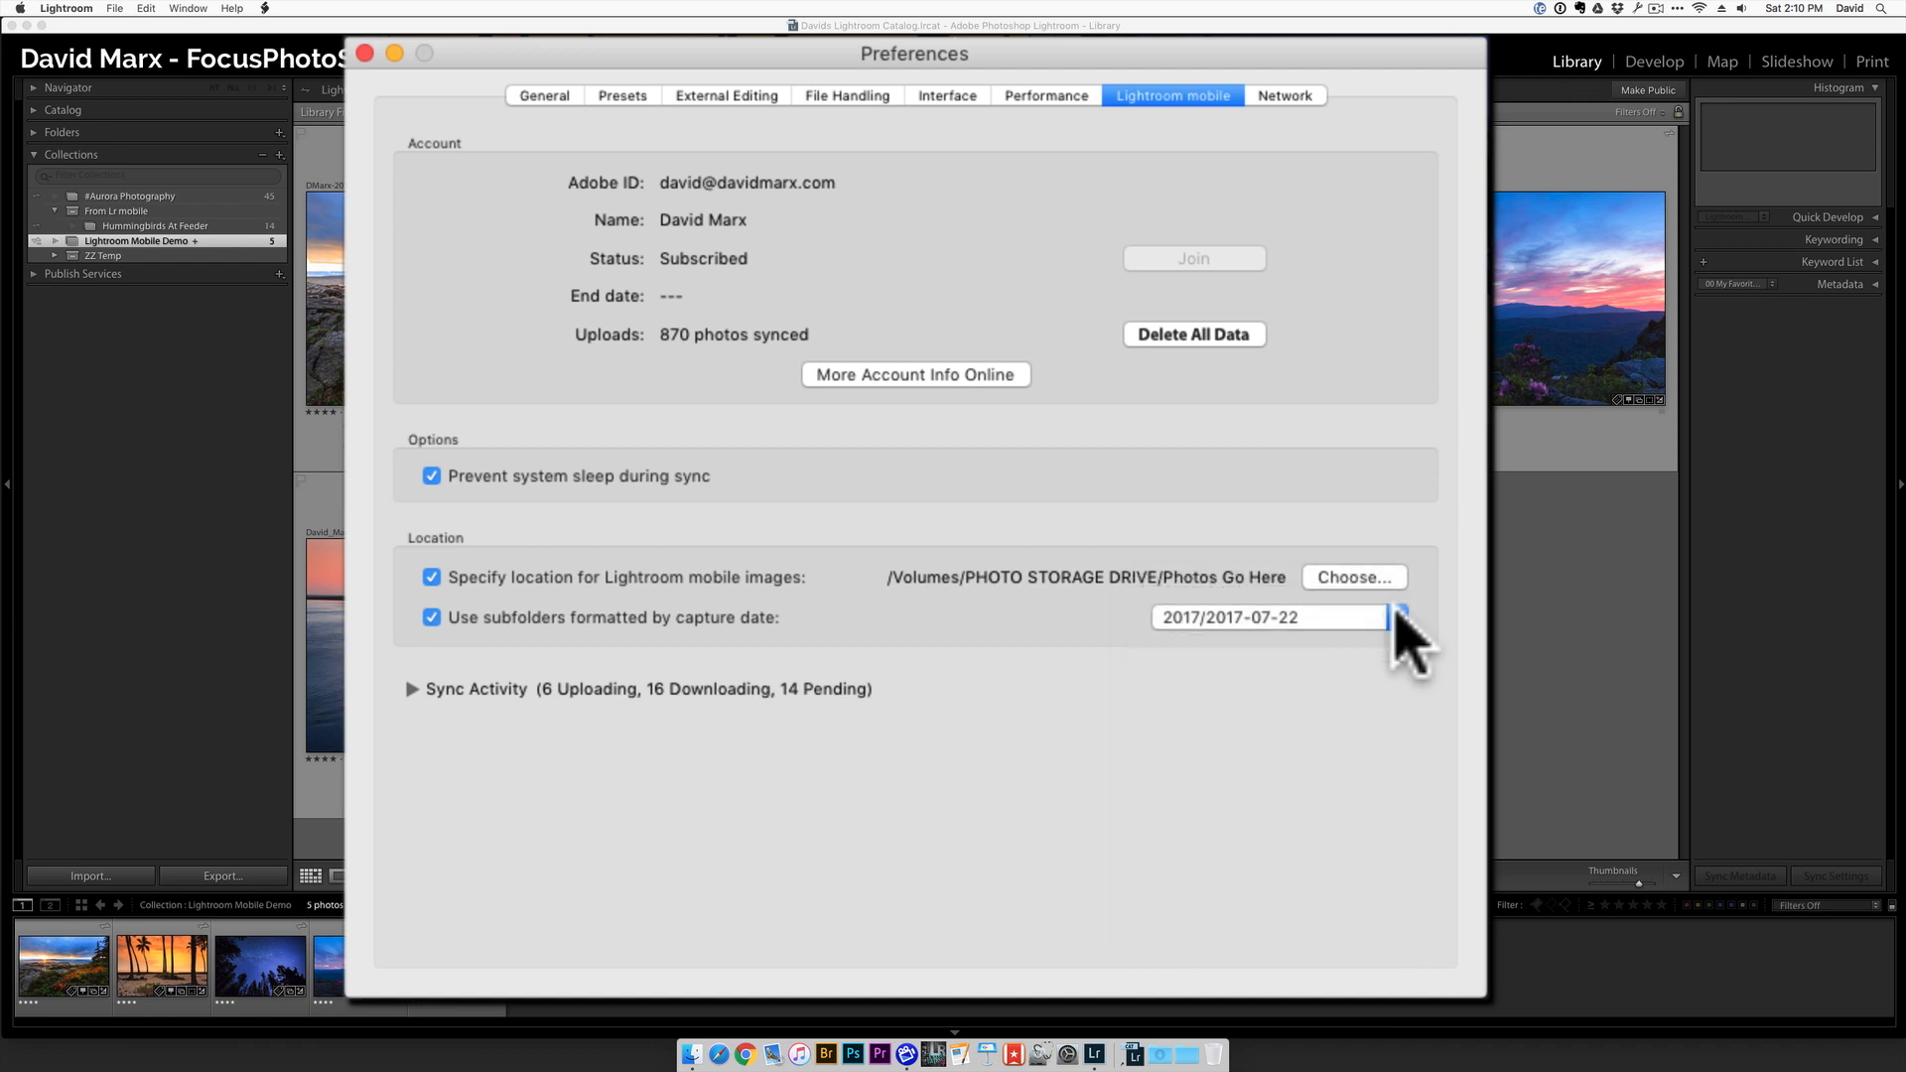
{"action": "mouse_move", "coordinate": [1306, 955]}
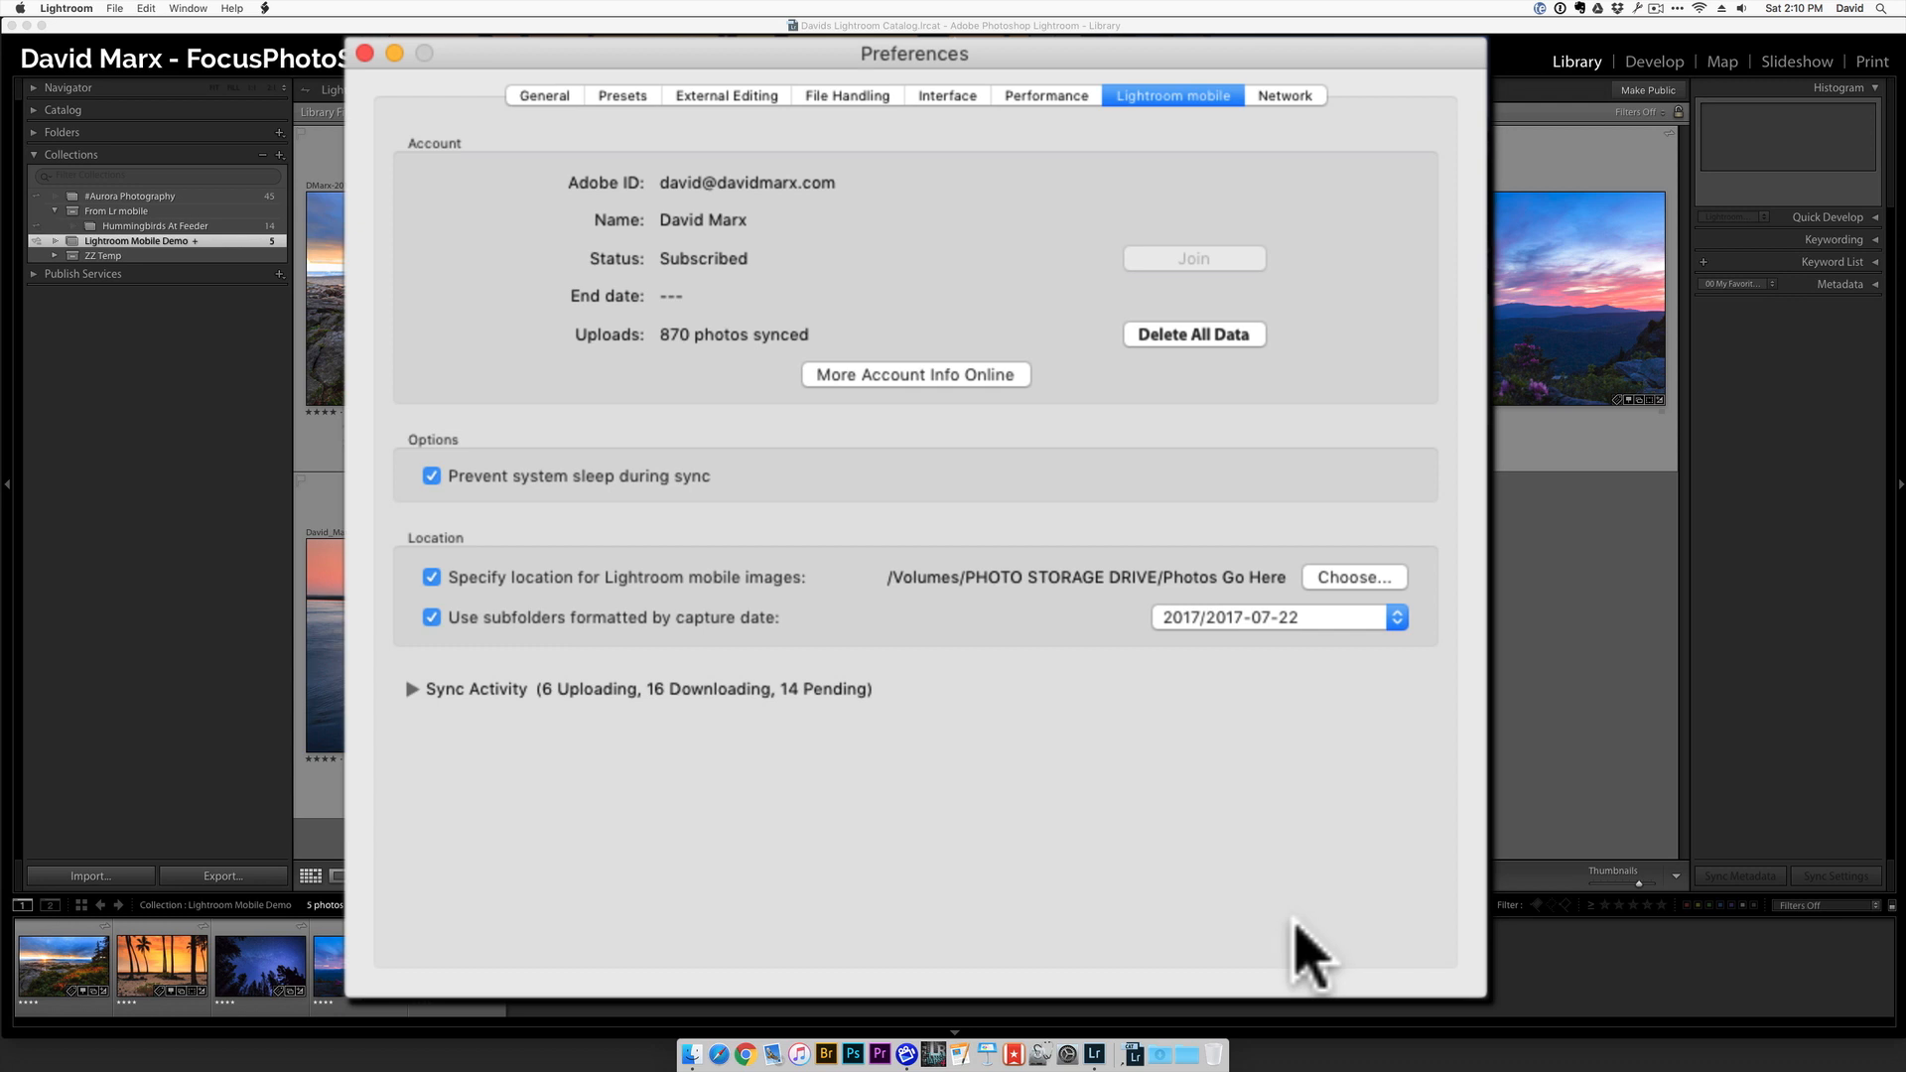
{"action": "mouse_move", "coordinate": [1307, 949]}
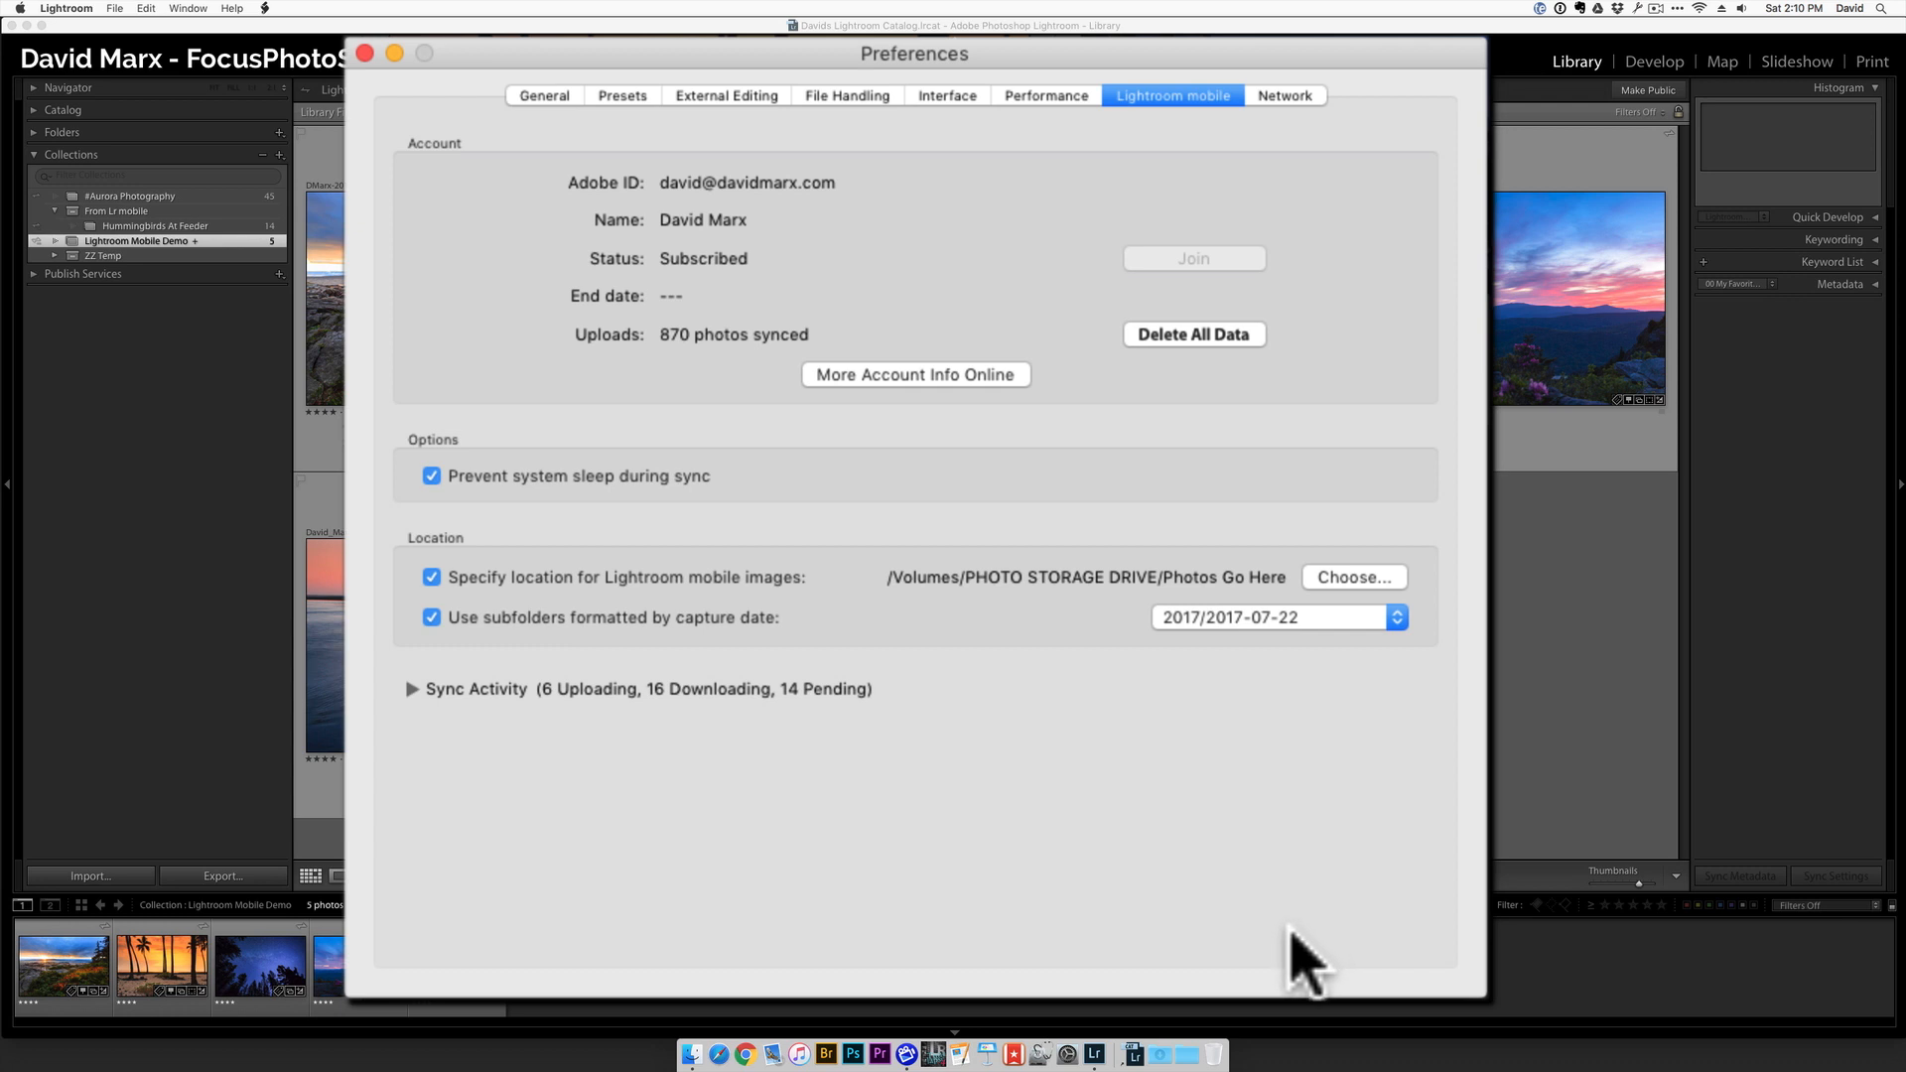
{"action": "mouse_move", "coordinate": [380, 85]}
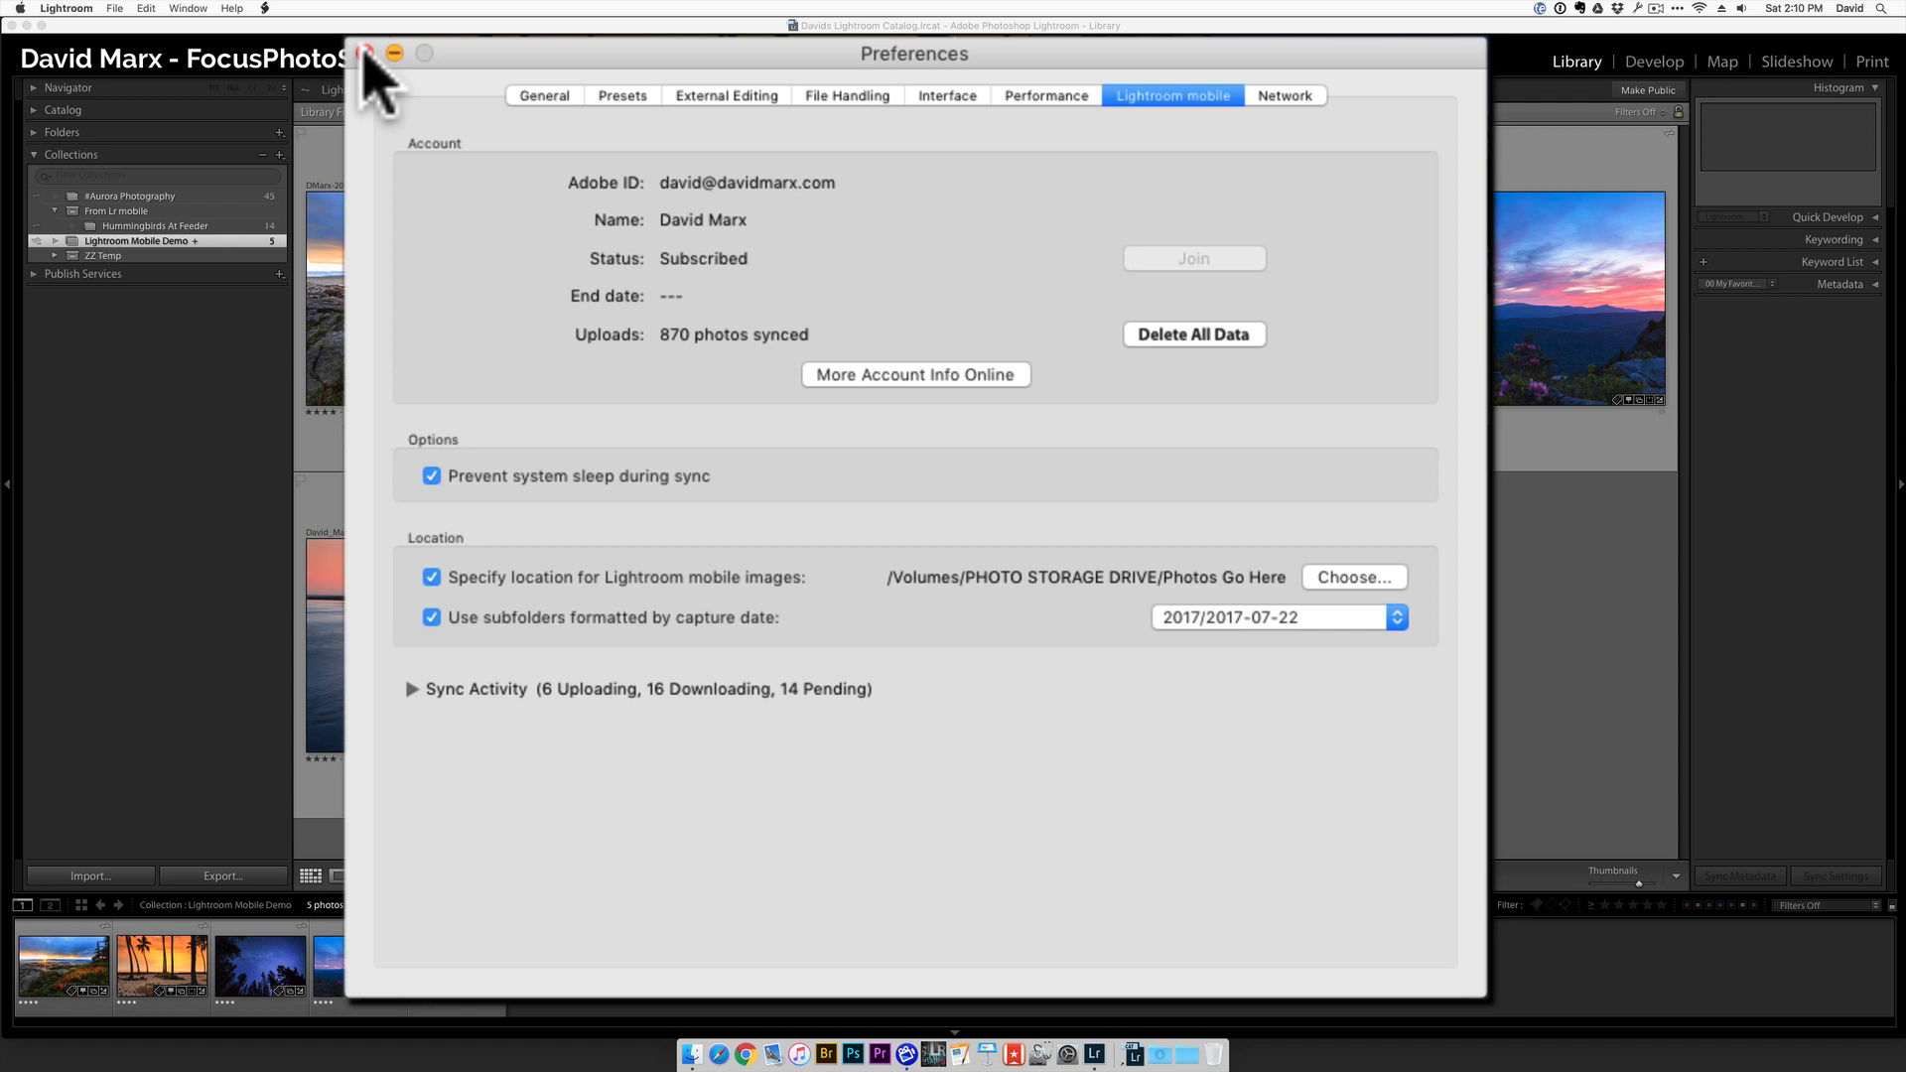
Close Preferences and show the Hummingbirds At Feeder collection, now at 24 synced photos.
{"action": "left_click", "coordinate": [376, 51]}
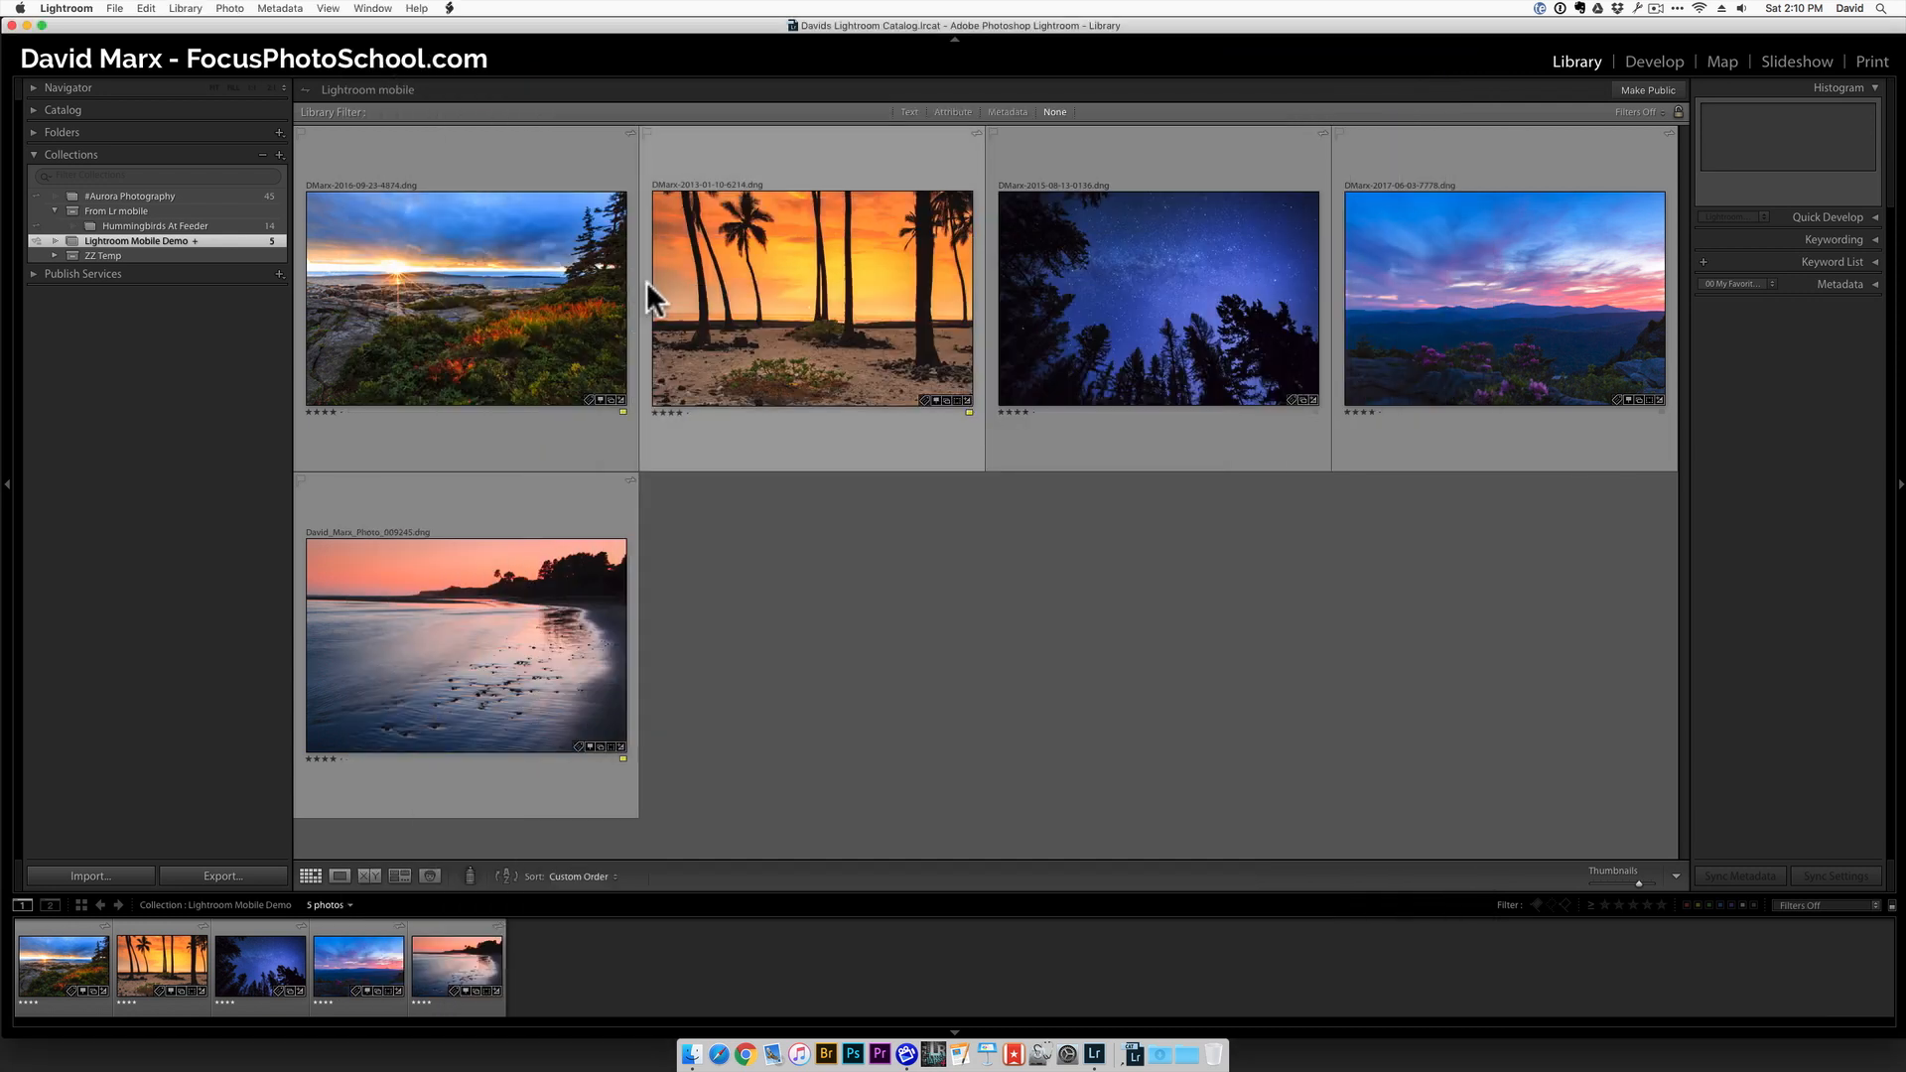
{"action": "mouse_move", "coordinate": [359, 63]}
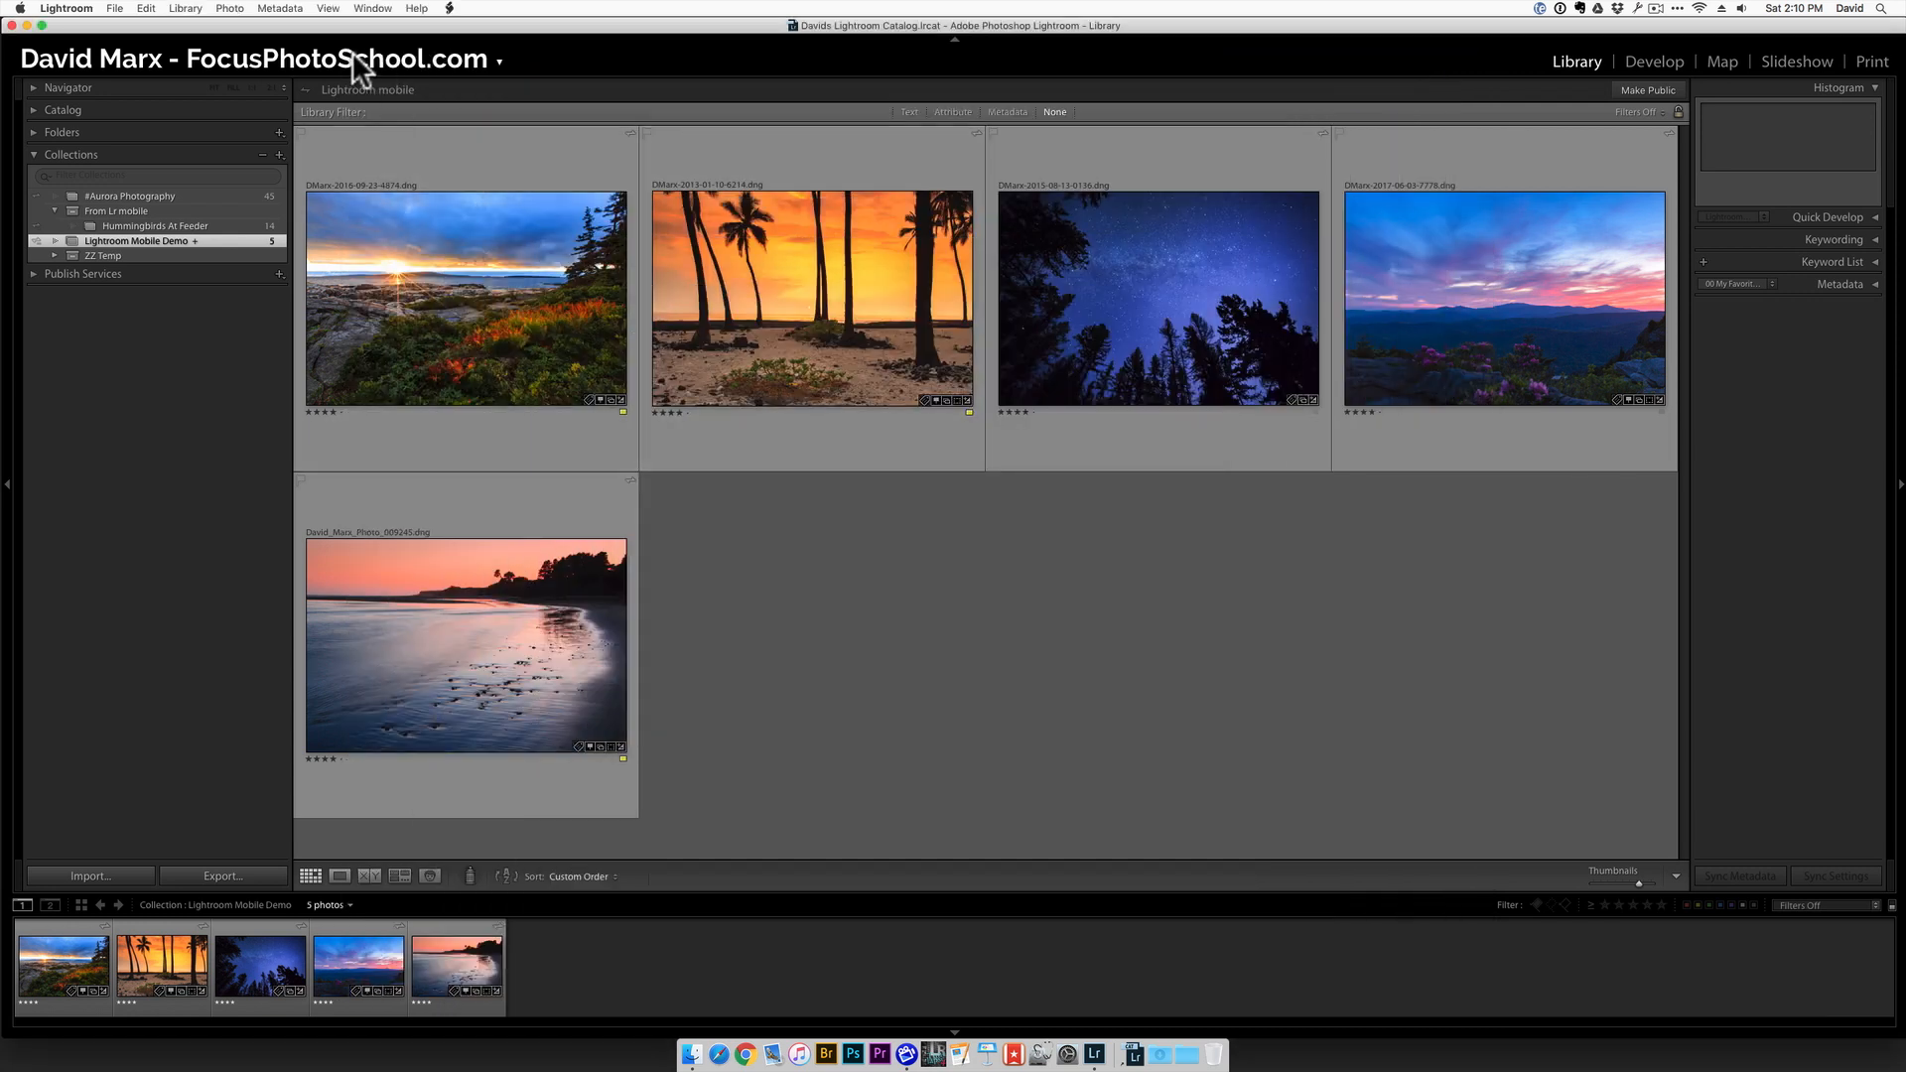
{"action": "left_click", "coordinate": [353, 58]}
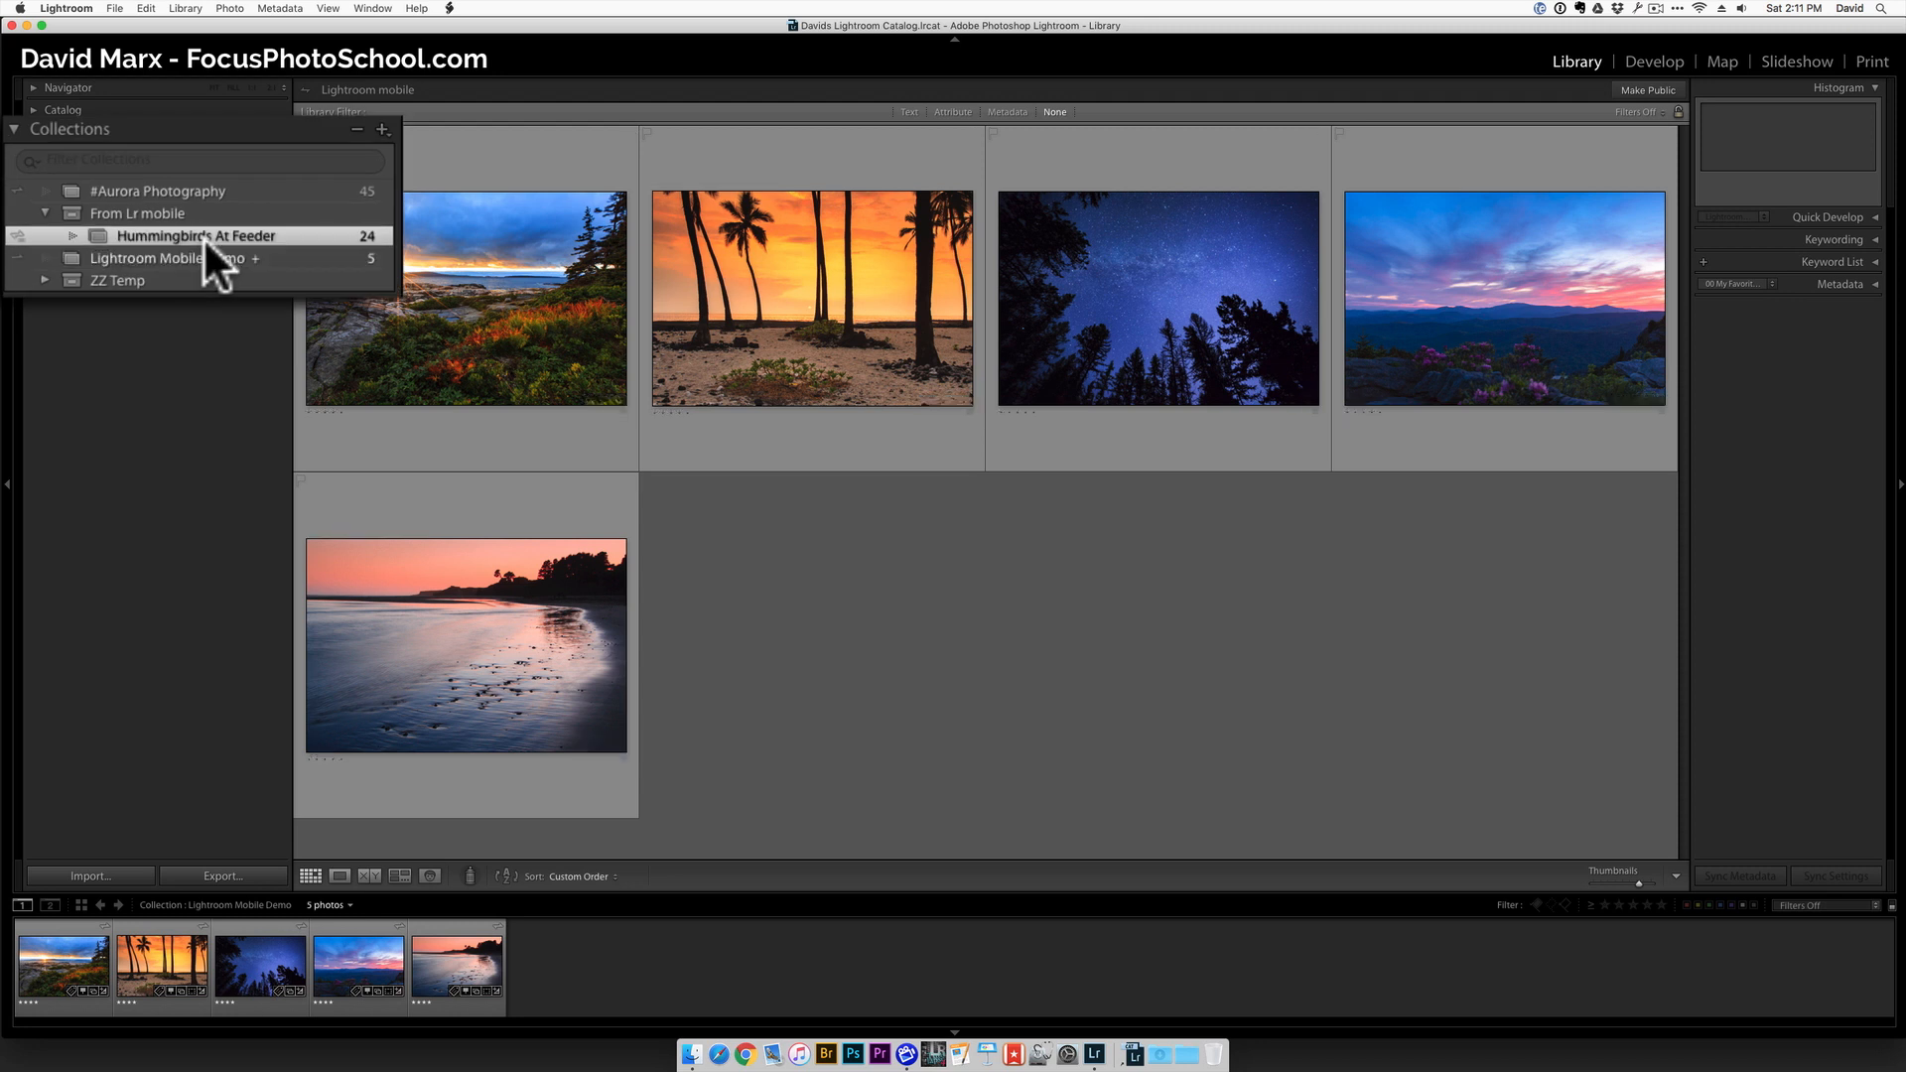
{"action": "left_click", "coordinate": [198, 234]}
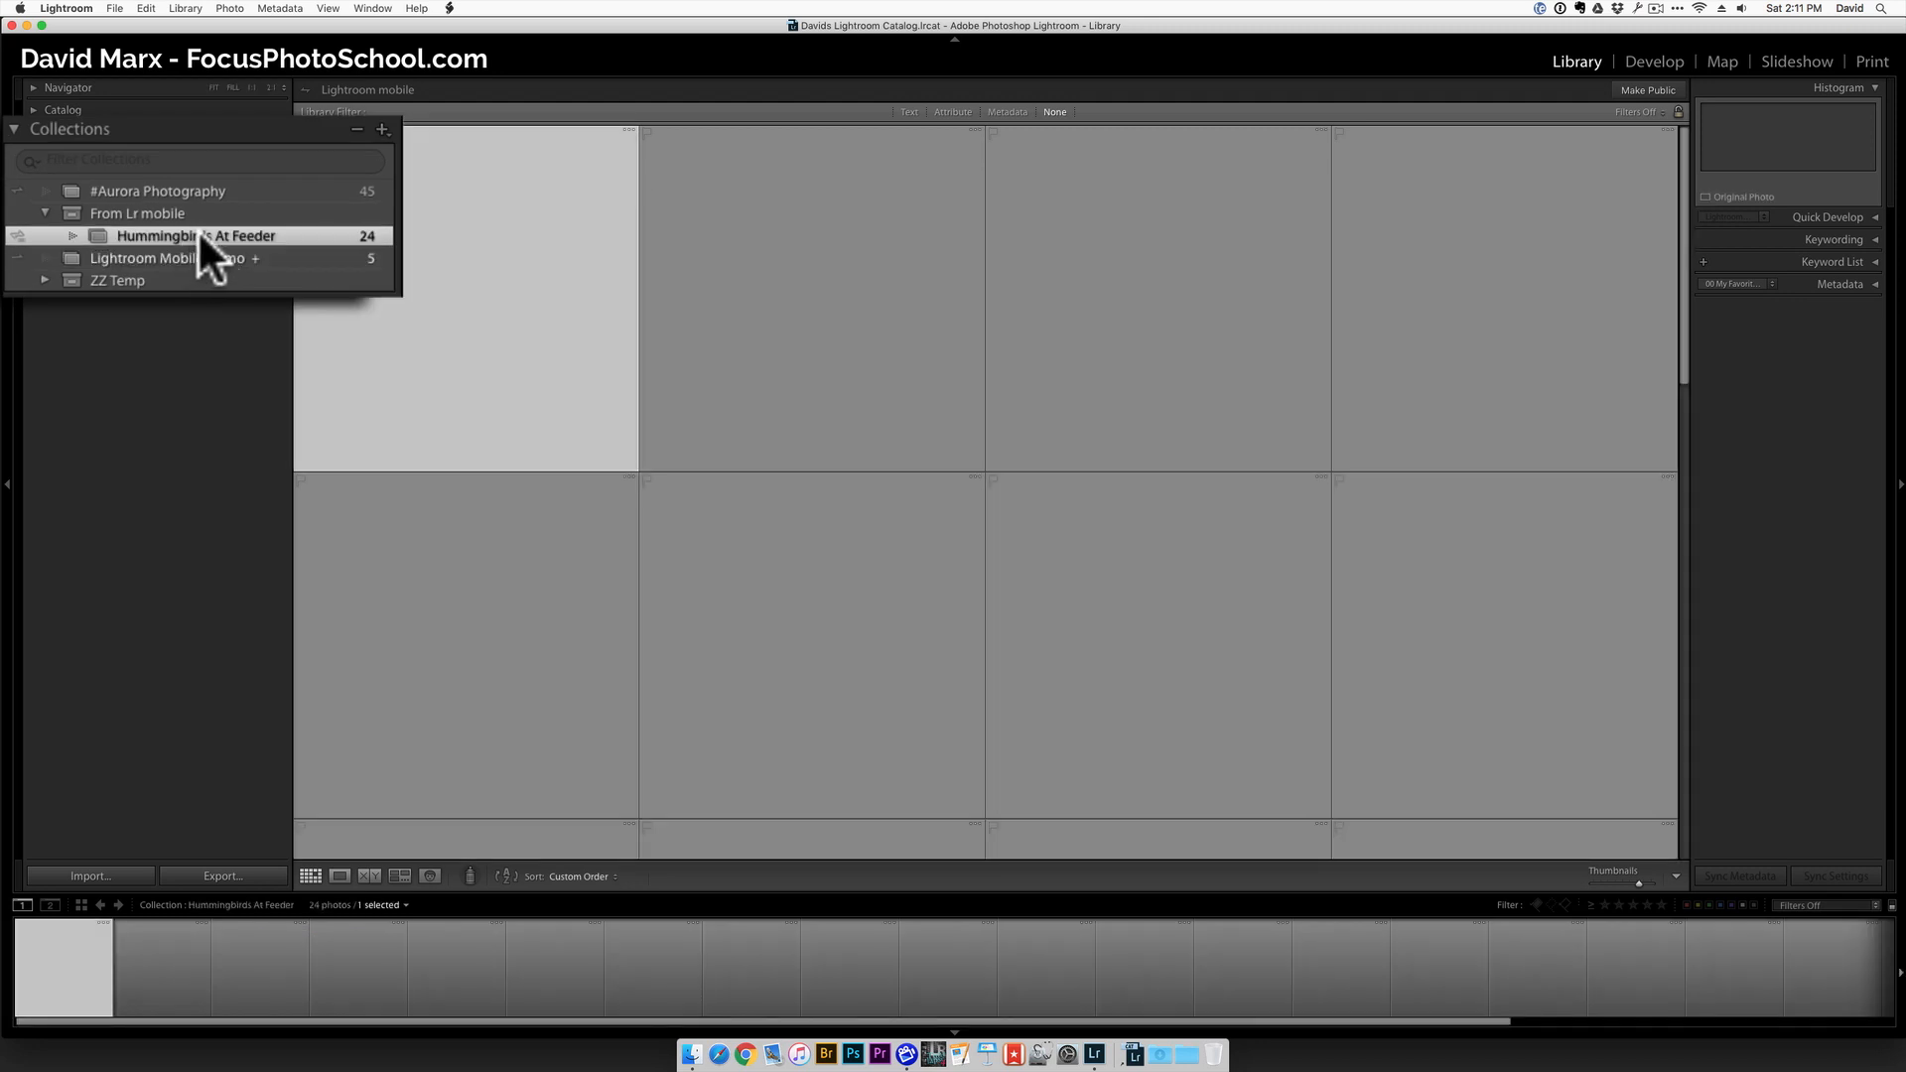